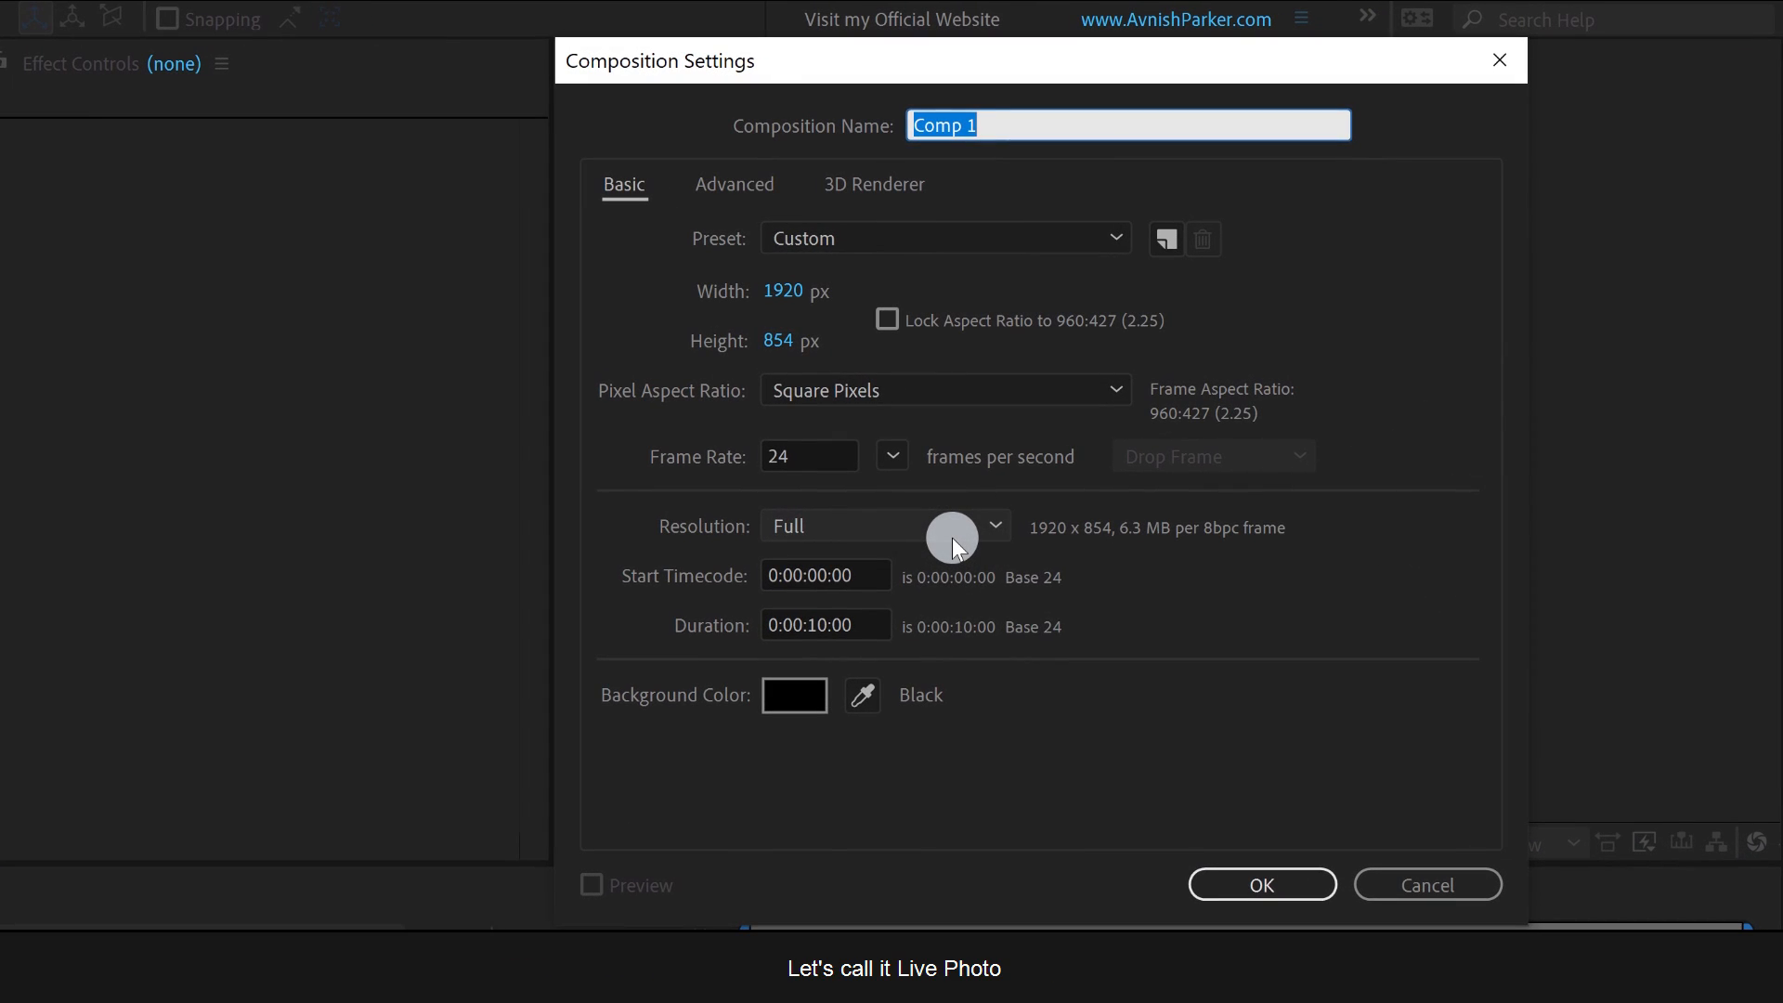
Enter Live_Photo as the composition name, keeping 1920×854 at 24 fps.
type("Live_Photo")
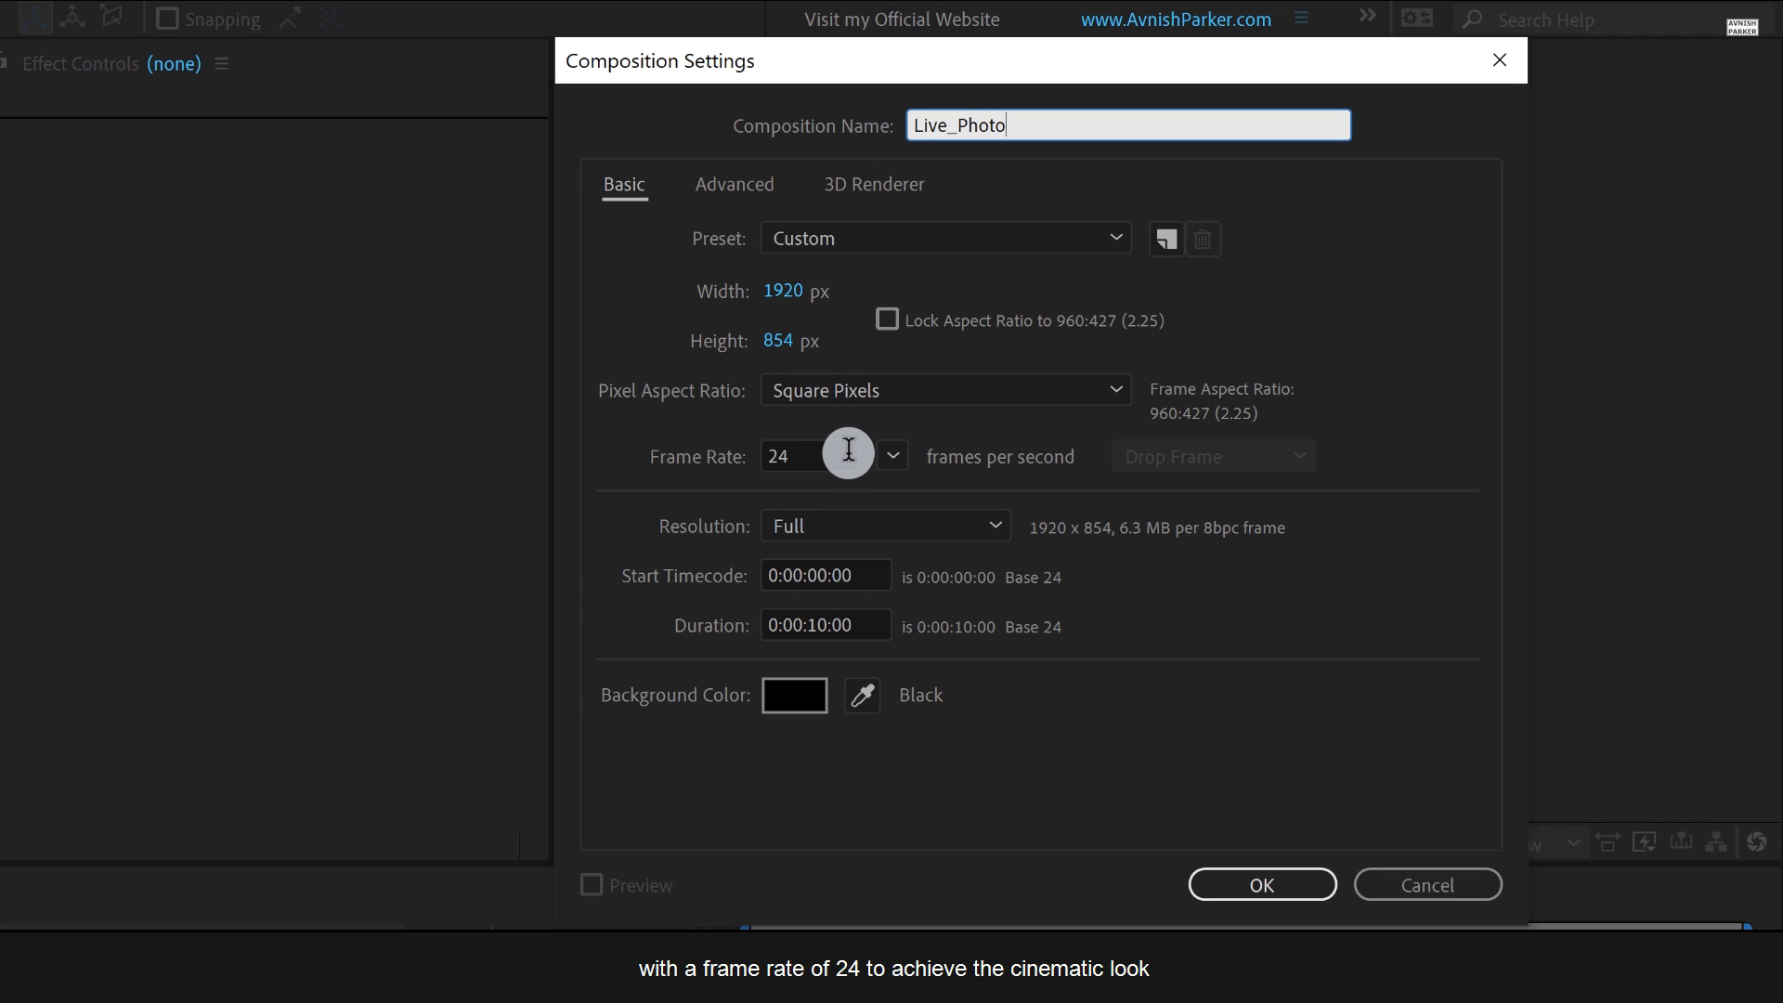
mouse_move(916, 668)
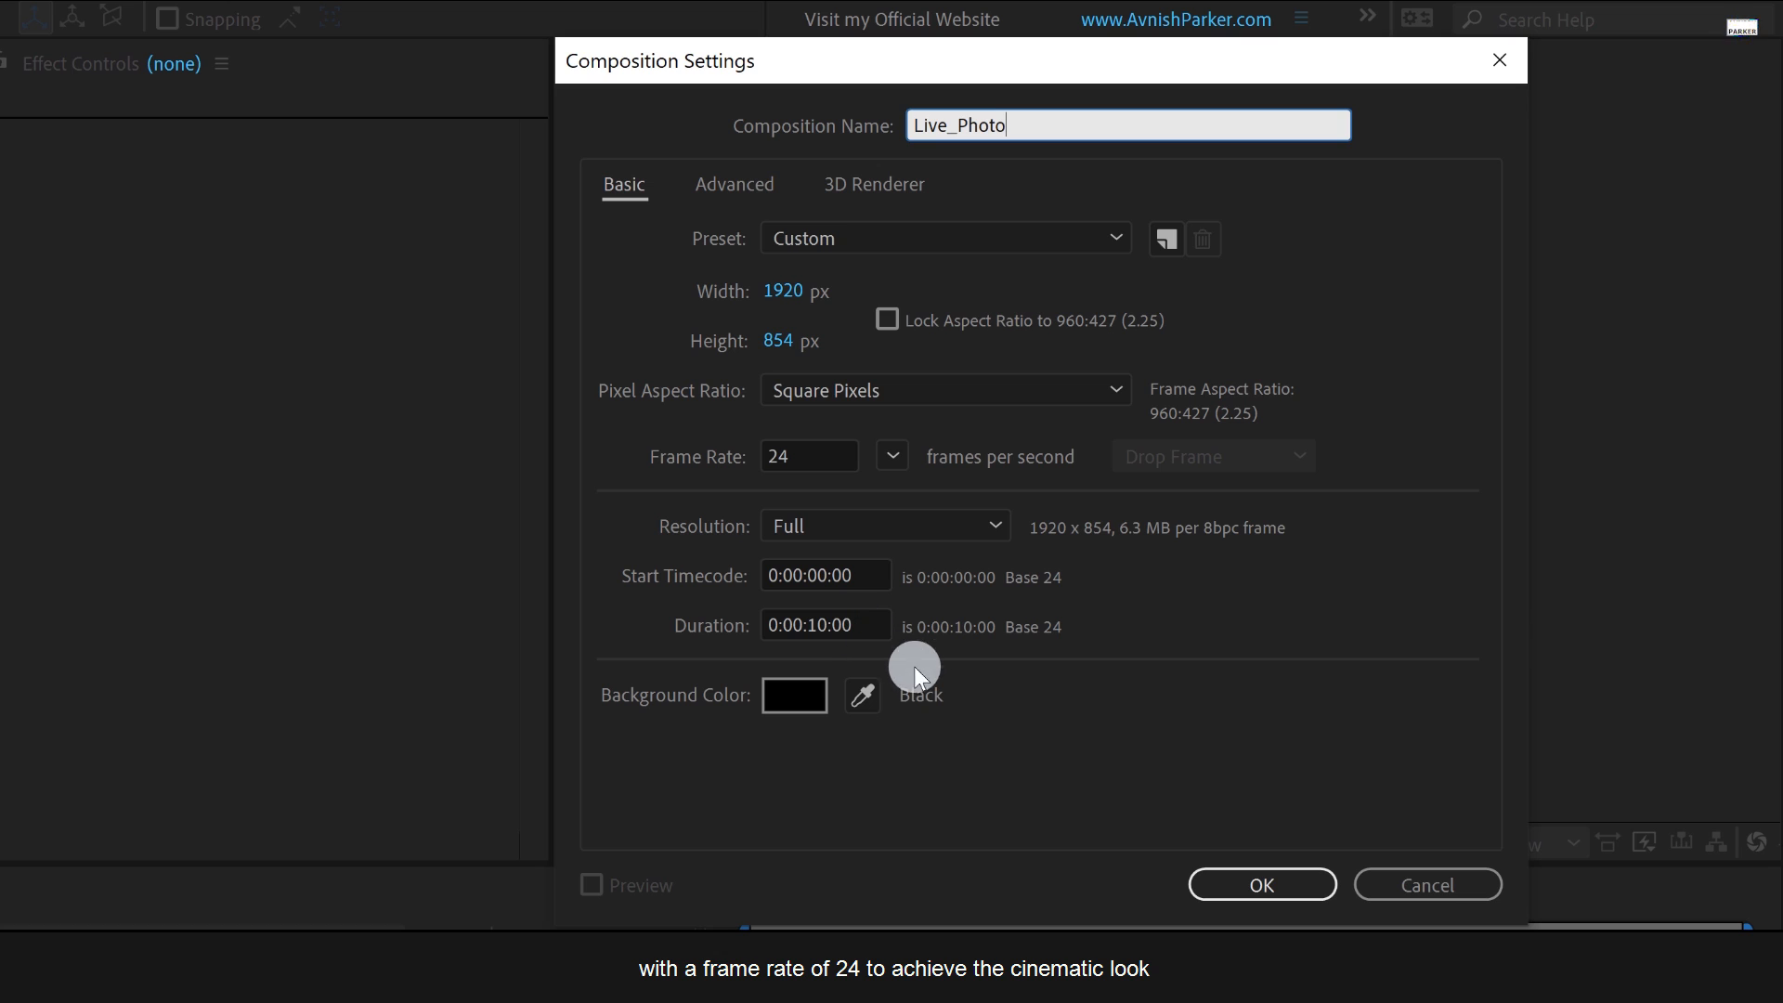
Create the Live_Photo comp and scale the photo layer to 36%, revealing its Position.
left_click(1260, 885)
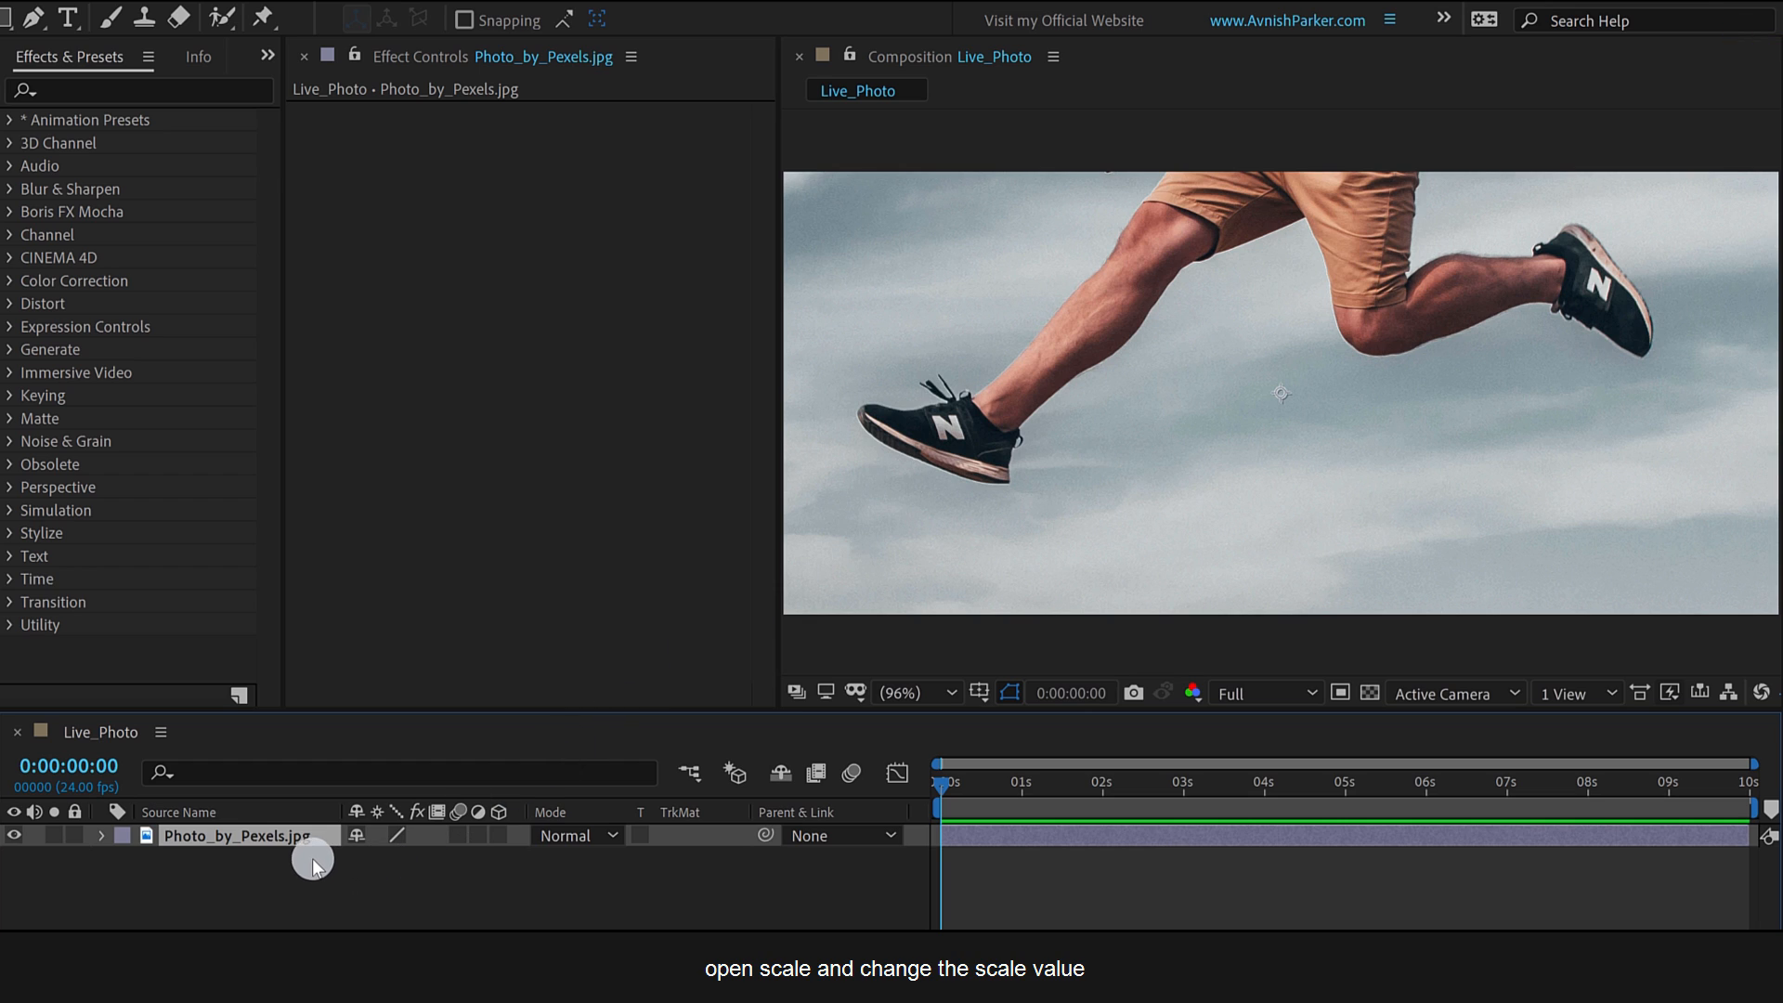
key("s")
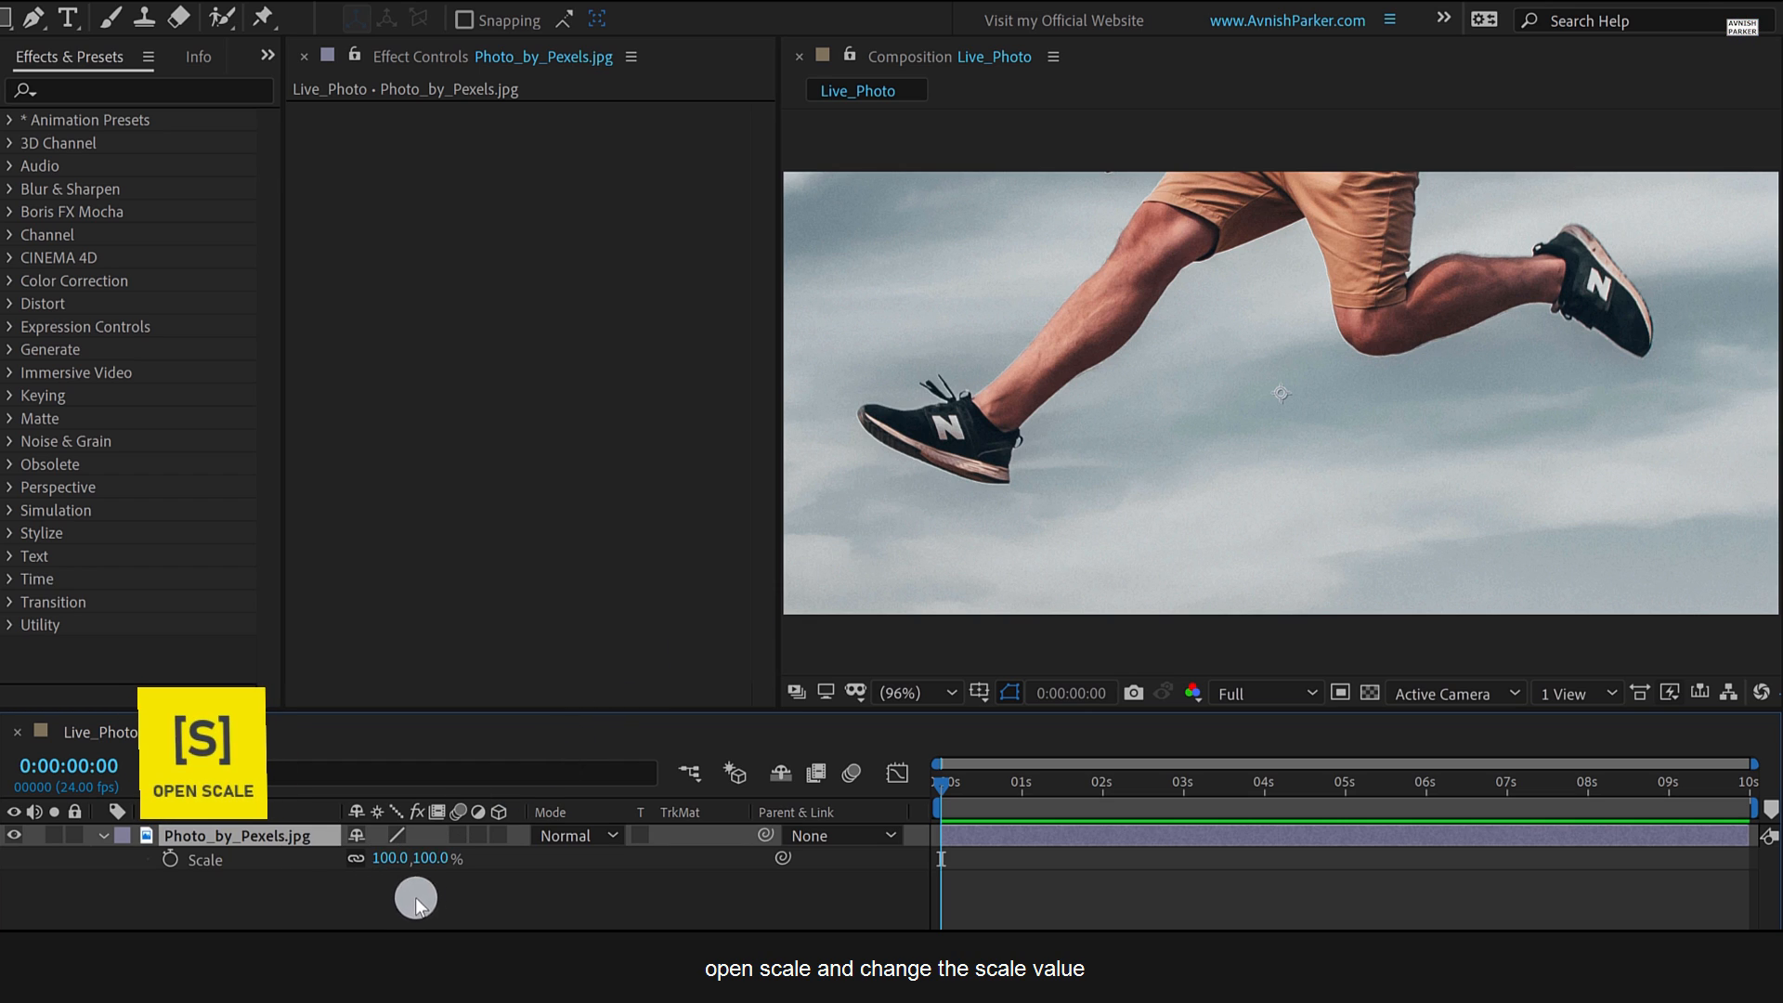
double_click(430, 858)
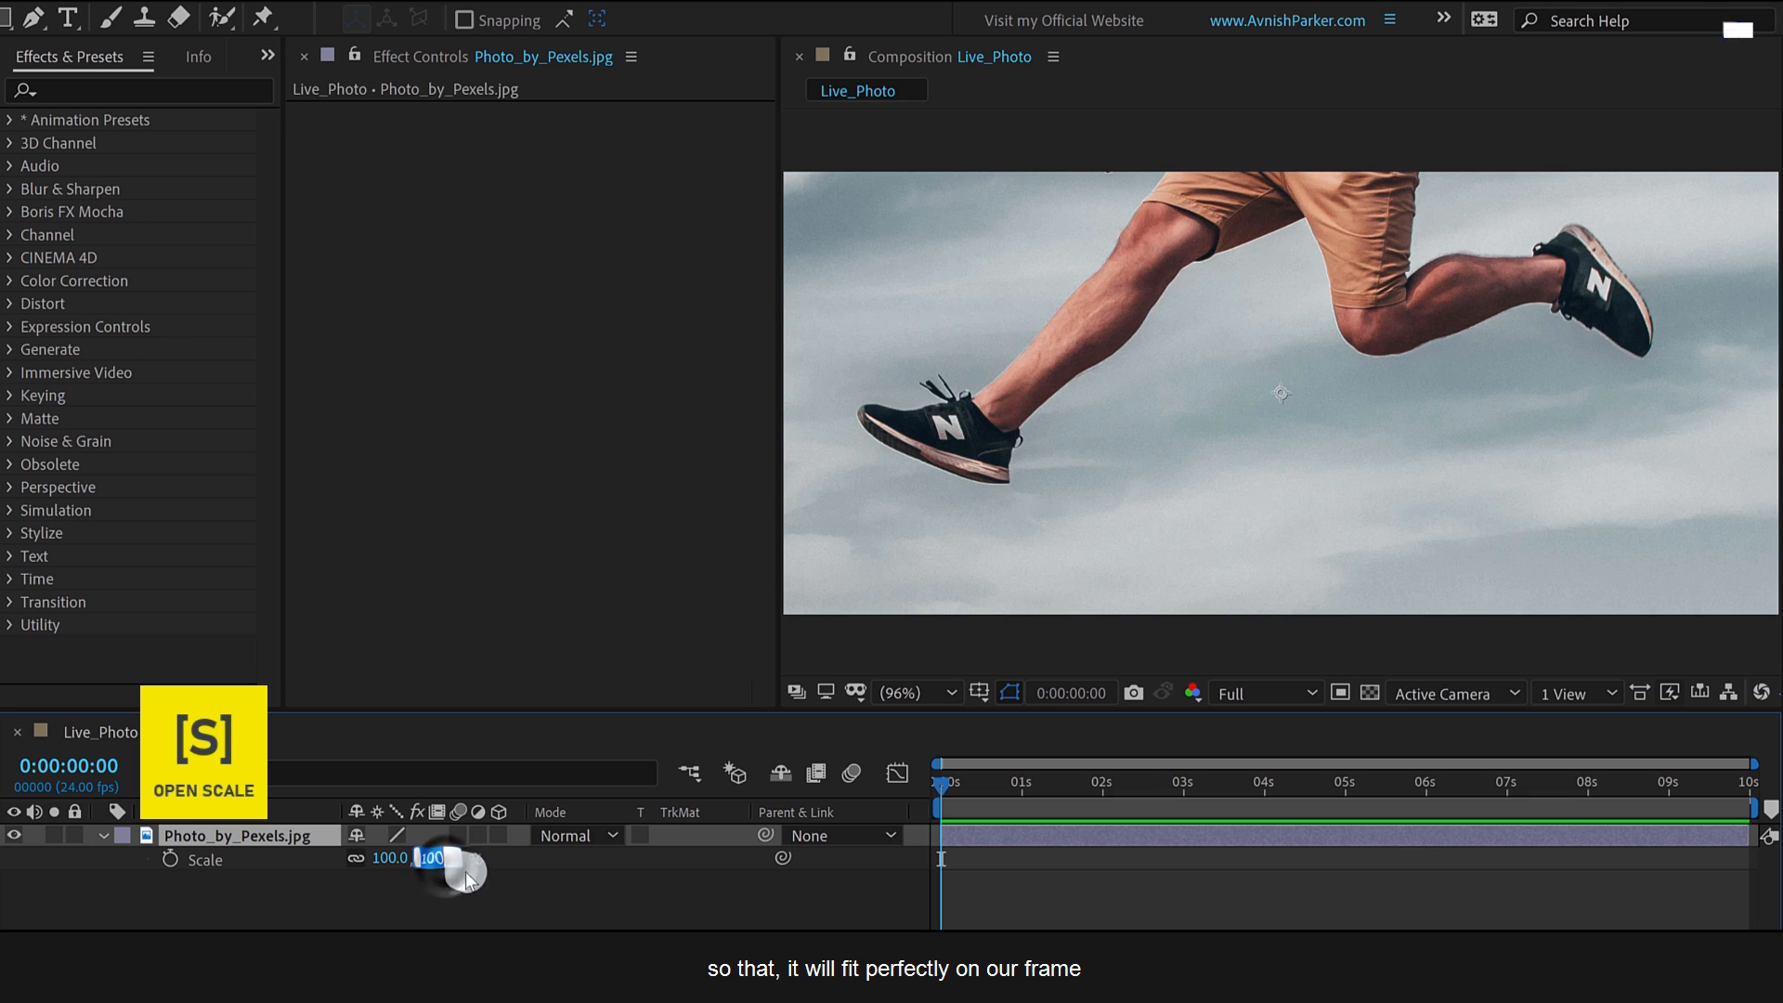
type("36")
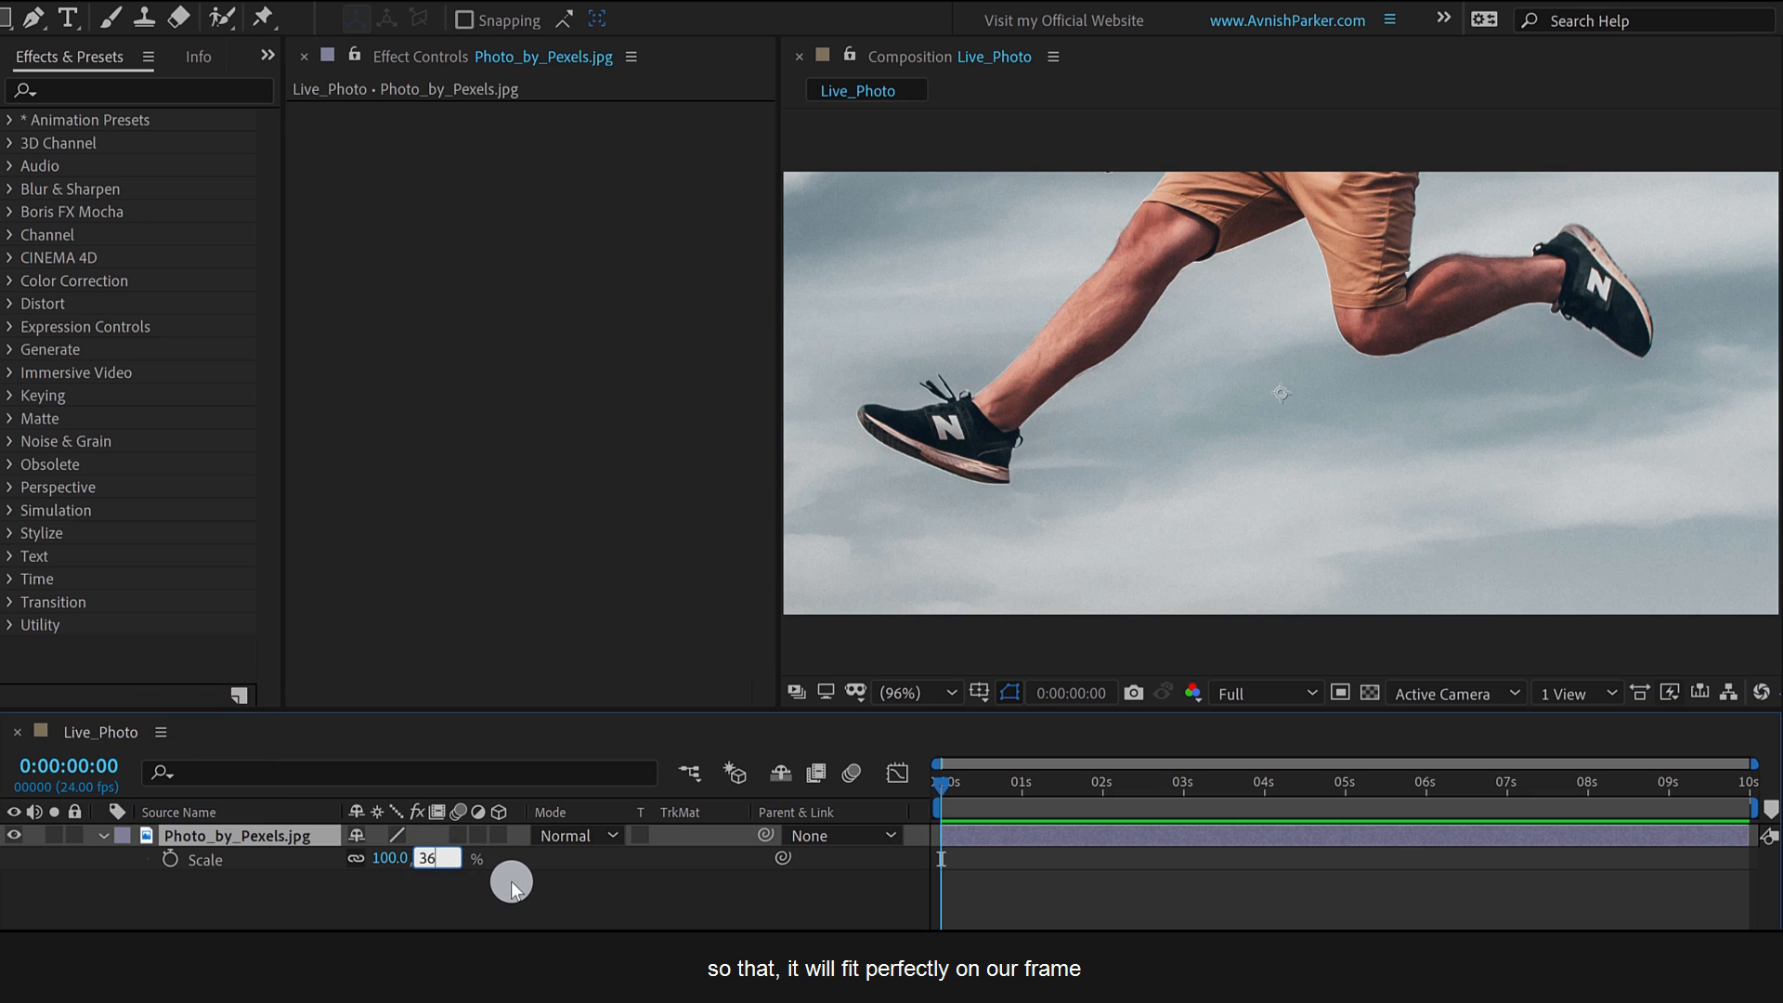
key("Enter")
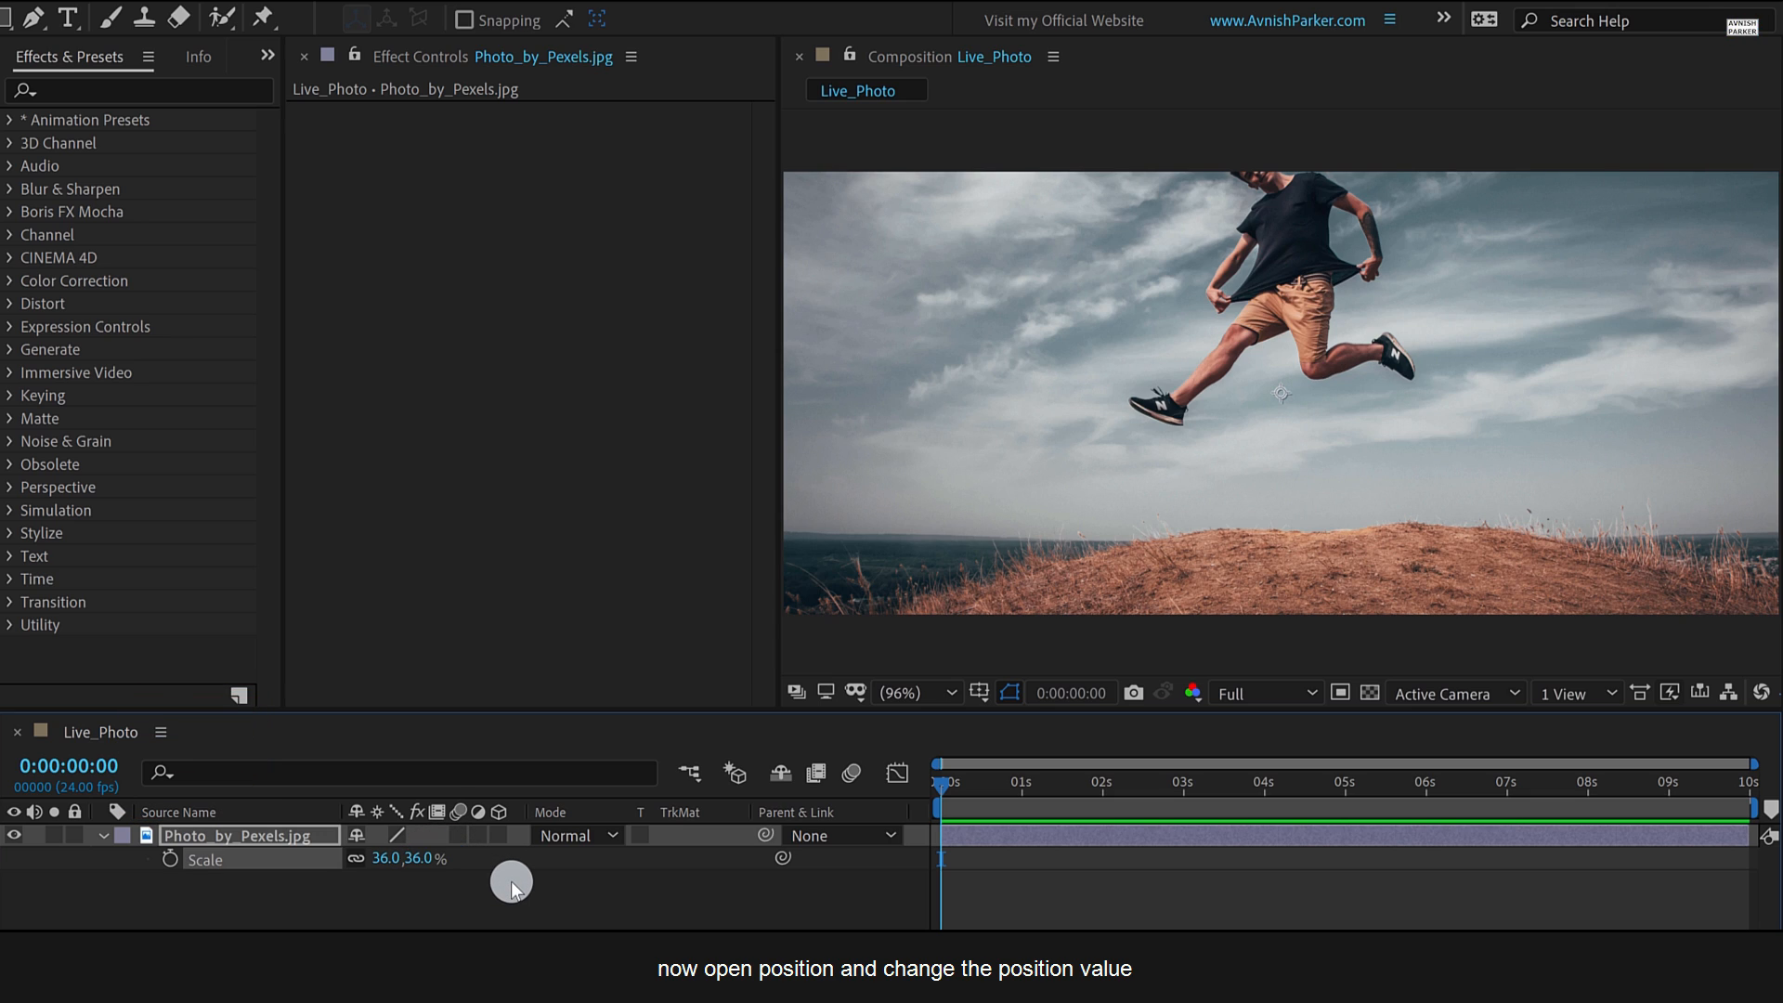
key("p")
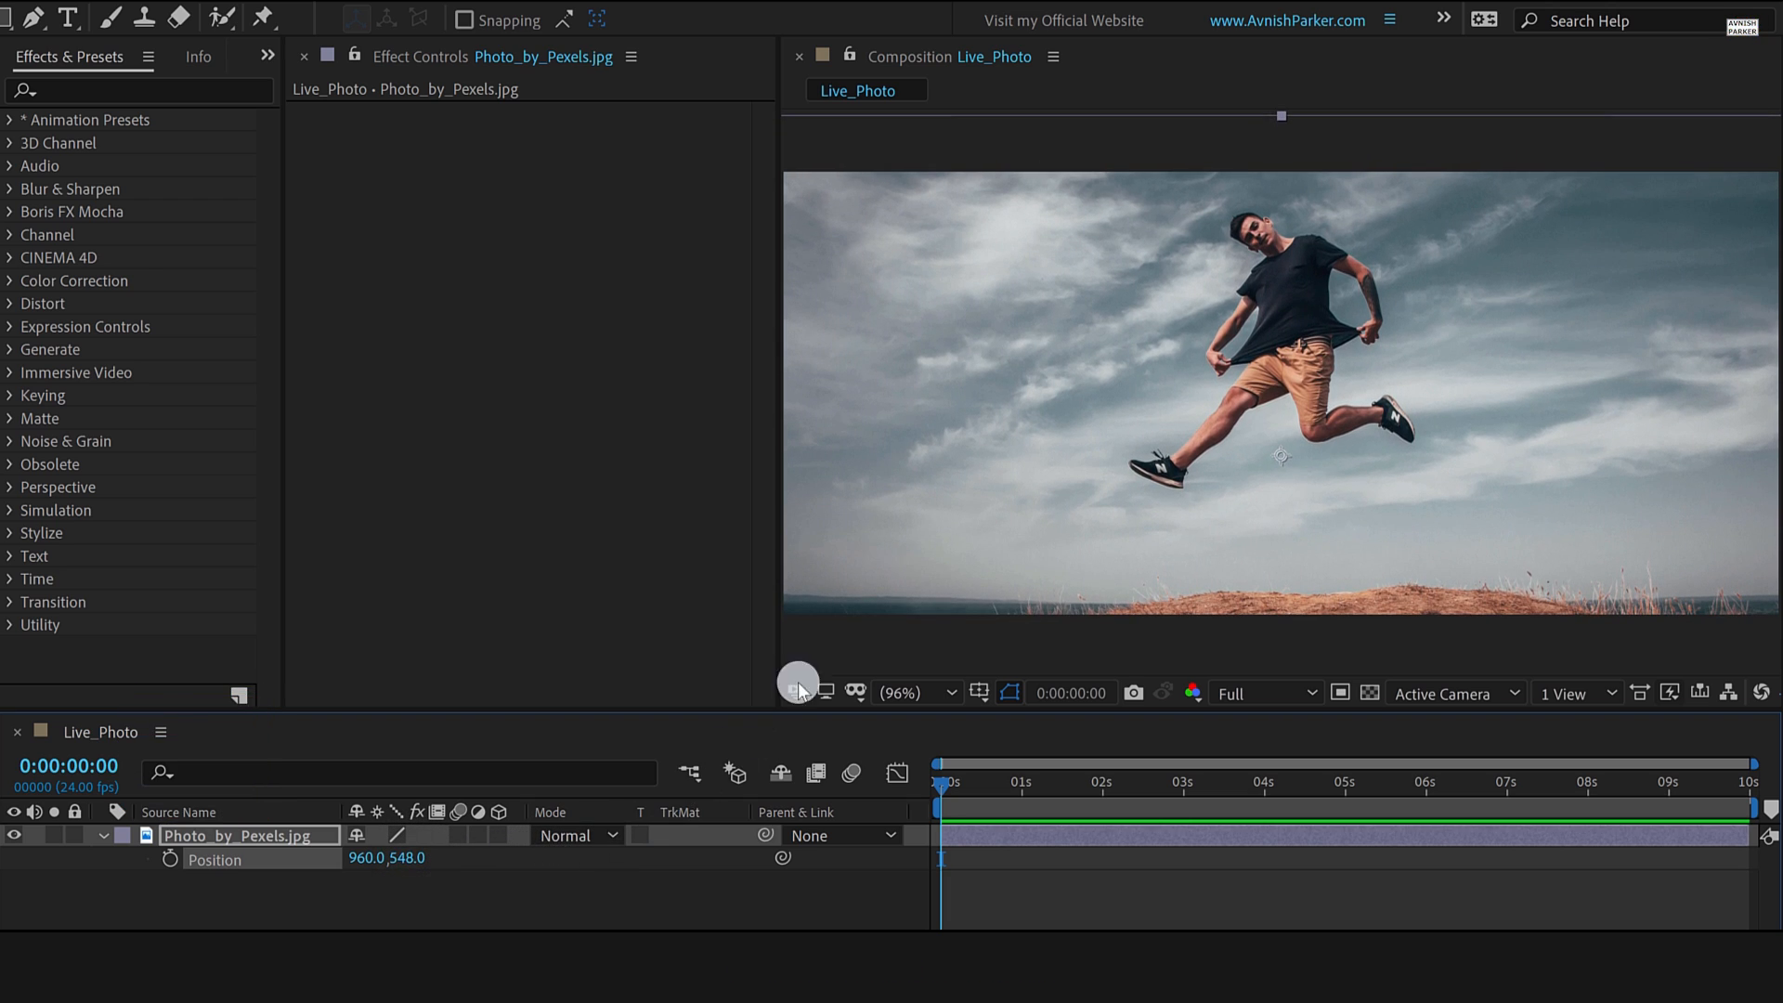
mouse_move(1182, 475)
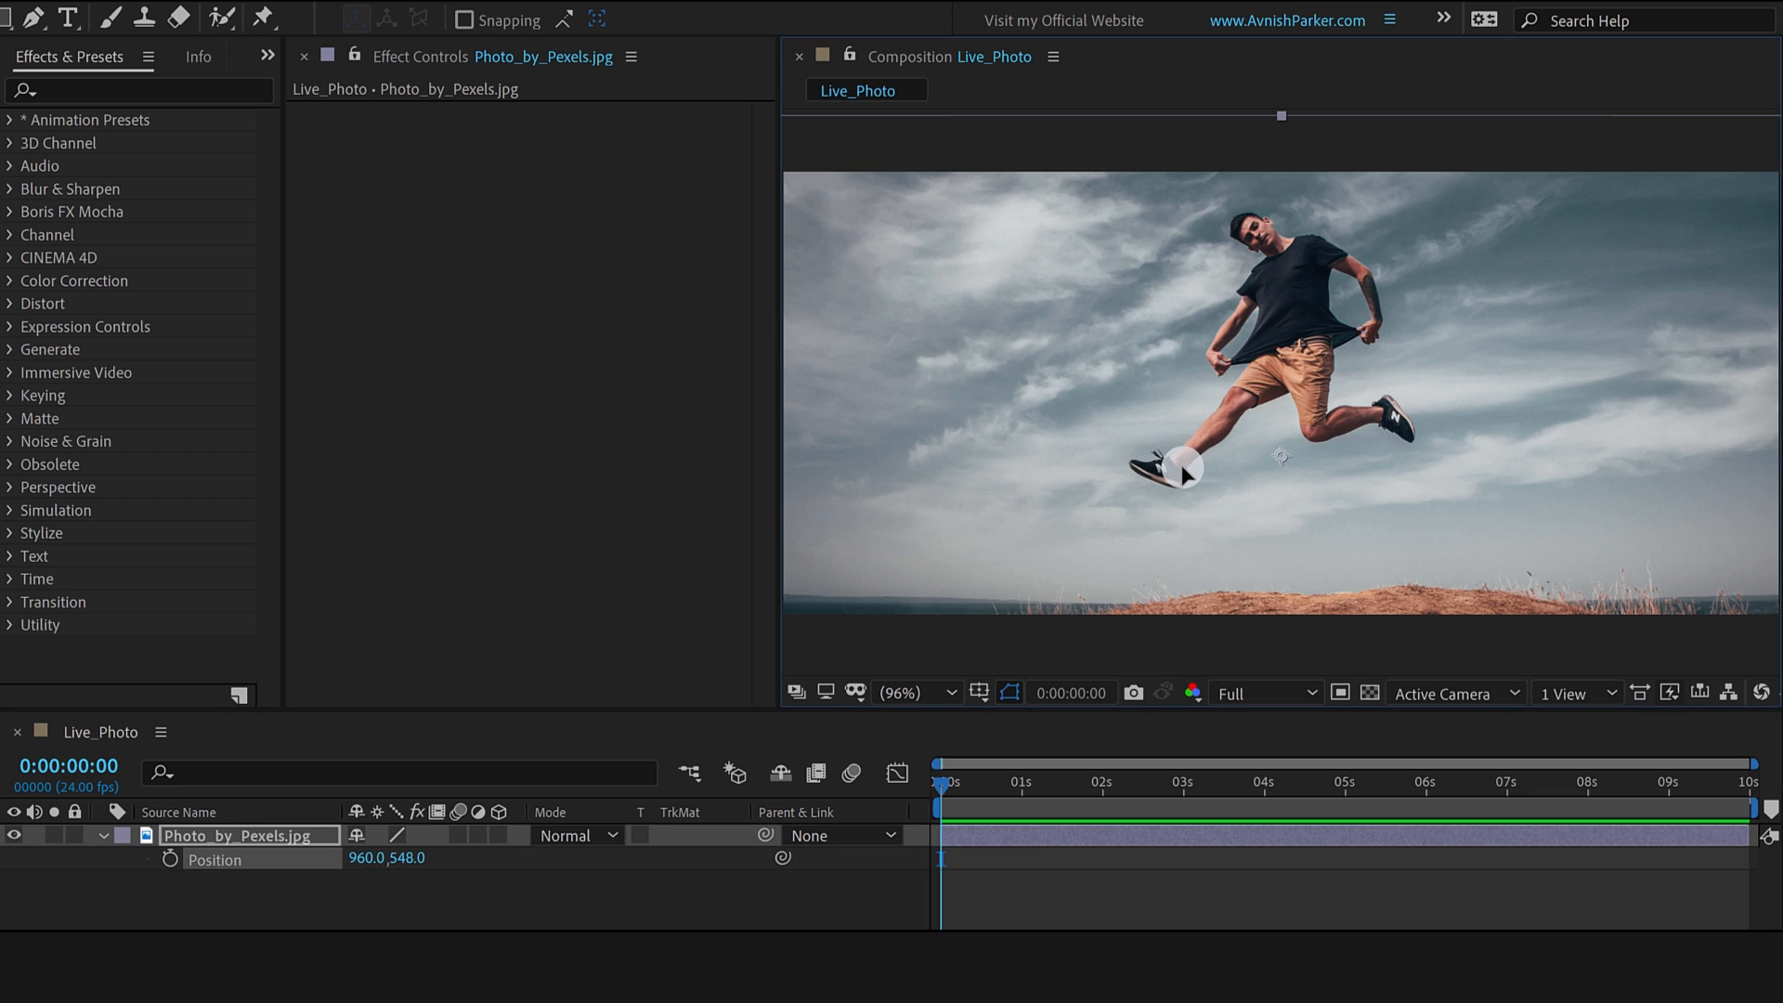
mouse_move(1288, 310)
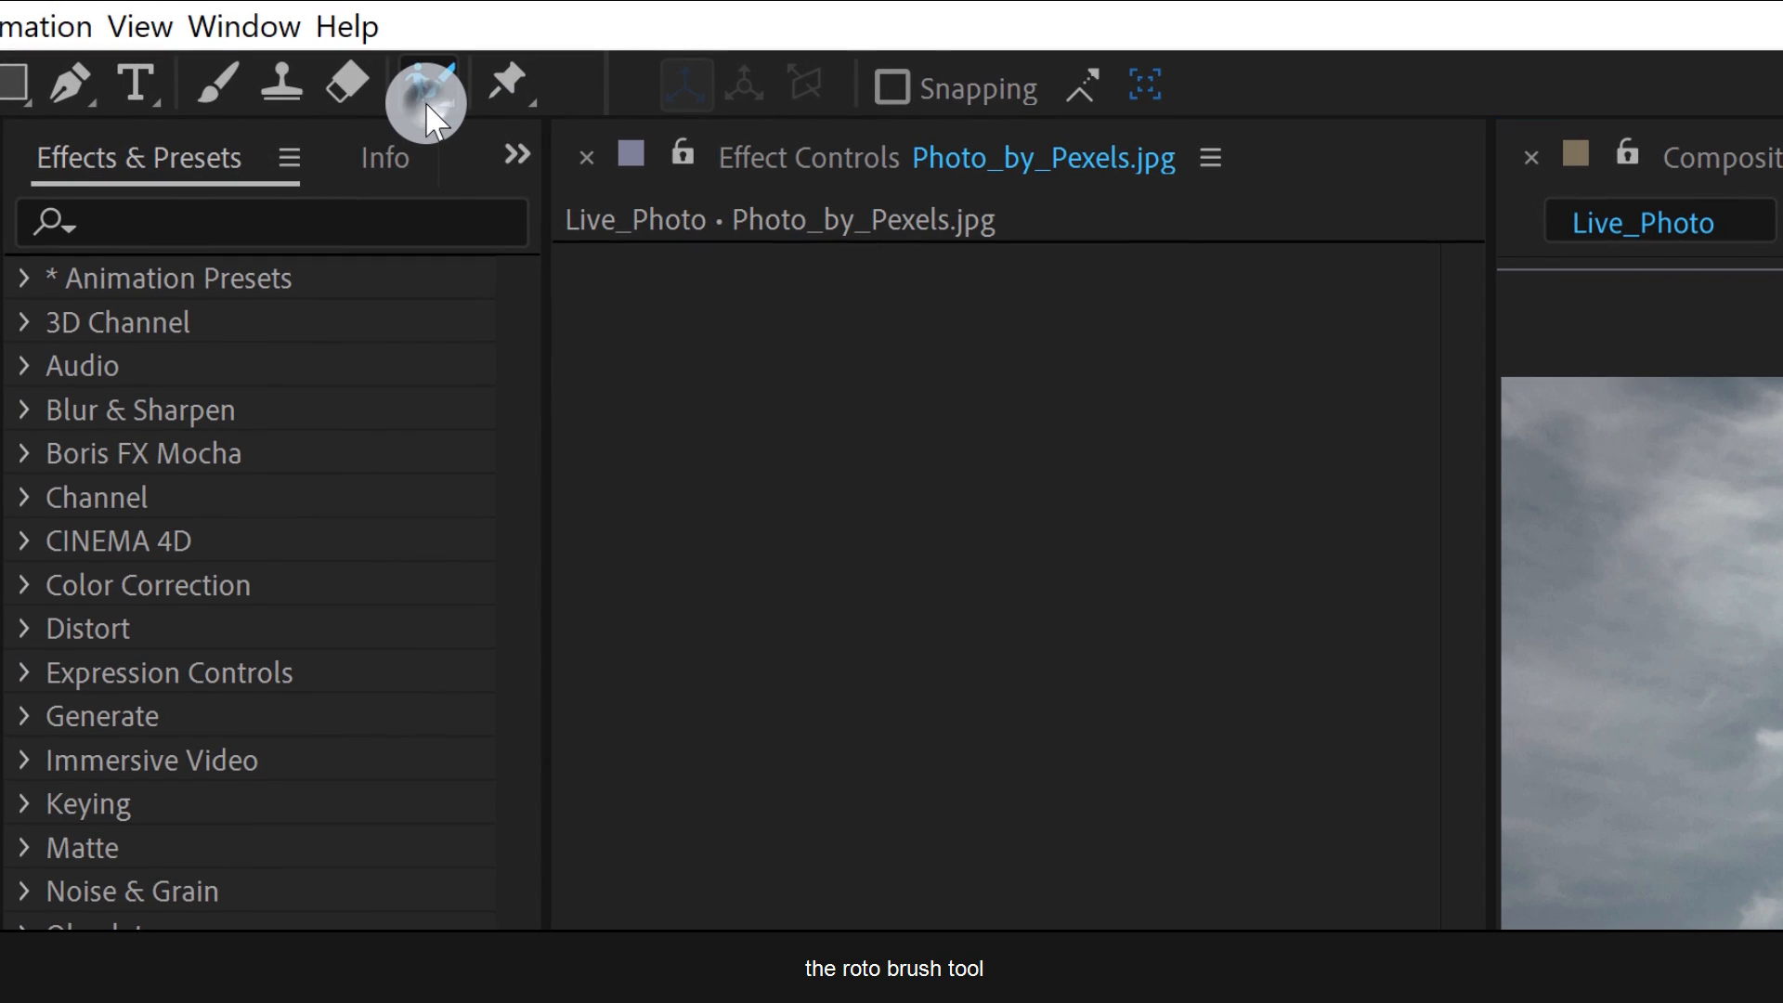
Paint Roto Brush foreground strokes over the man's head, torso, shorts and lower body.
left_click(426, 85)
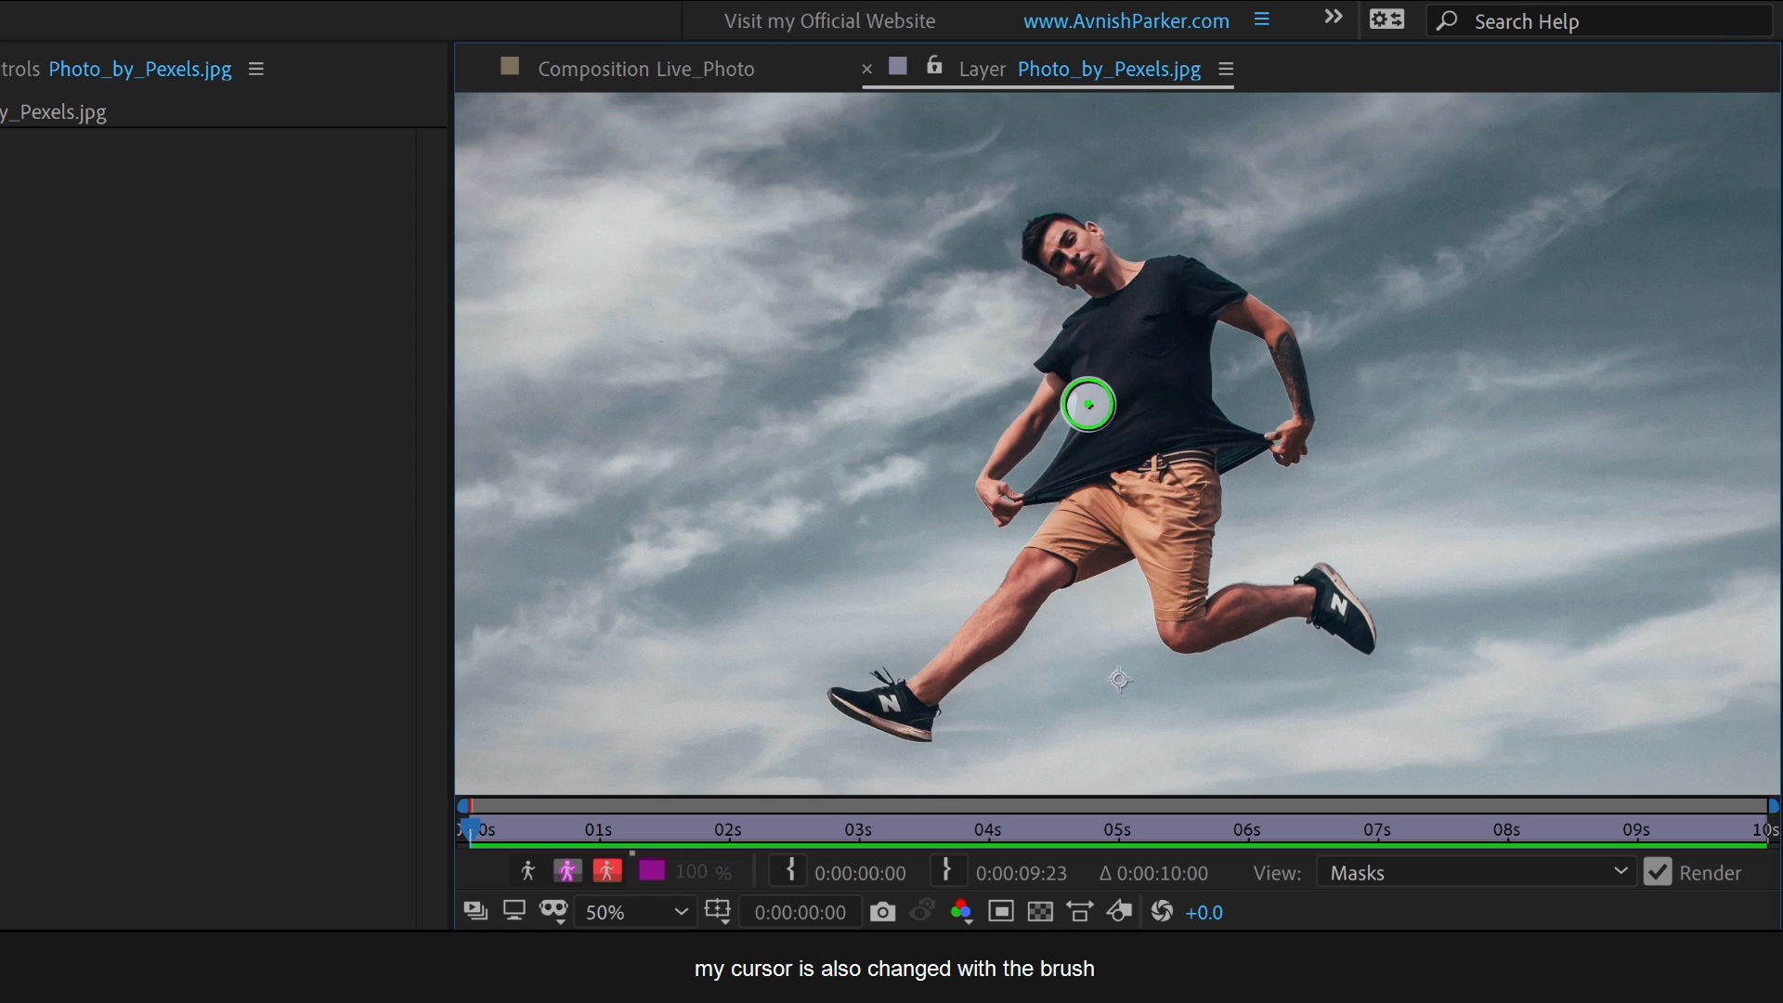
mouse_move(1137, 345)
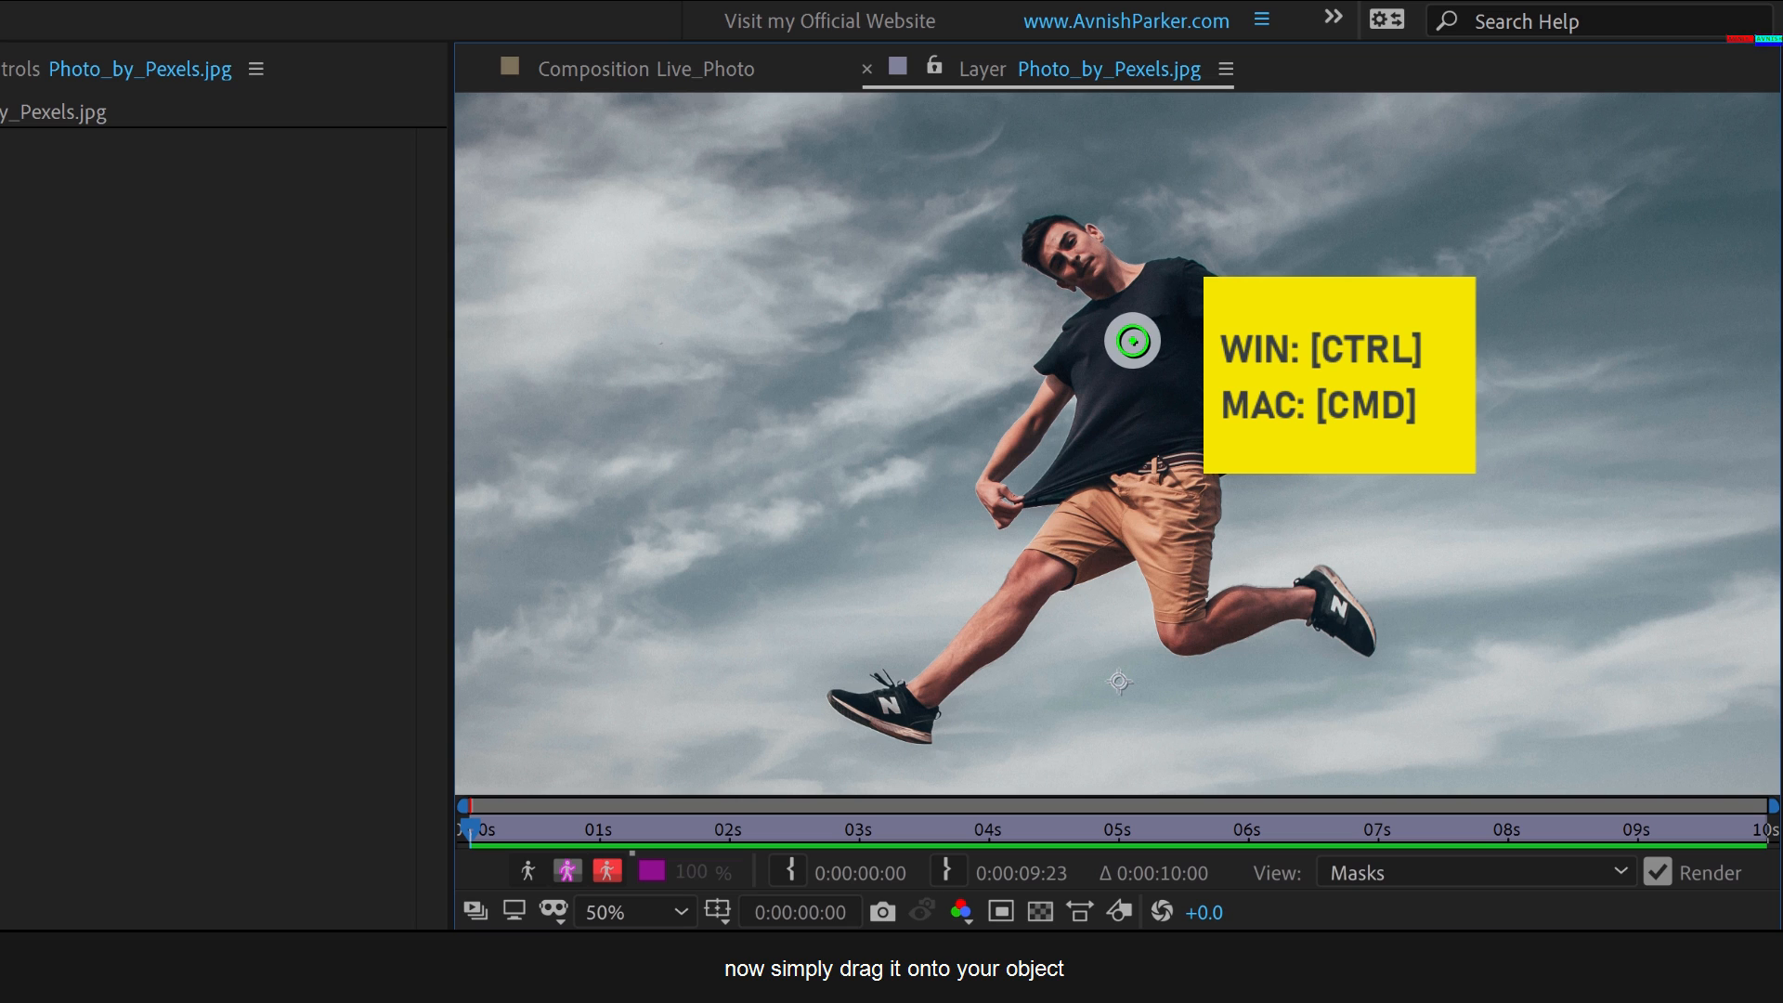
left_click_drag(1130, 341, 1058, 248)
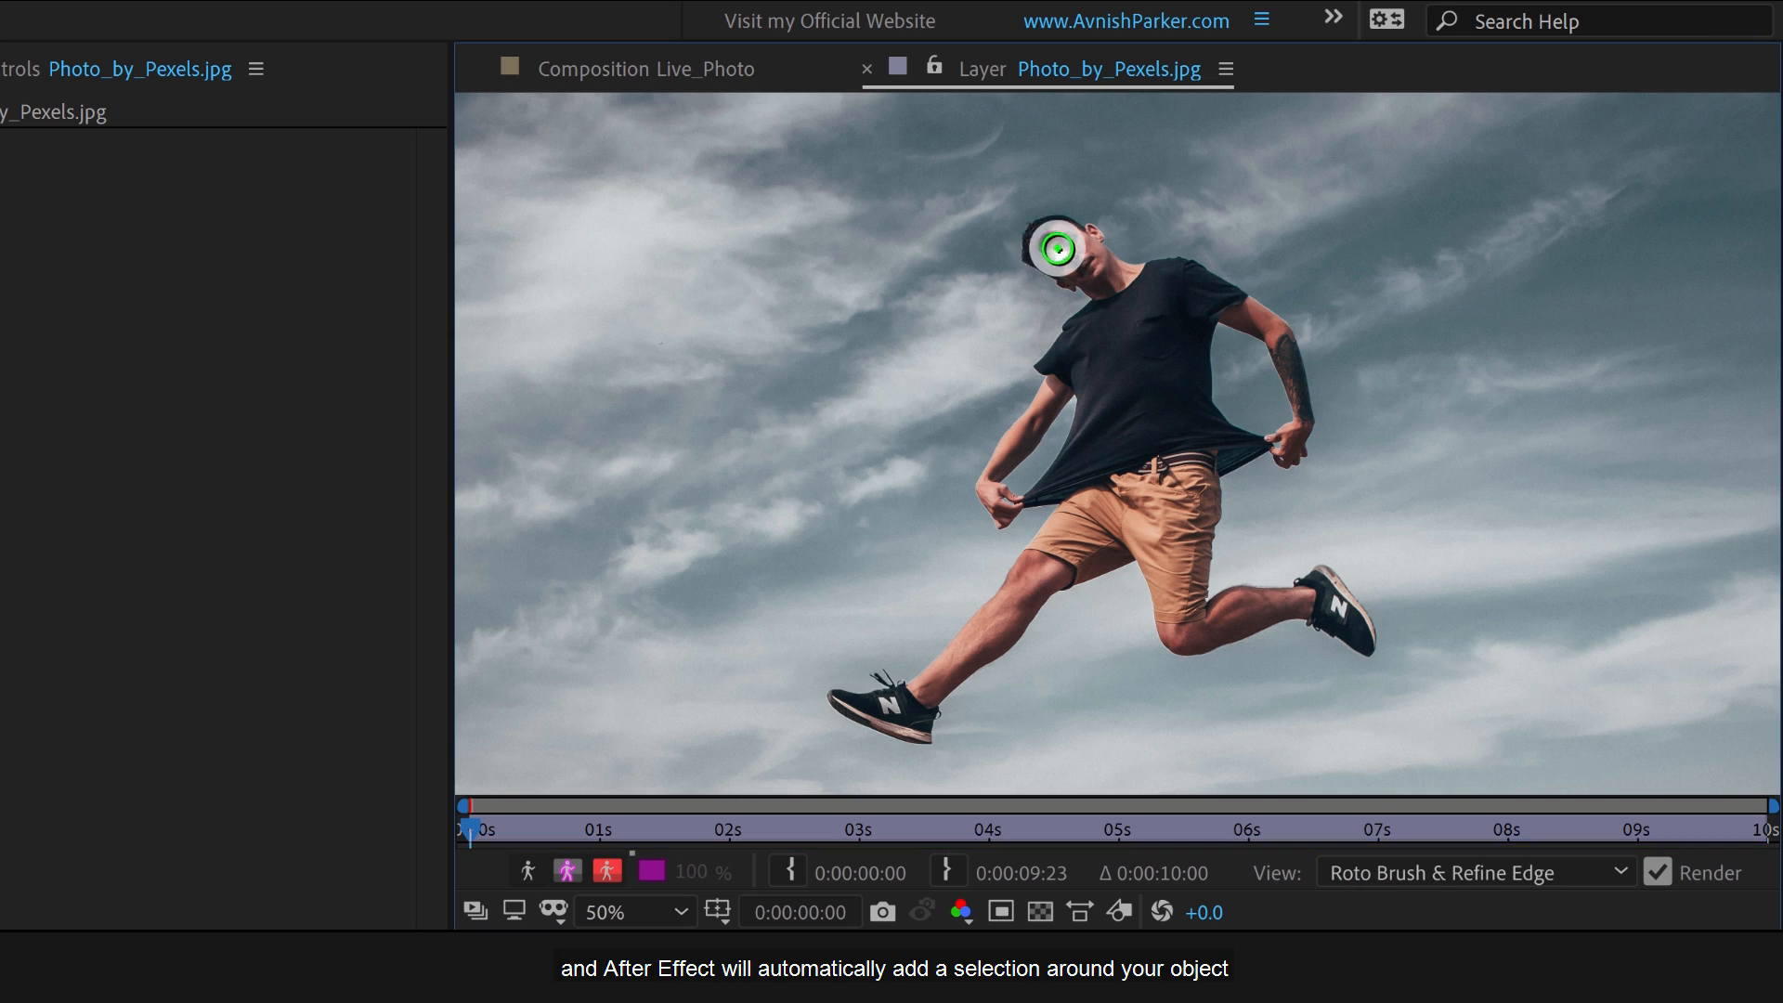
left_click_drag(1058, 245, 1086, 464)
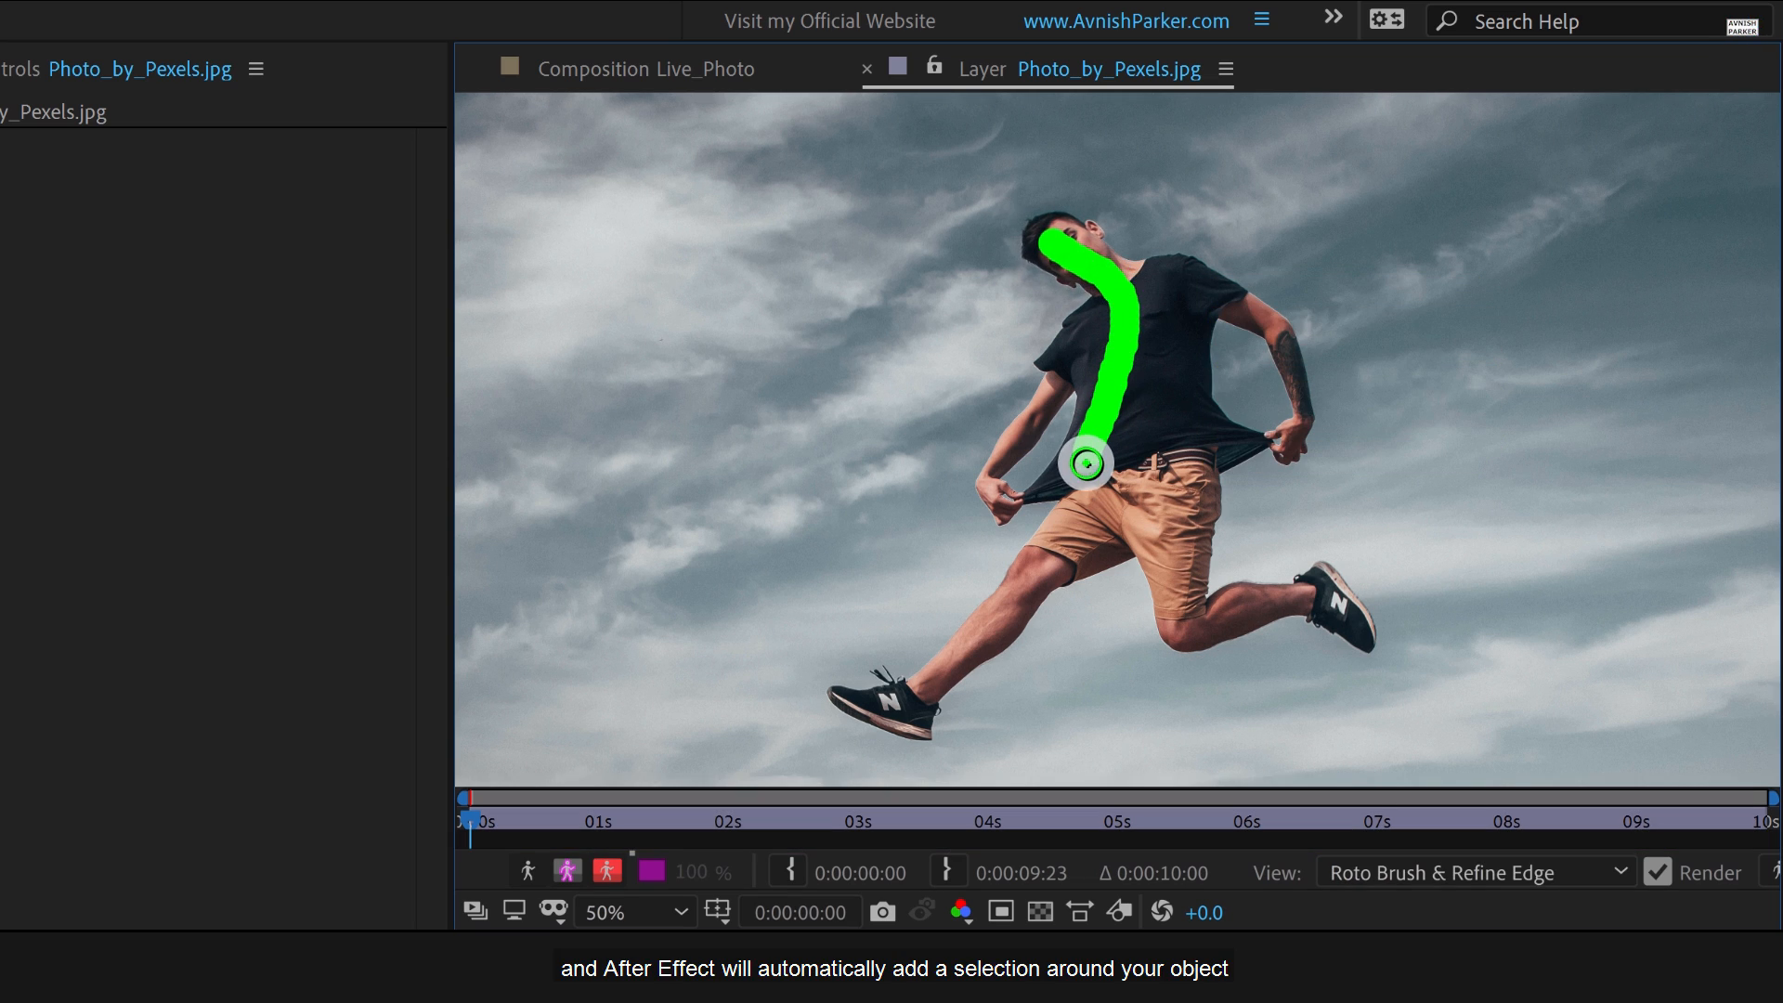
left_click_drag(1086, 461, 974, 650)
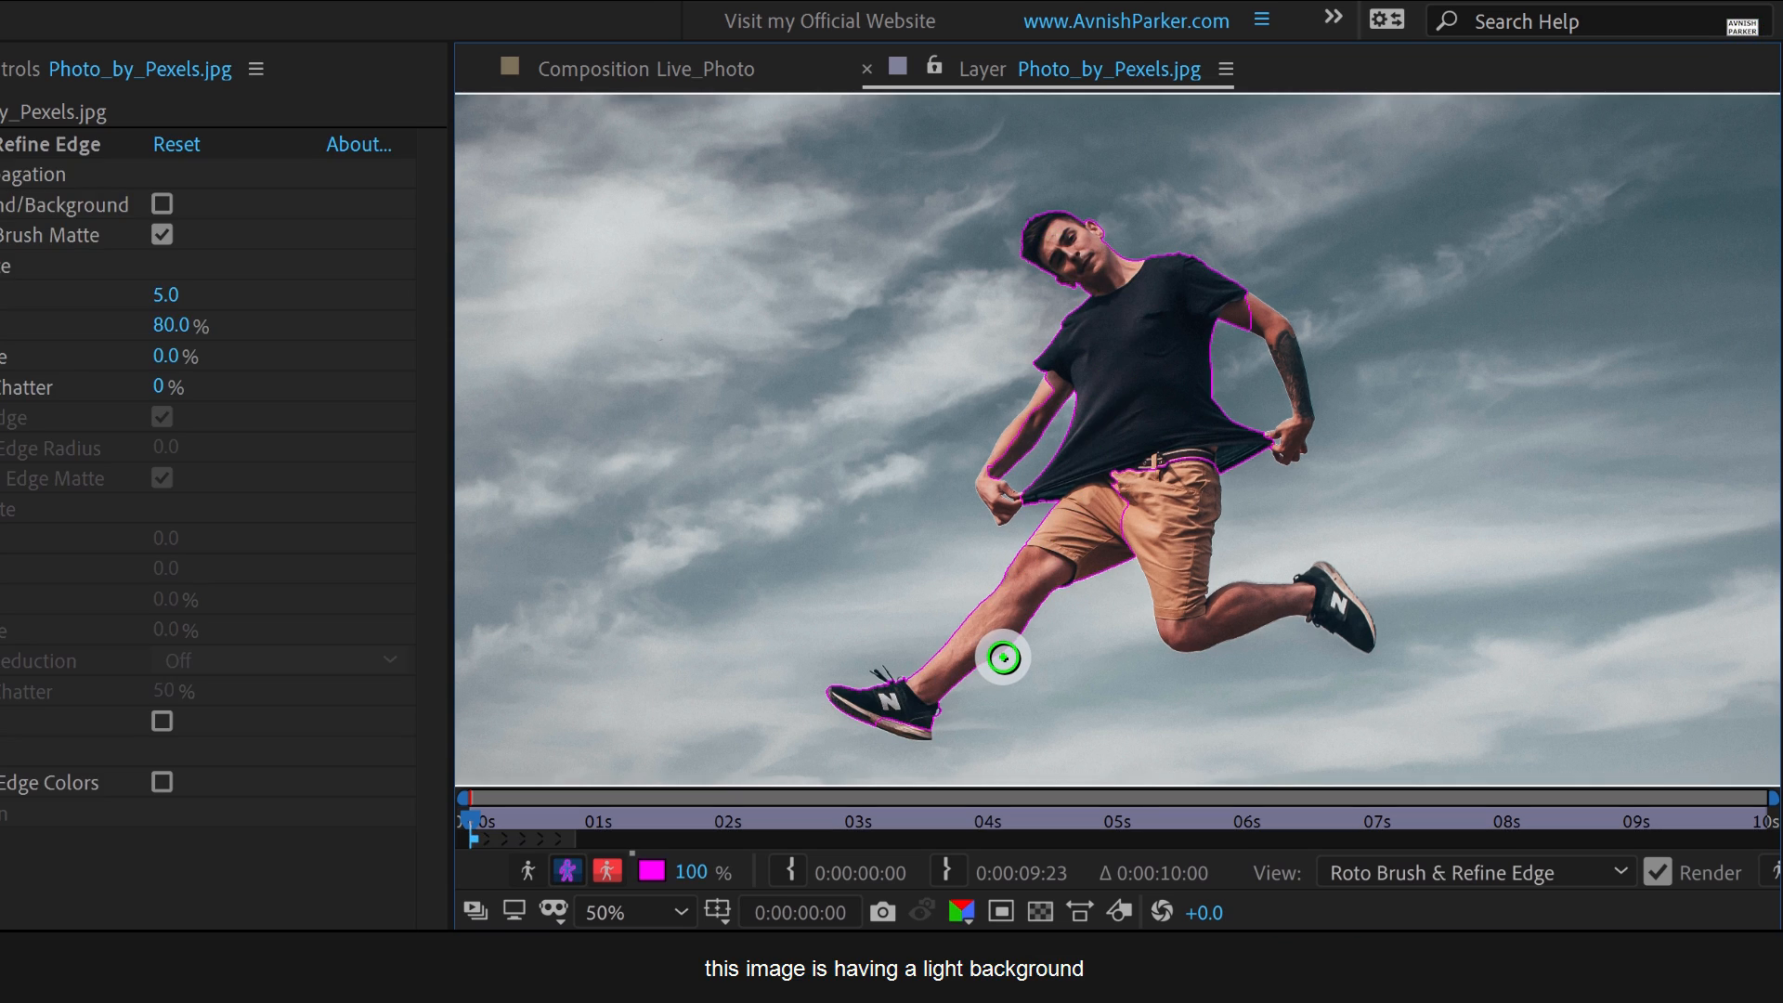
left_click_drag(1003, 657, 1158, 522)
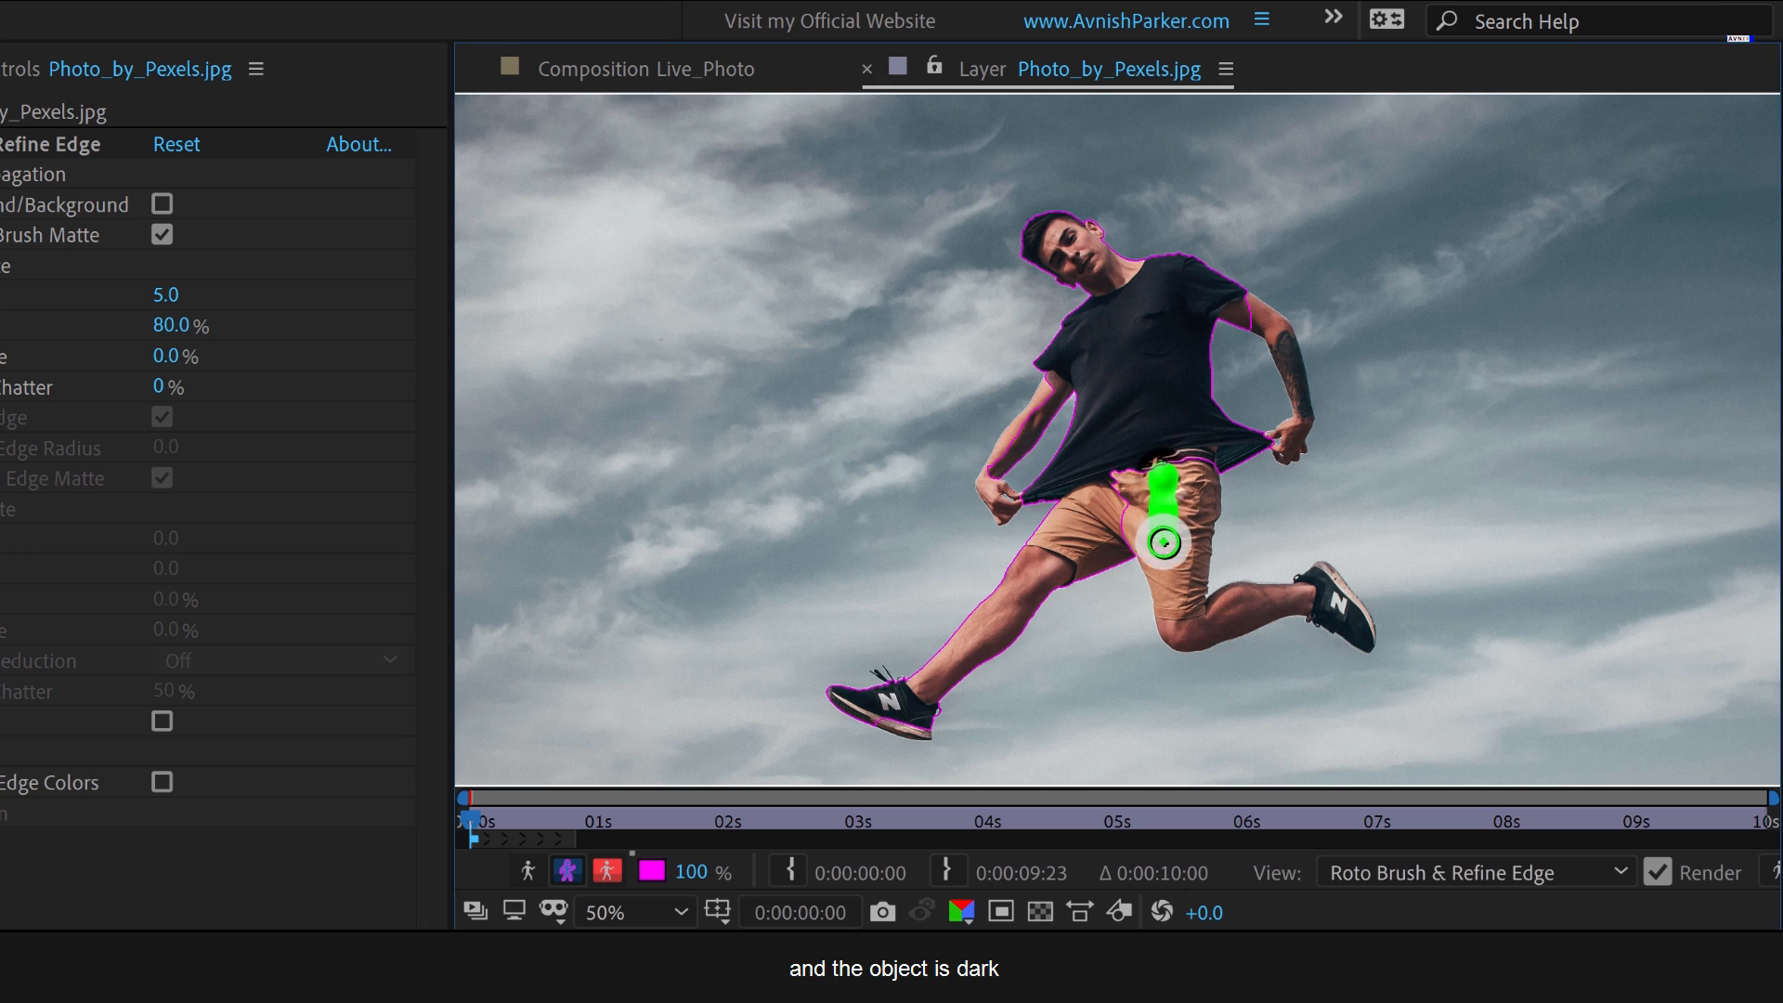
left_click_drag(1165, 489, 1328, 597)
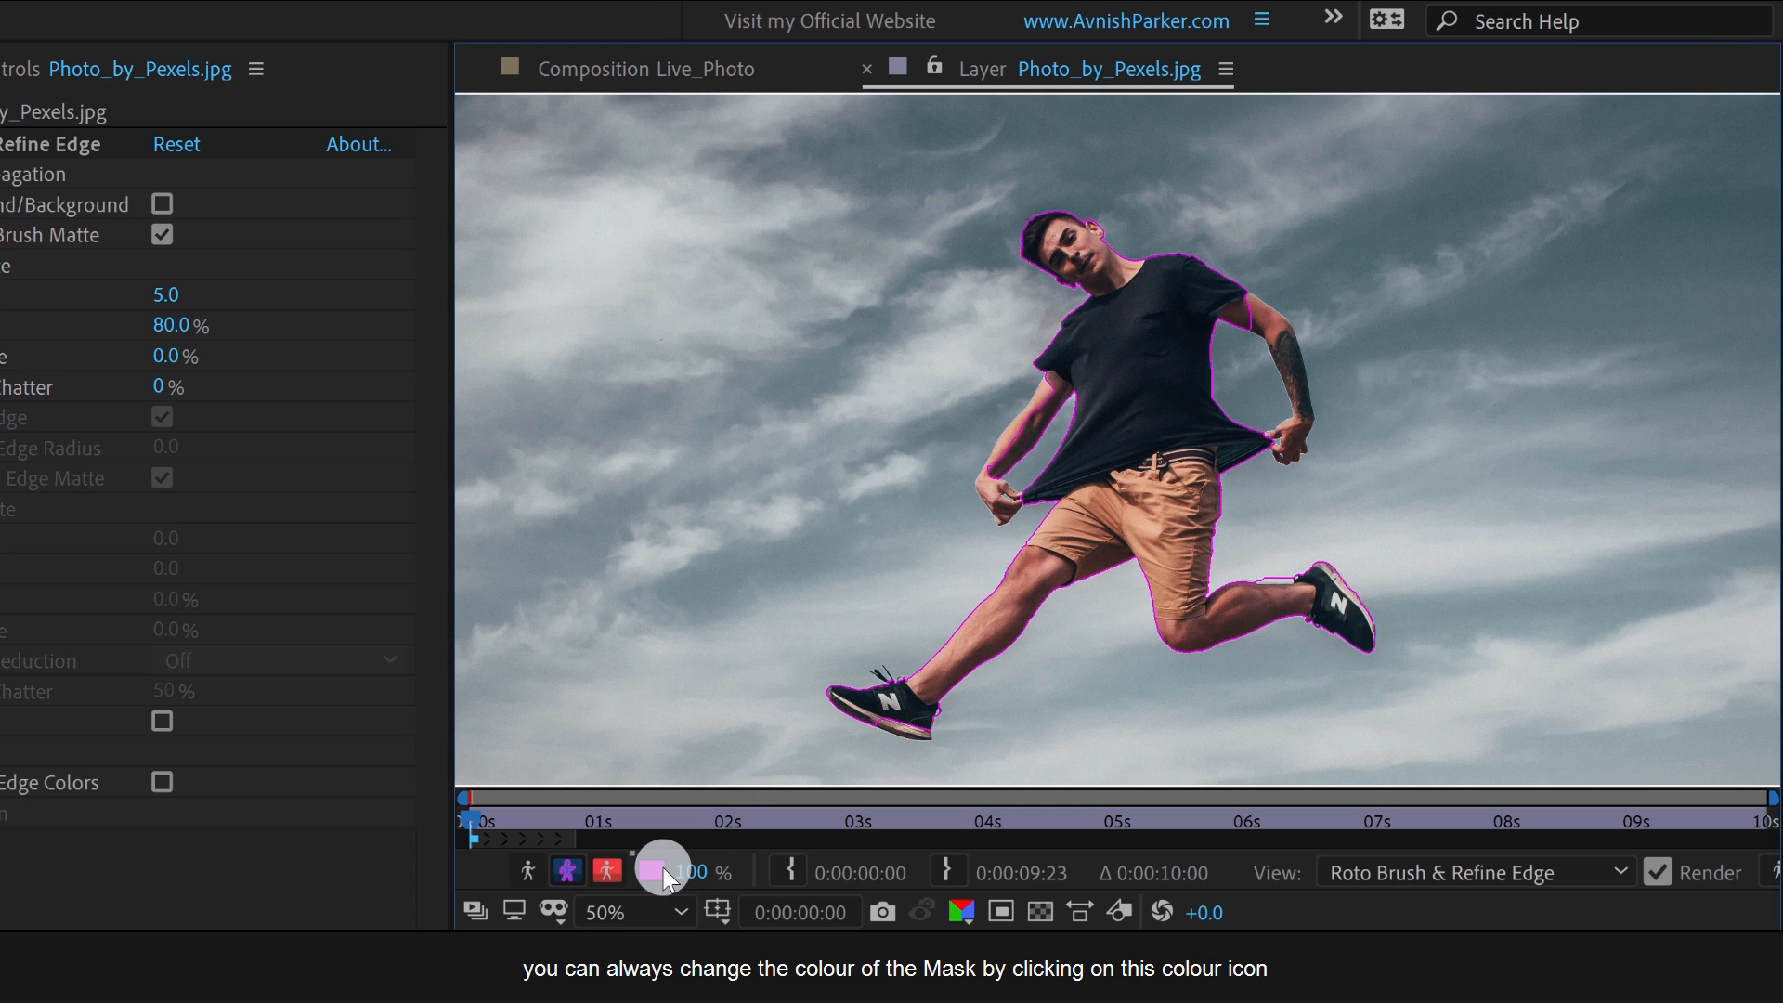
Make the outline green, zoom in, and paint the tattooed arm into the foreground.
left_click(662, 870)
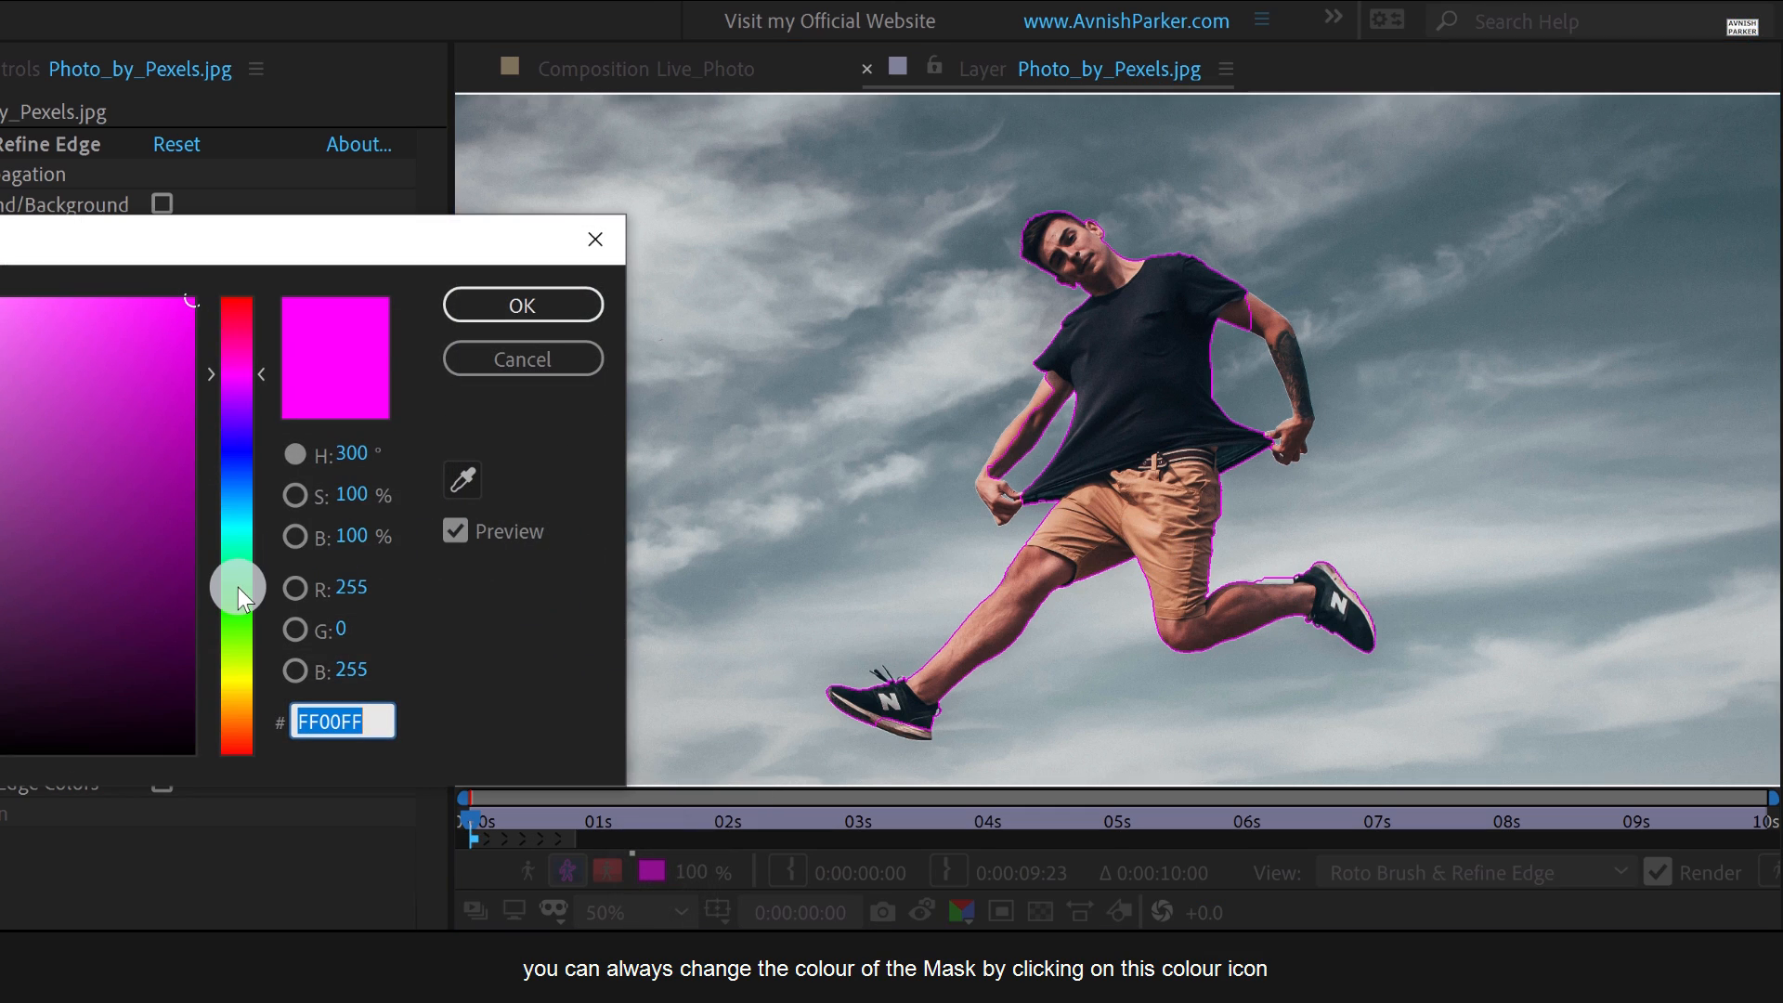
left_click(522, 305)
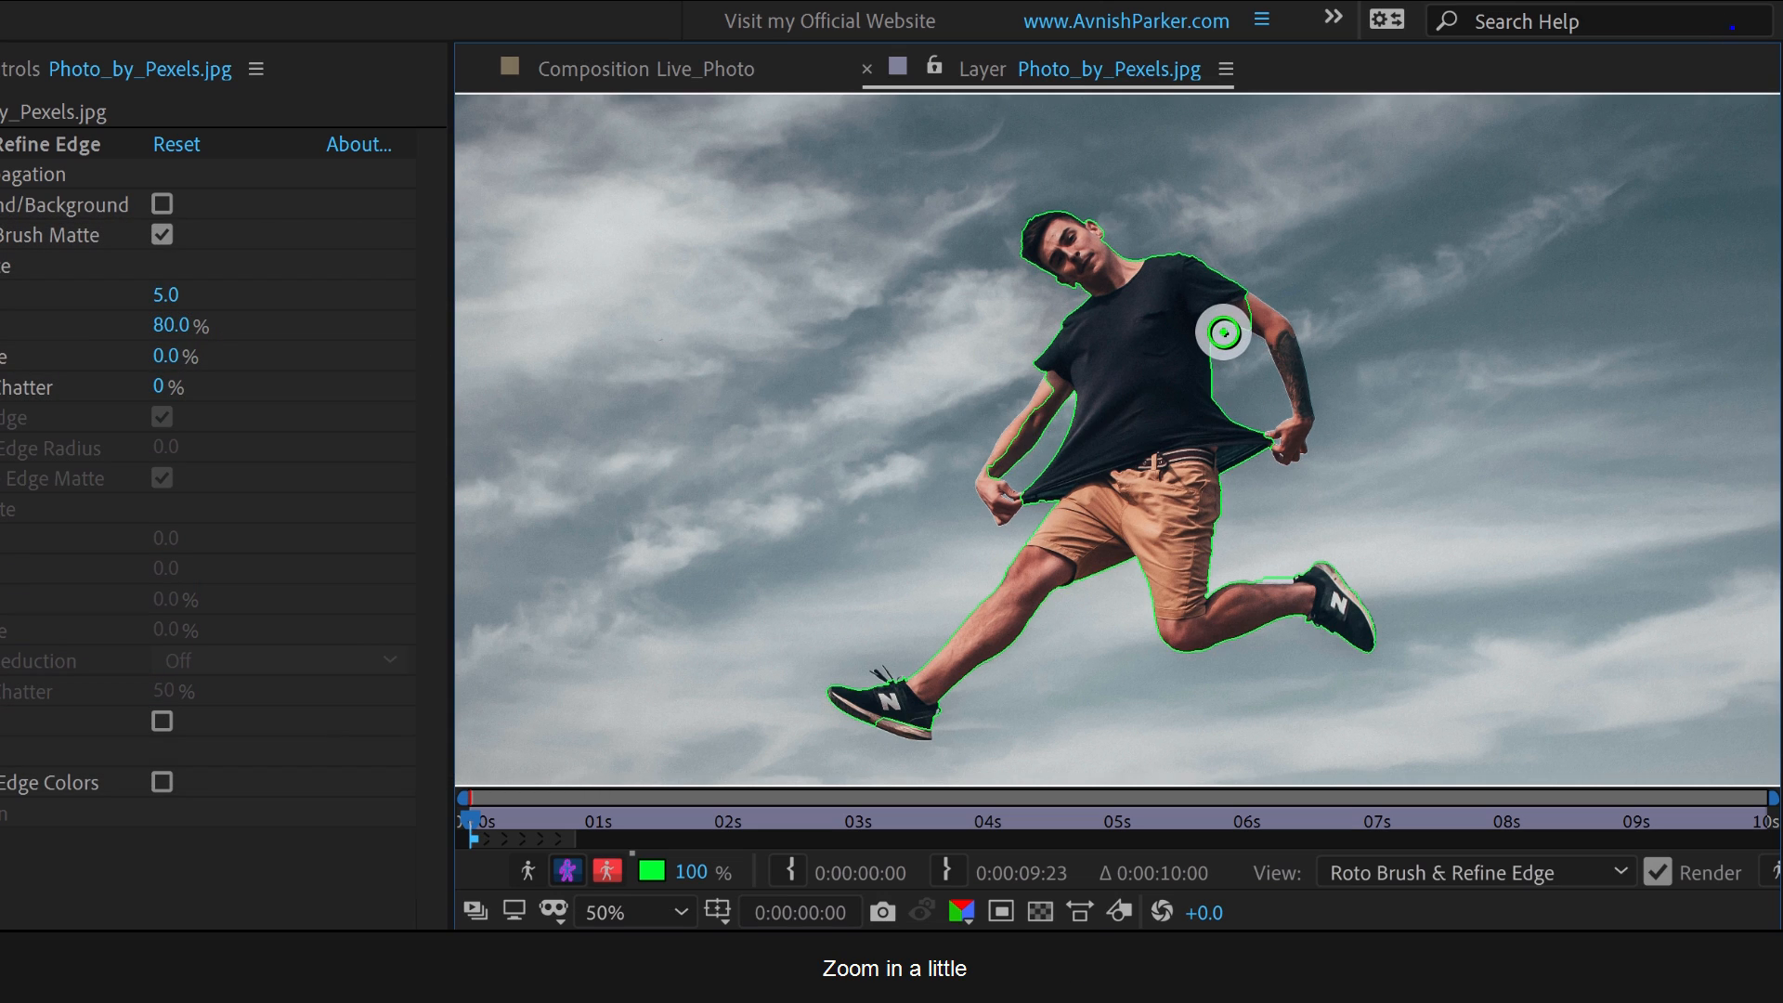
left_click(630, 911)
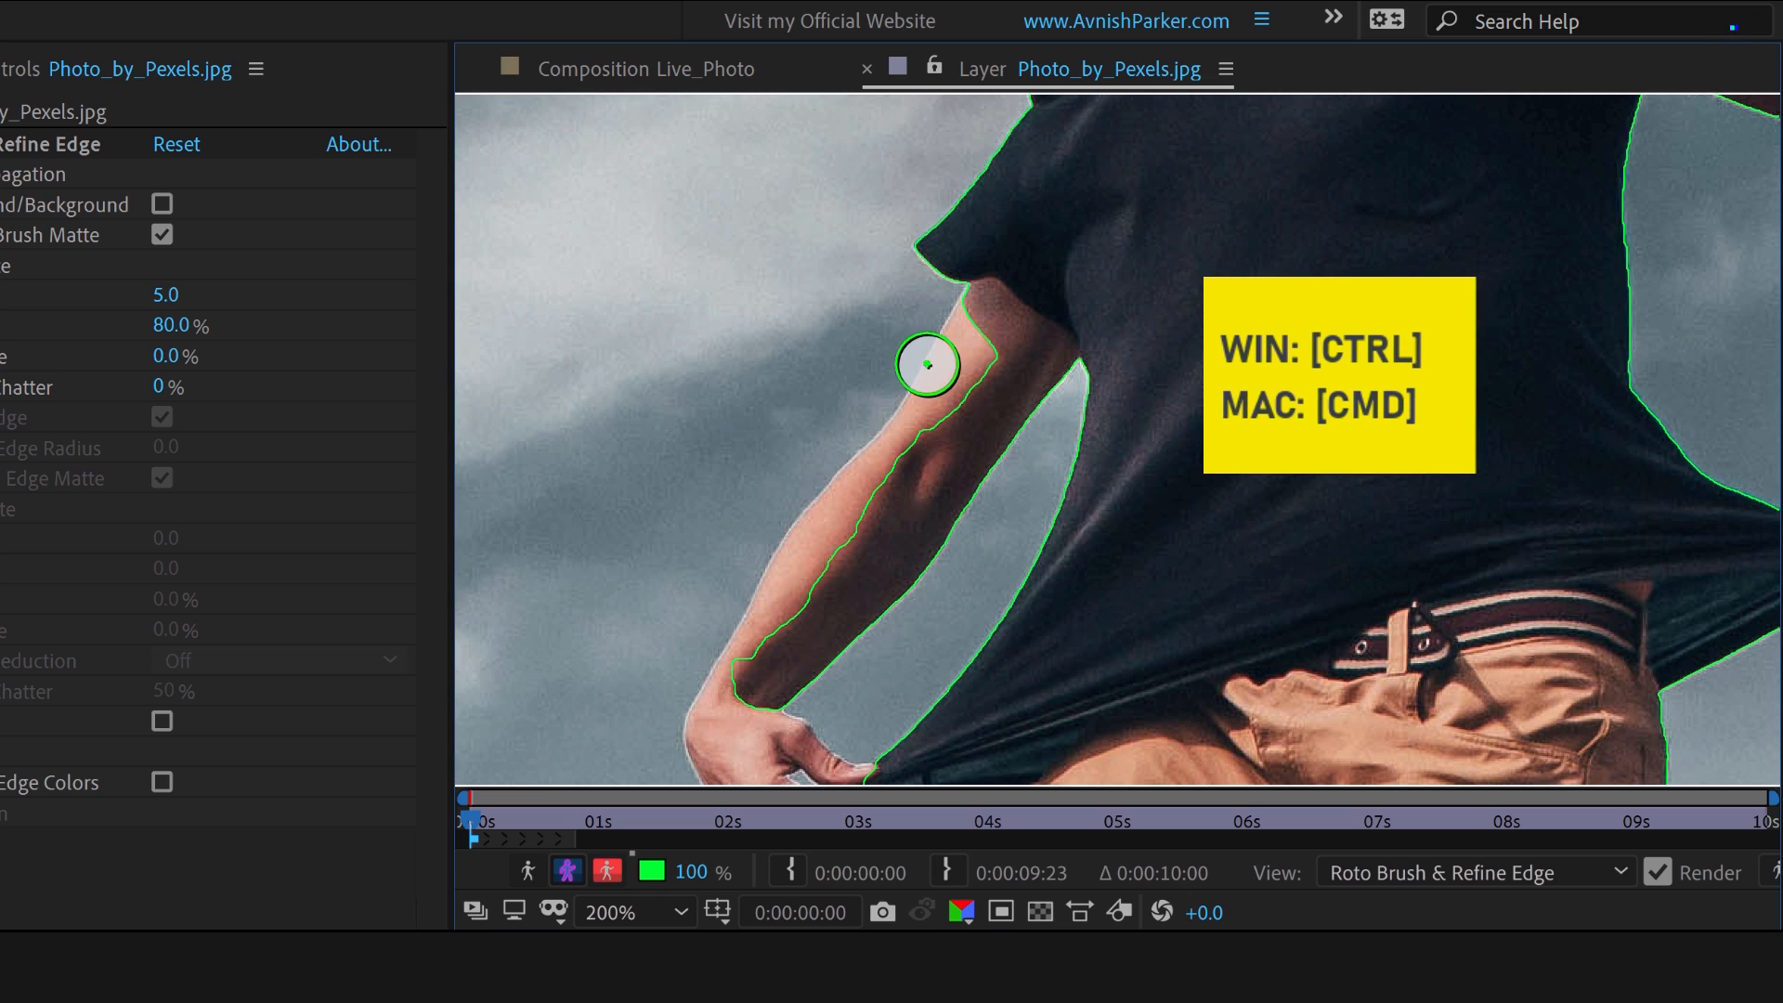
left_click_drag(931, 364, 810, 591)
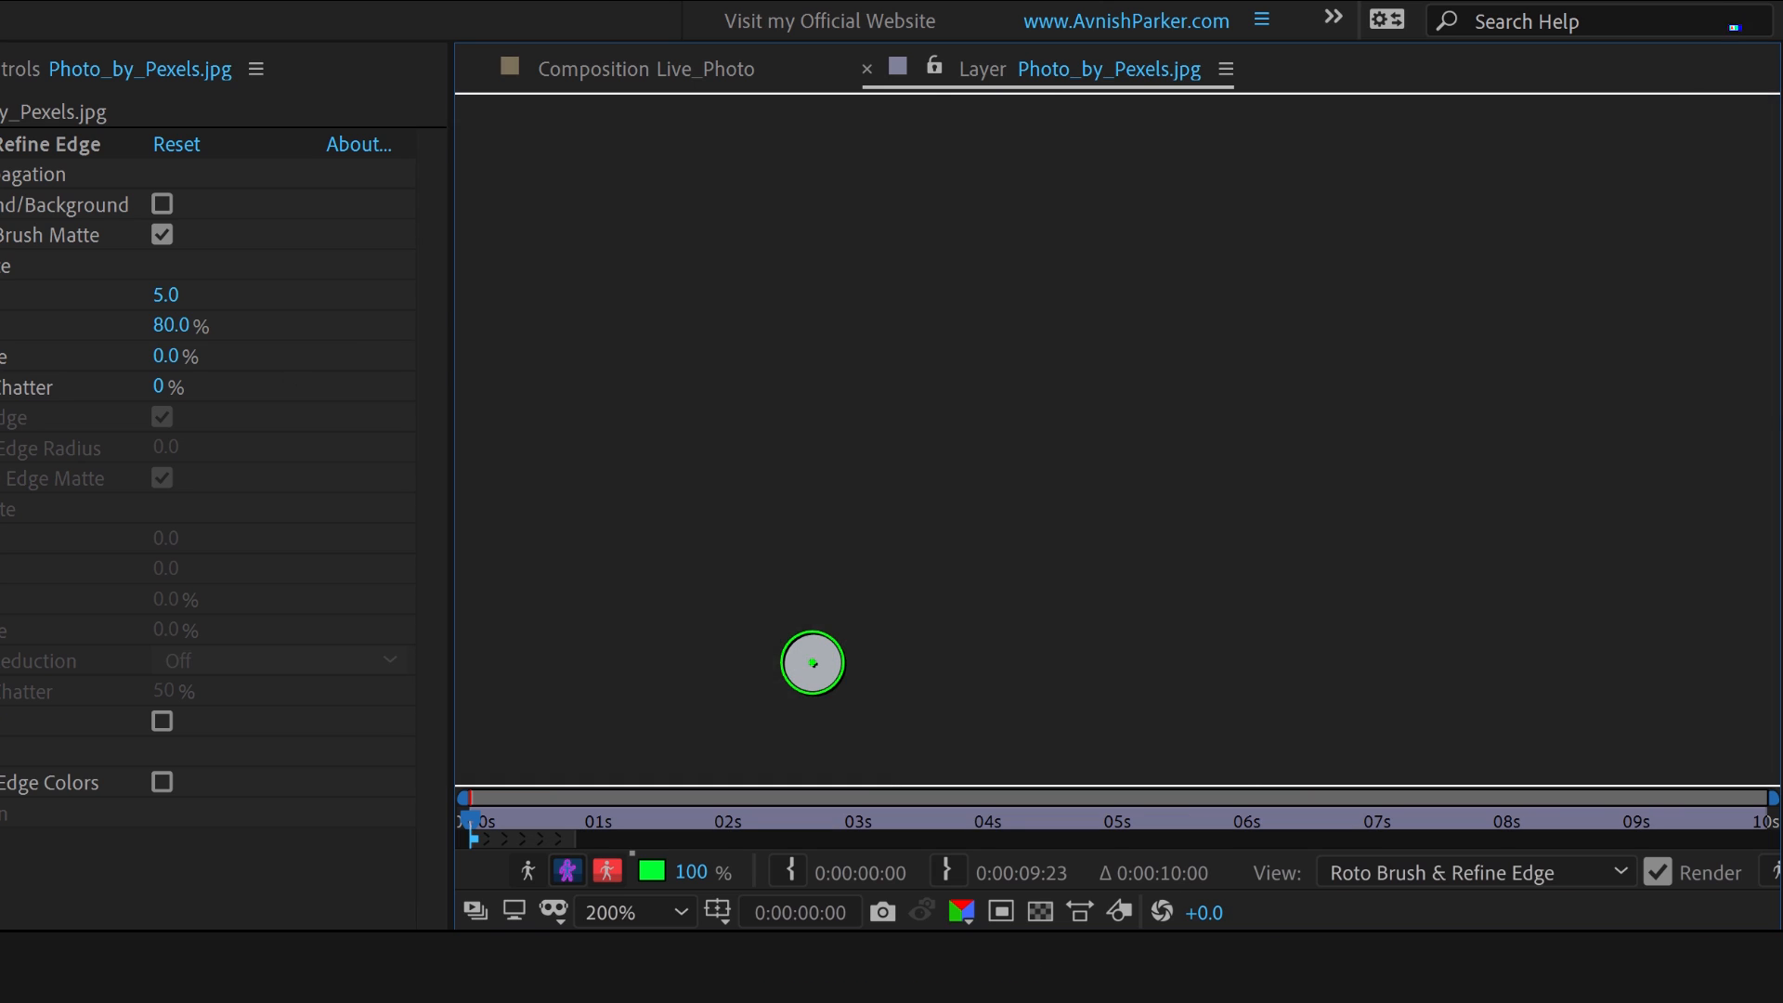
left_click_drag(811, 663, 1363, 549)
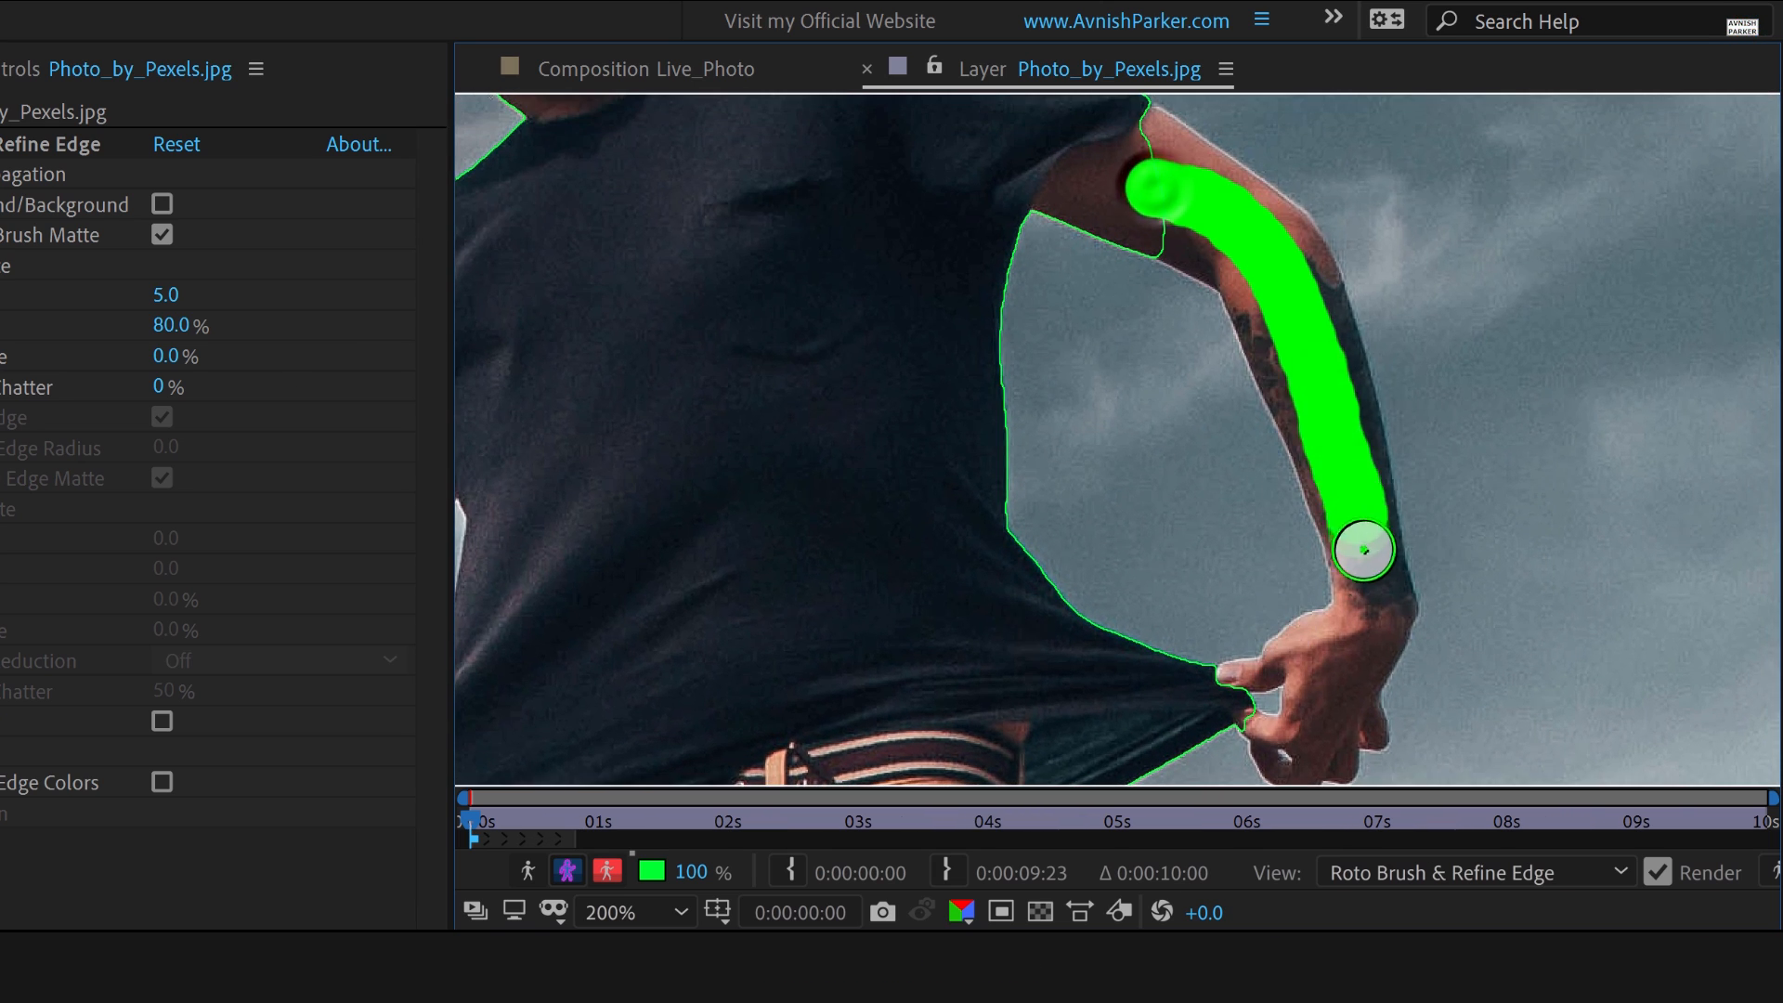
left_click_drag(1364, 551, 1164, 143)
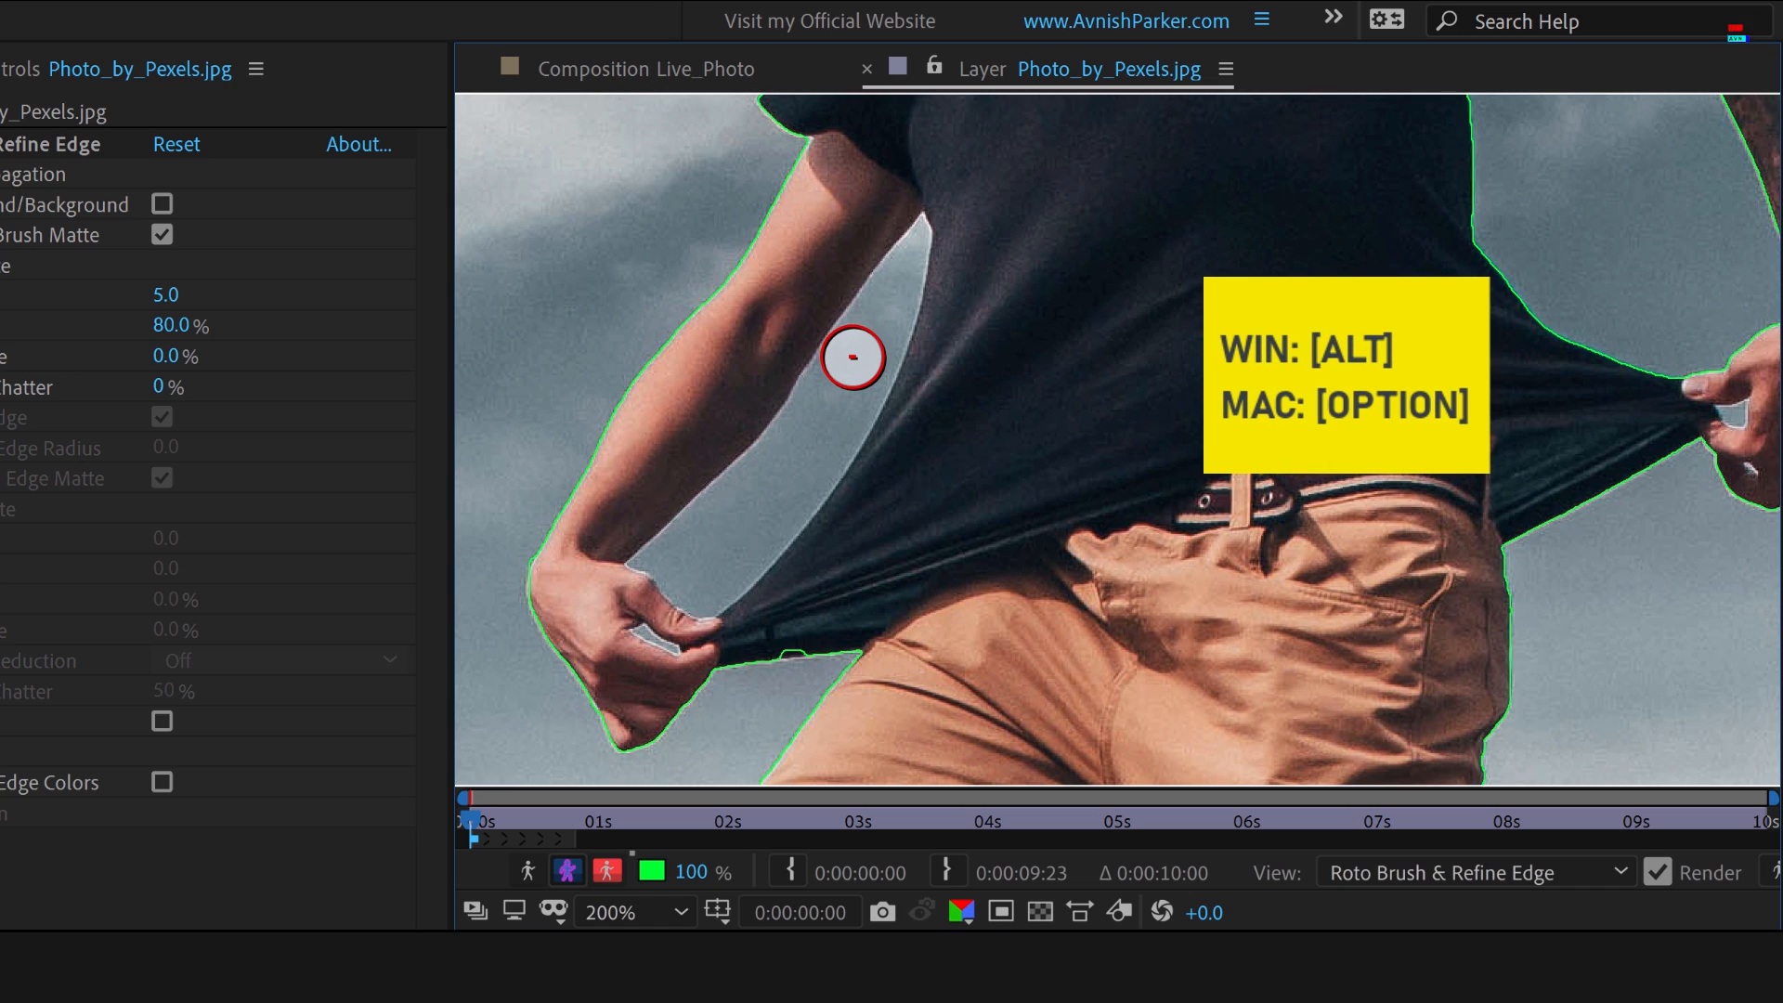
Alt-paint background strokes to remove sky between arm and shirt, near the fingers, and above the leg.
left_click_drag(852, 357, 705, 546)
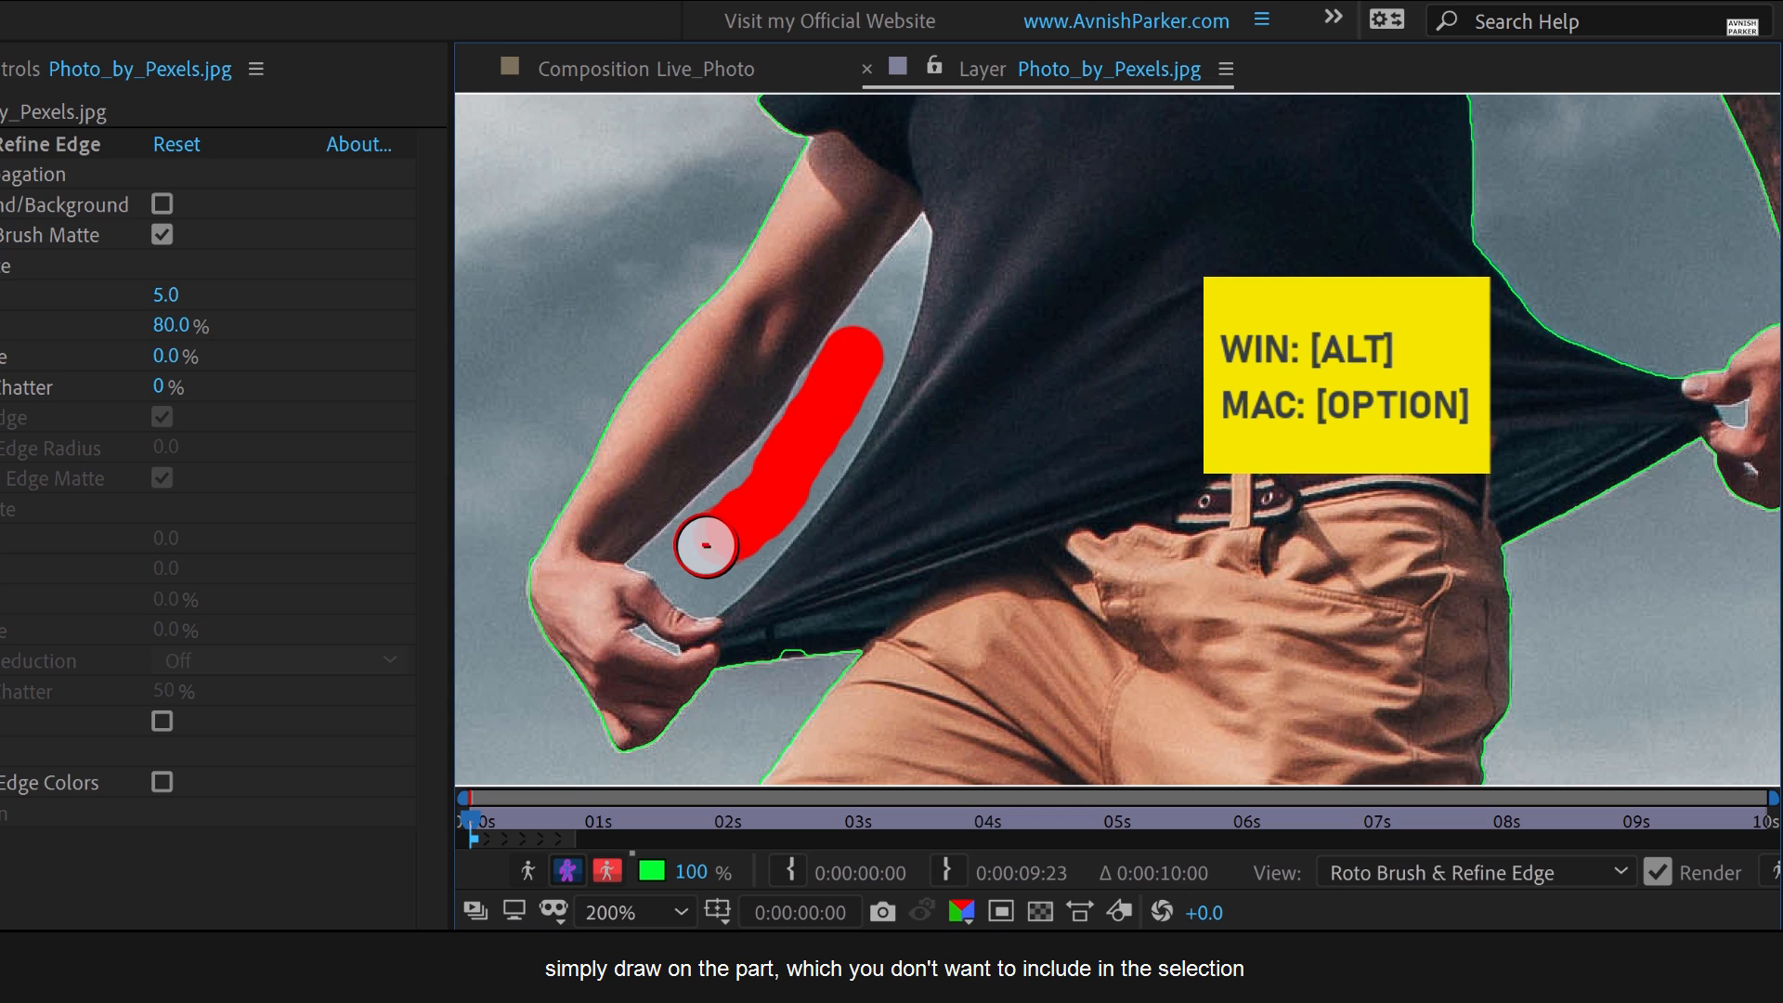
left_click_drag(836, 353, 705, 549)
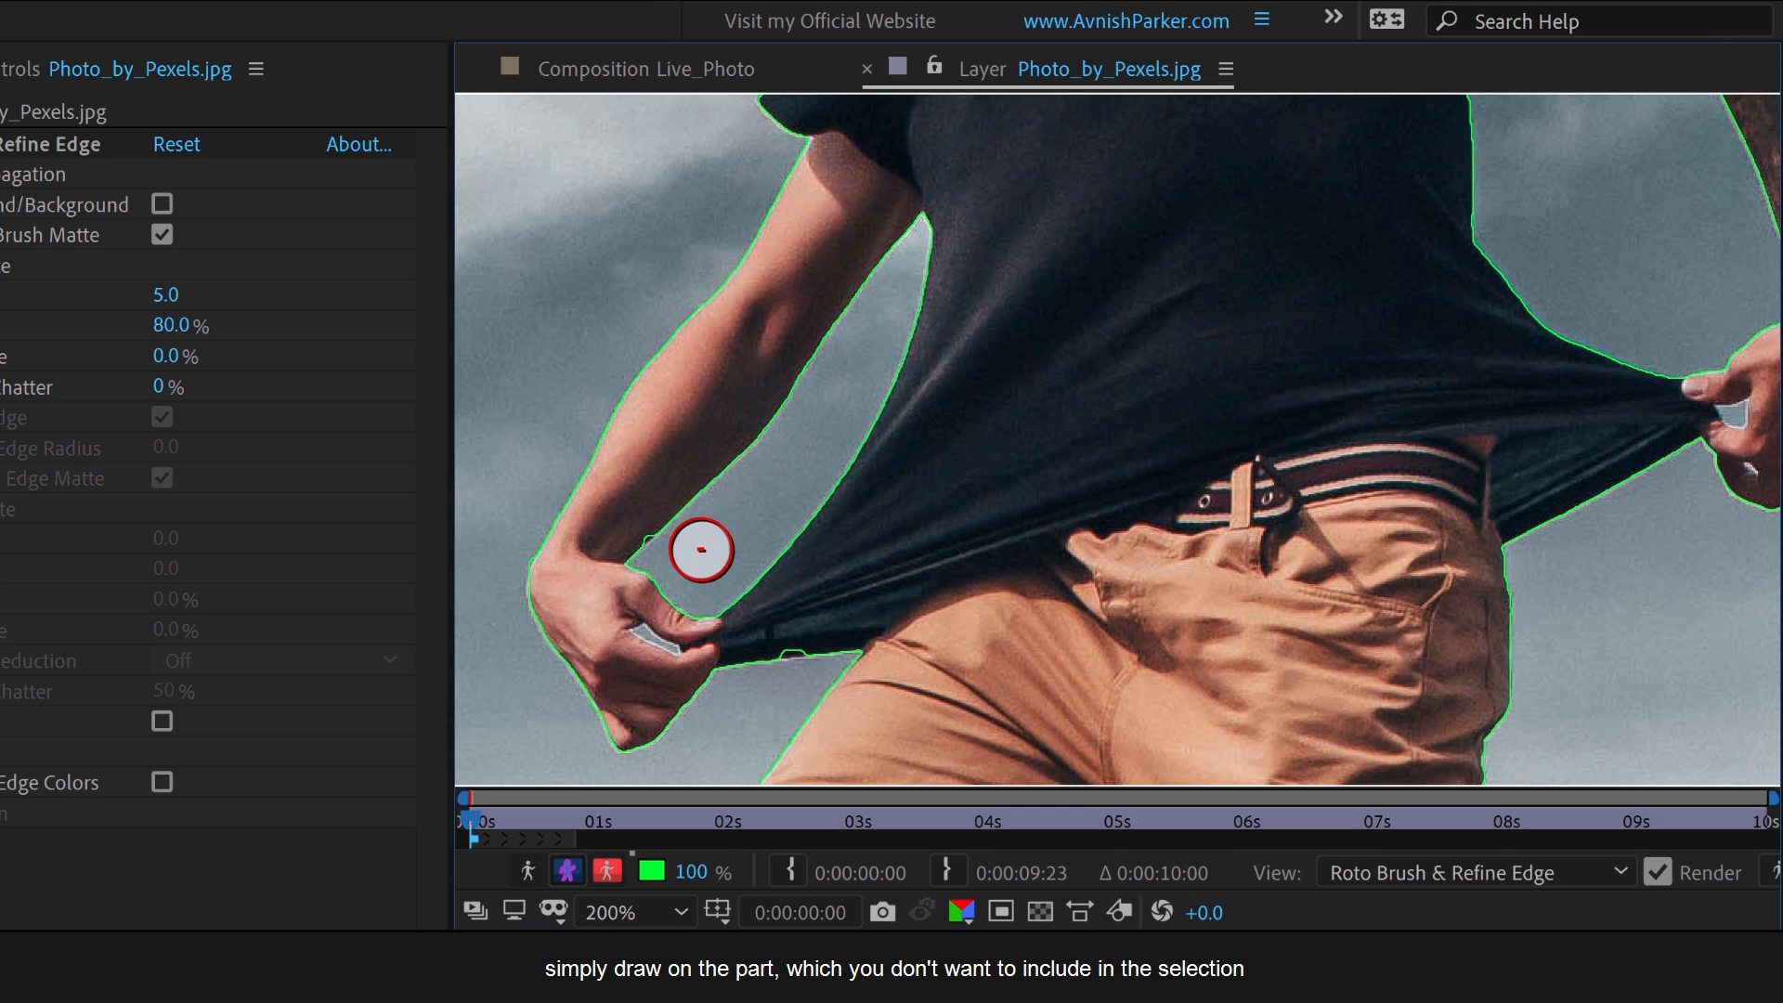
left_click_drag(703, 551, 642, 644)
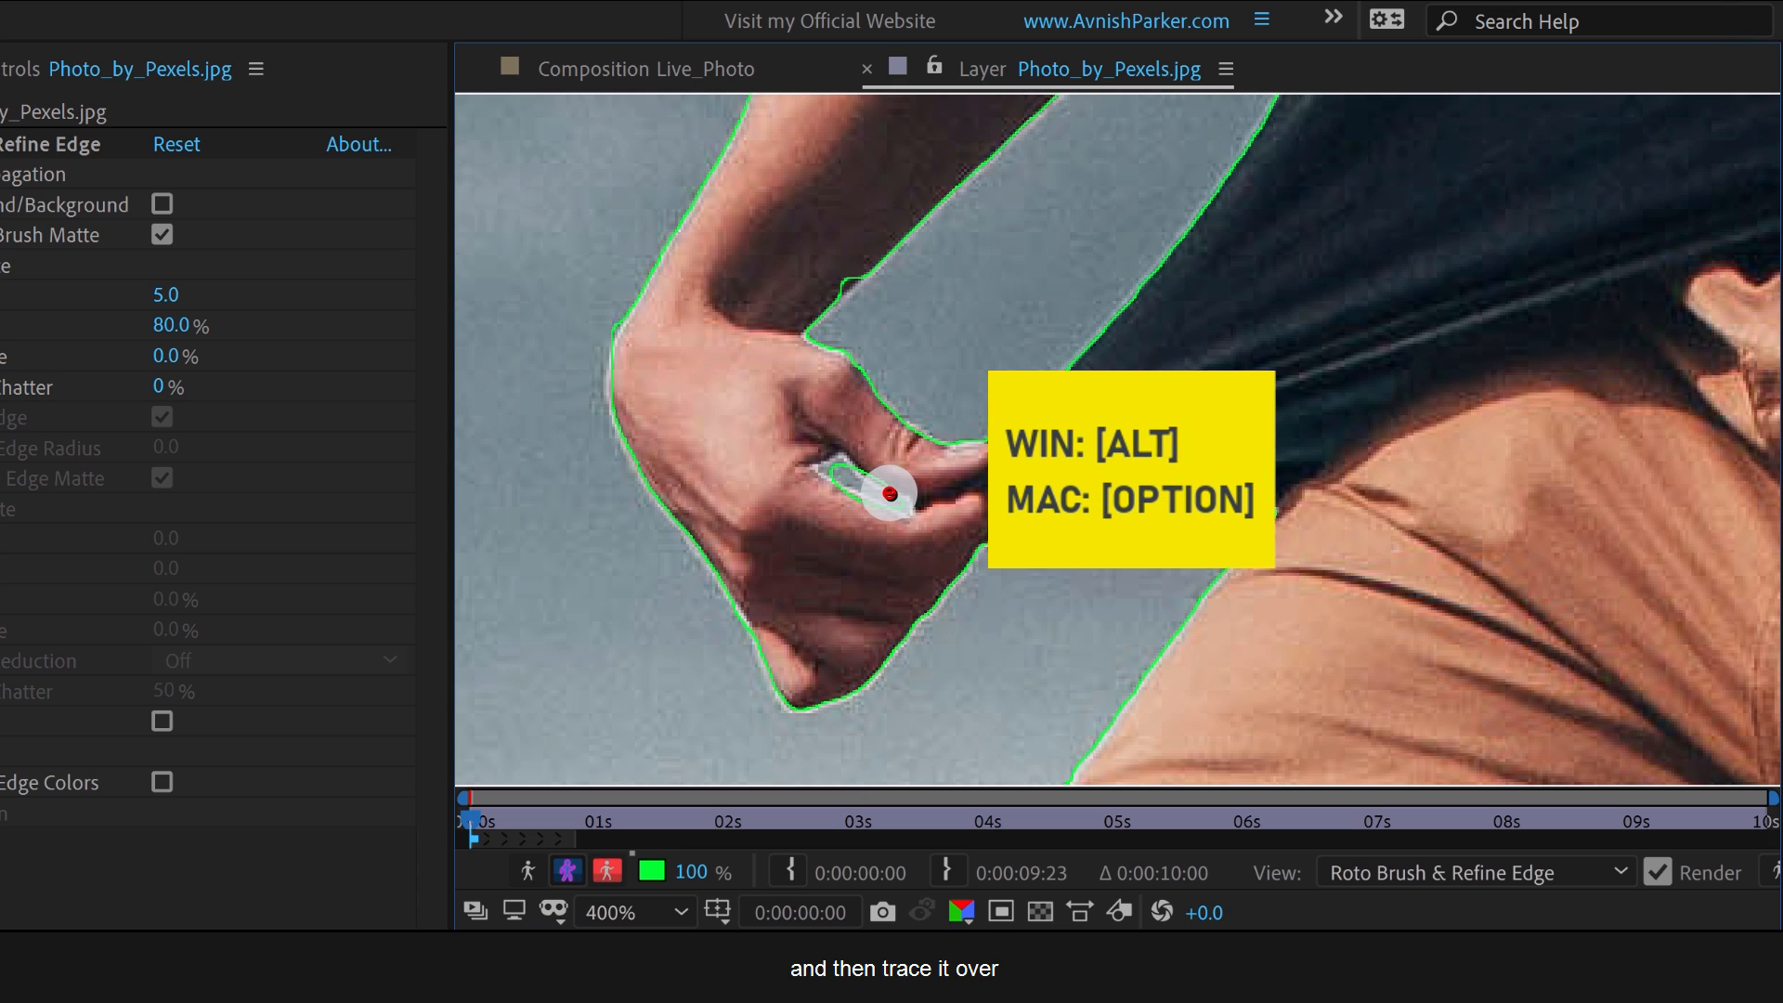
left_click(634, 911)
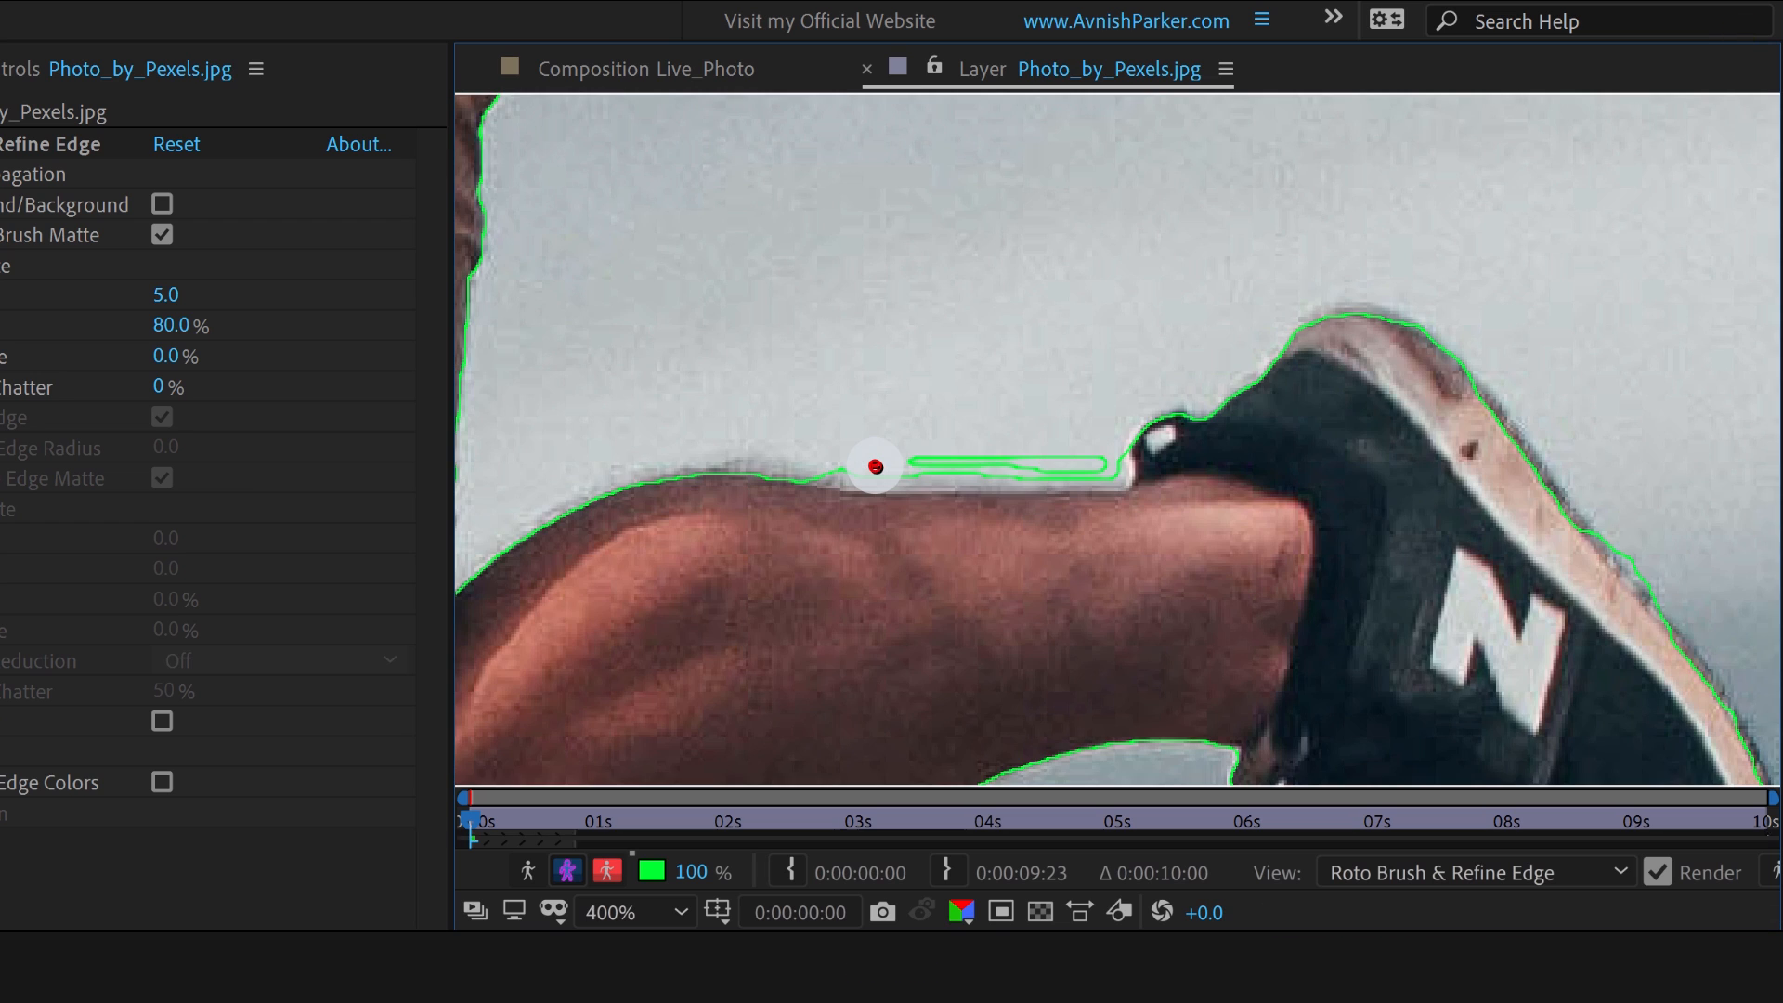
left_click_drag(873, 467, 1536, 462)
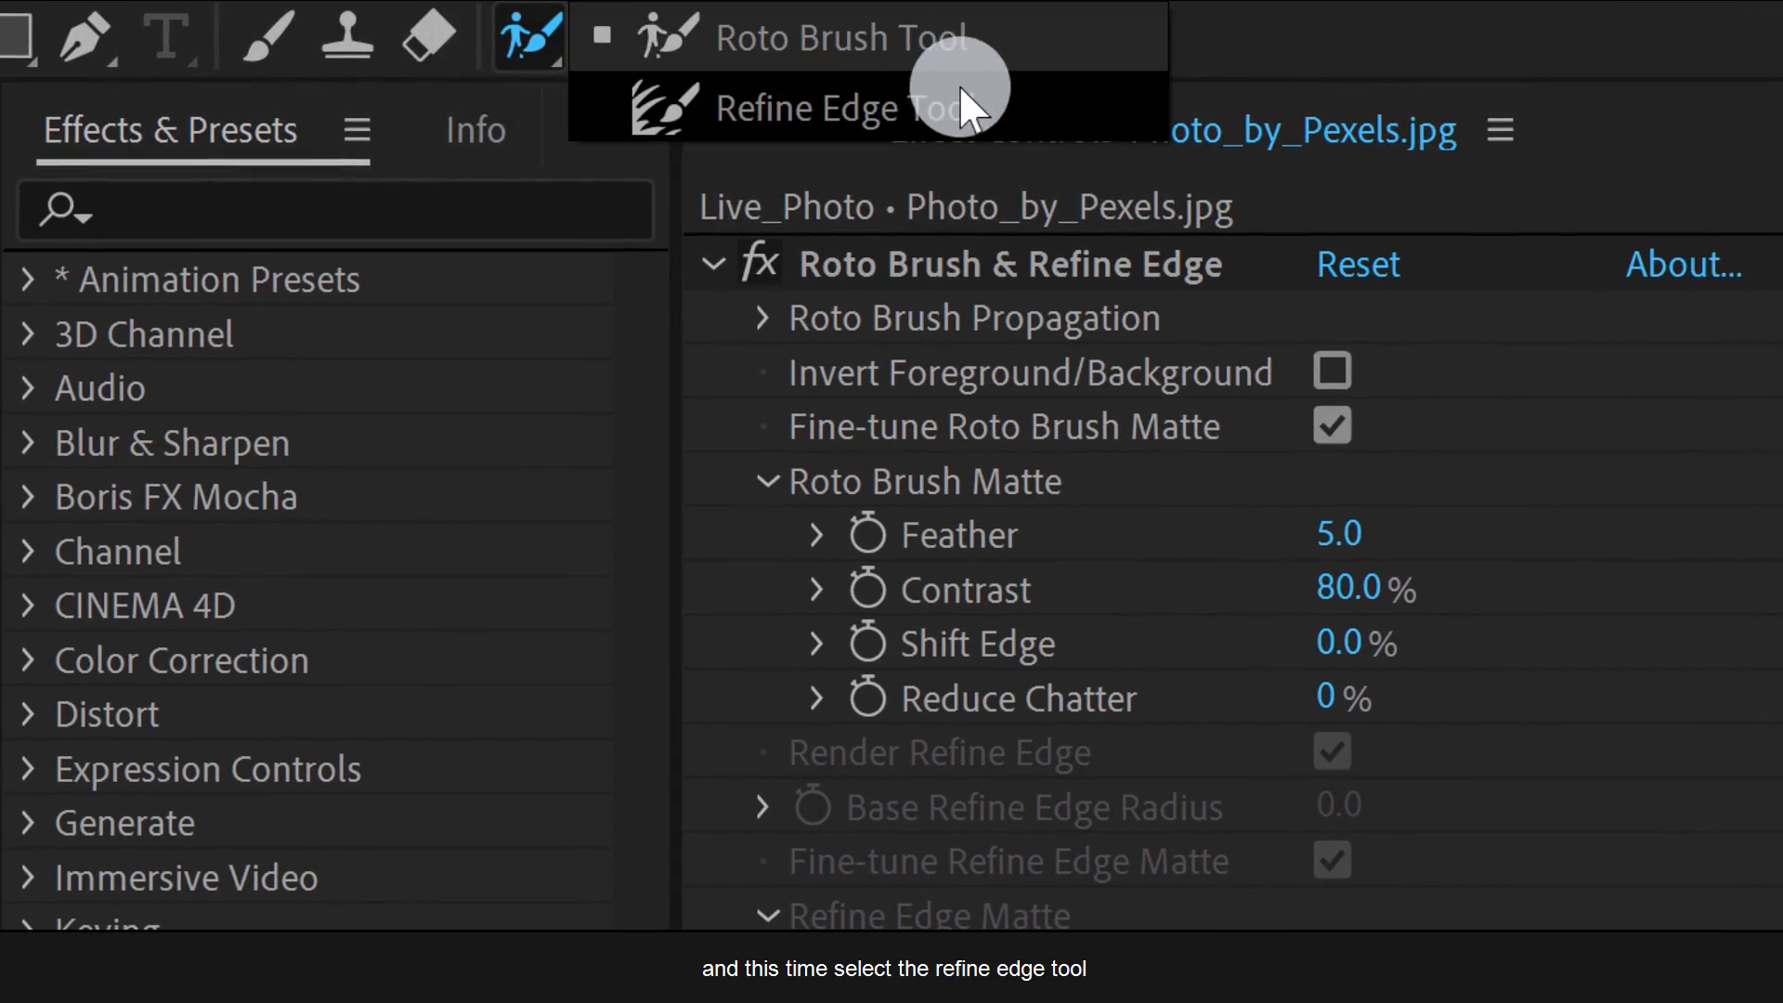
Paint Refine Edge strokes along the top and left side of the man's hair outline.
left_click(842, 108)
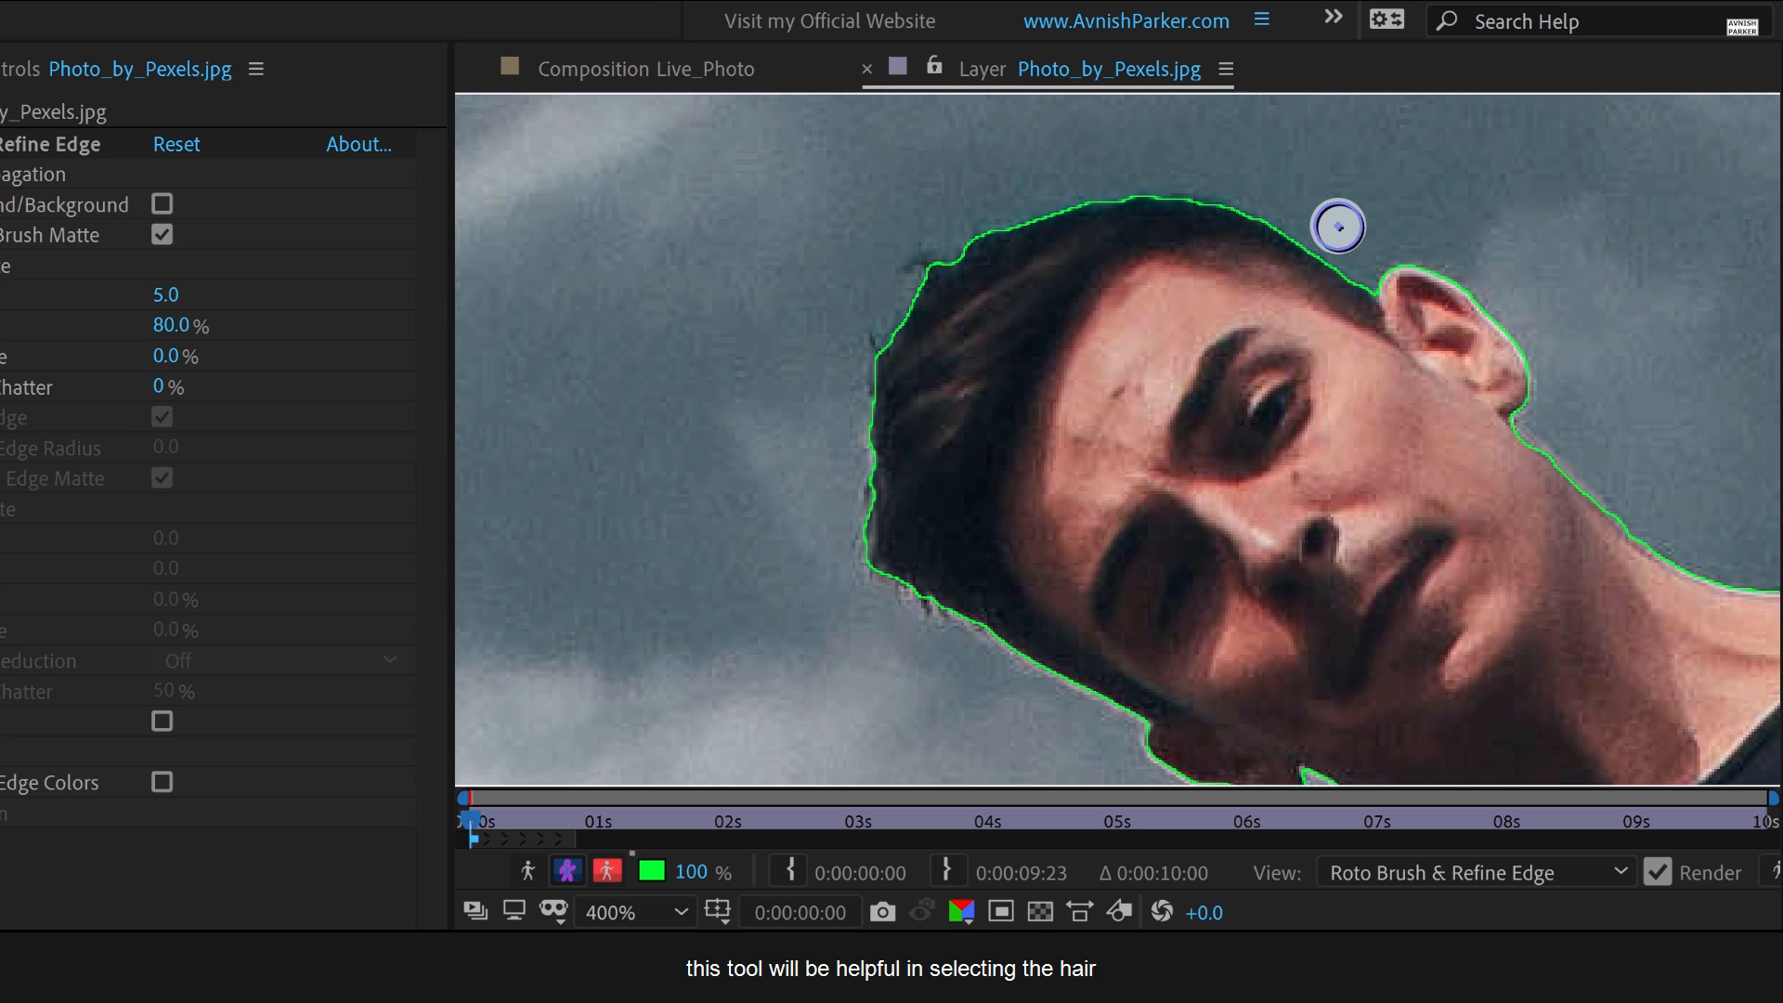
left_click_drag(1340, 225, 1211, 218)
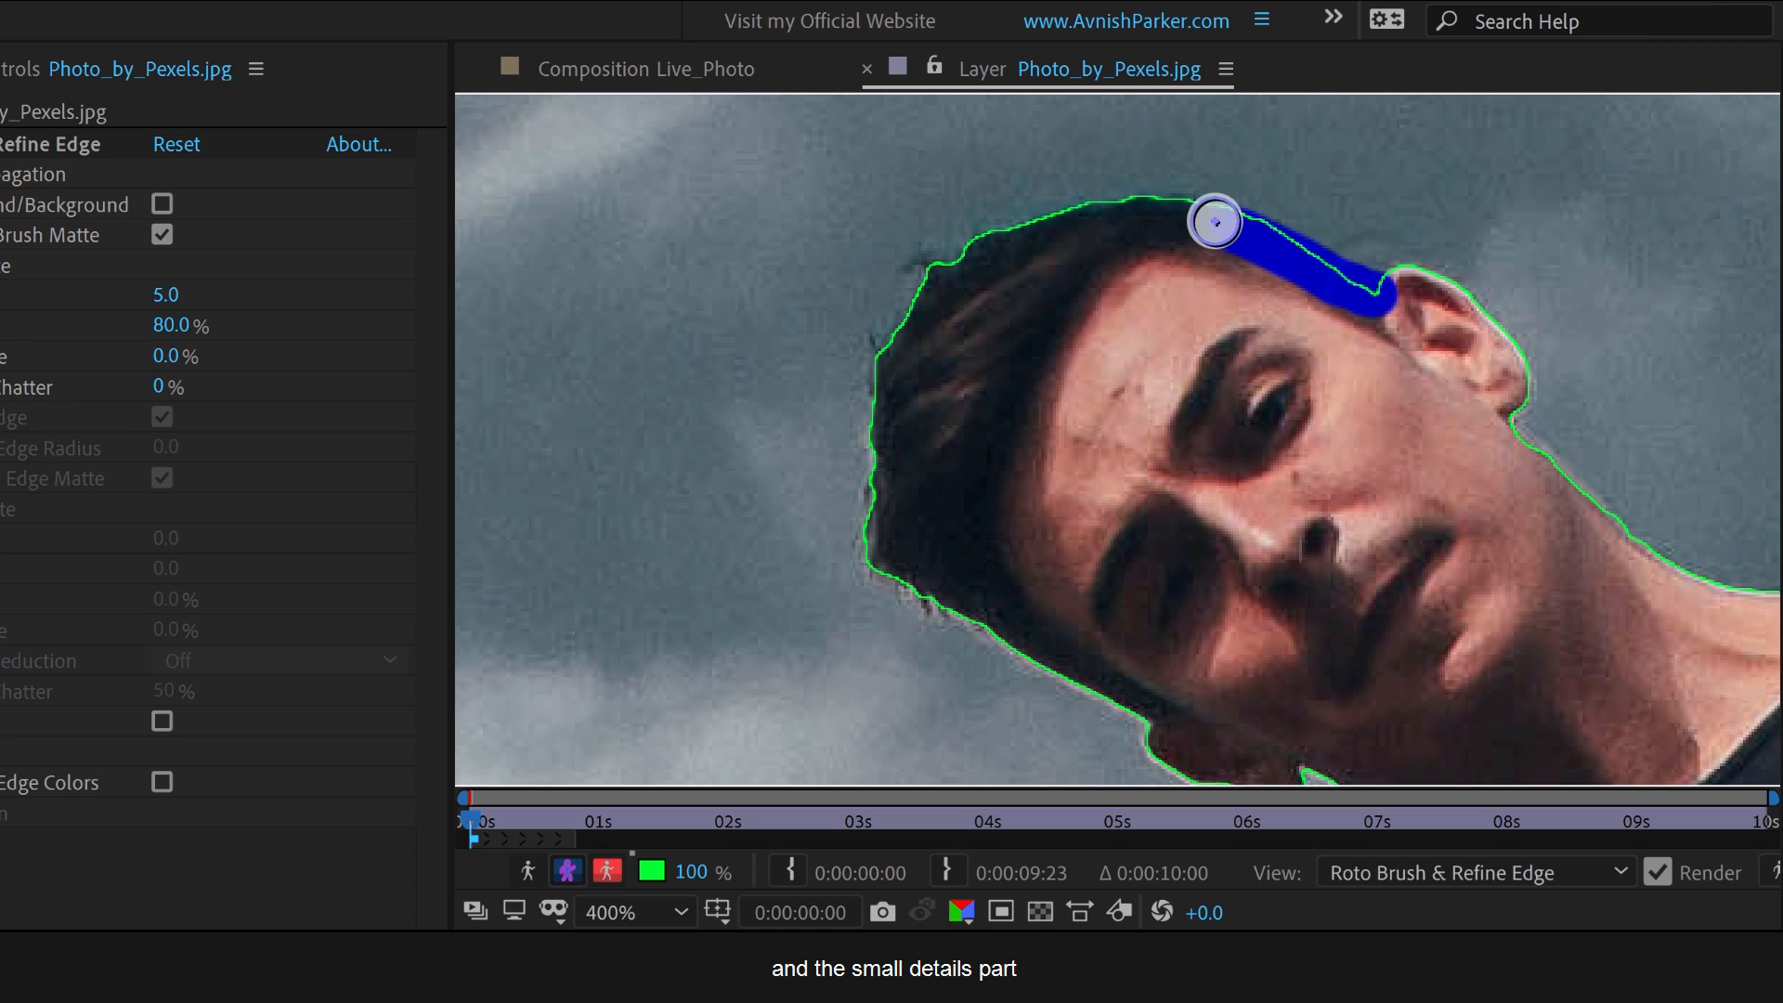
left_click_drag(1214, 219, 887, 358)
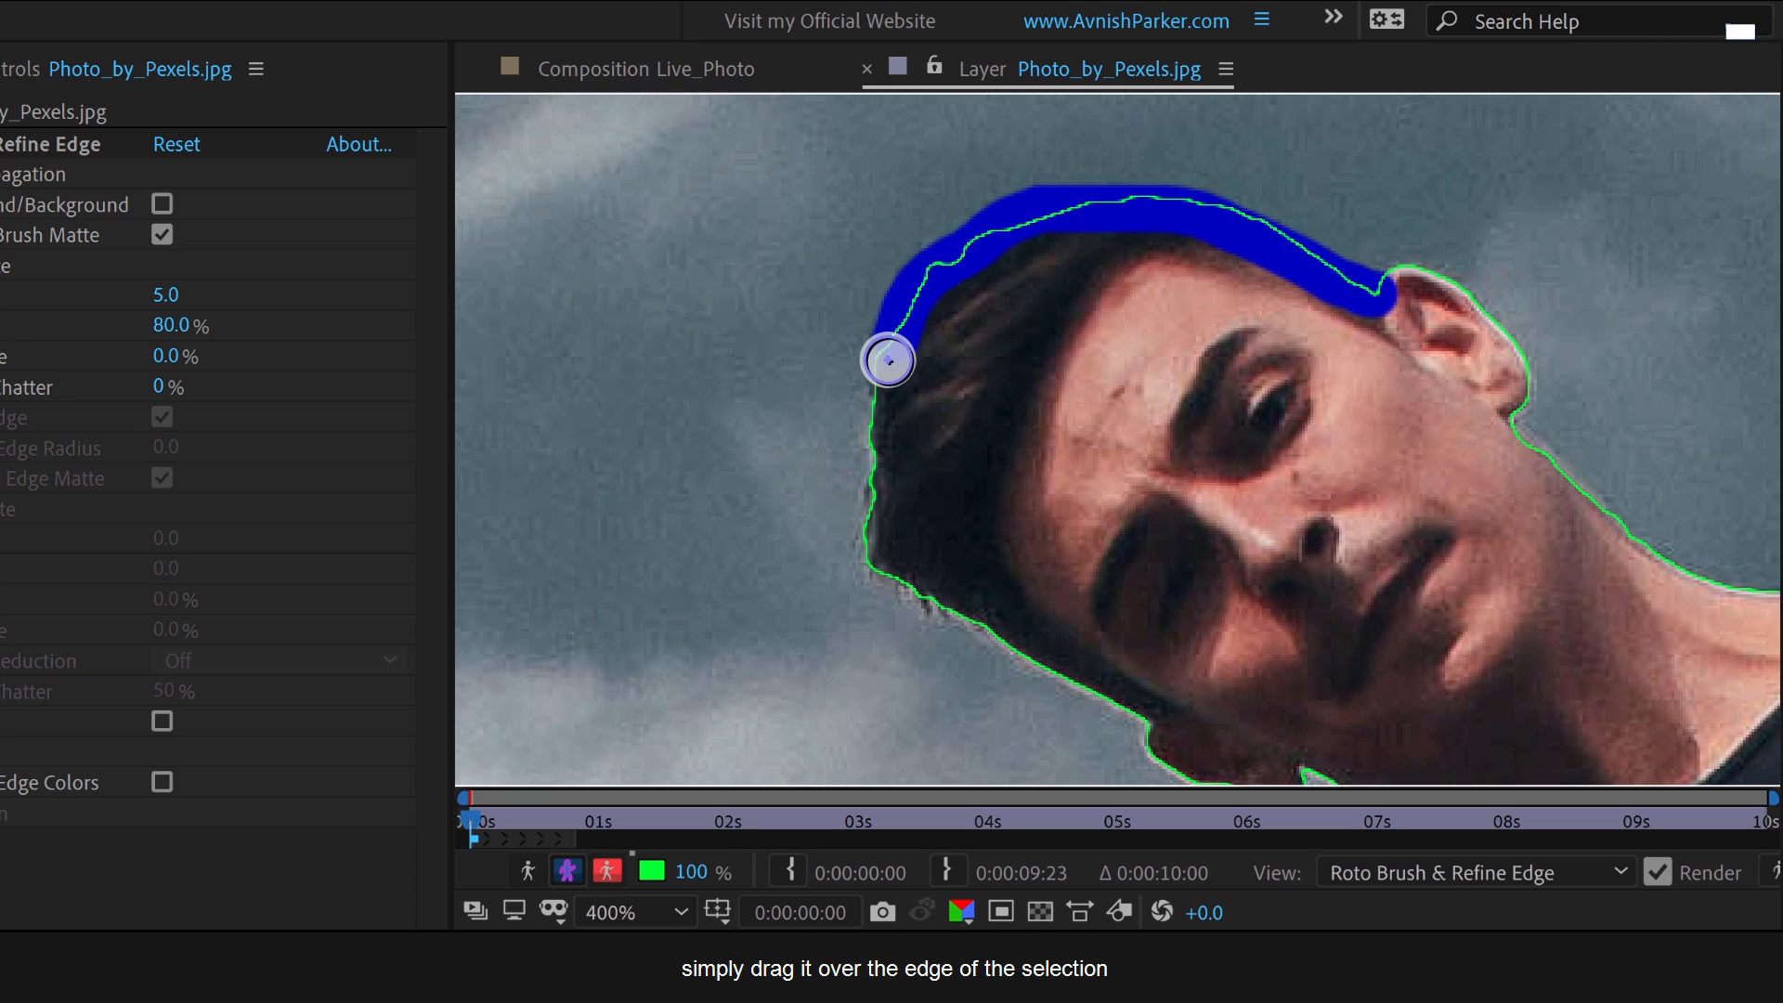
left_click_drag(887, 360, 1069, 682)
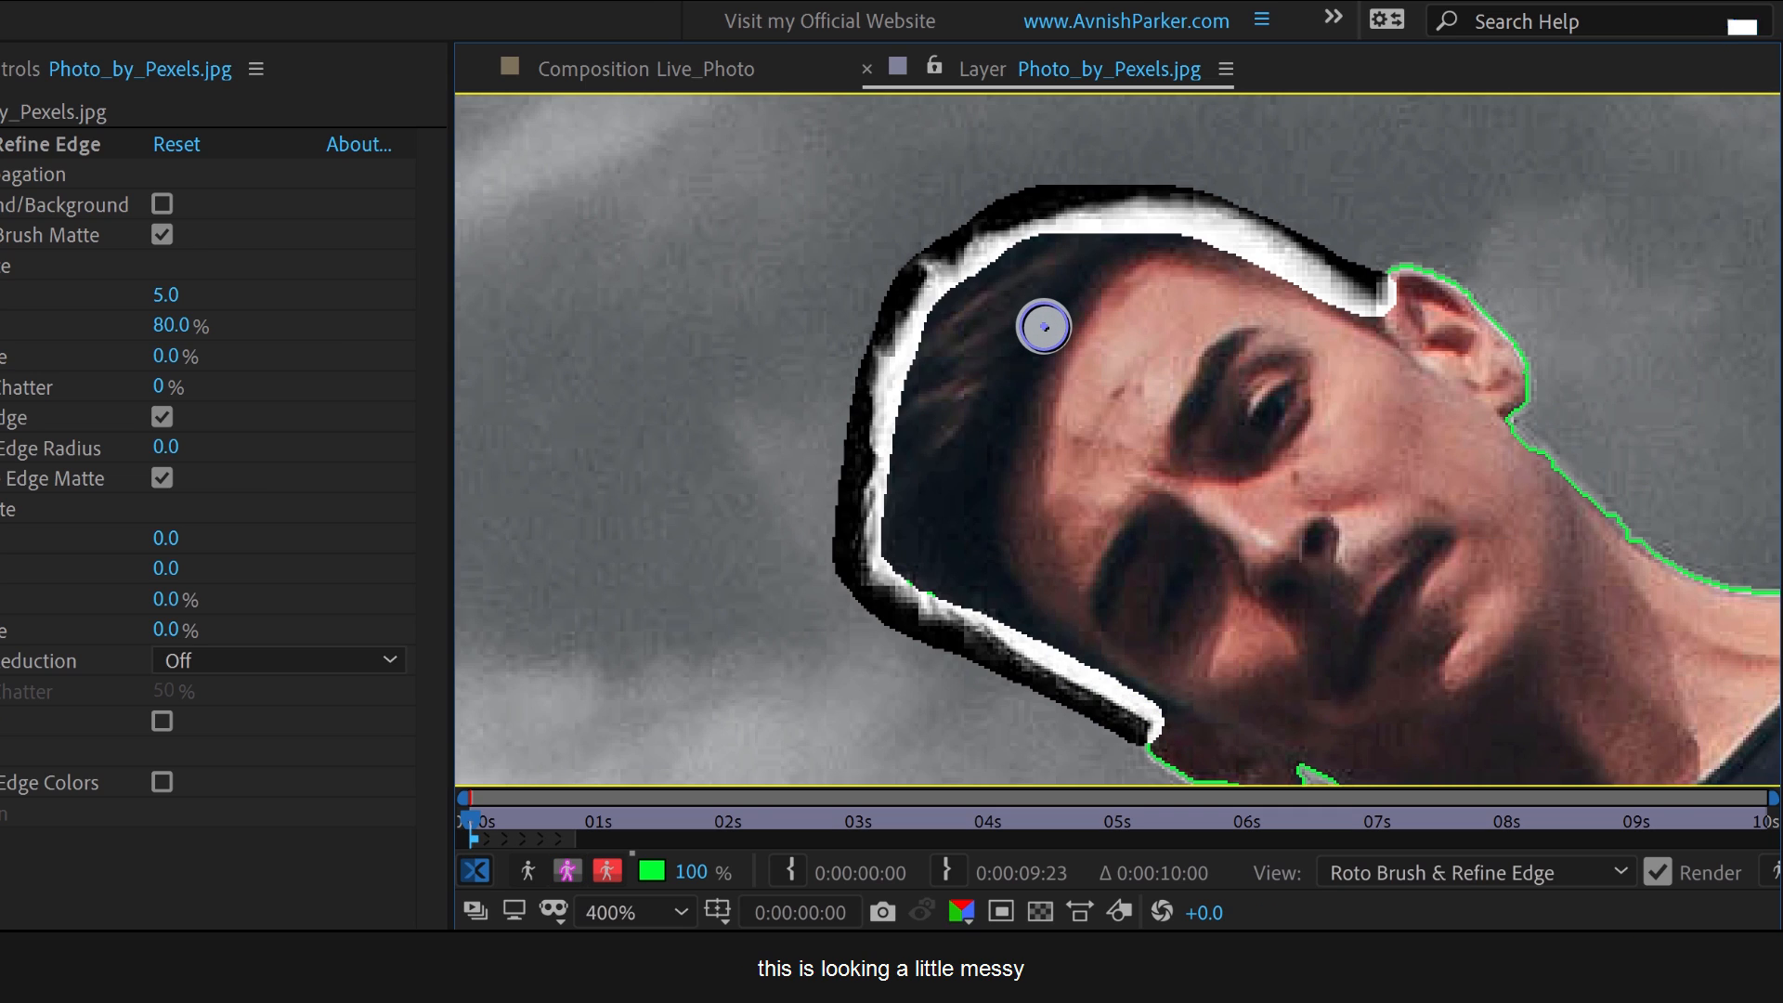
mouse_move(894, 580)
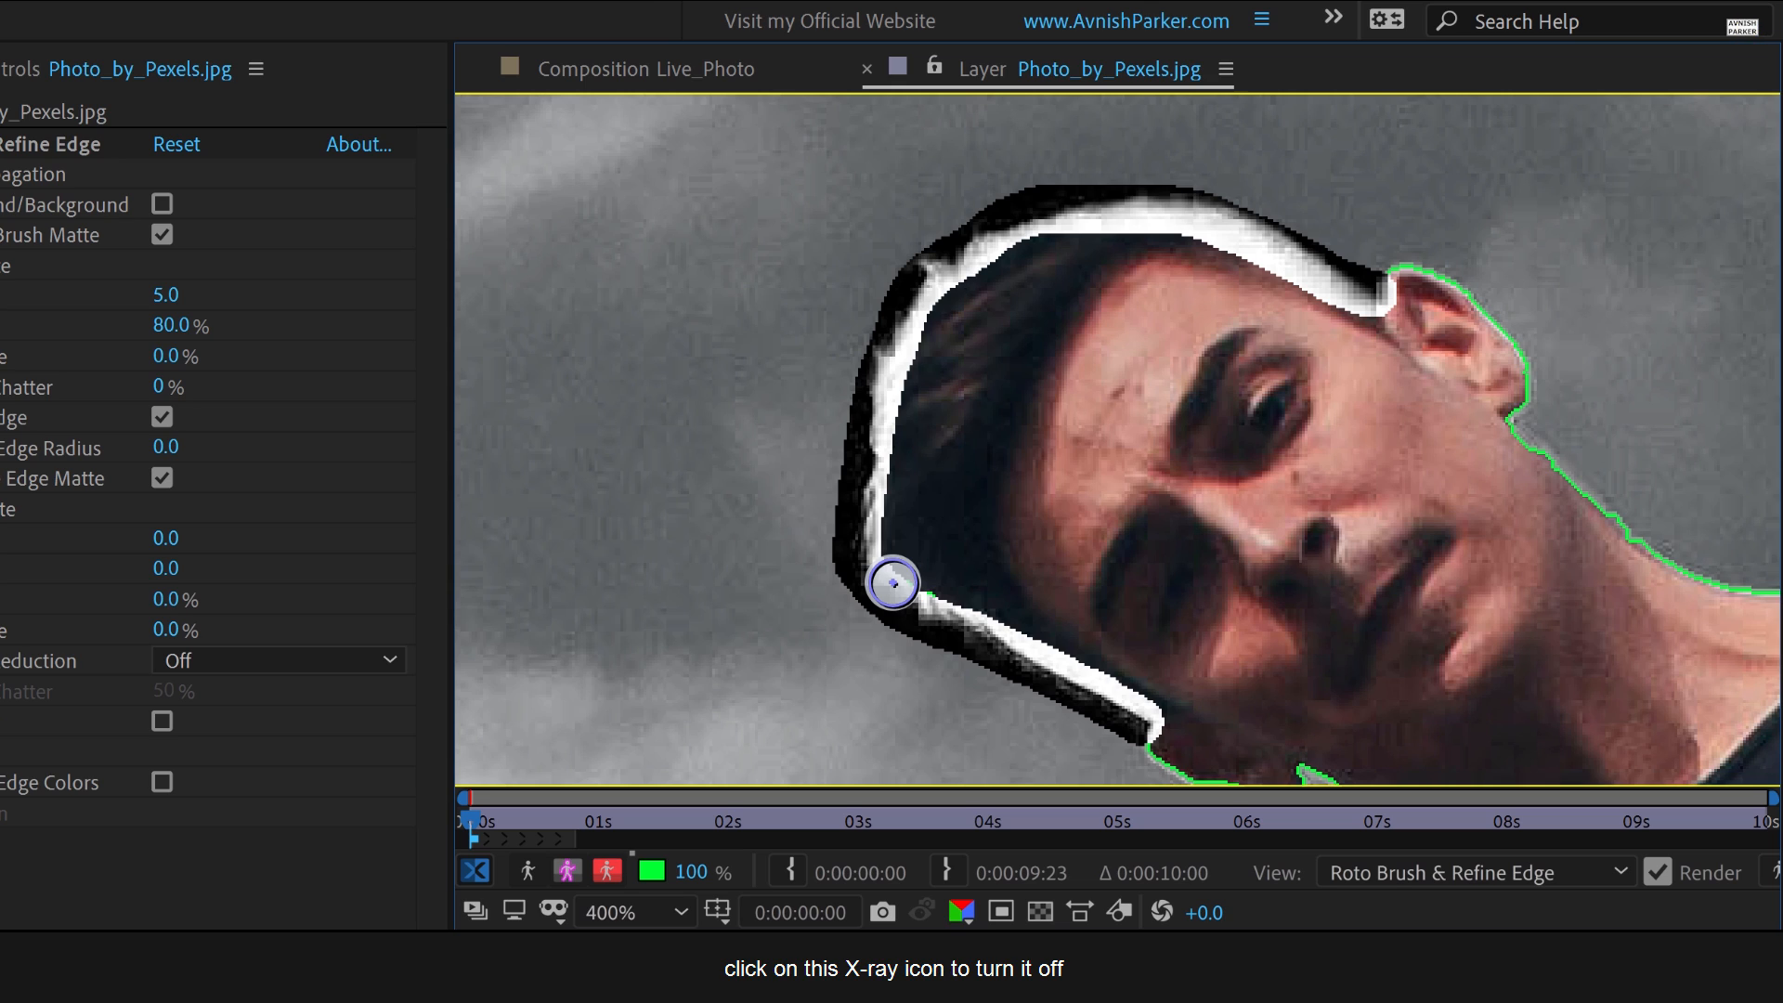
Enable Alpha Overlay and refine the cutout edges around the ear and shirt shoulder.
left_click(478, 871)
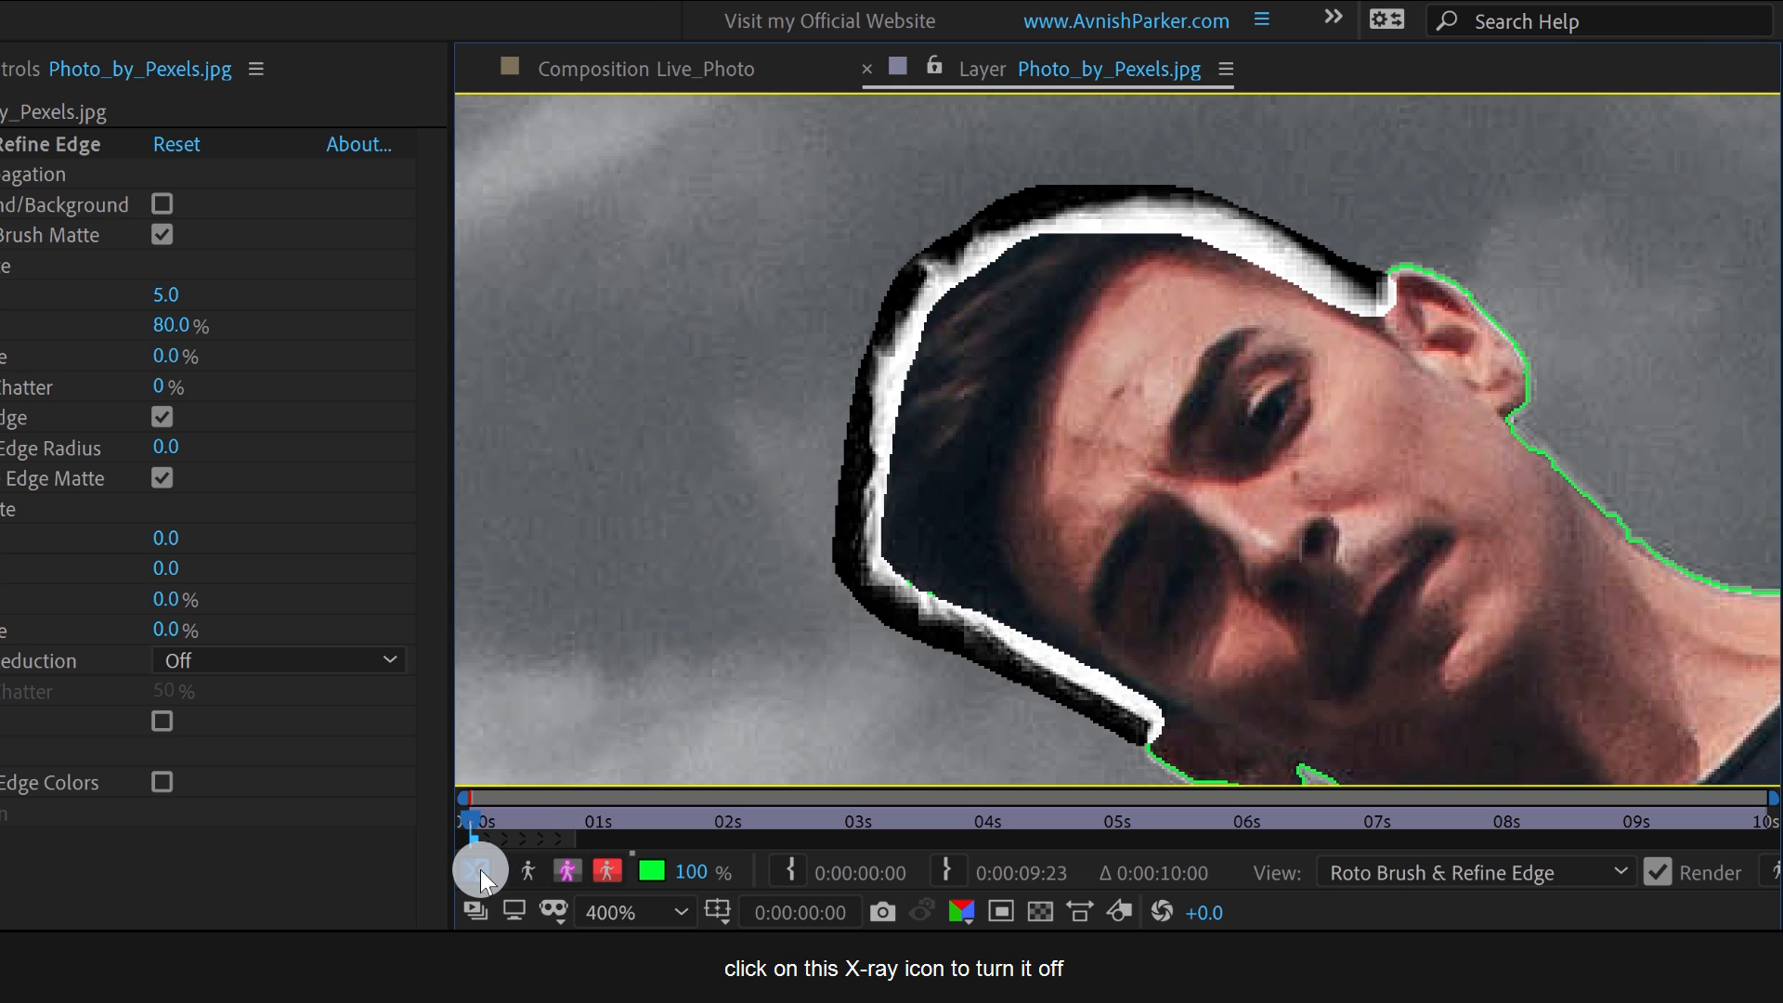
left_click(480, 871)
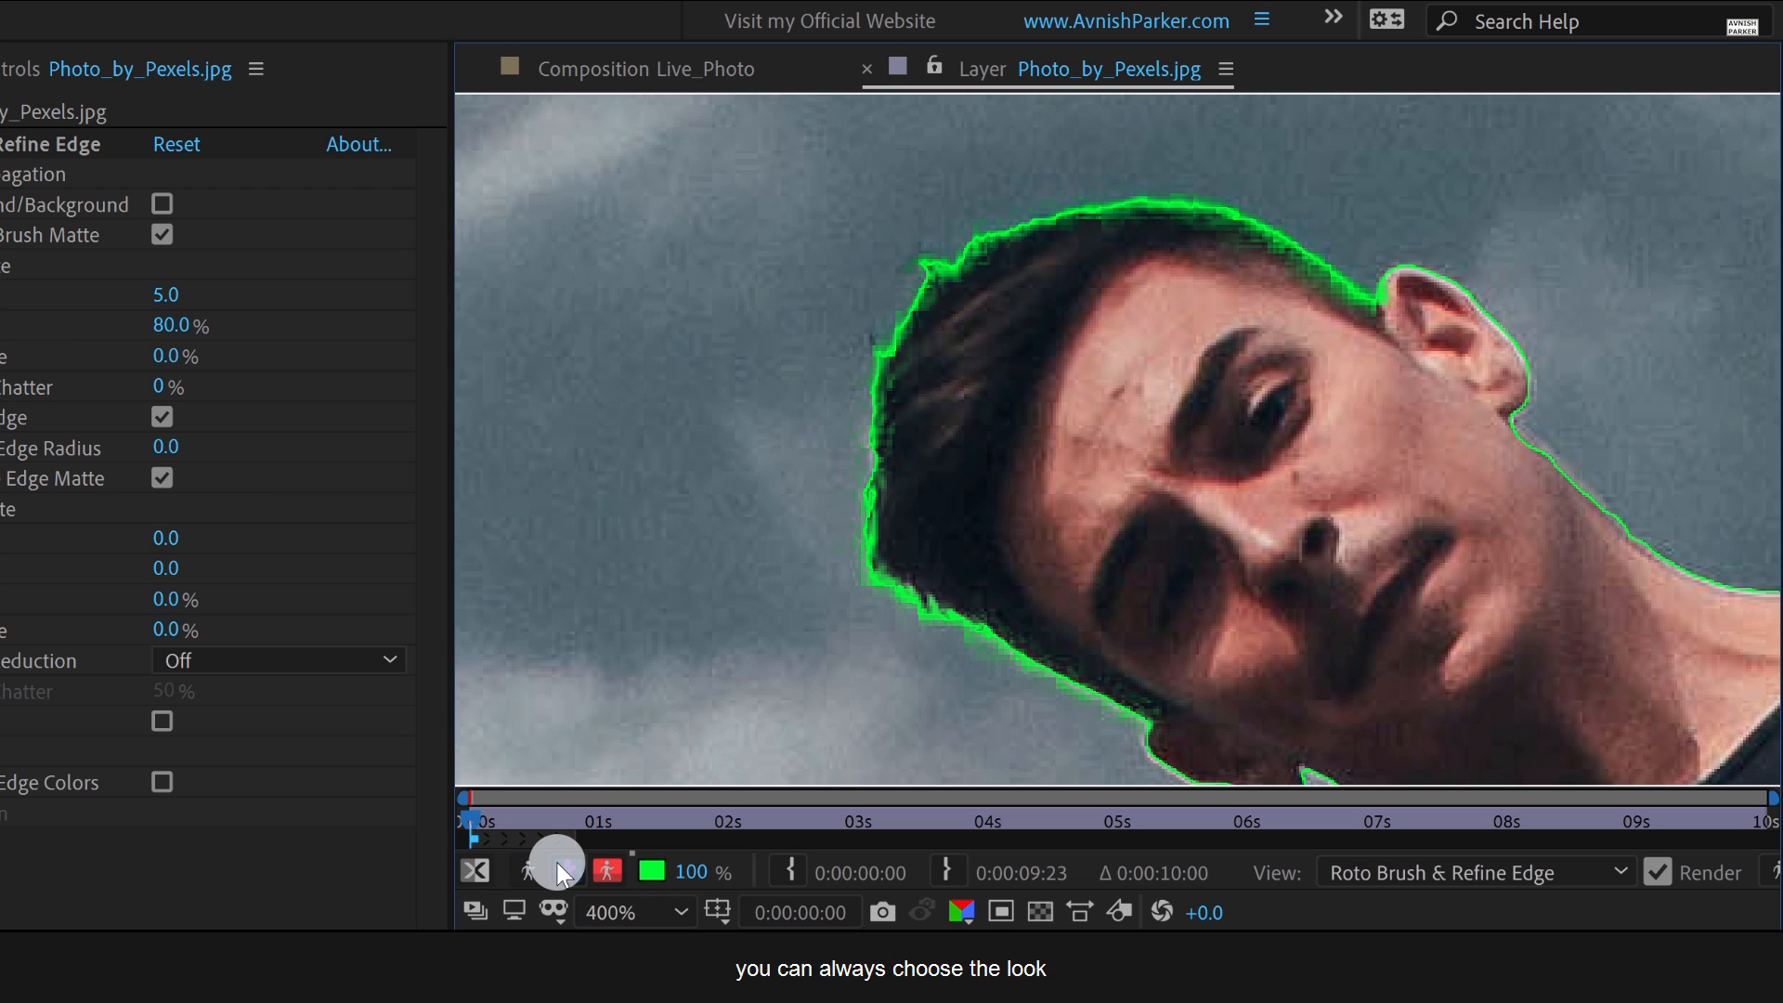
left_click(557, 870)
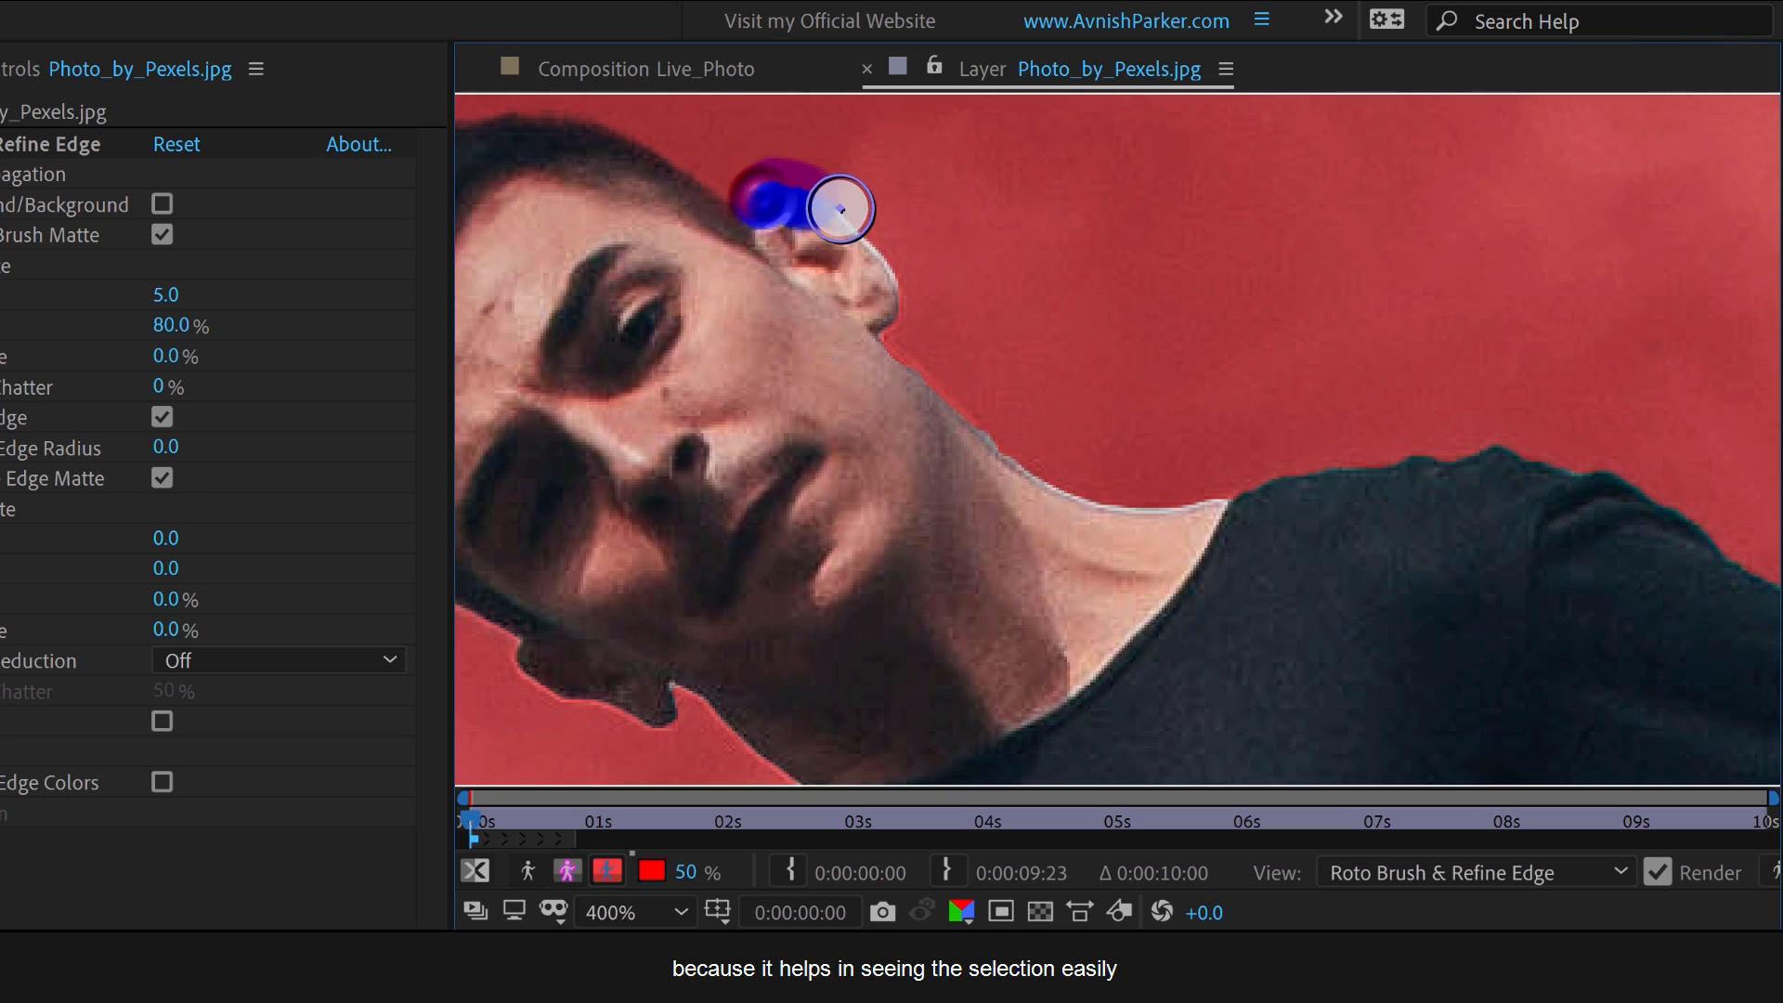
left_click_drag(840, 208, 1048, 477)
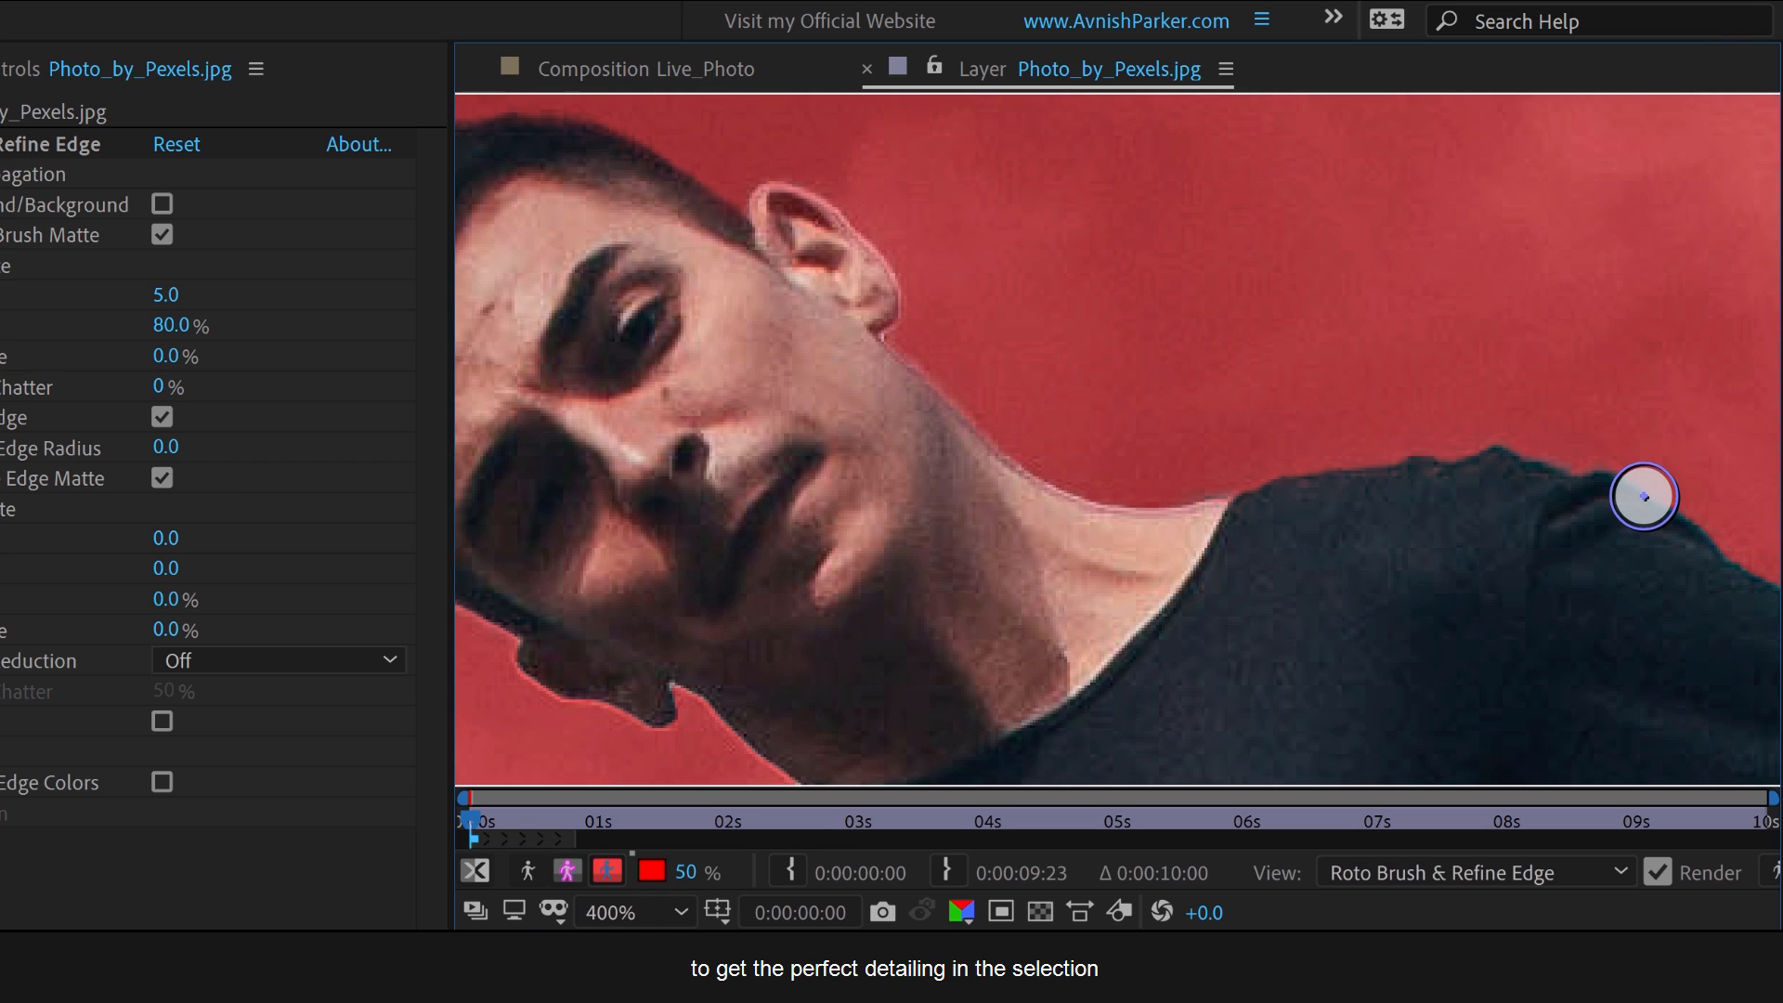
left_click_drag(1643, 496, 1038, 482)
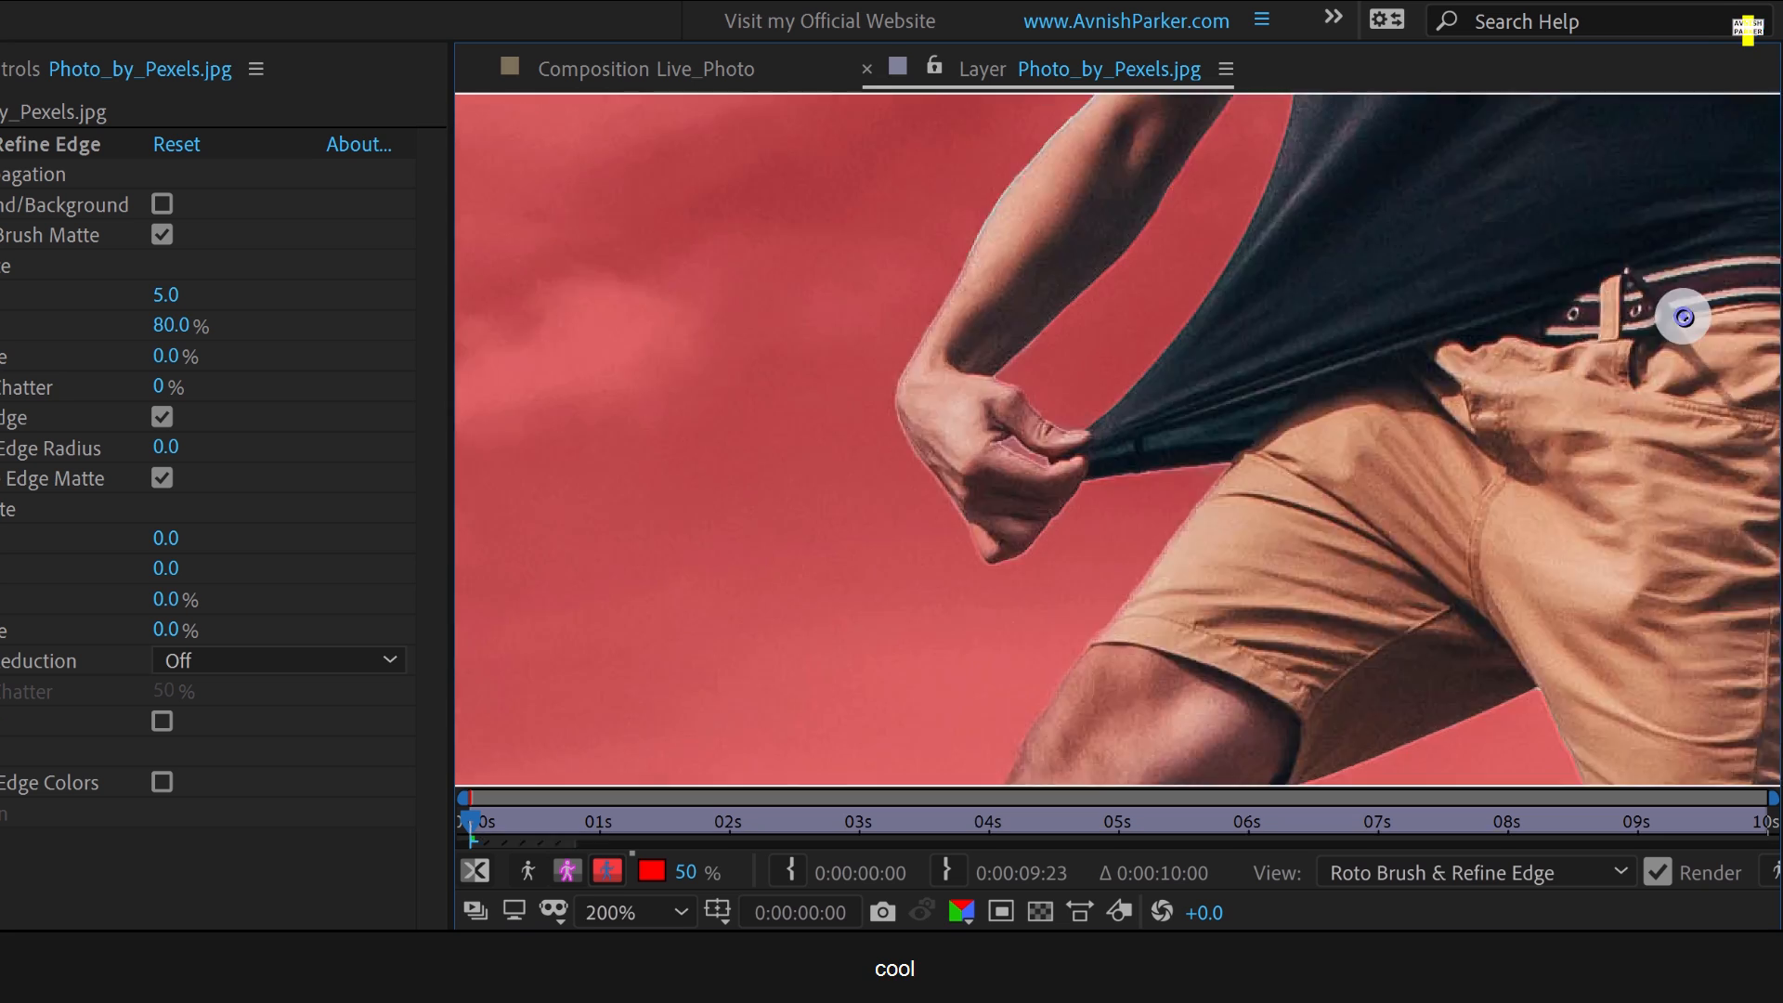
Check the cutout in the black-and-white alpha matte view, then return to the normal image.
left_click(634, 911)
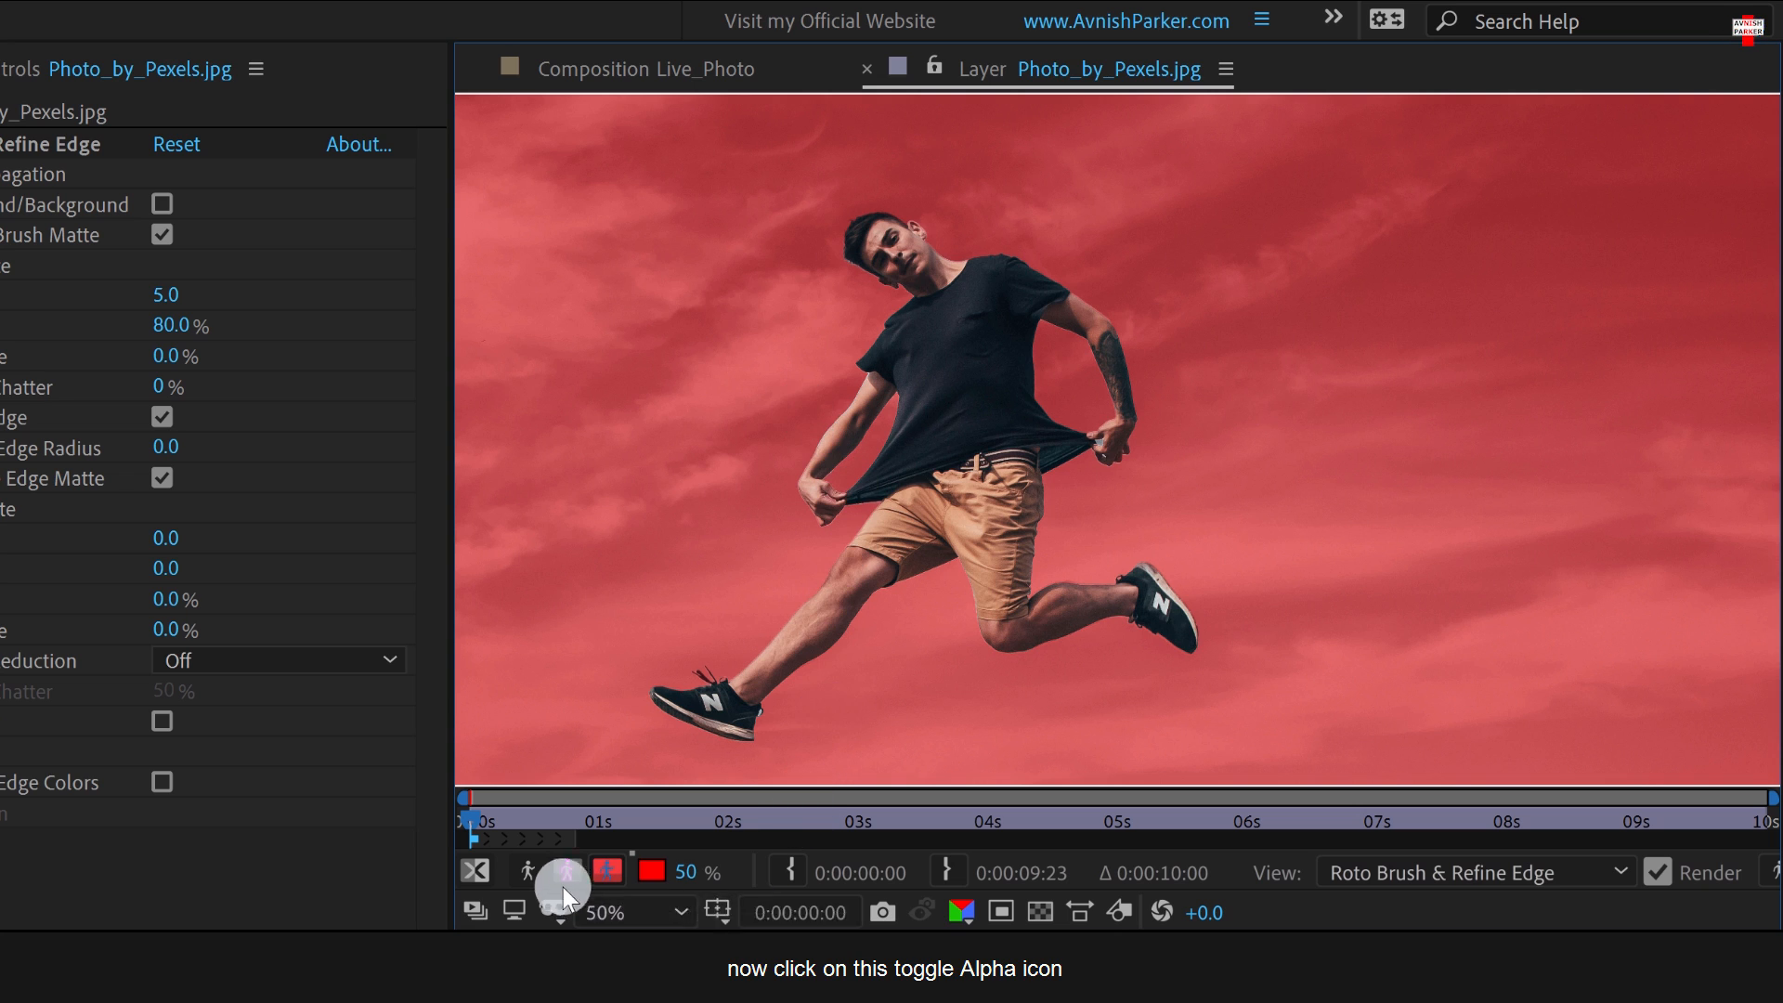
left_click(558, 871)
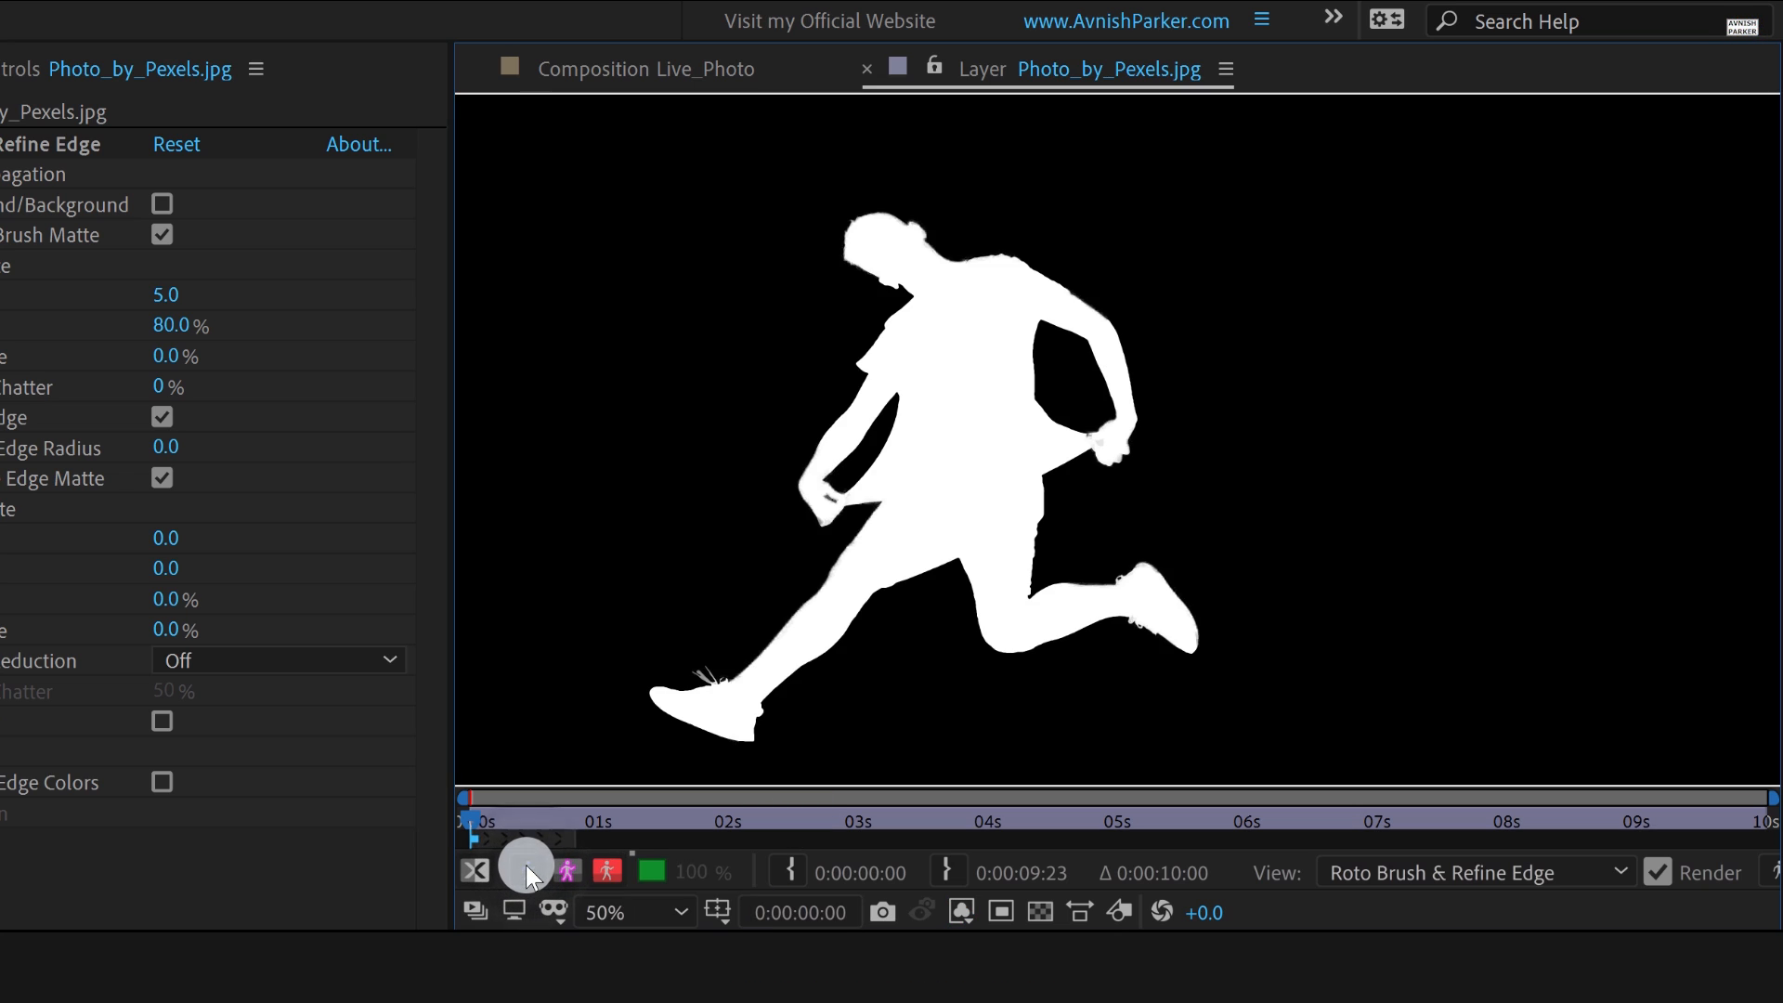
left_click(526, 865)
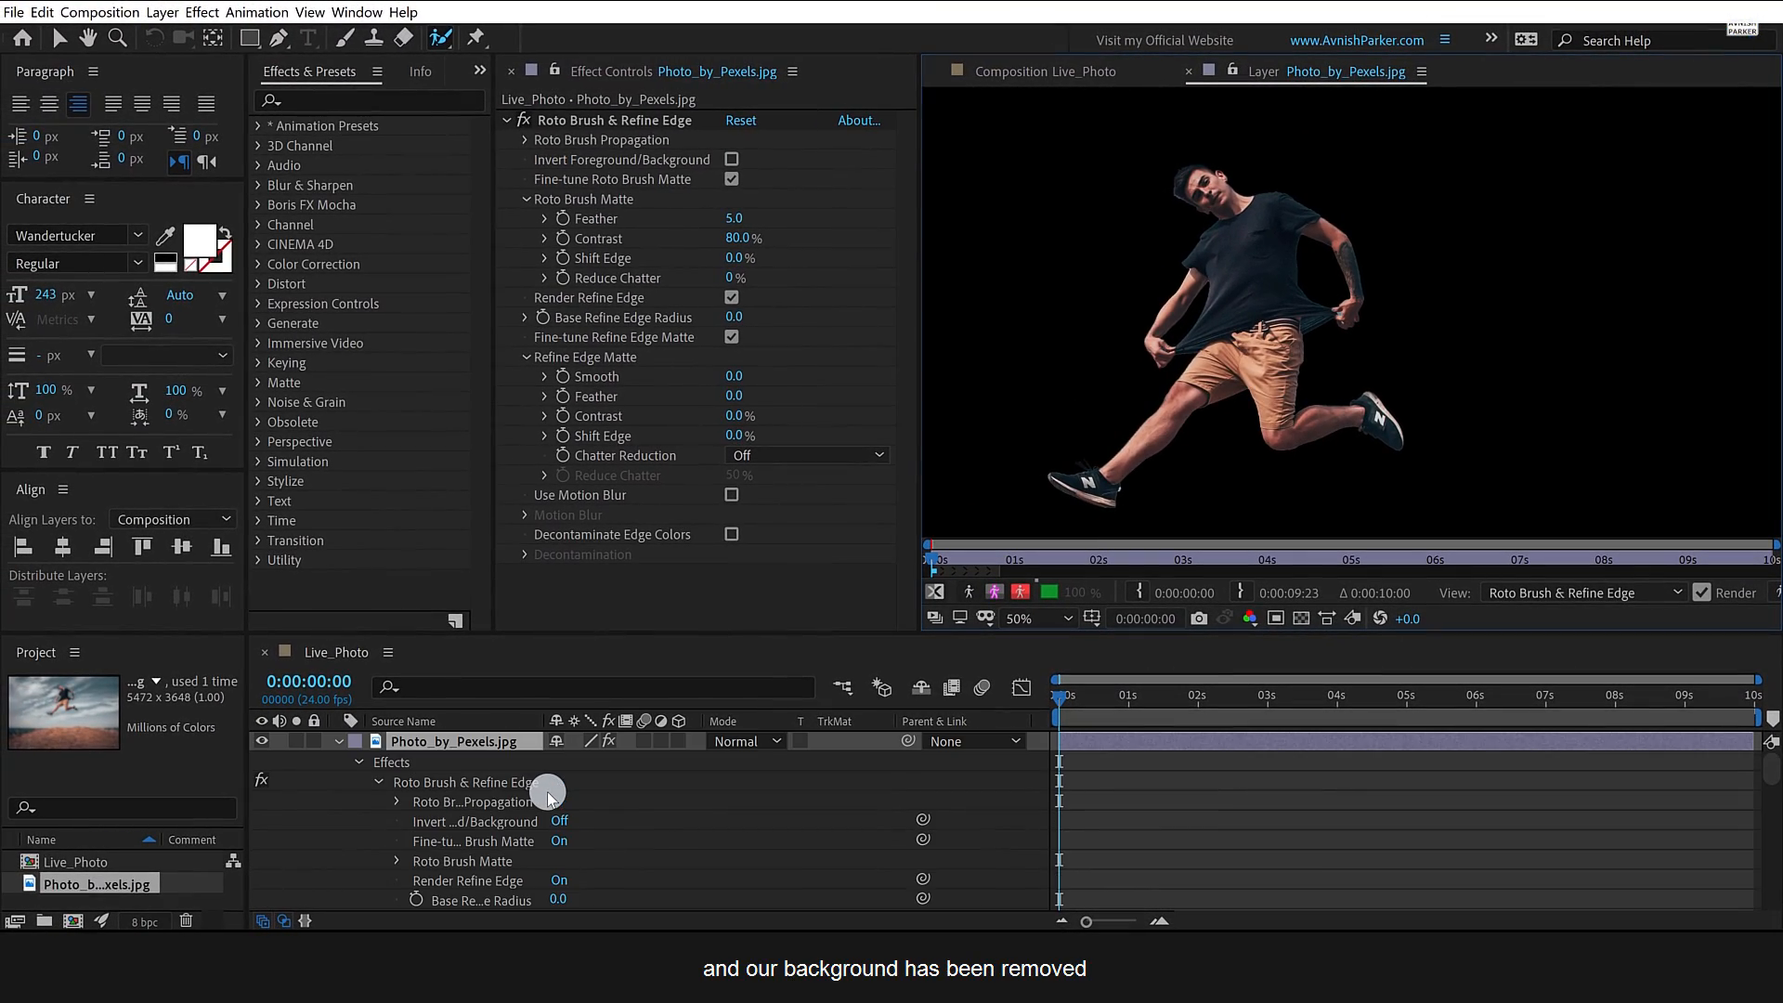
left_click(339, 741)
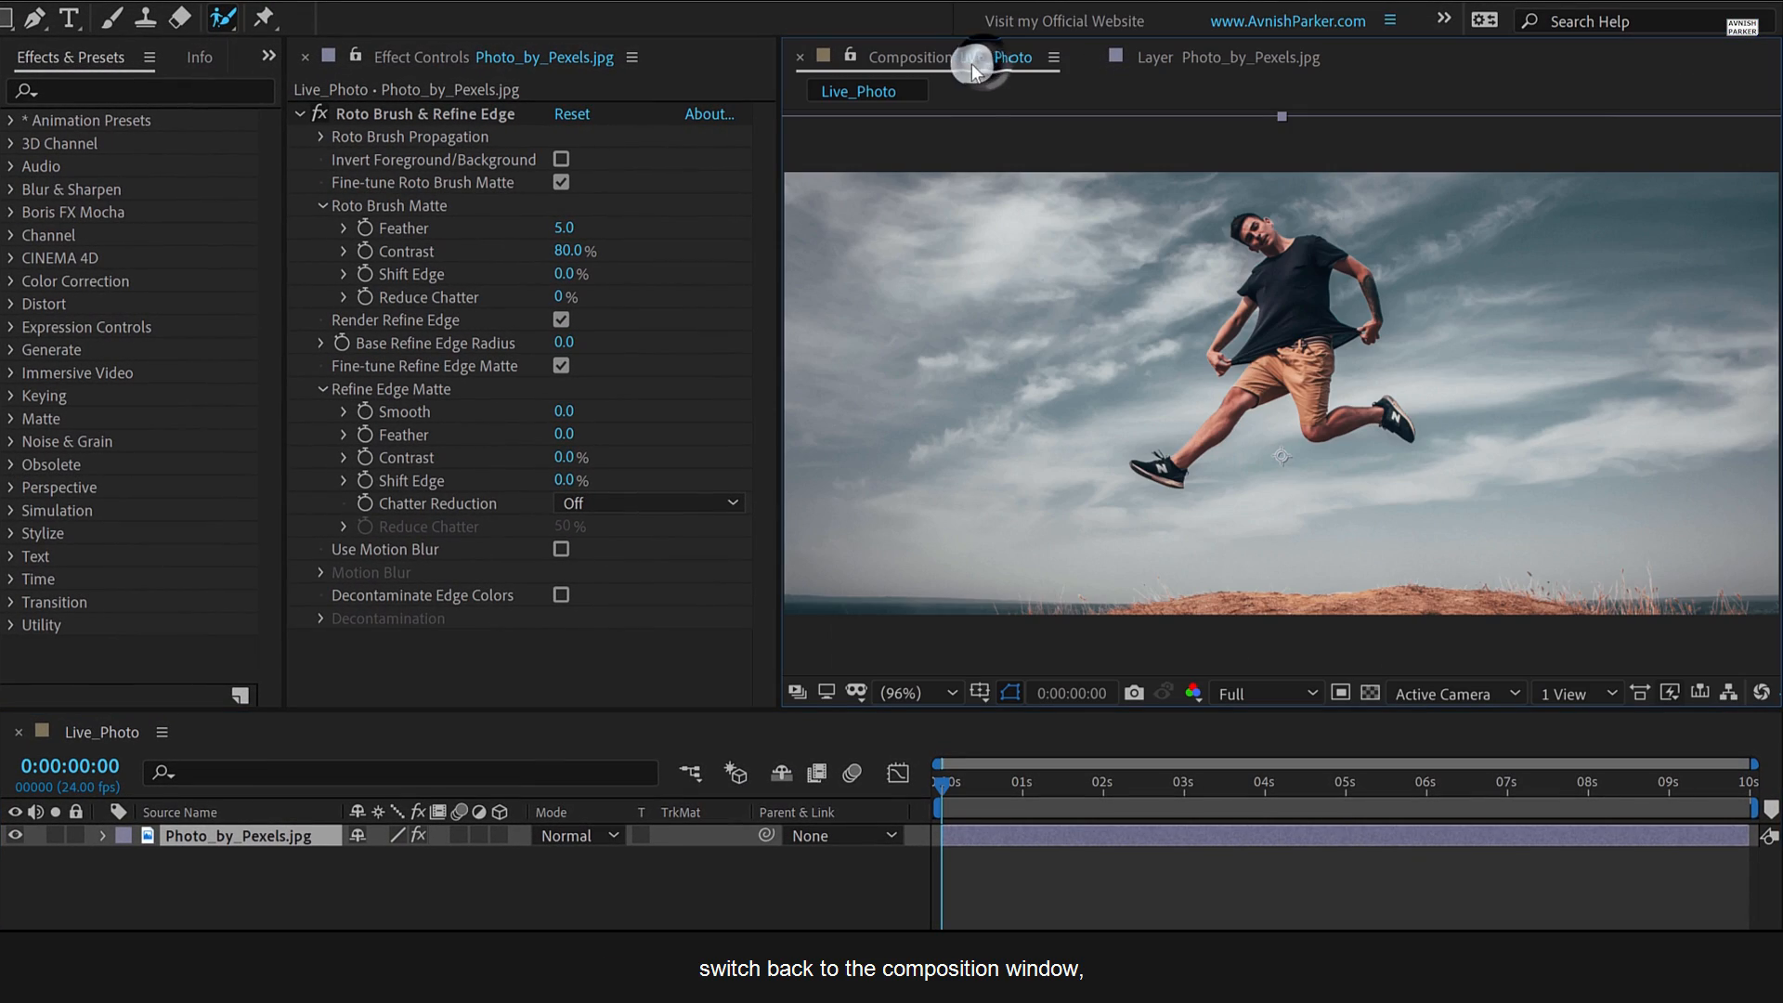
View the cut-out man in Live_Photo, toggling the transparency grid, and duplicate his layer.
left_click(1010, 693)
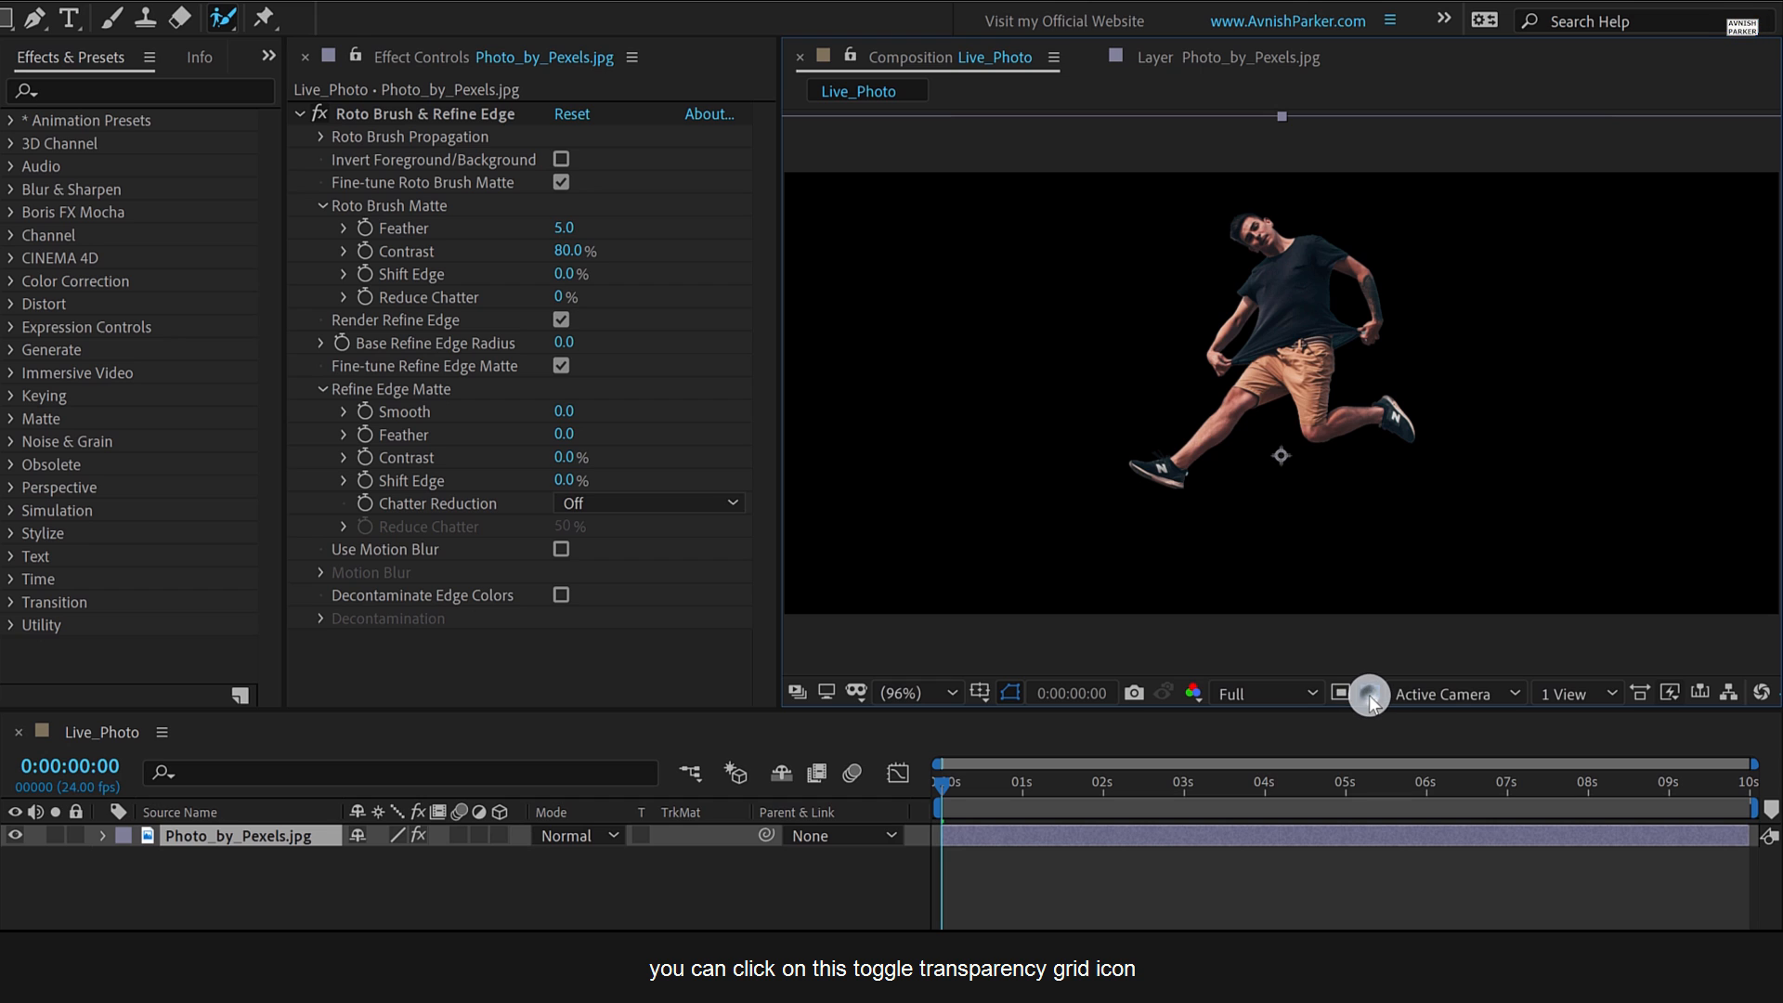
left_click(1369, 693)
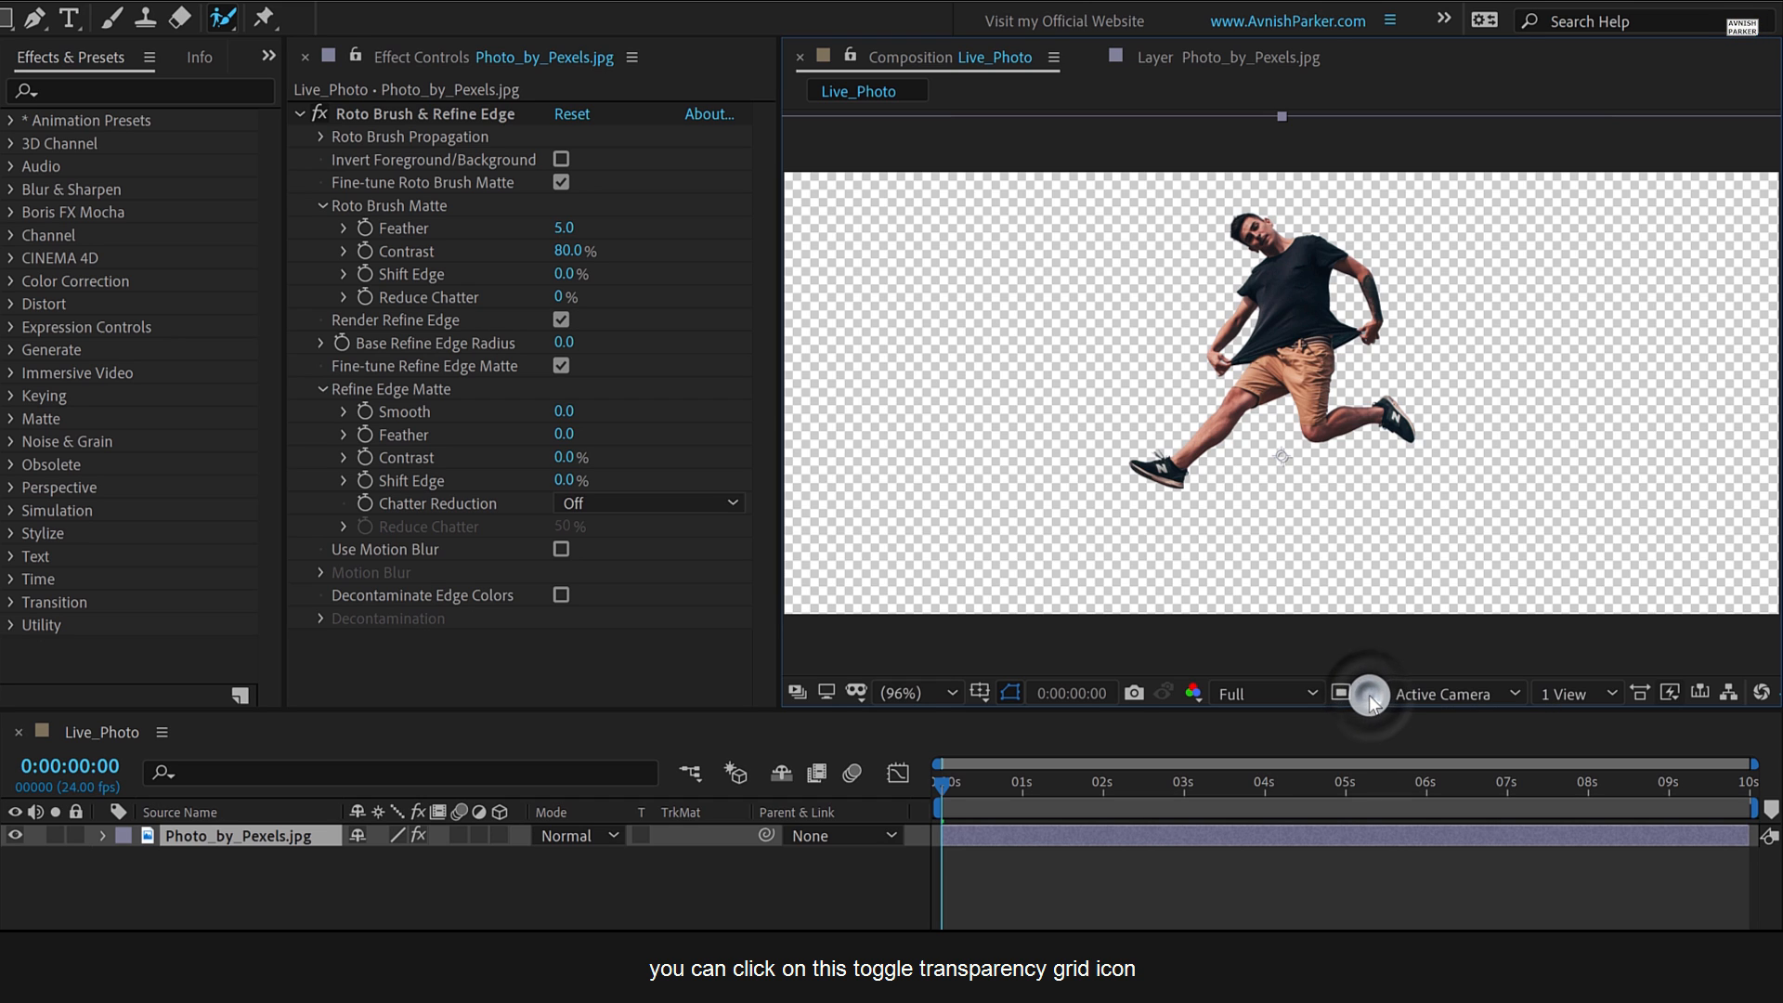
left_click(1340, 693)
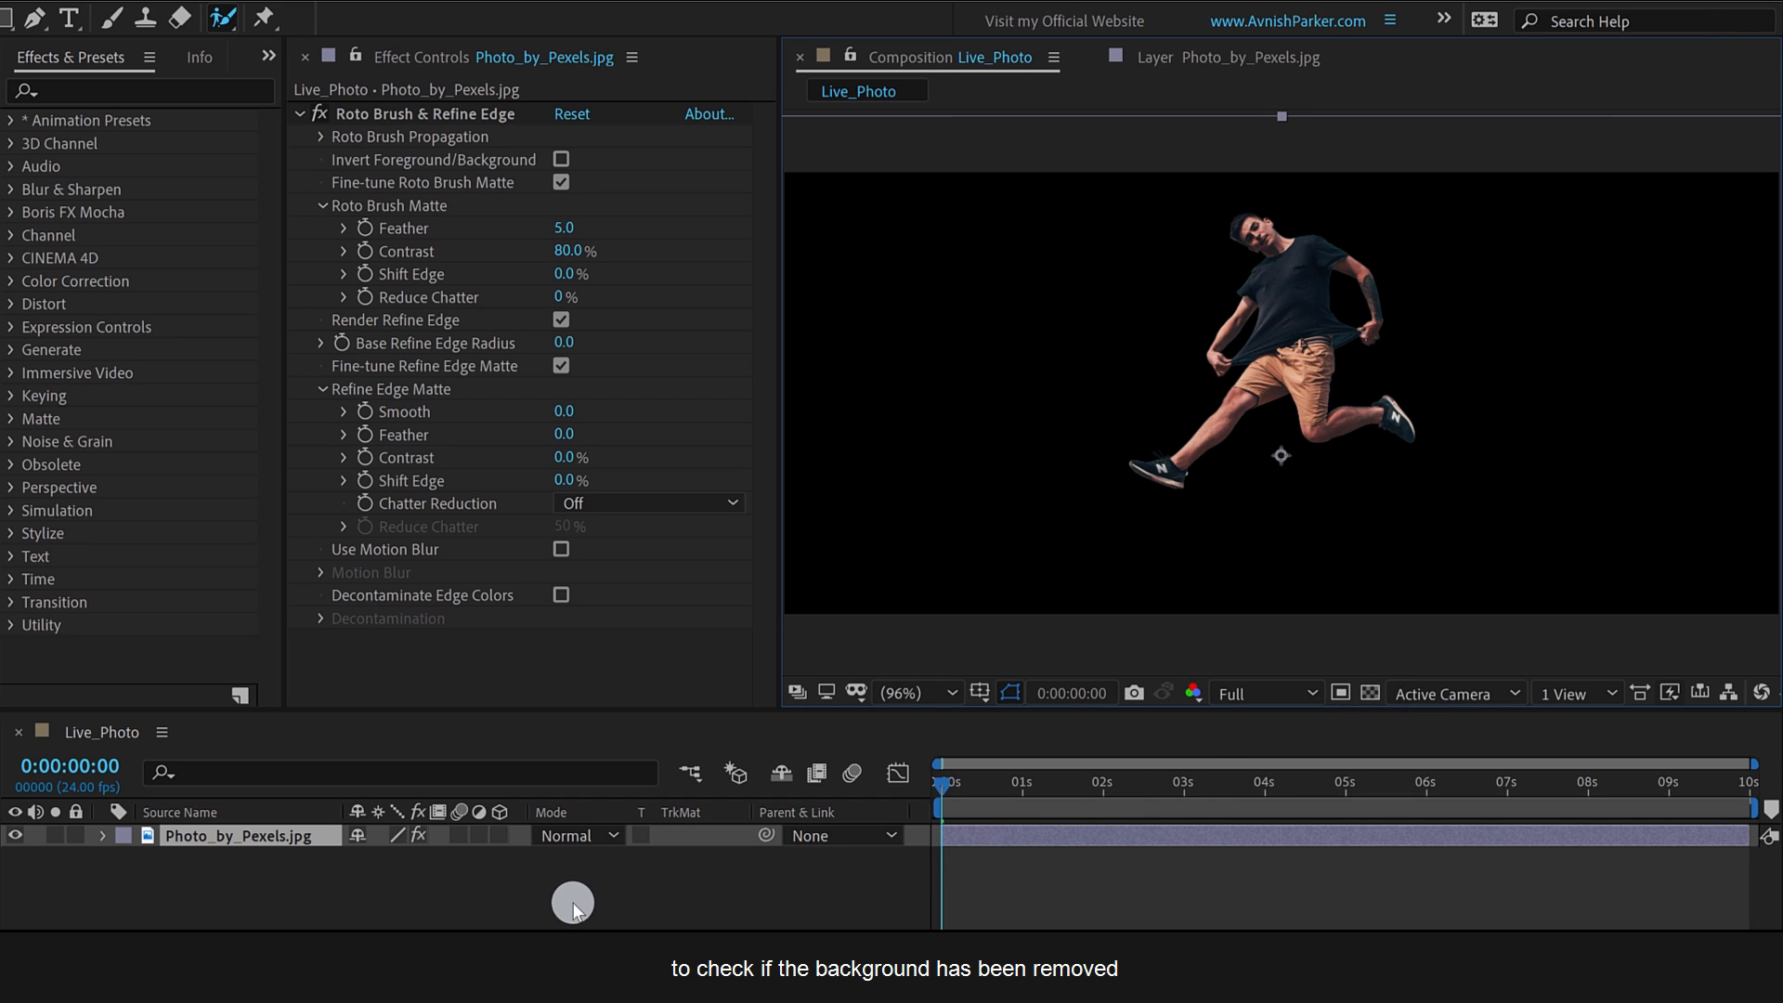
key("ctrl+d")
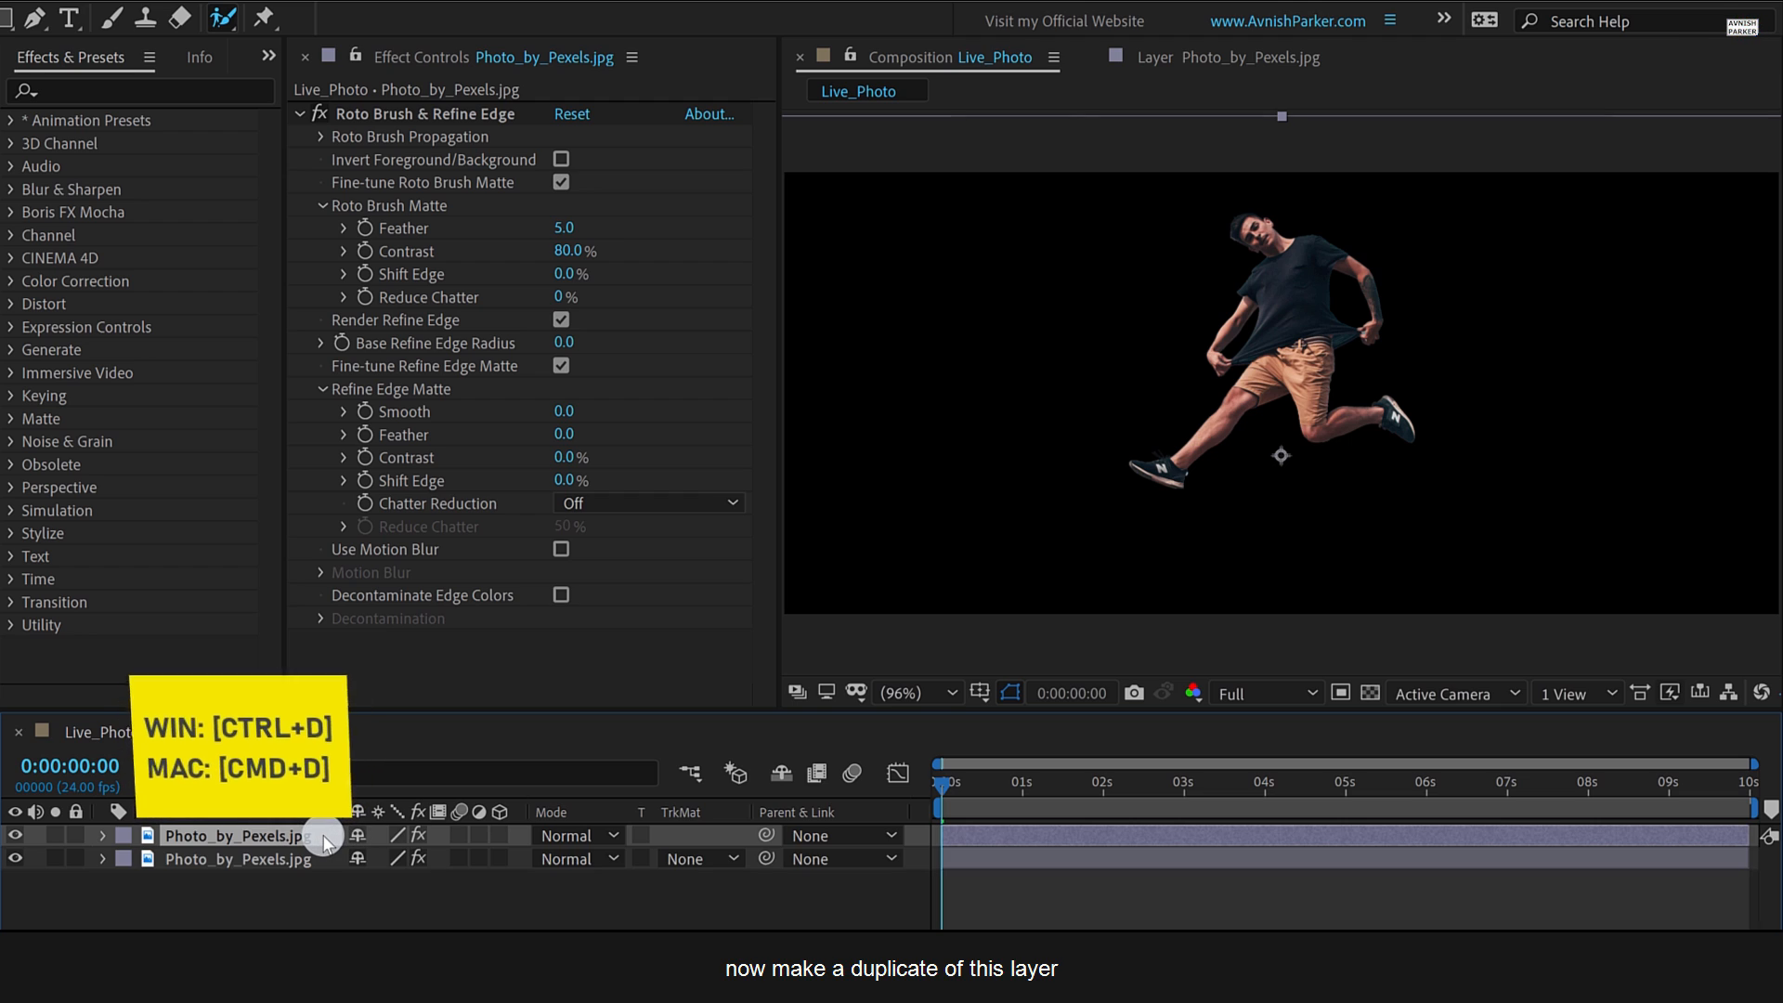
Rename the layers Roto and BG, delete BG's Roto Brush & Refine Edge effect, and hide Roto.
double_click(235, 835)
type("Roto")
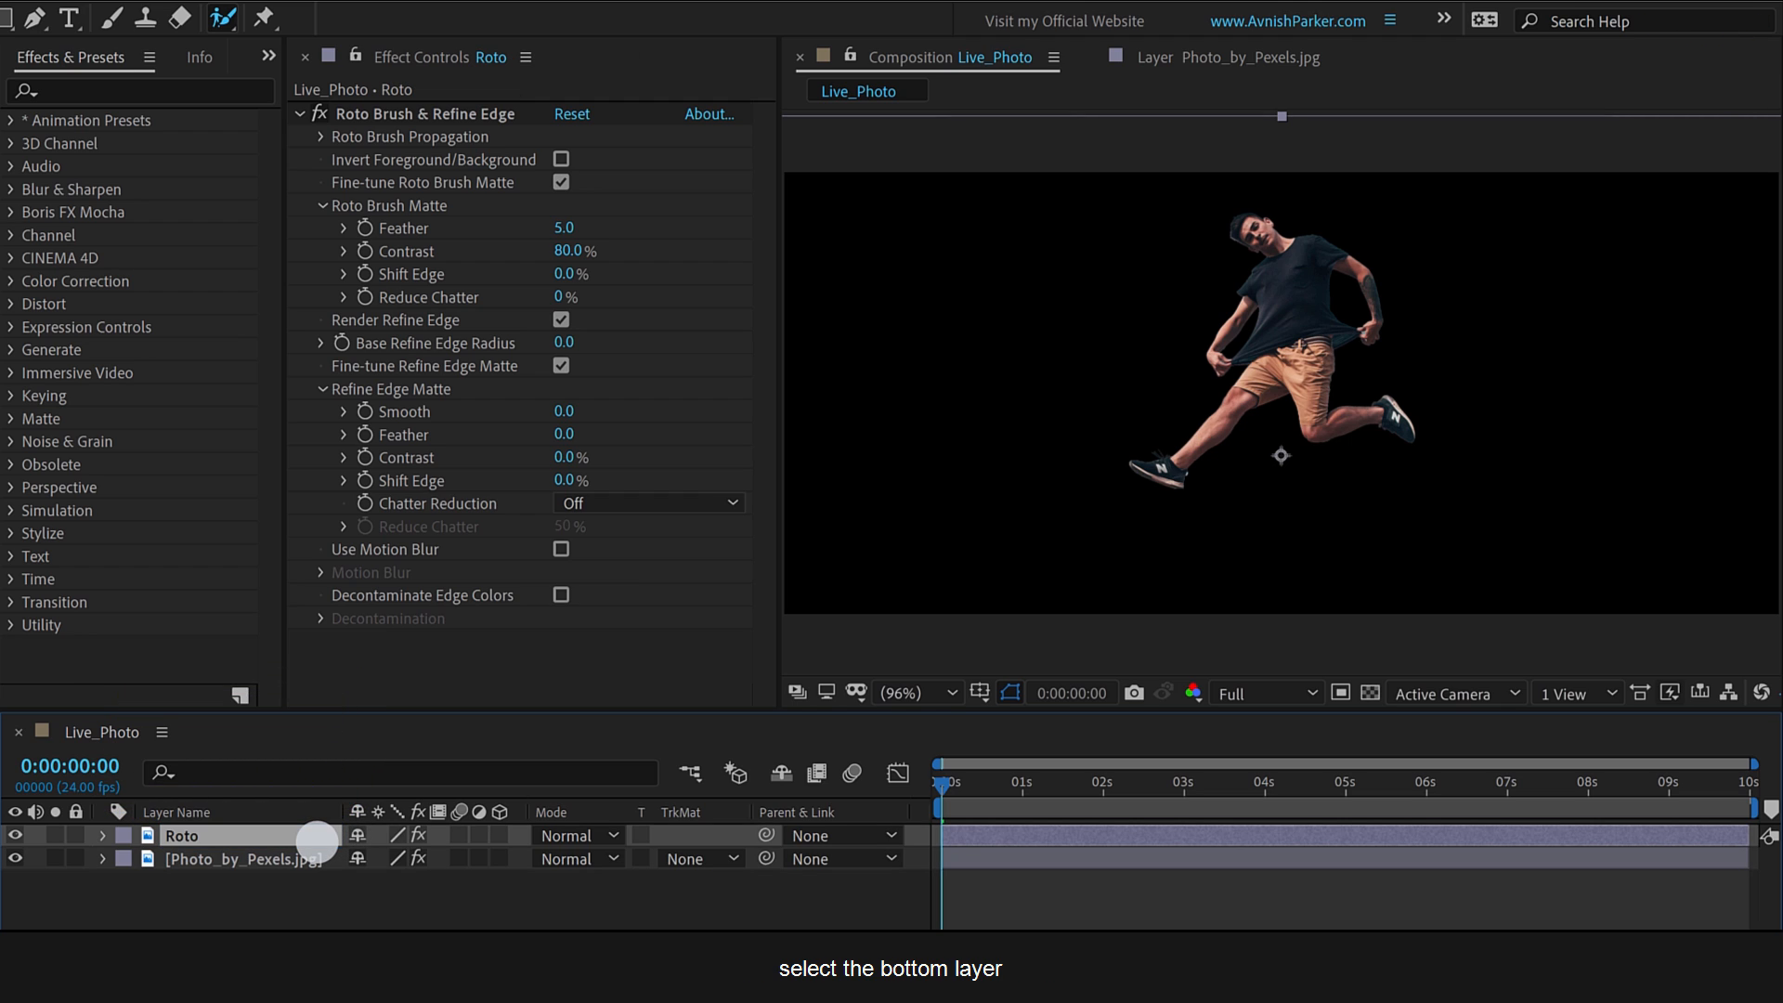
double_click(239, 858)
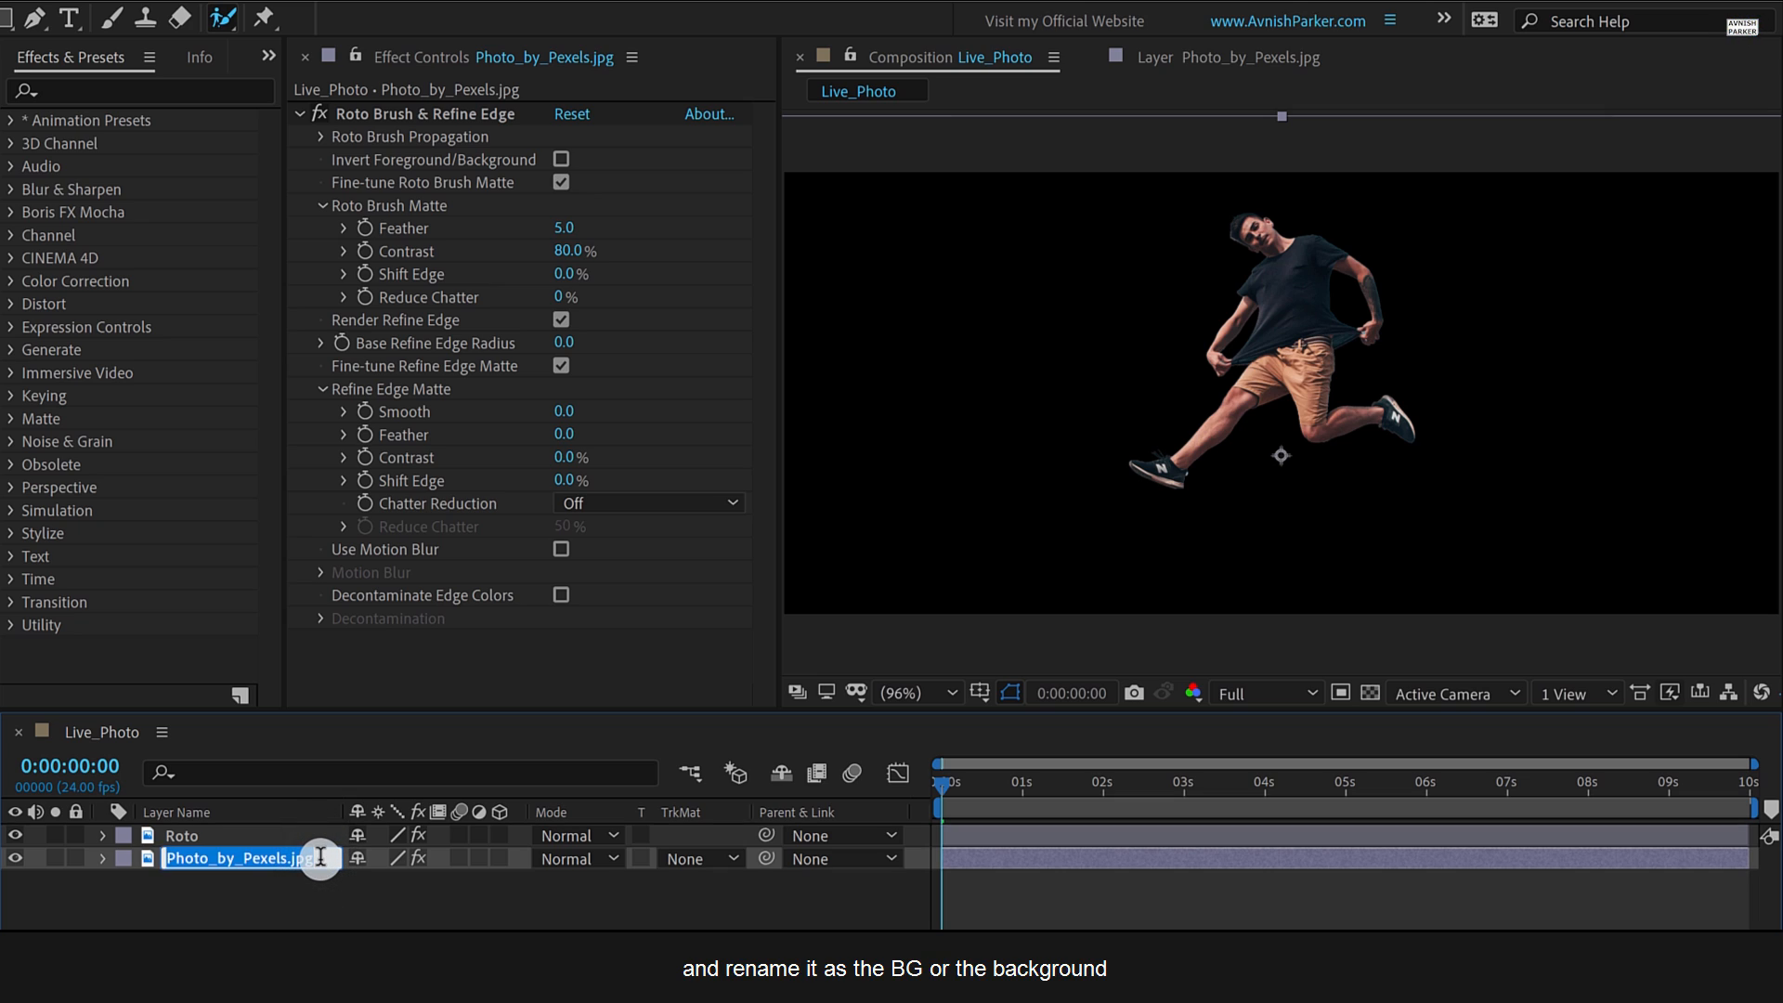
type("B")
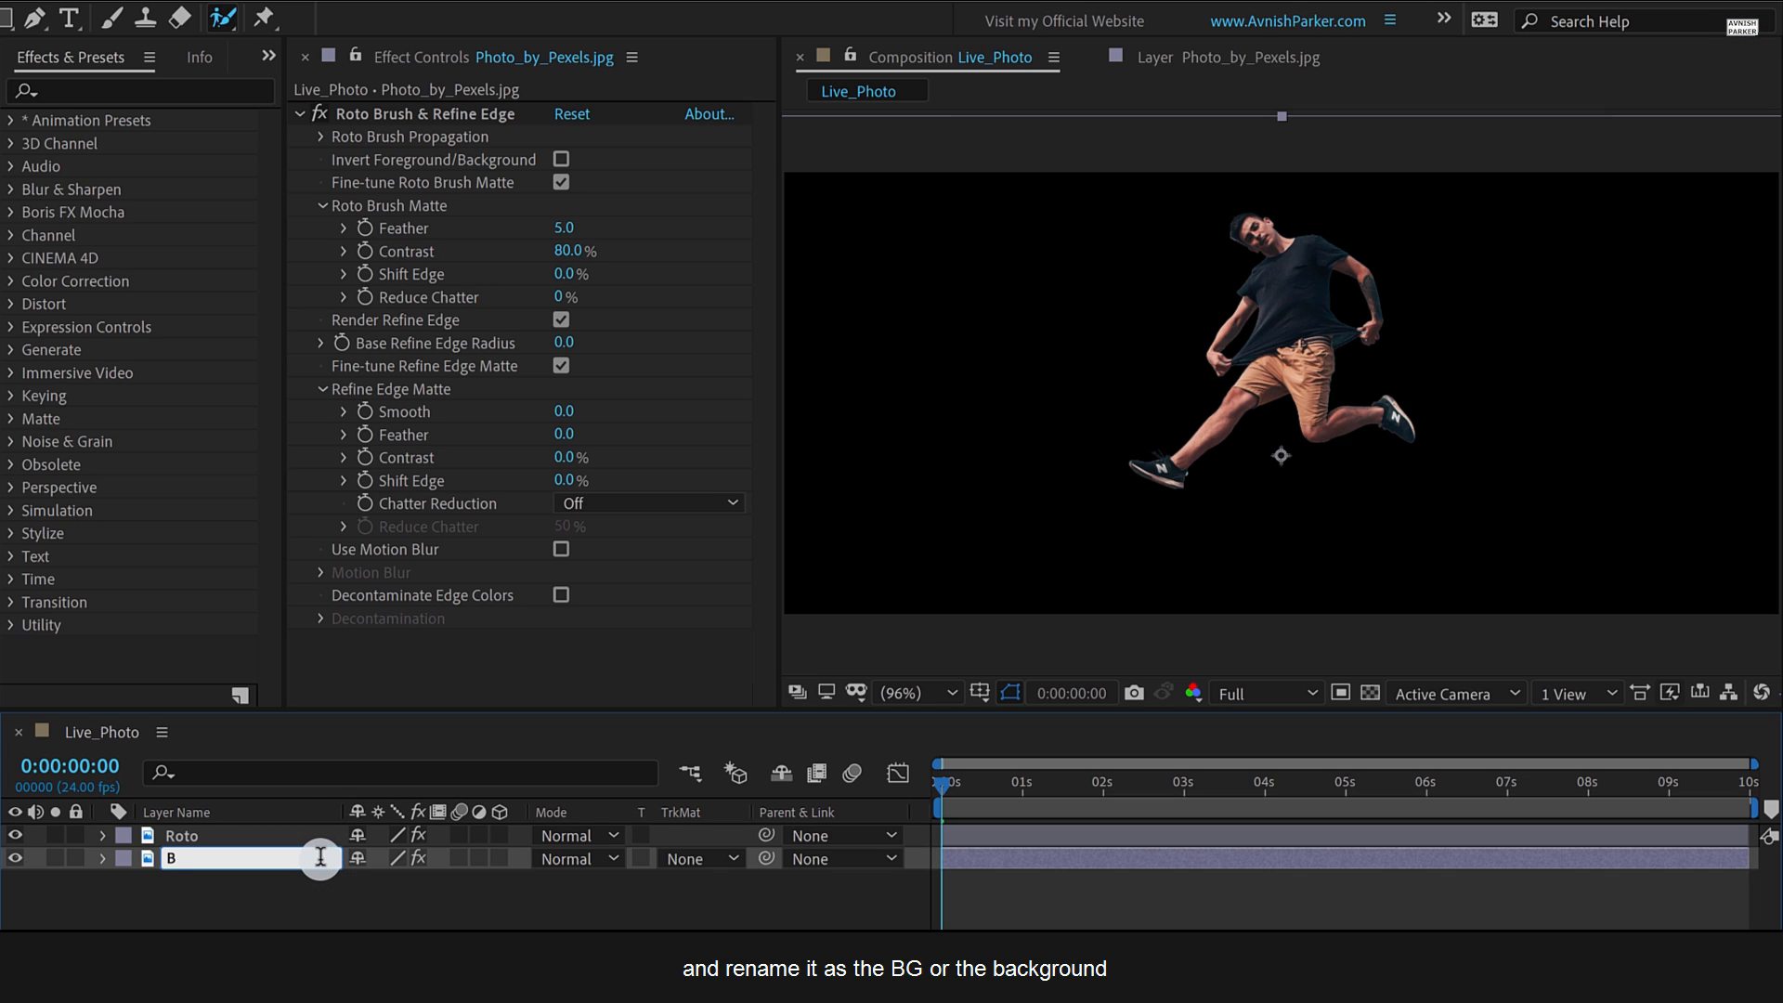
type("BG")
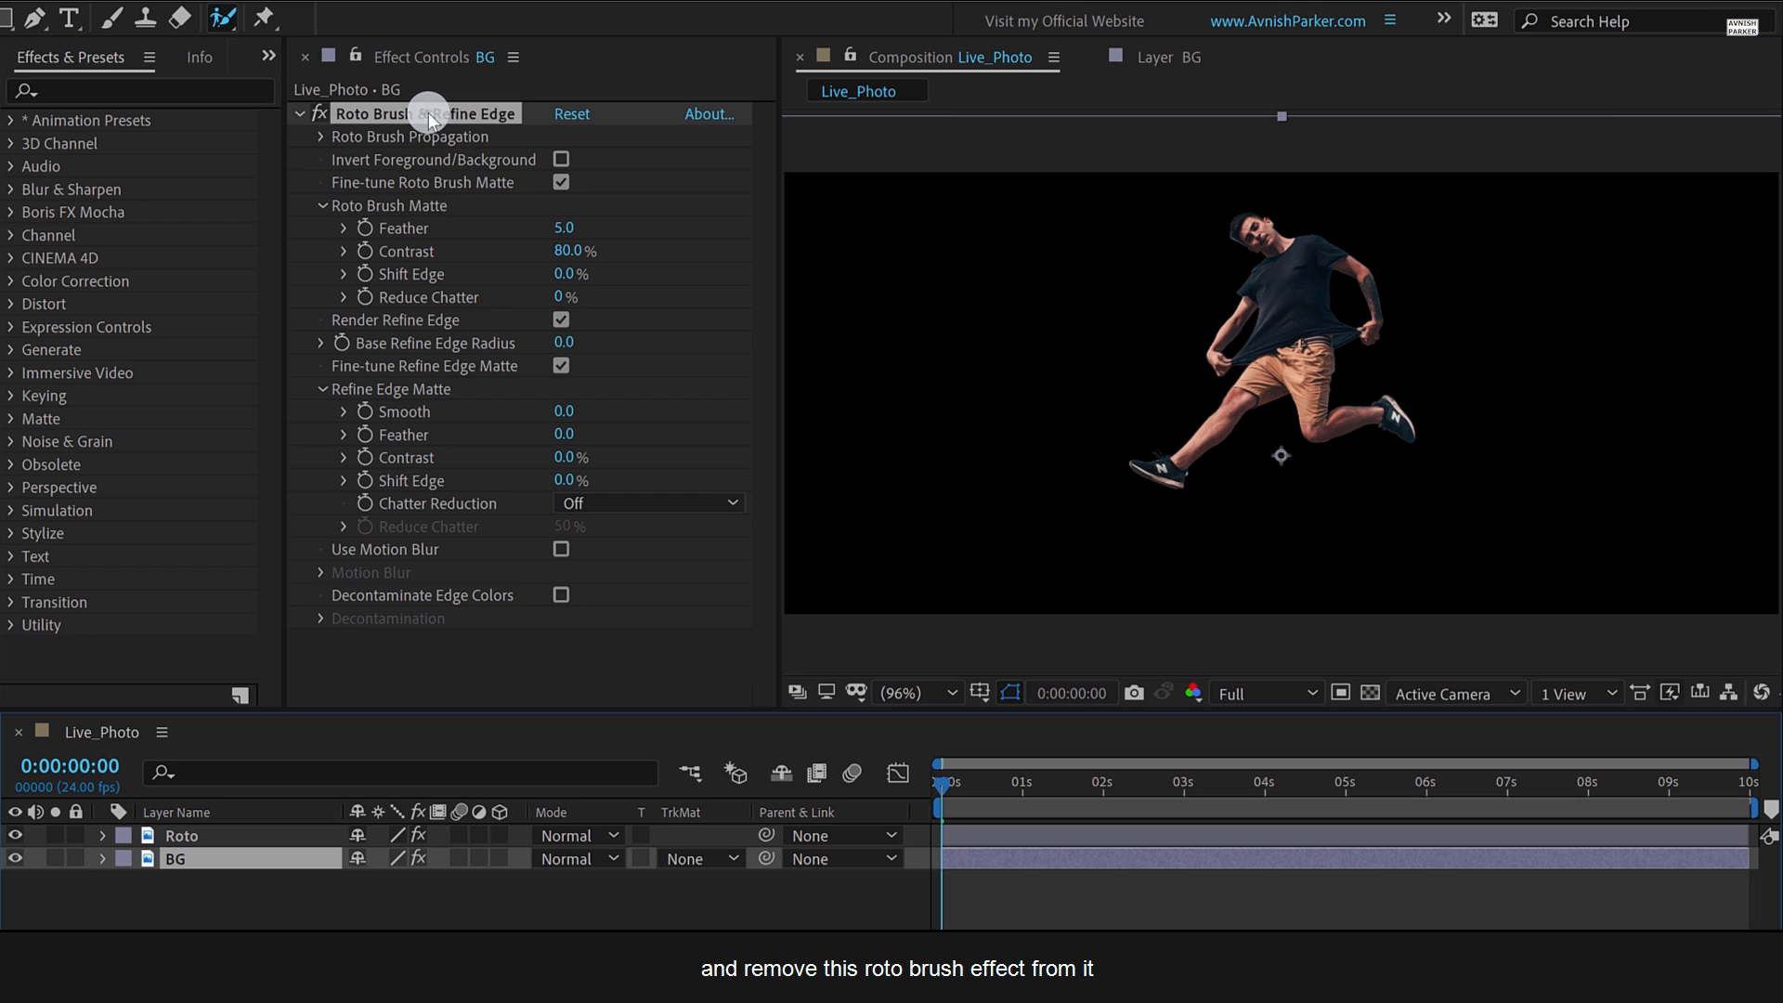
key("delete")
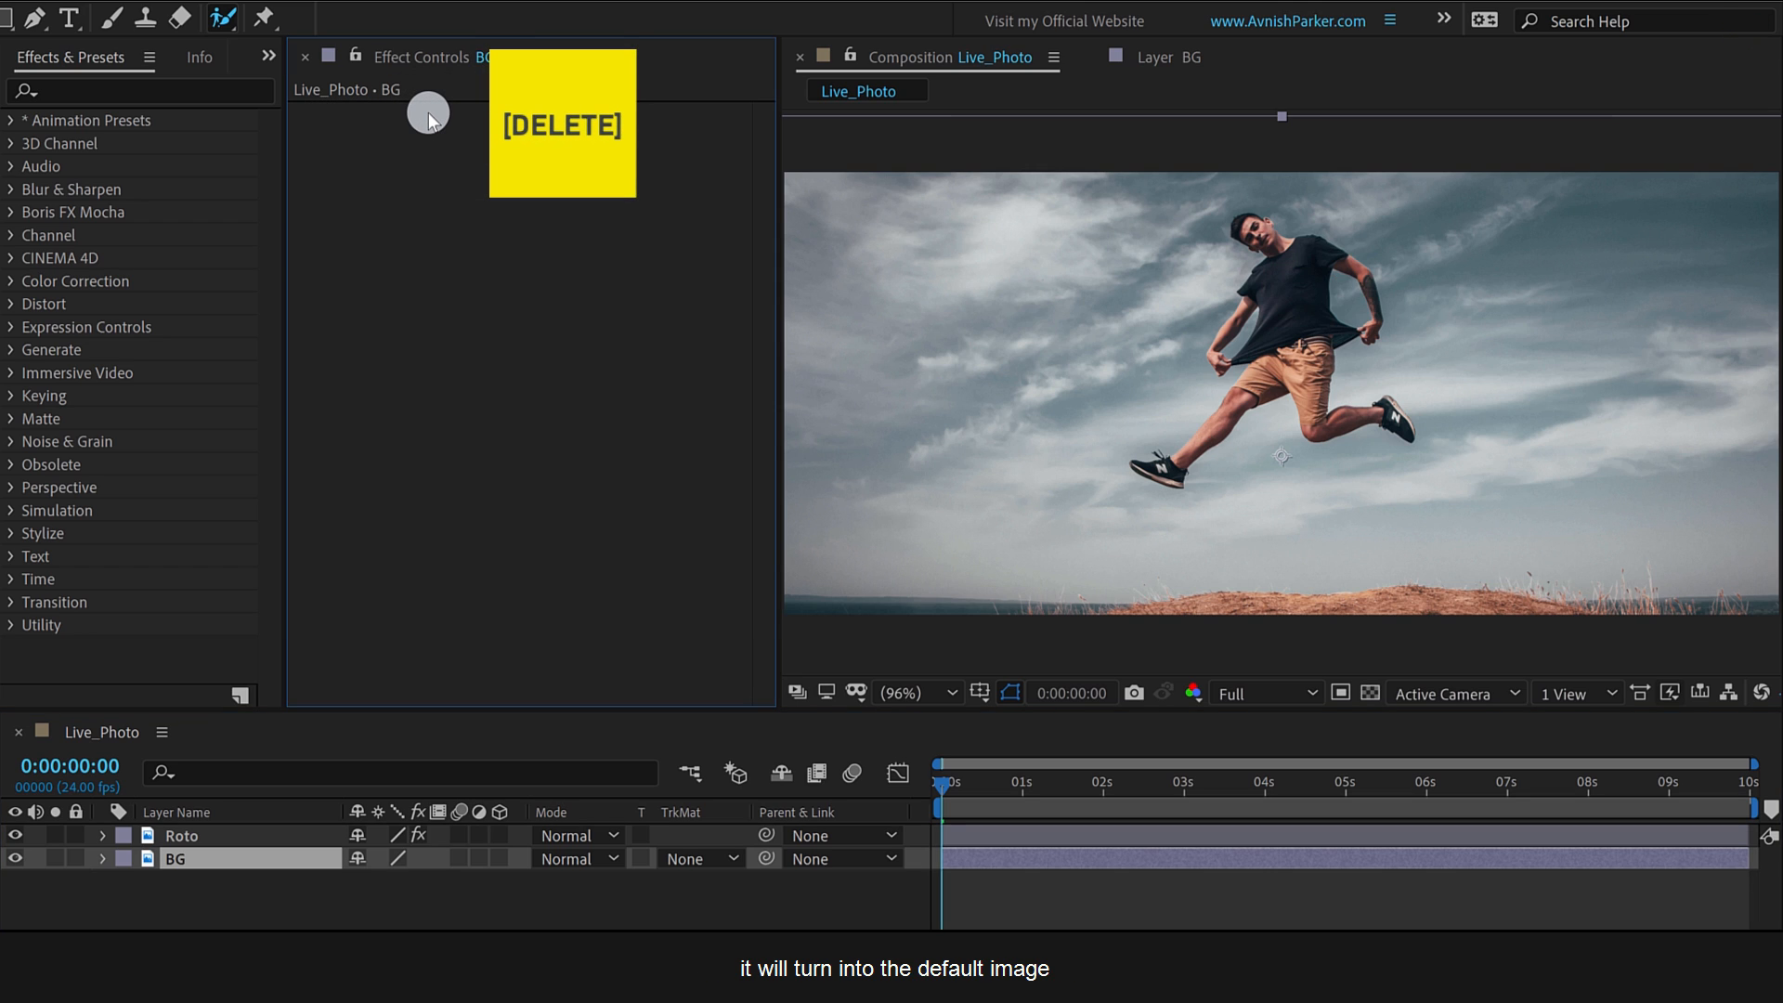
mouse_move(407, 419)
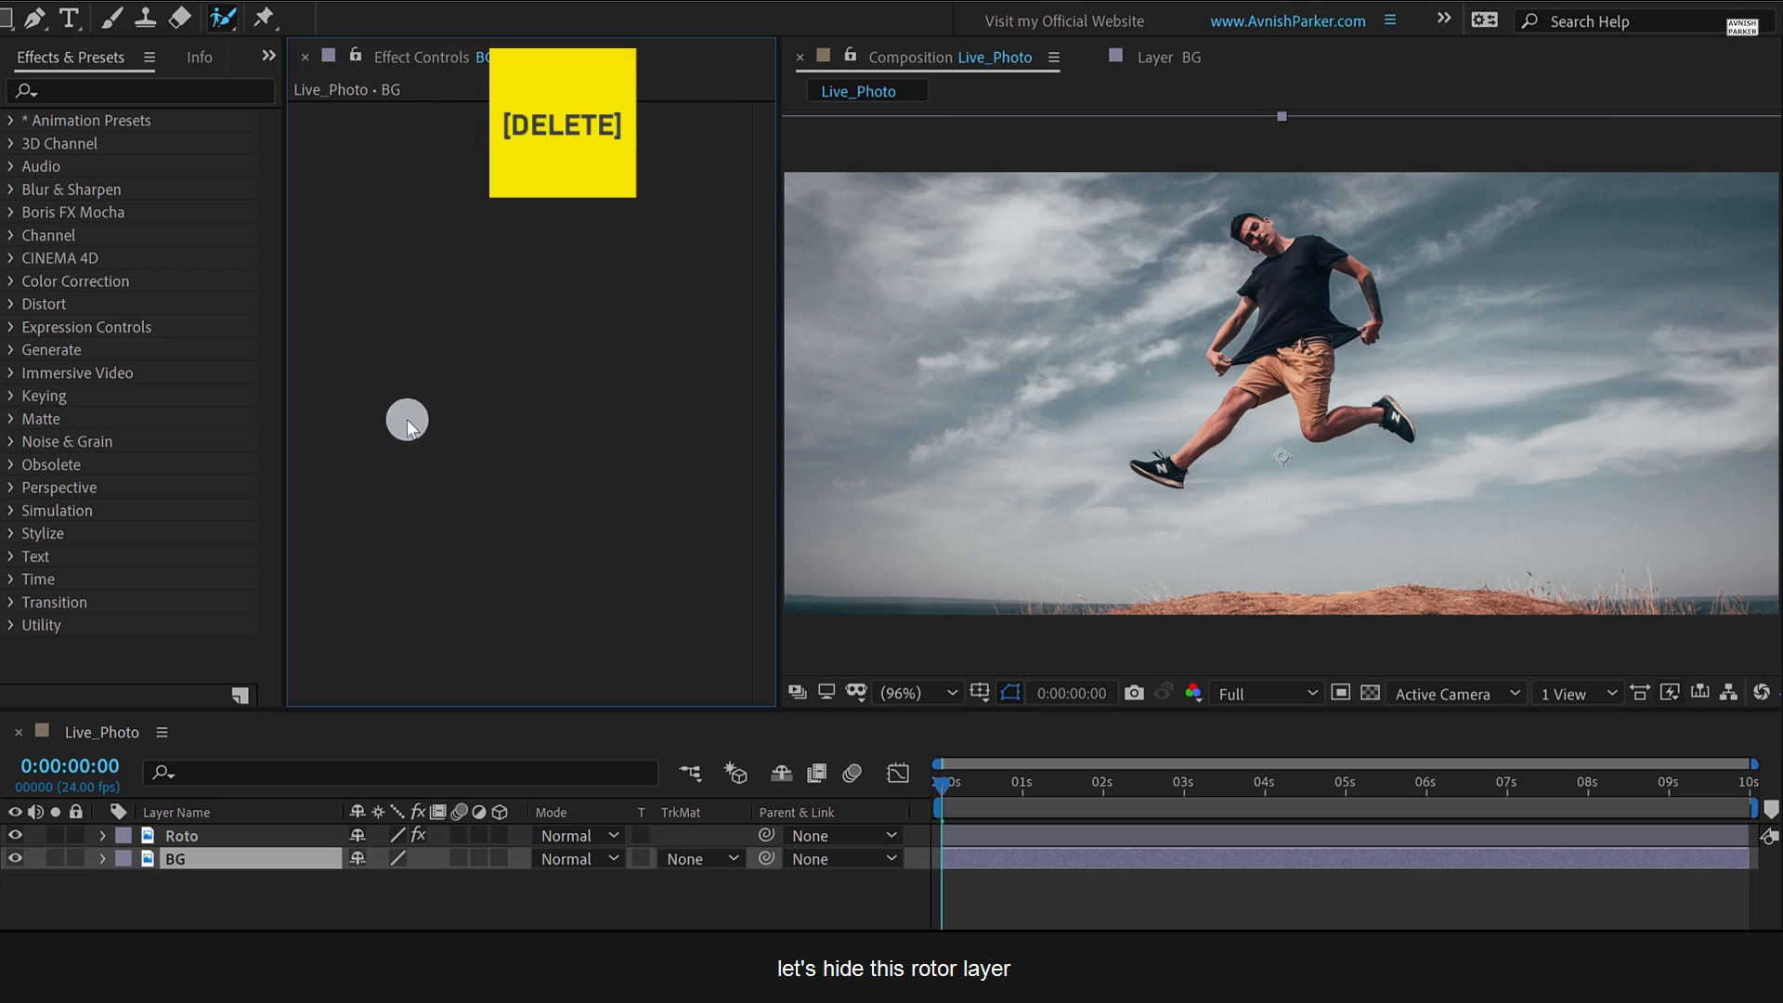
left_click(14, 835)
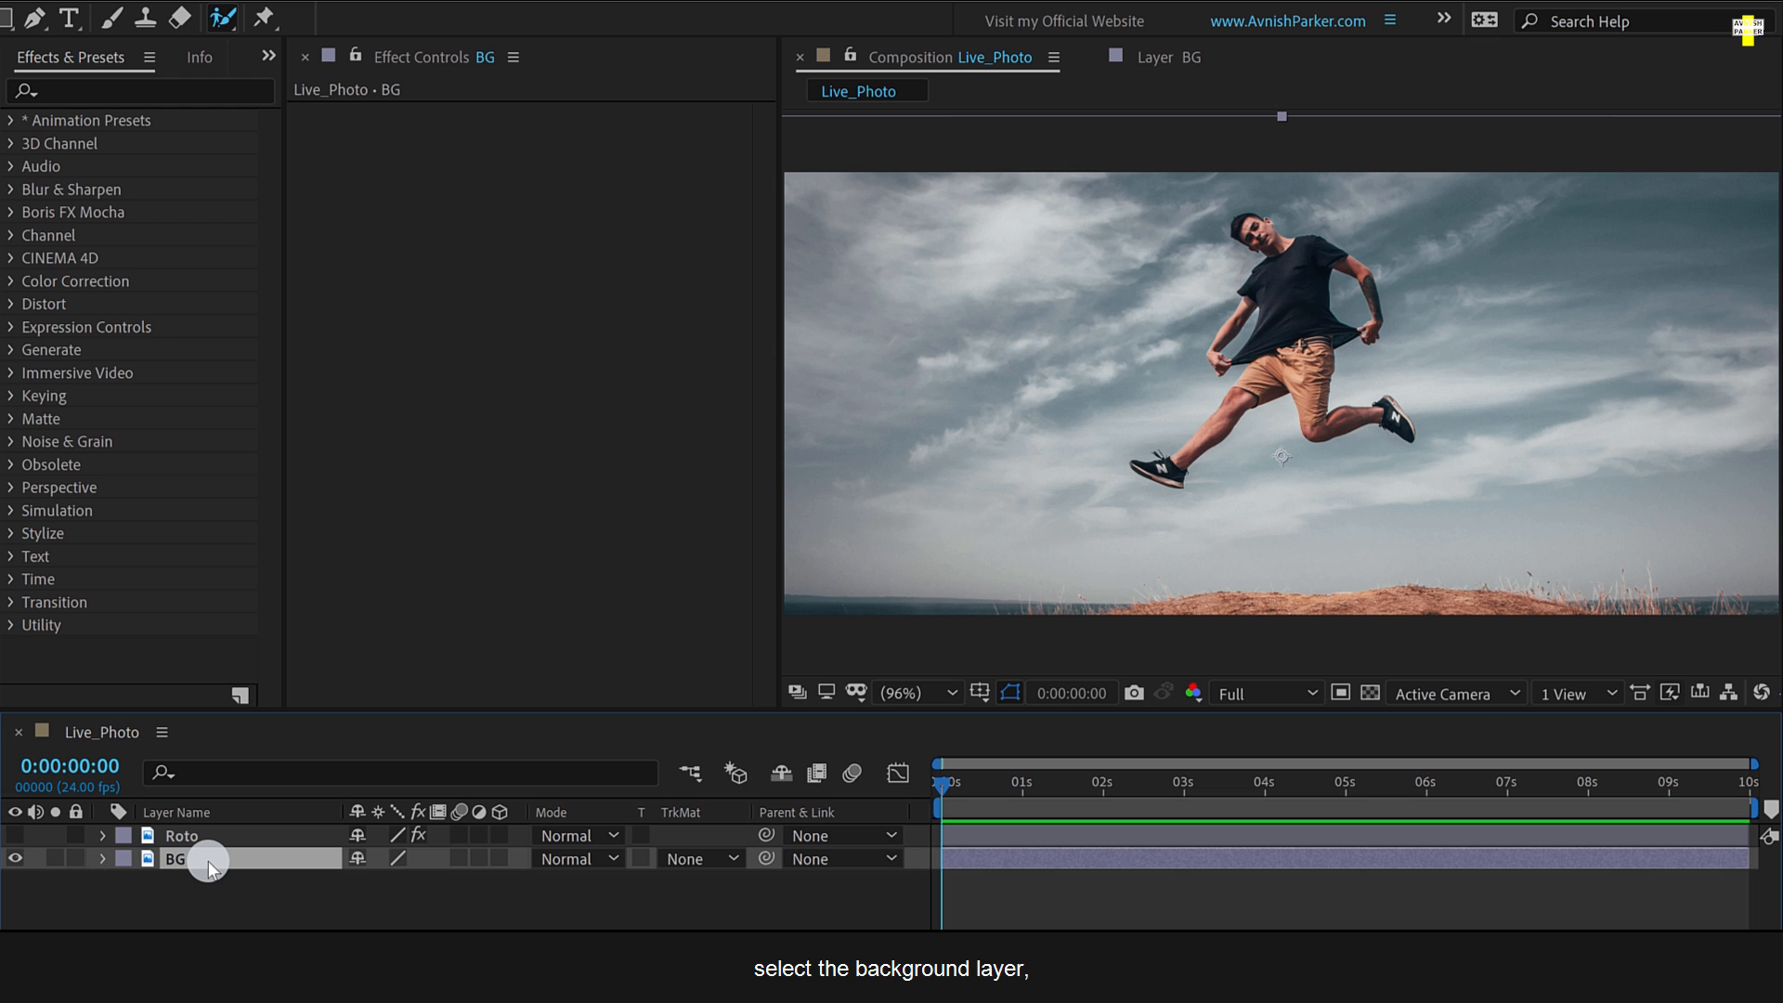
Select the BG layer so masks can be drawn around the man.
left_click(204, 858)
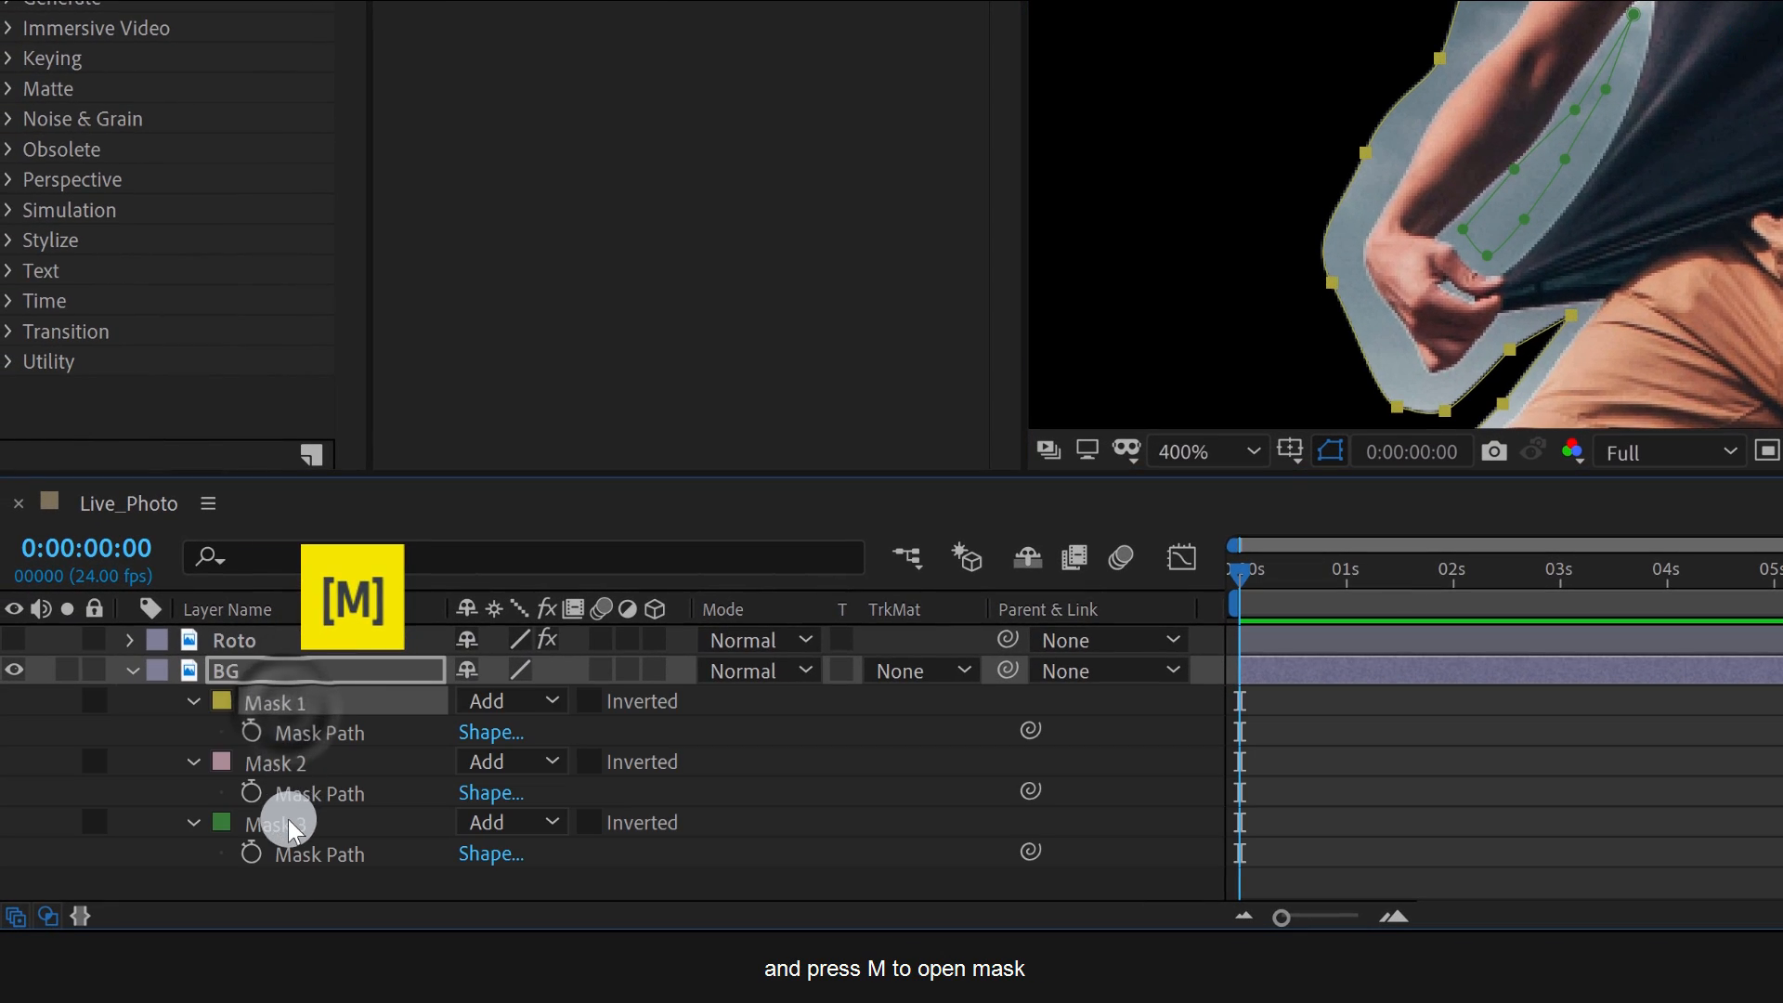
Set BG's Mask 1 to Subtract and Masks 2 and 3 to Add, then reselect BG.
left_click(507, 821)
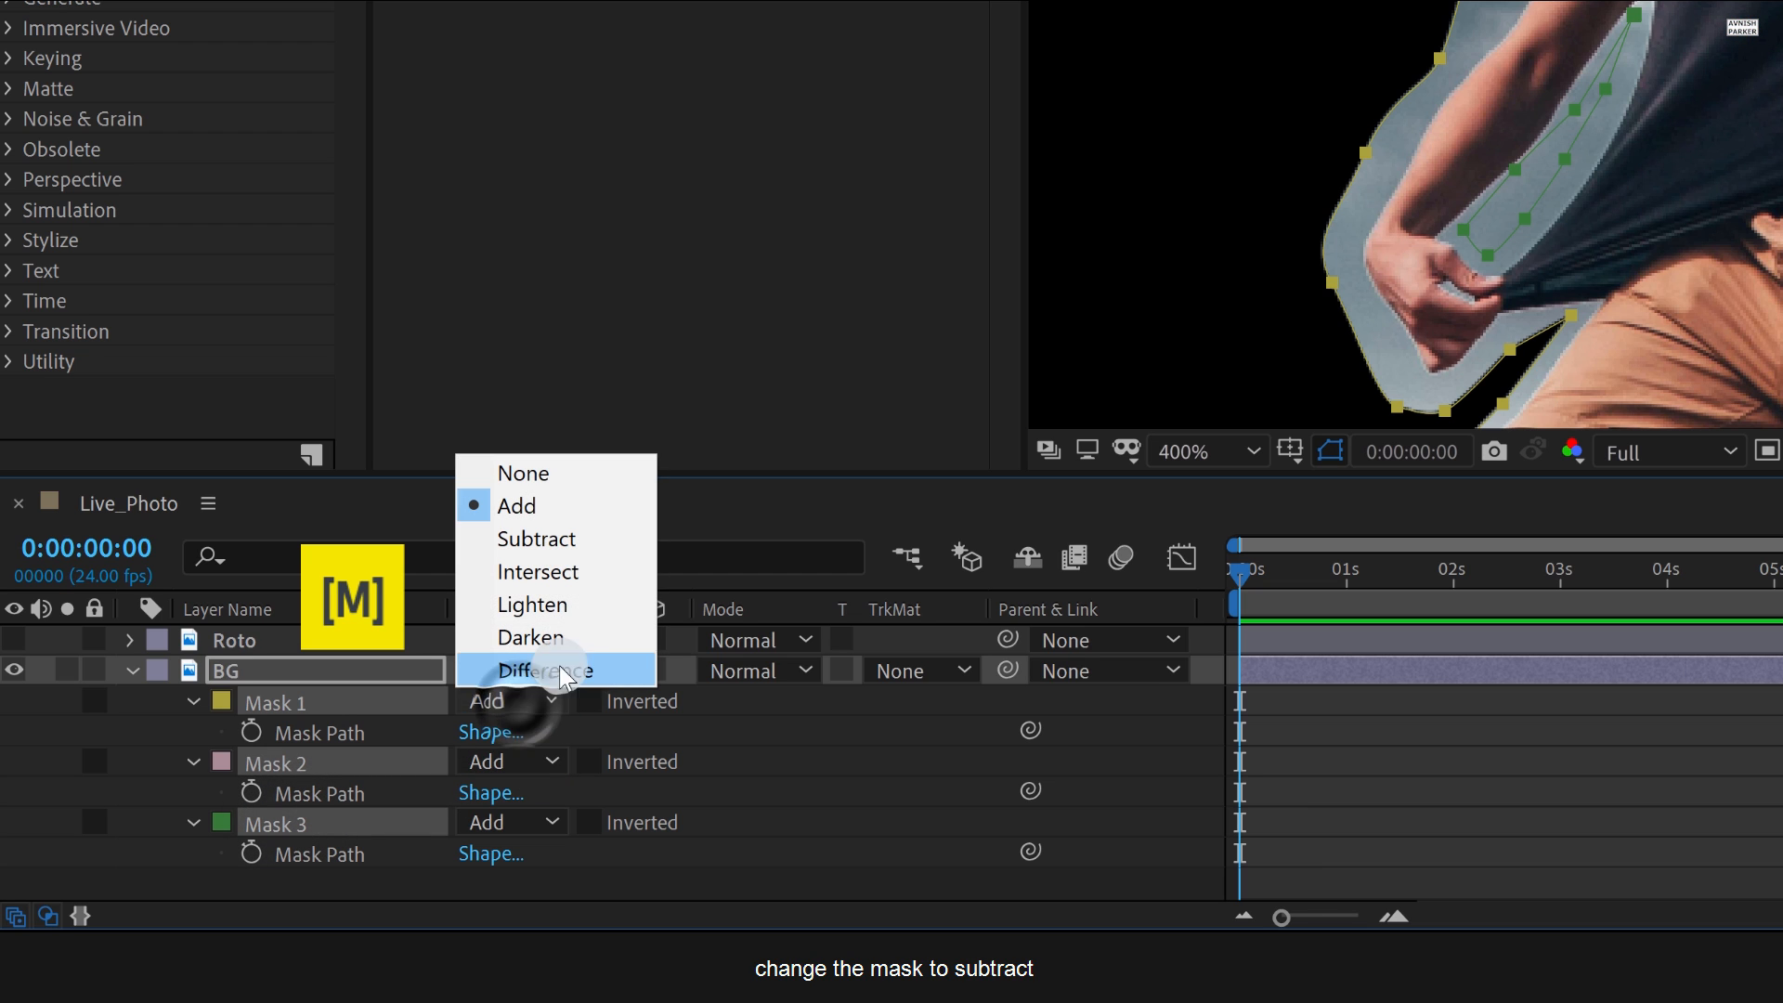
left_click(535, 537)
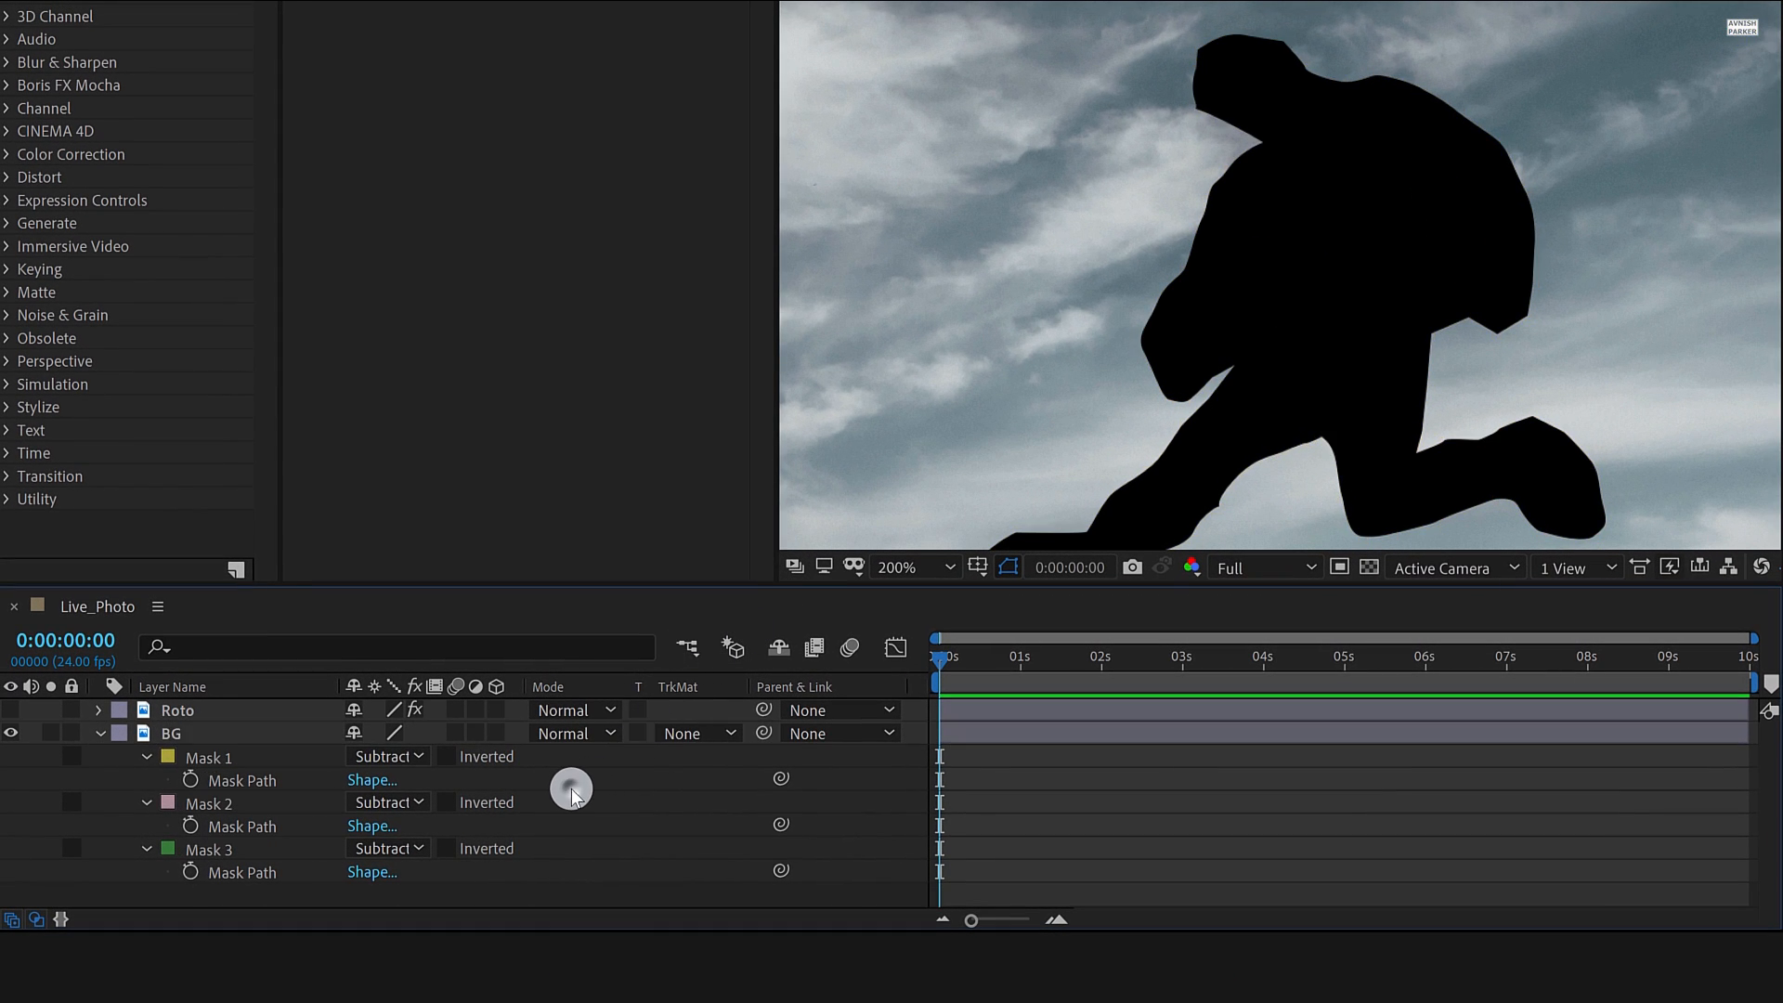
left_click(386, 756)
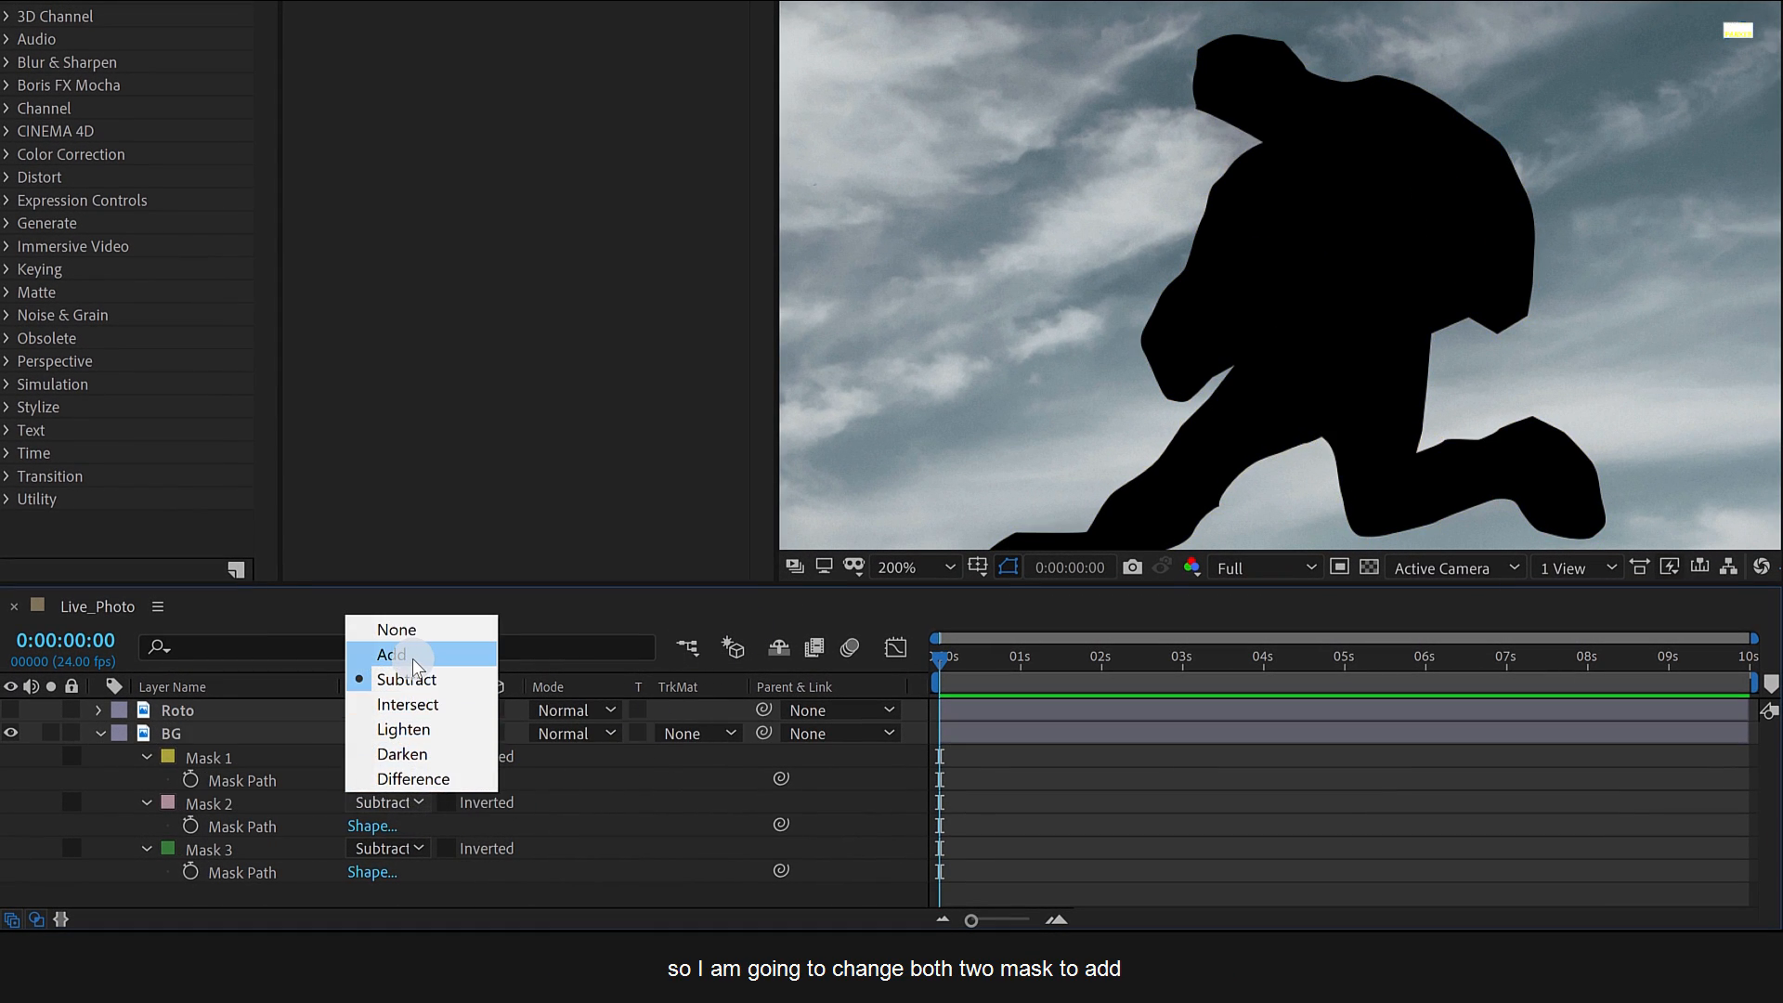
left_click(392, 654)
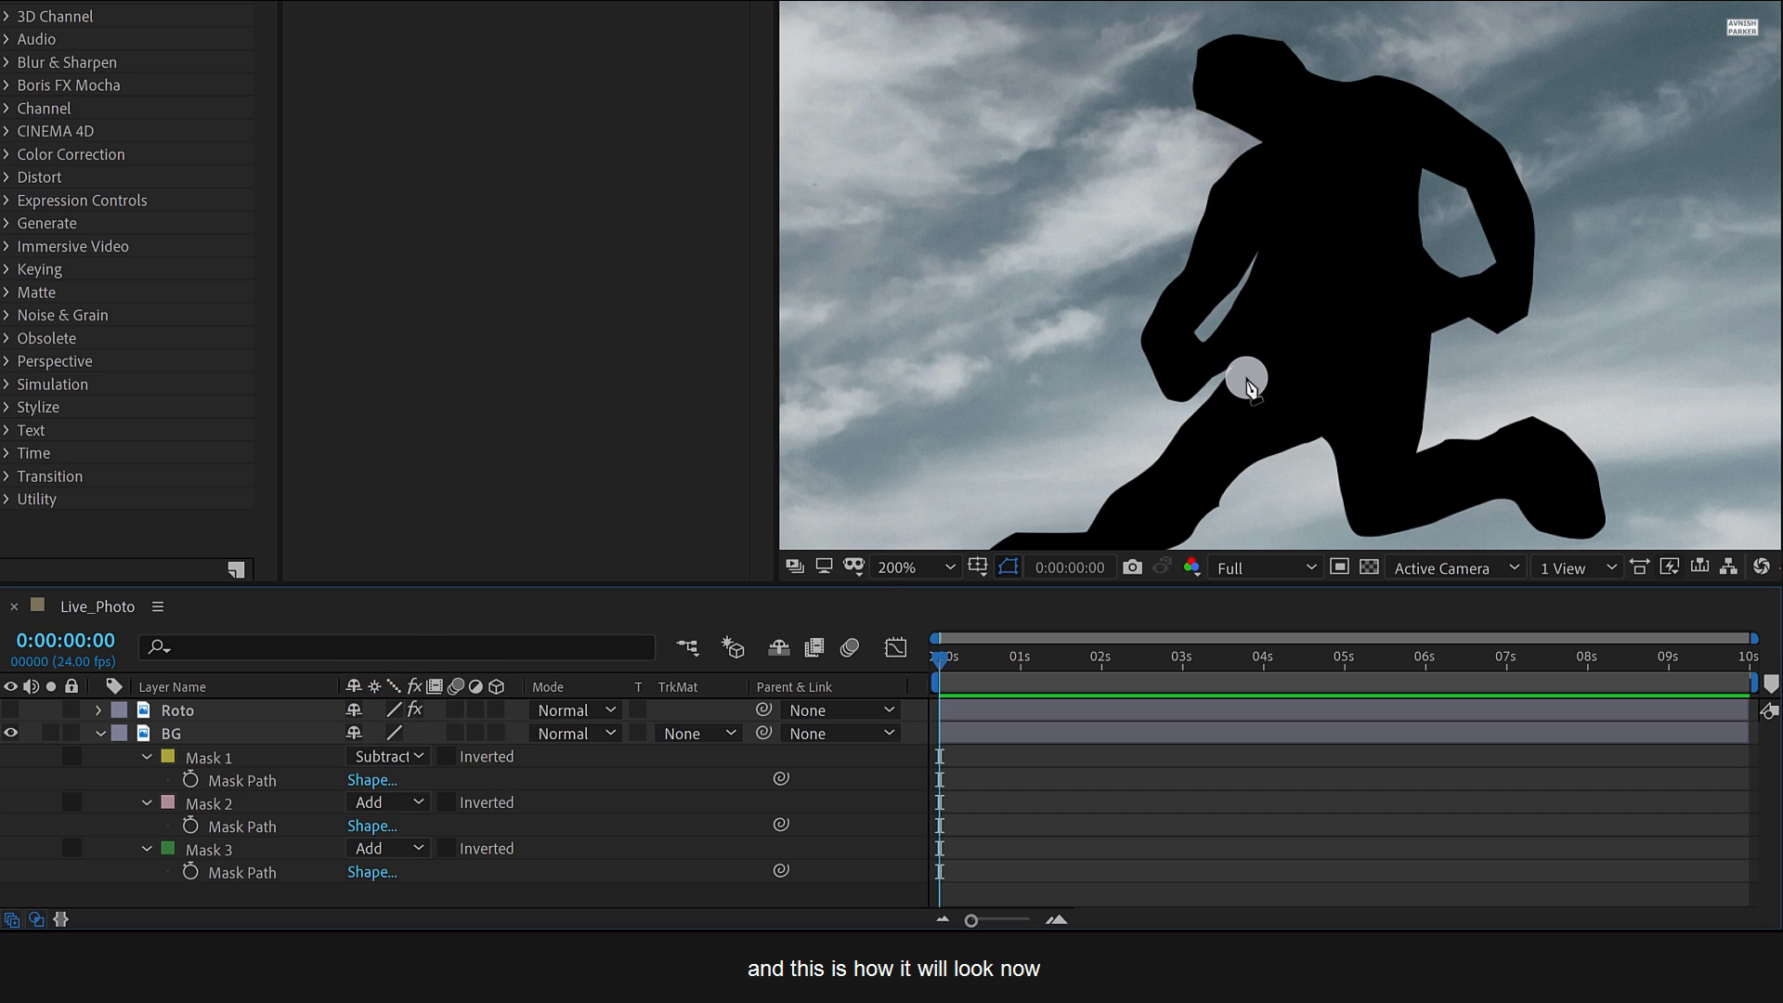
left_click(948, 566)
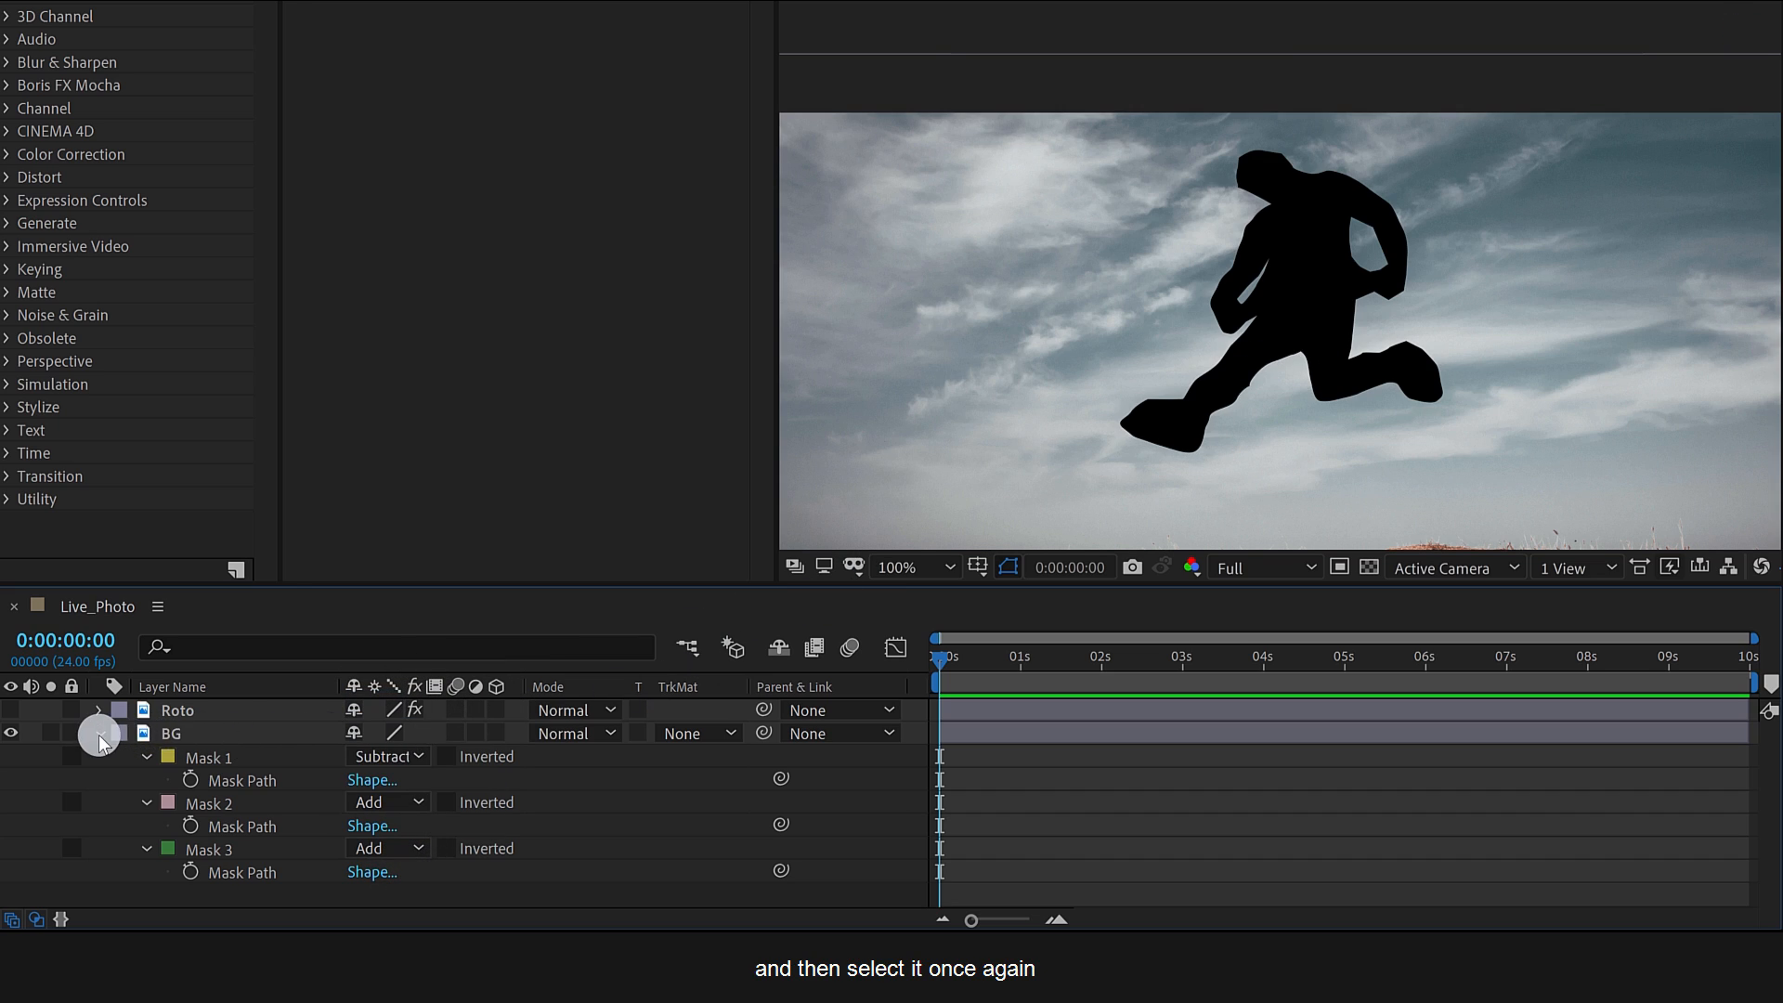
left_click(171, 734)
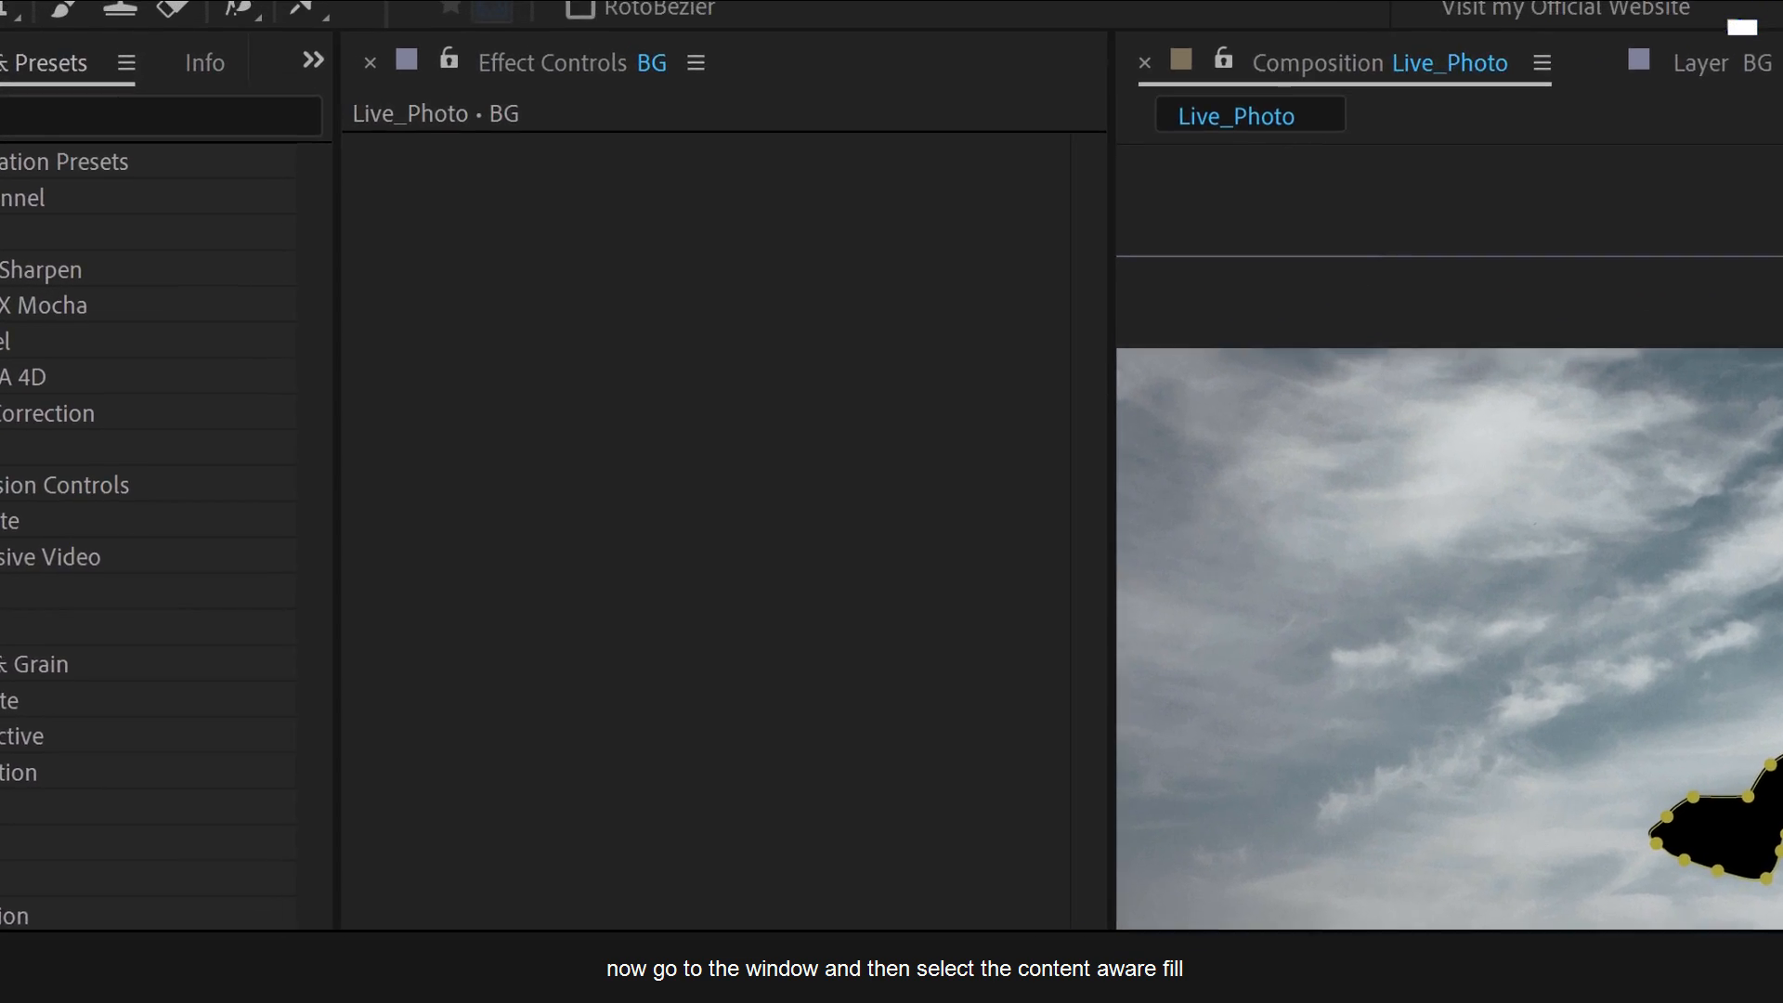
Show the Content-Aware Fill panel with Object fill method and Work Area range.
left_click(62, 27)
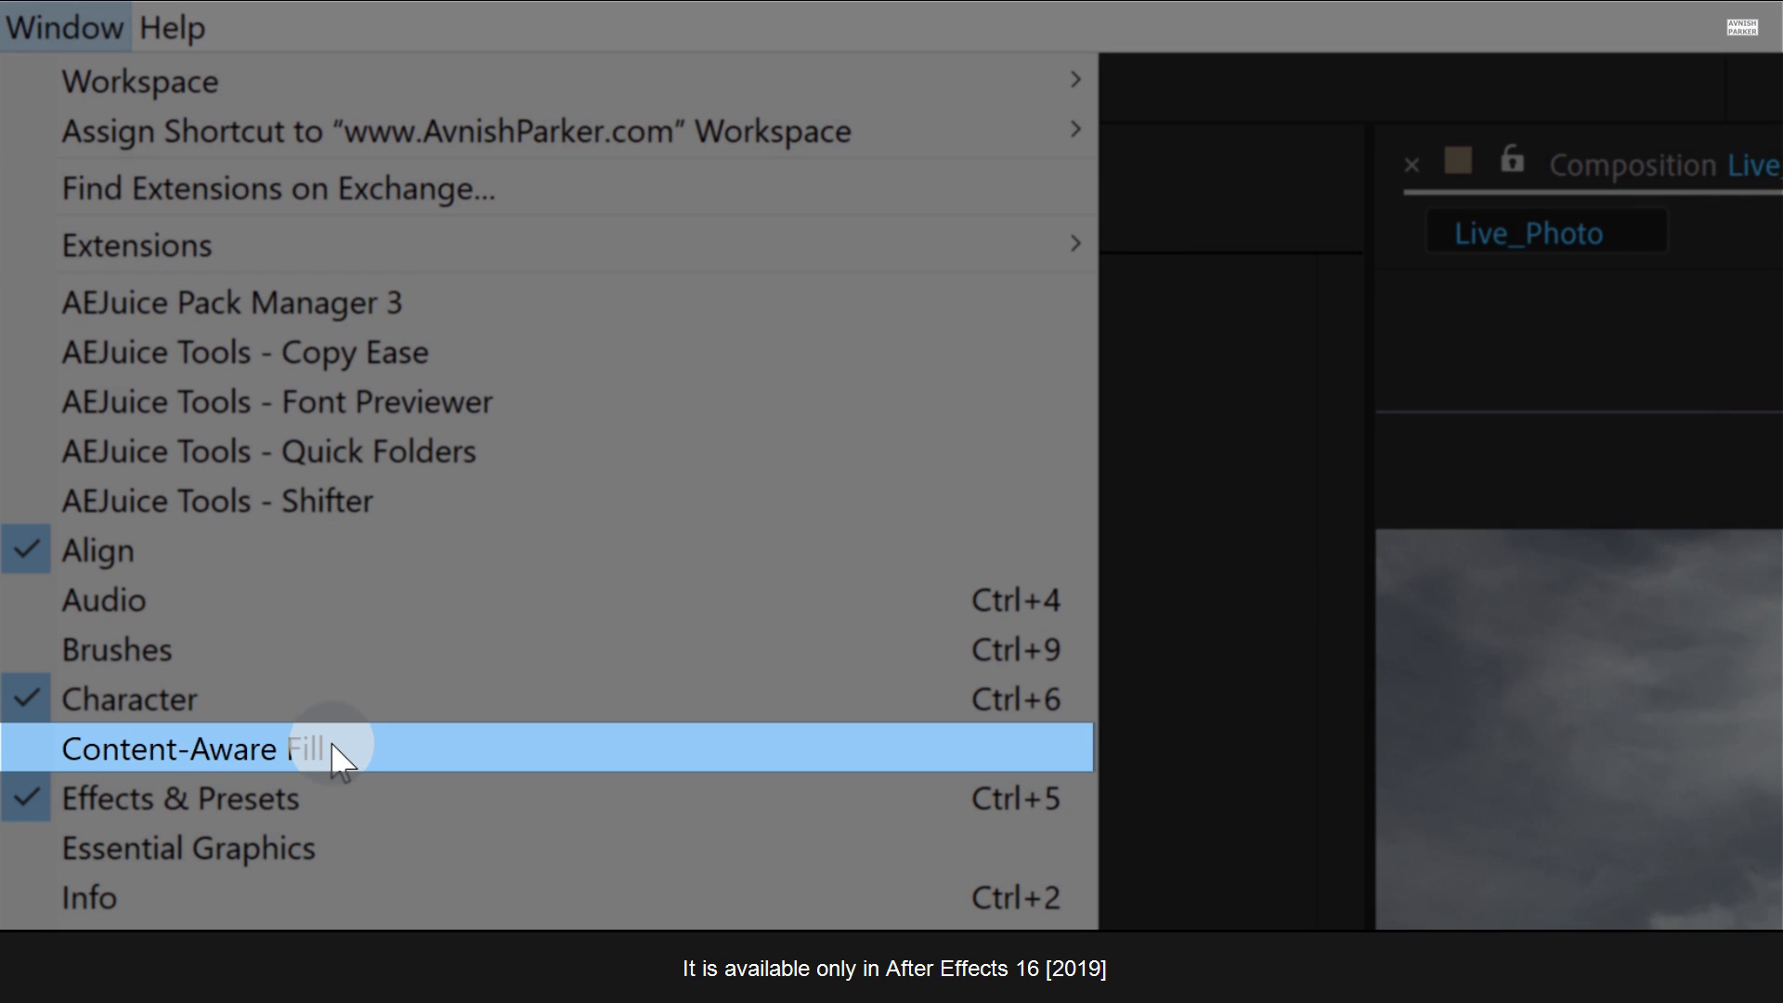
left_click(341, 749)
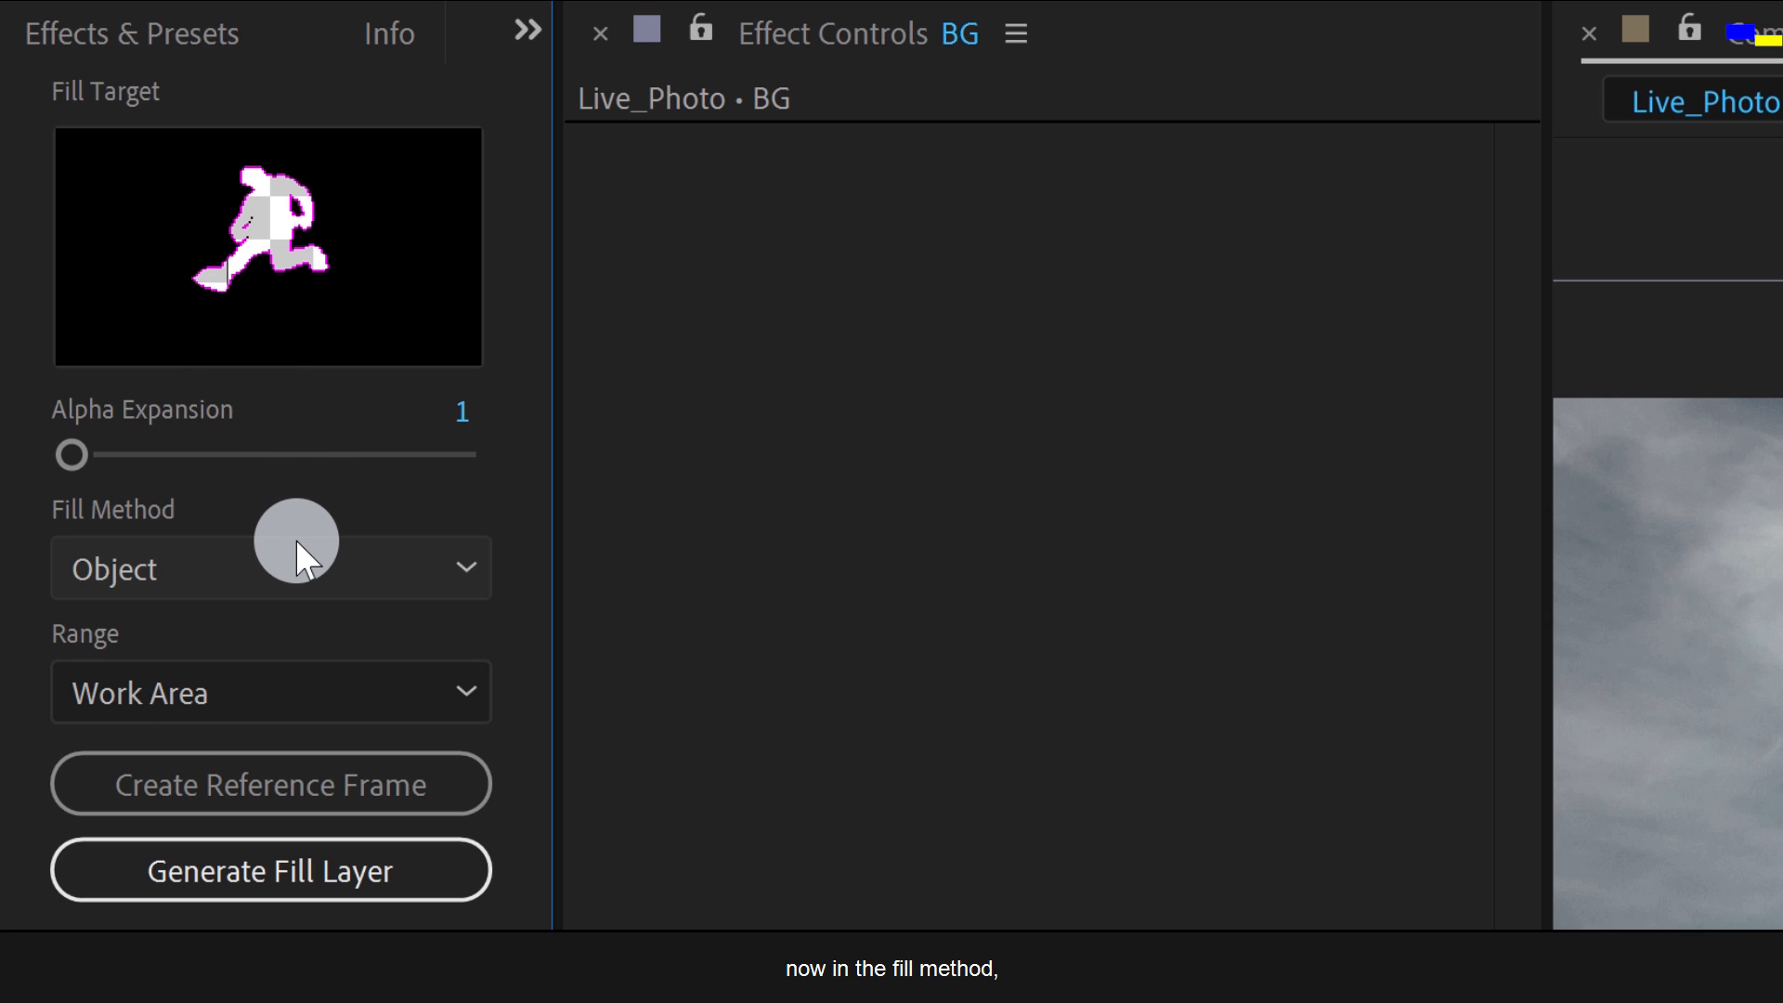
left_click(269, 568)
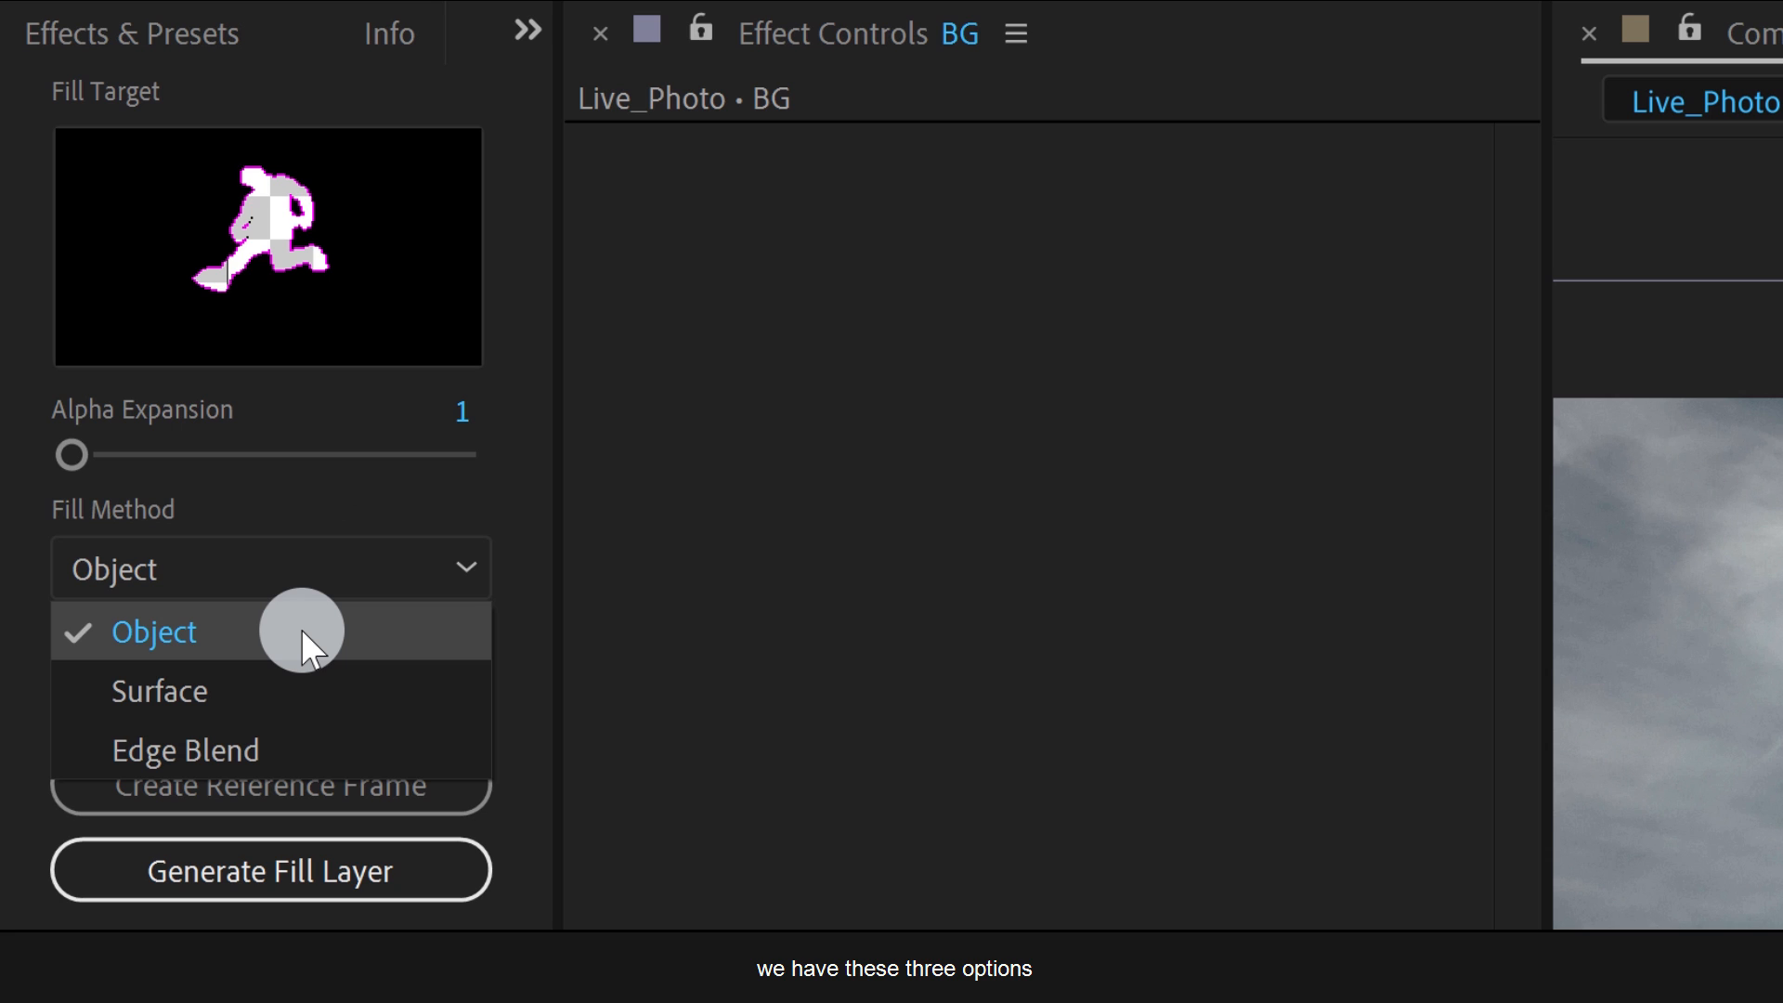
mouse_move(304, 722)
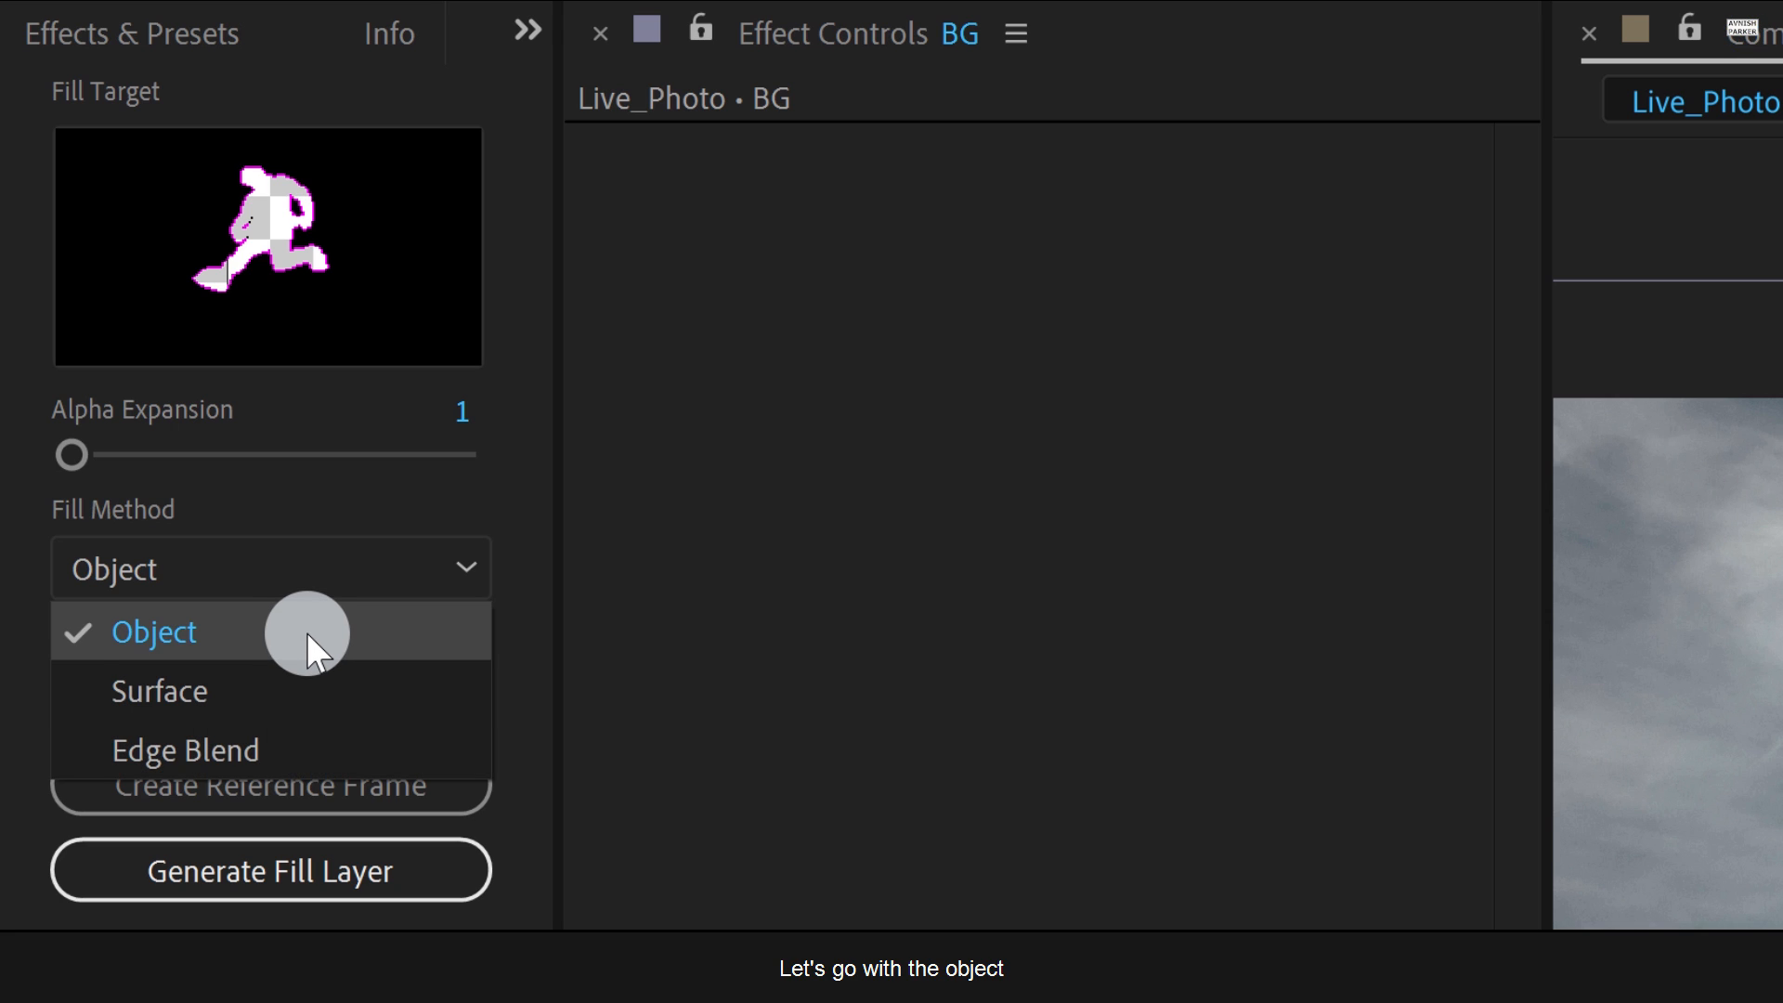
left_click(154, 632)
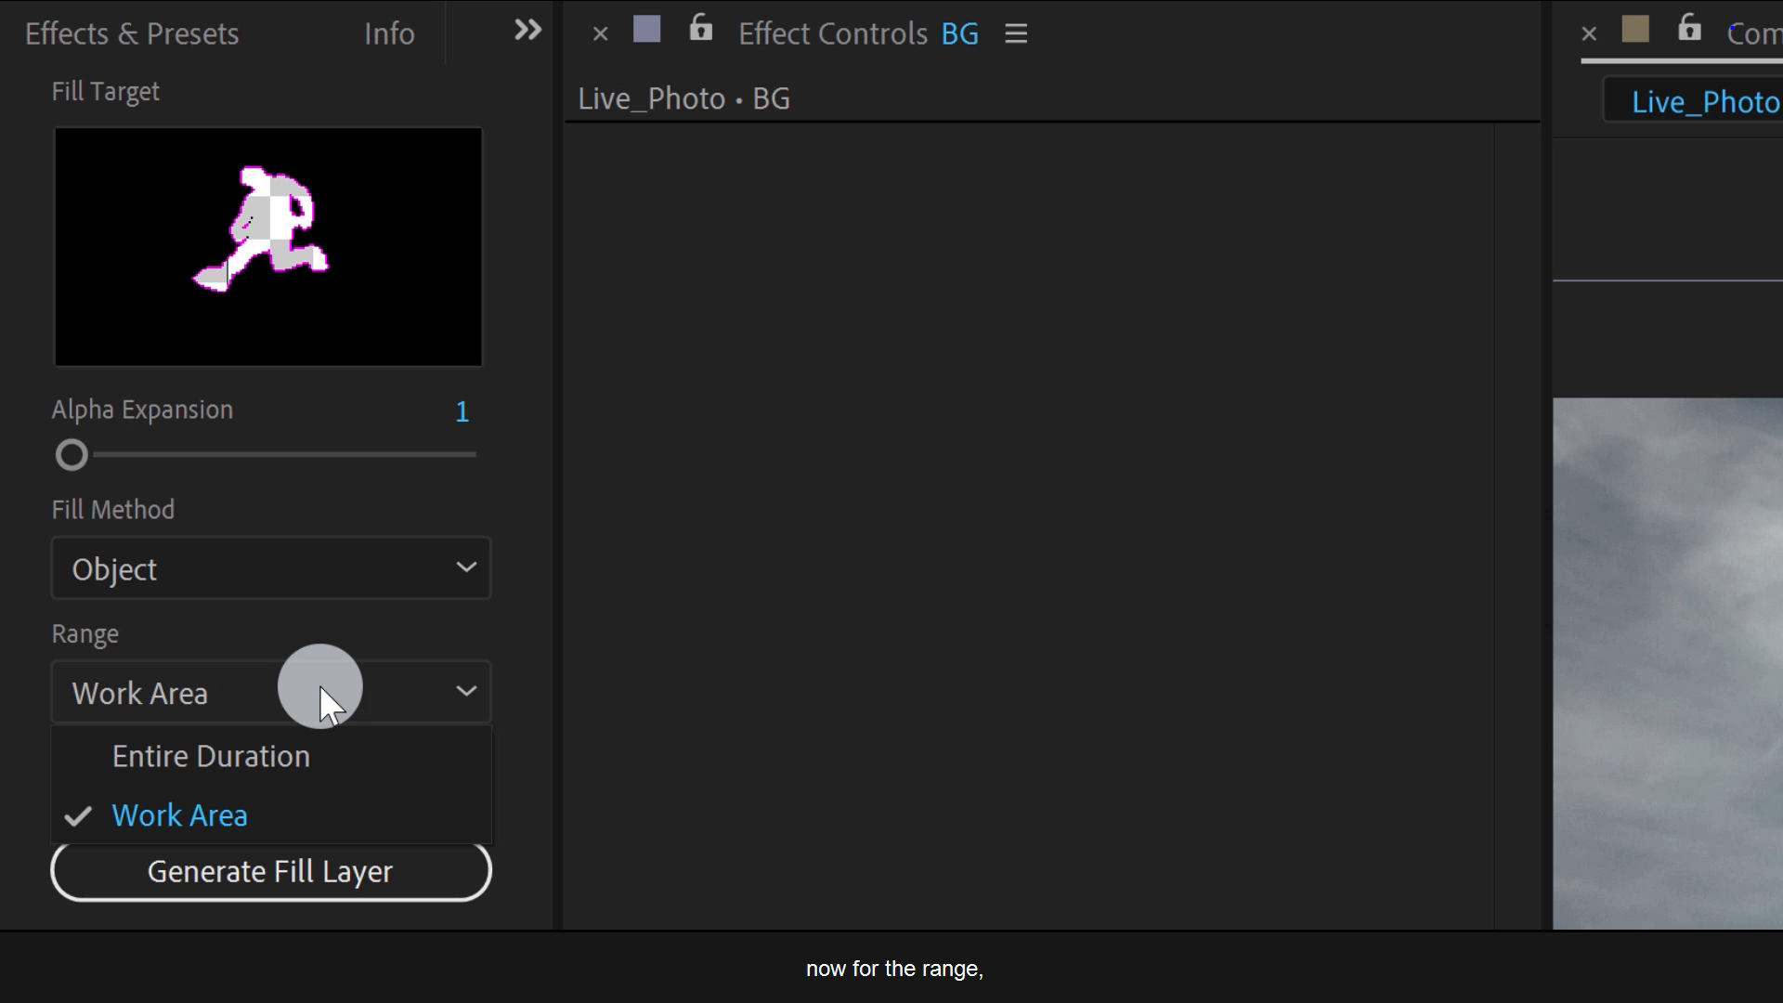
left_click(180, 815)
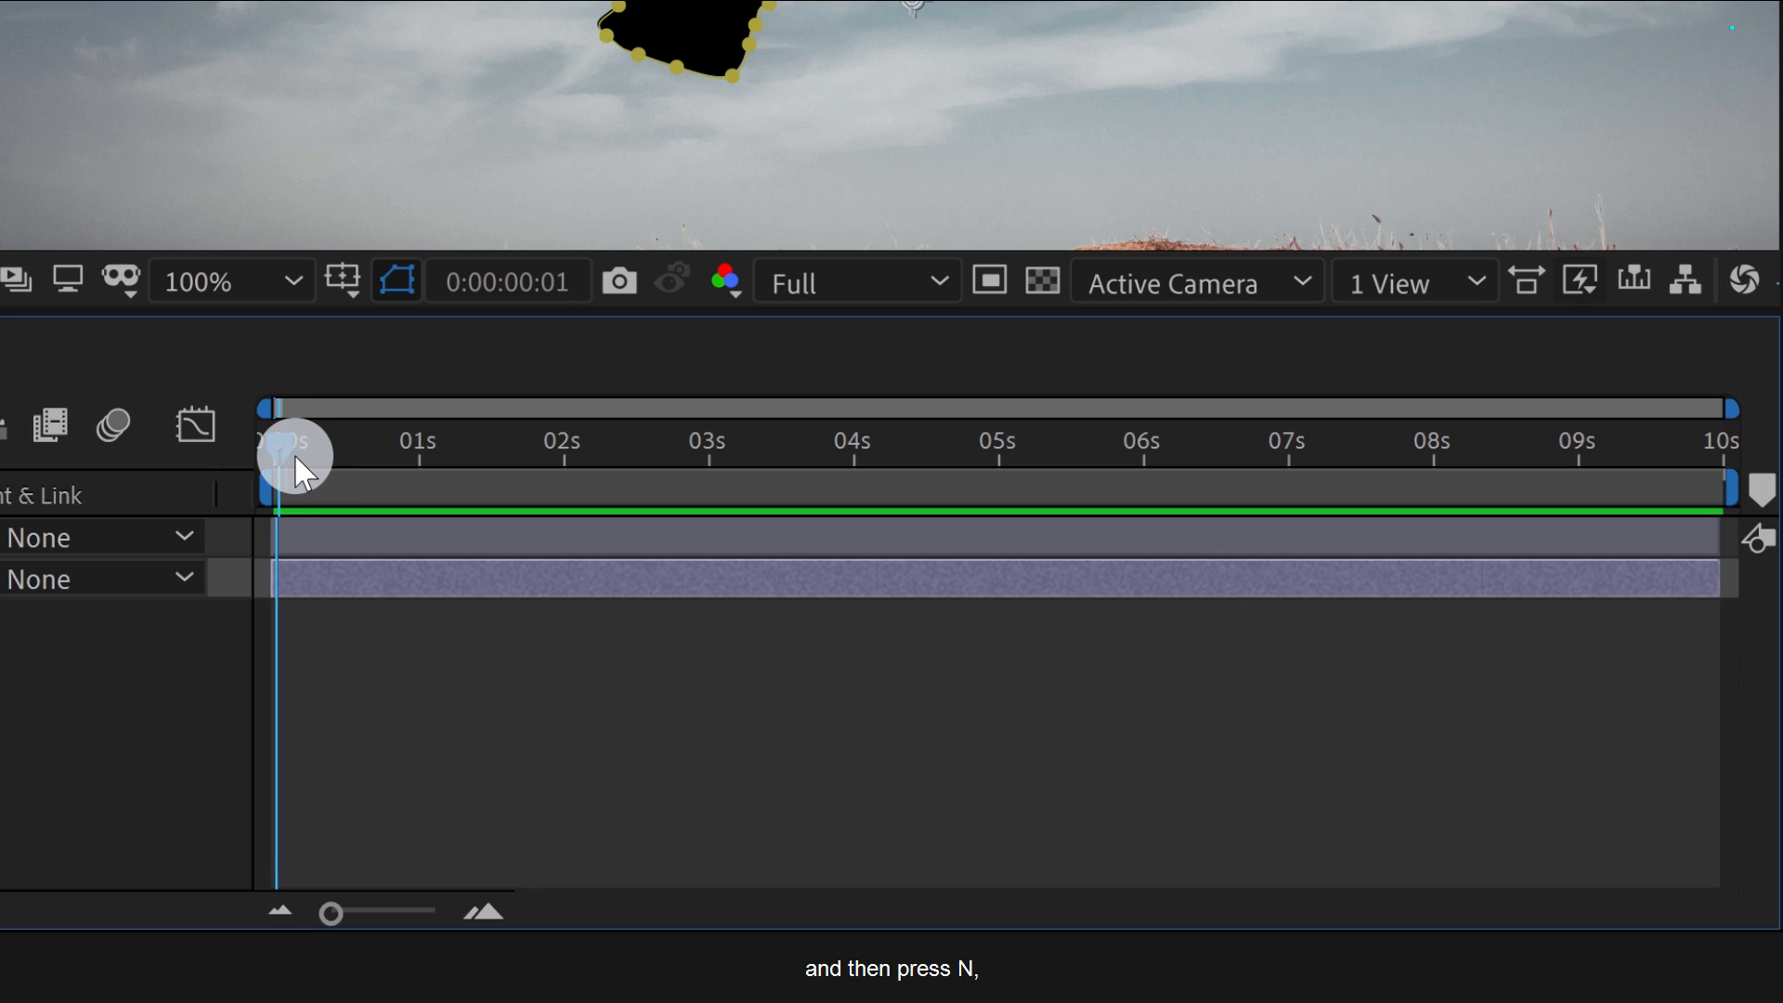
Set the work area end, trim the comp to the work area, and return to frame 0.
key("n")
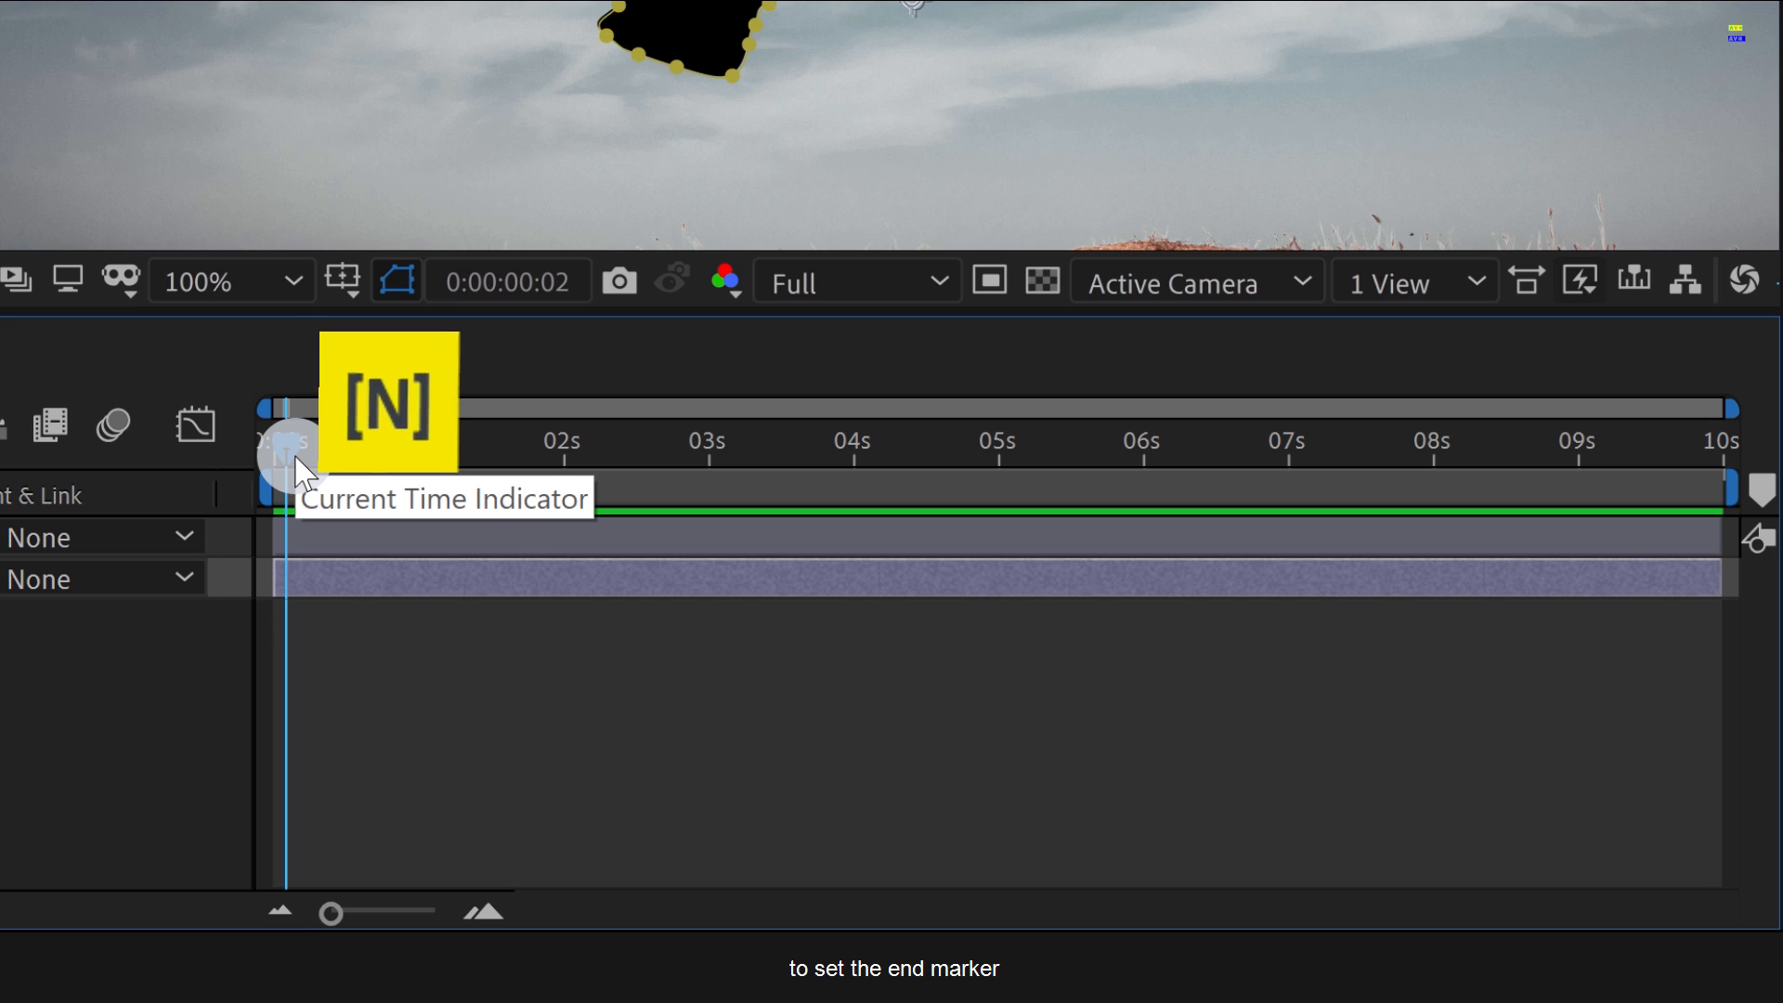
right_click(290, 506)
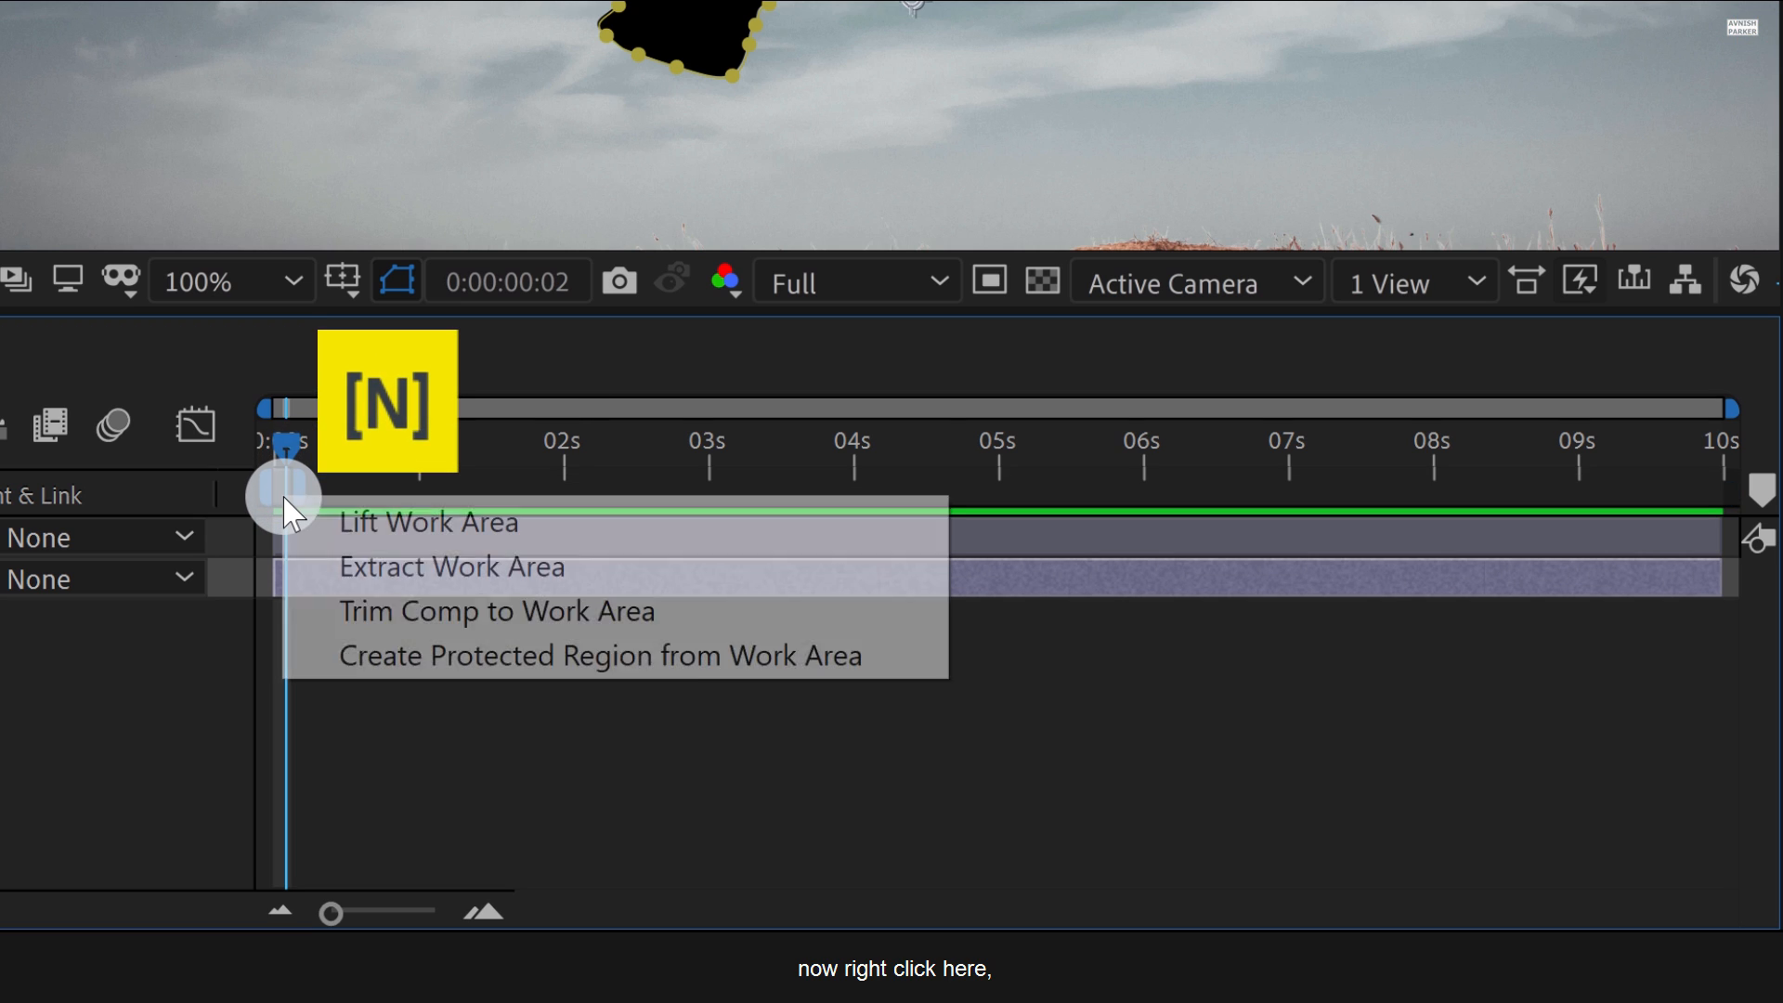
left_click(496, 611)
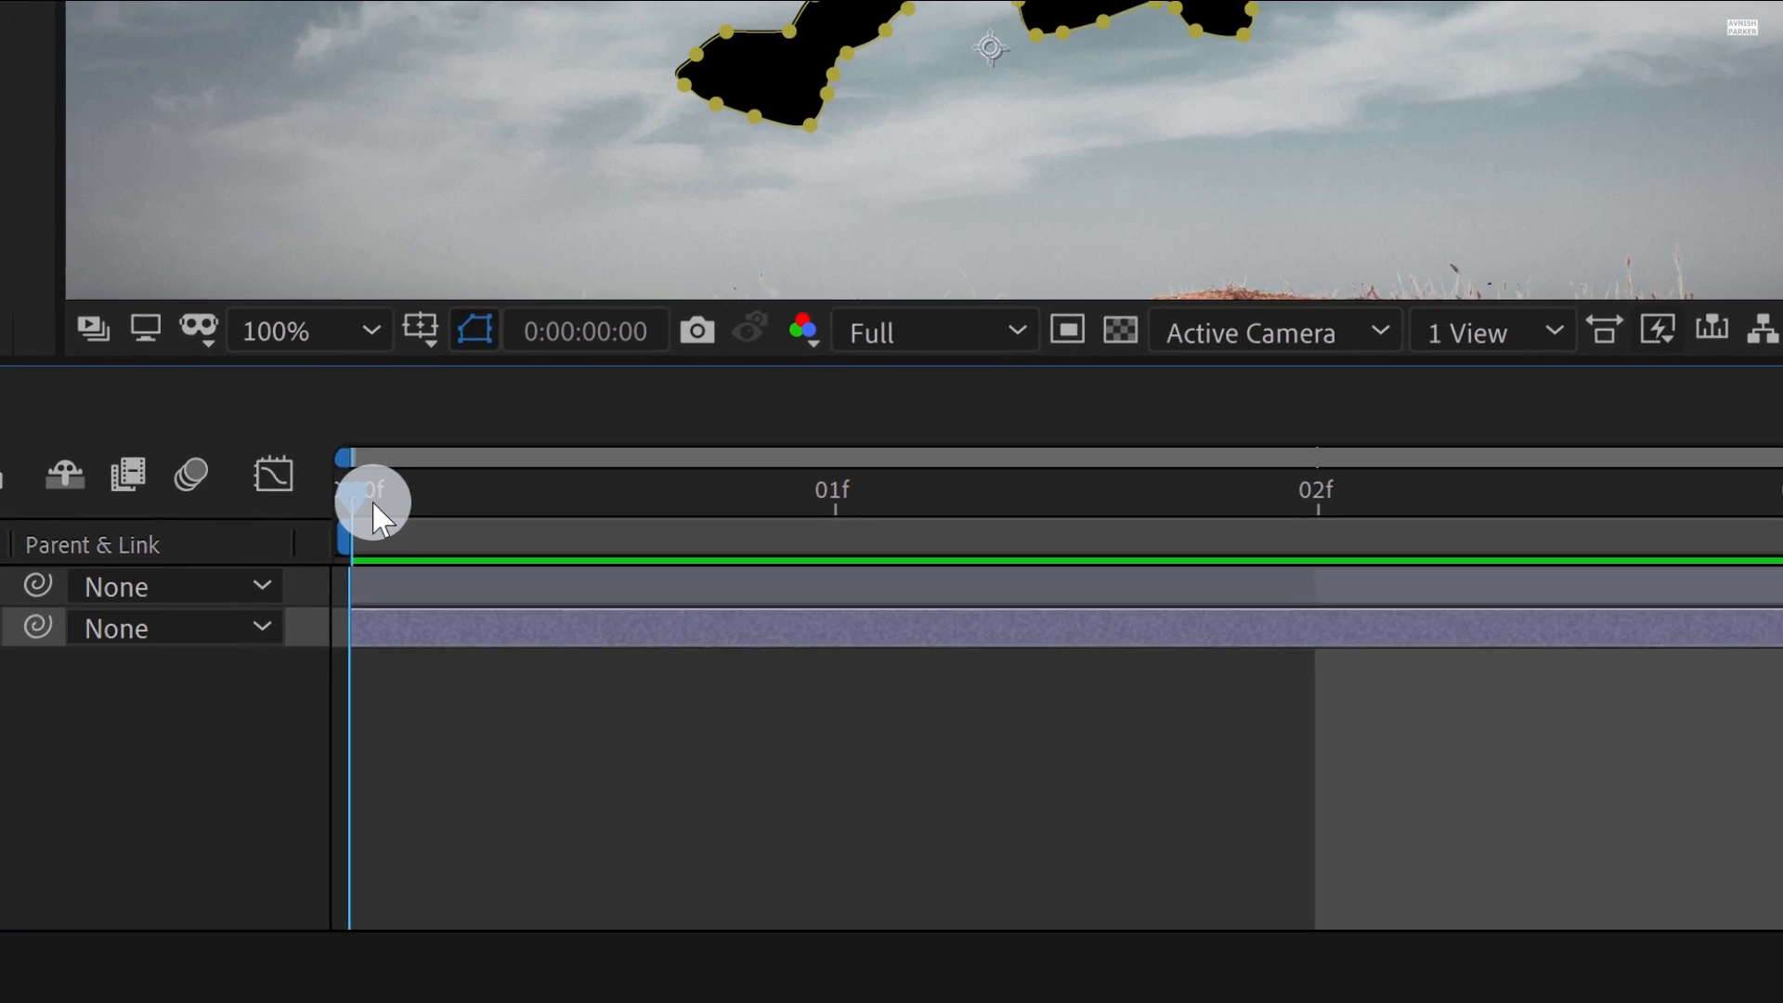
left_click(209, 603)
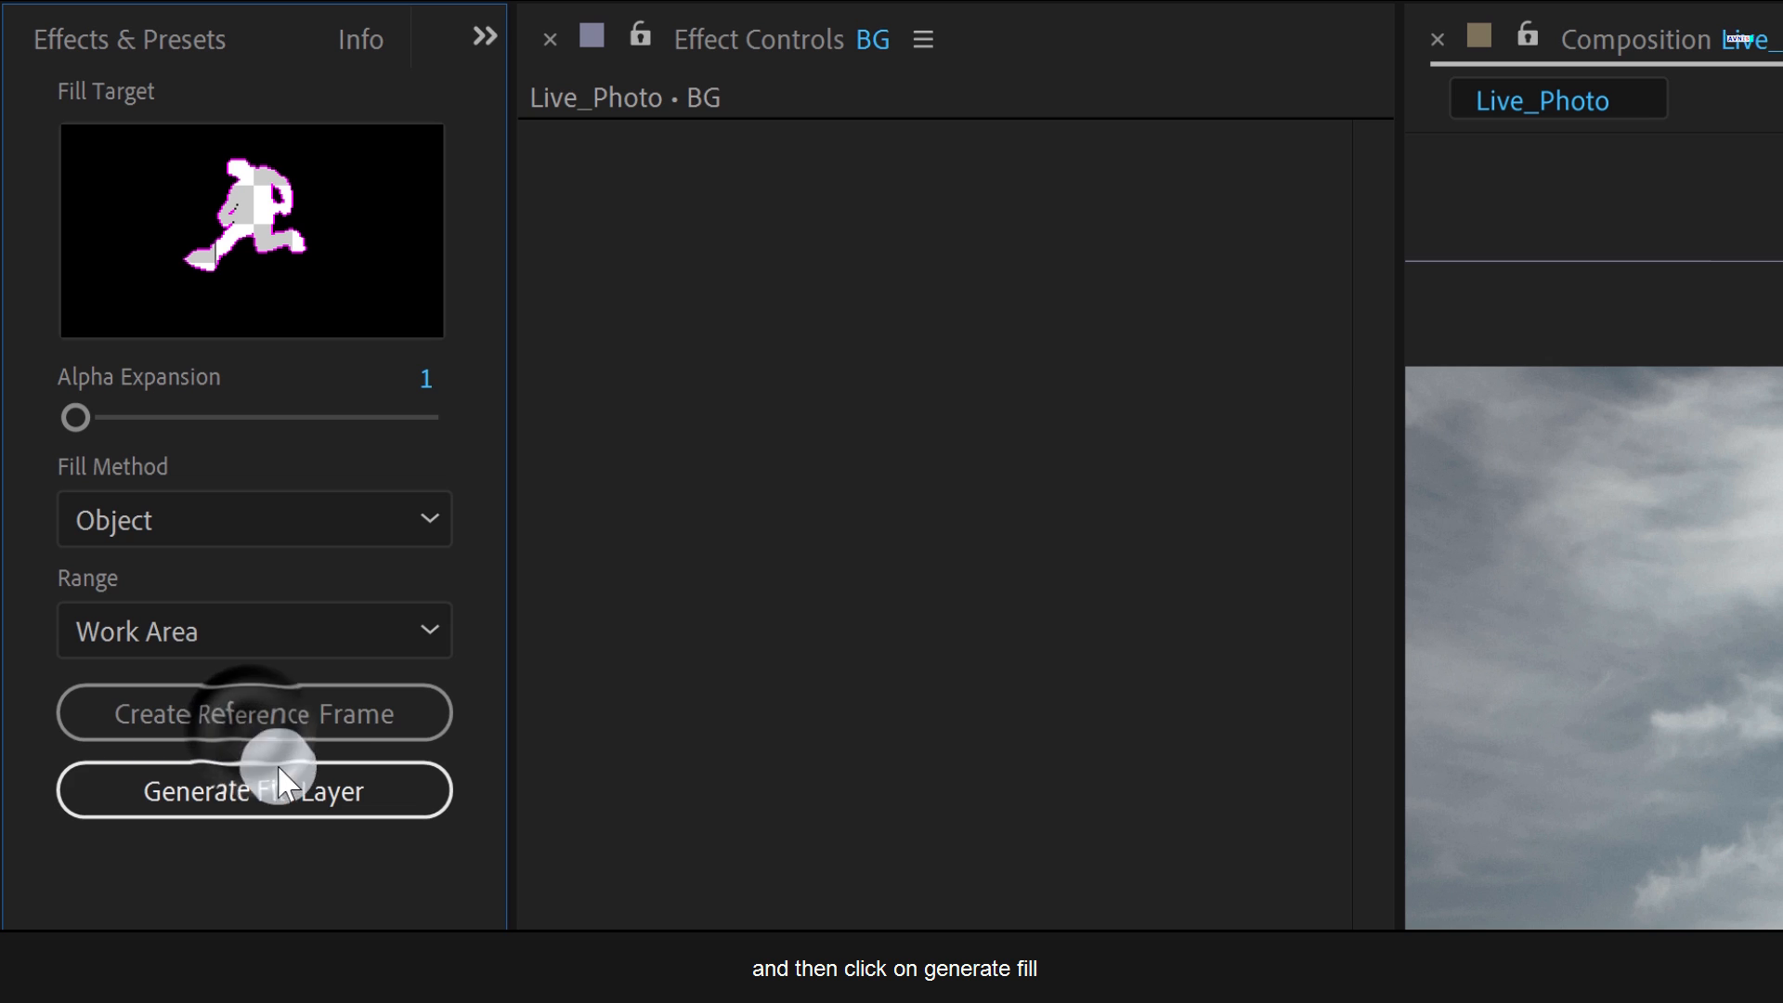
Generate the content-aware Fill layer, saving the project as Live_Photo.
left_click(253, 789)
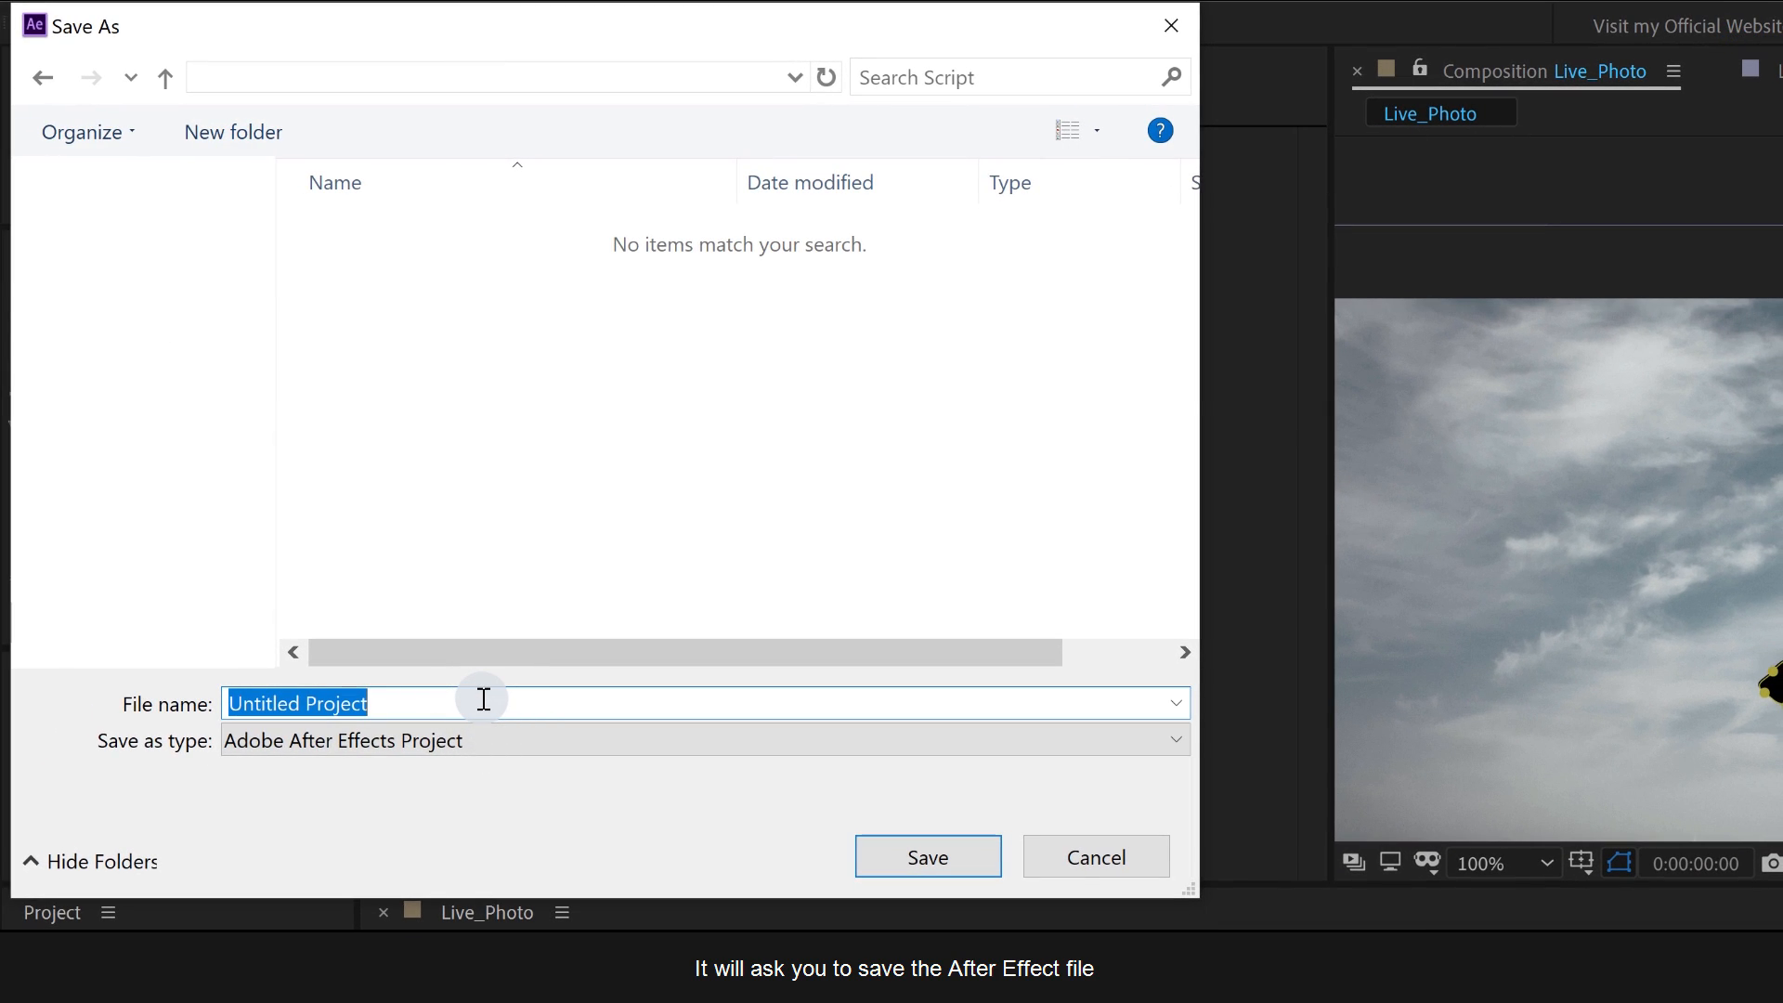
type("Live_Photo")
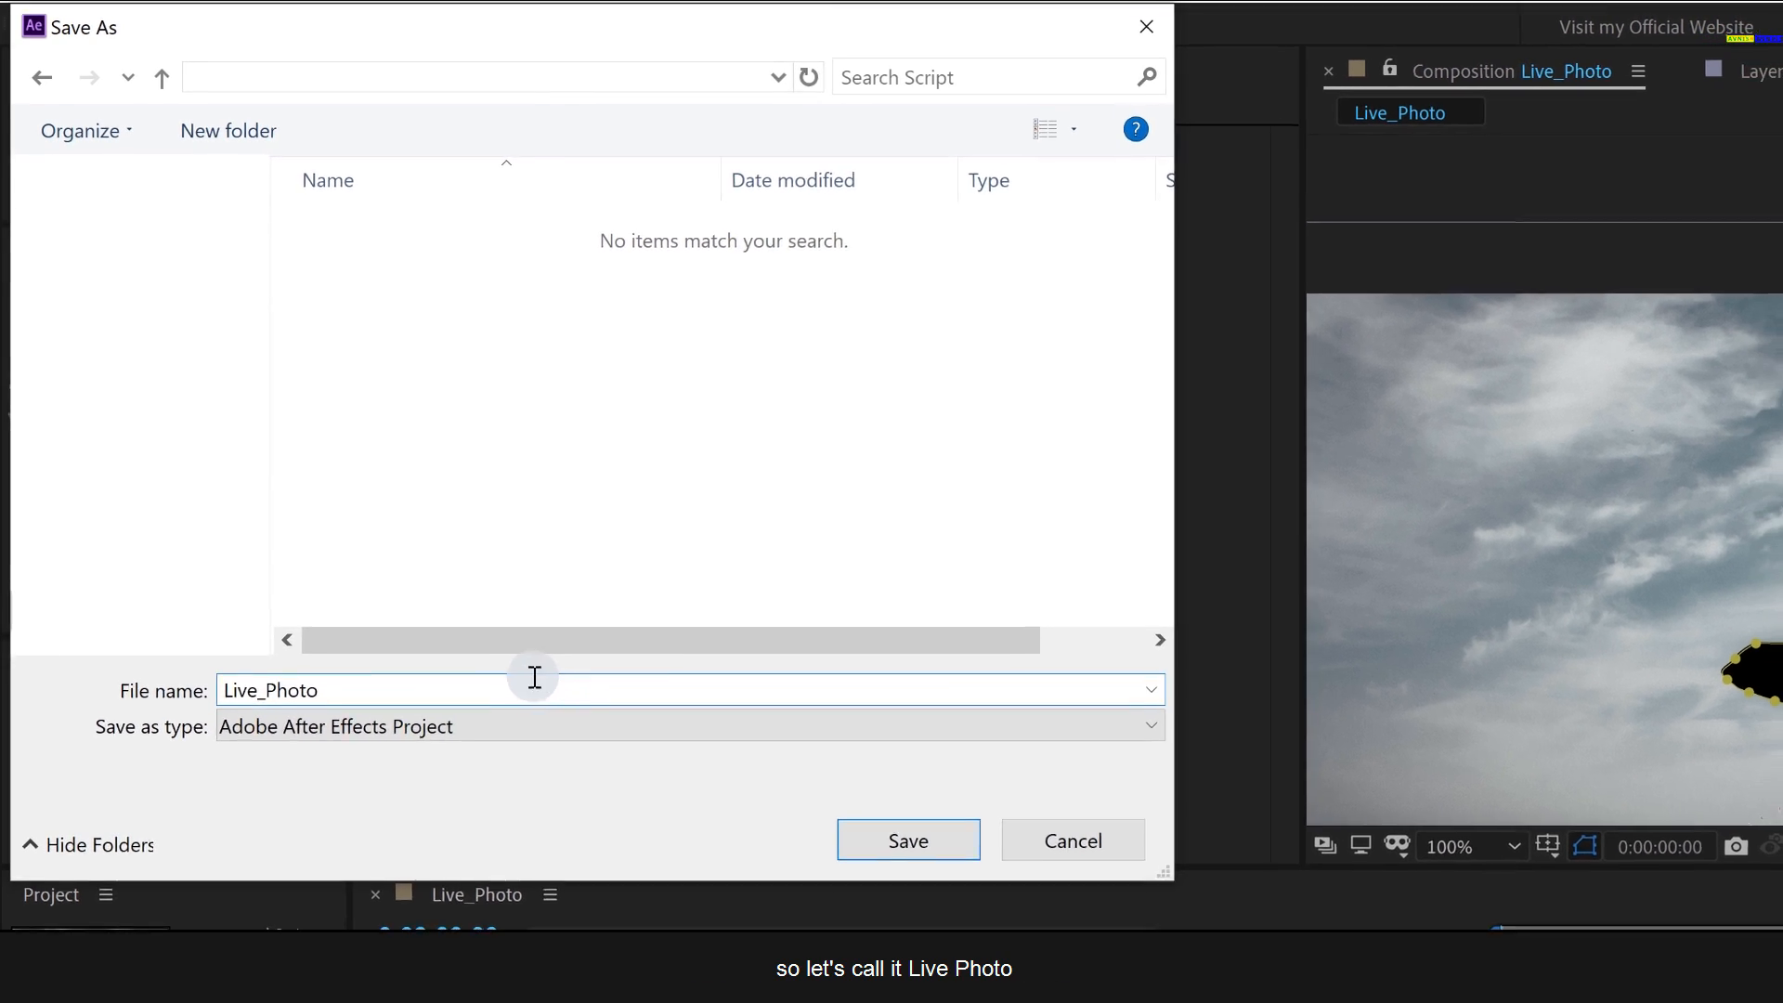
left_click(906, 841)
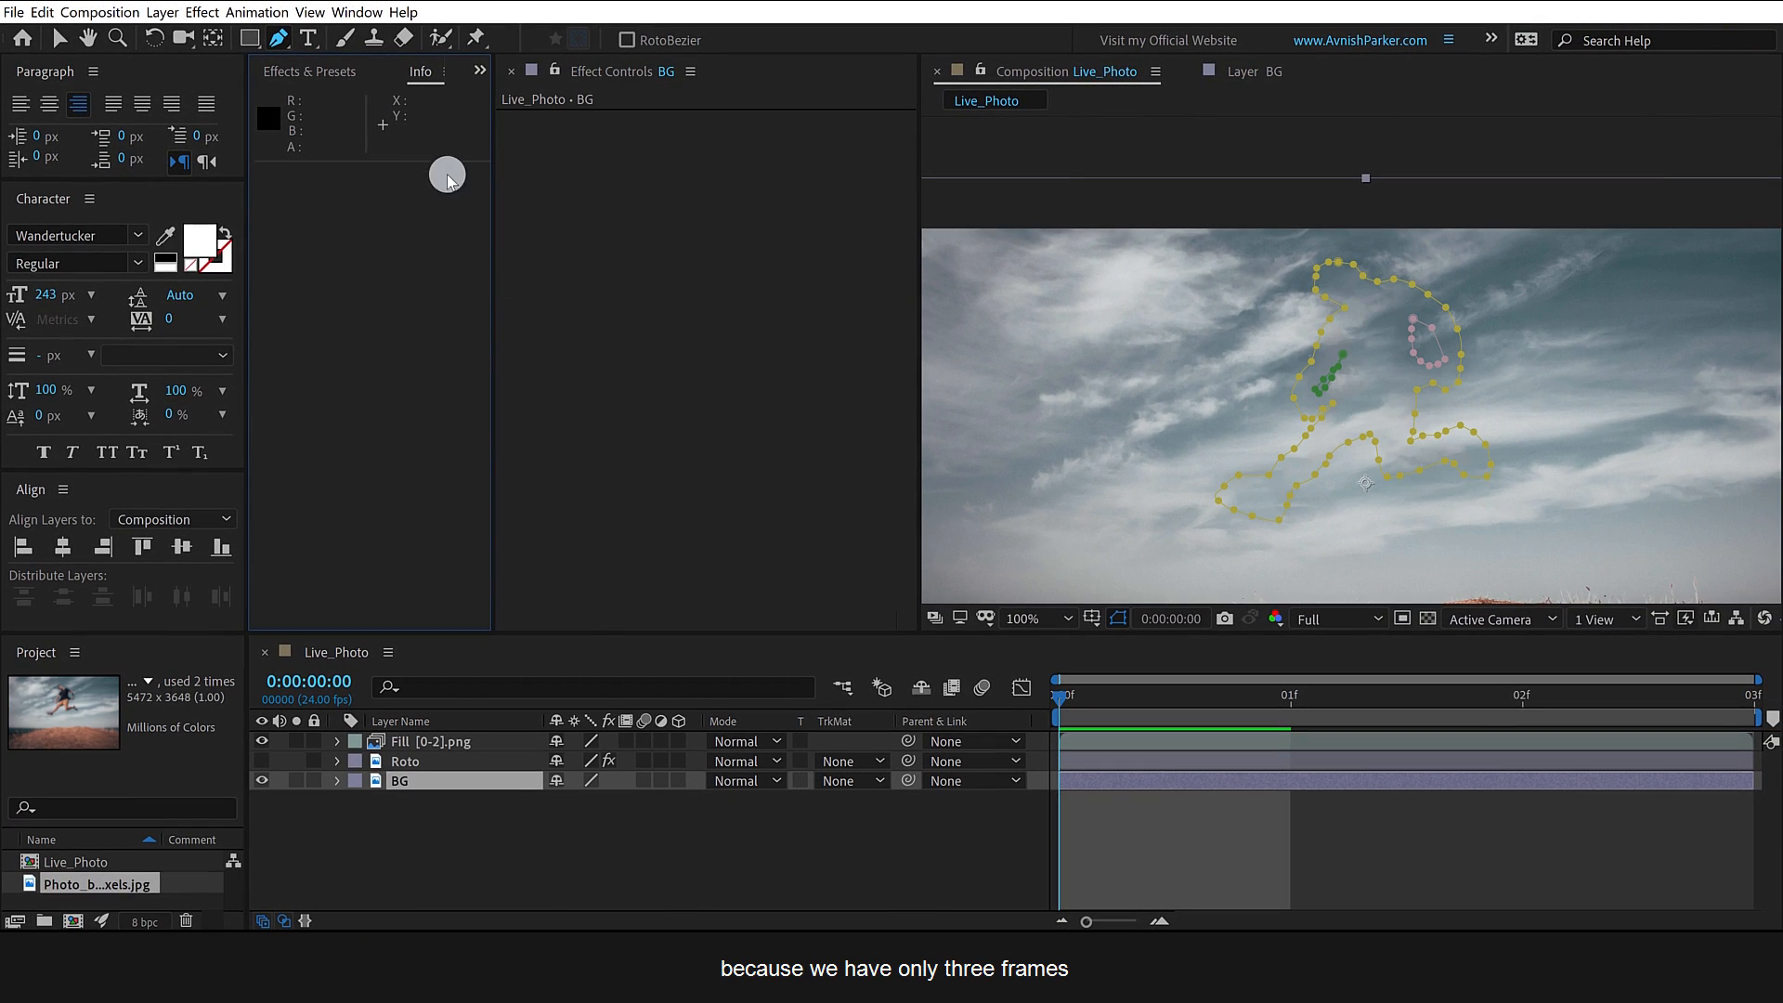
Restore the Content-Aware Fill panel and fit the Composition viewer to 100%.
left_click(480, 71)
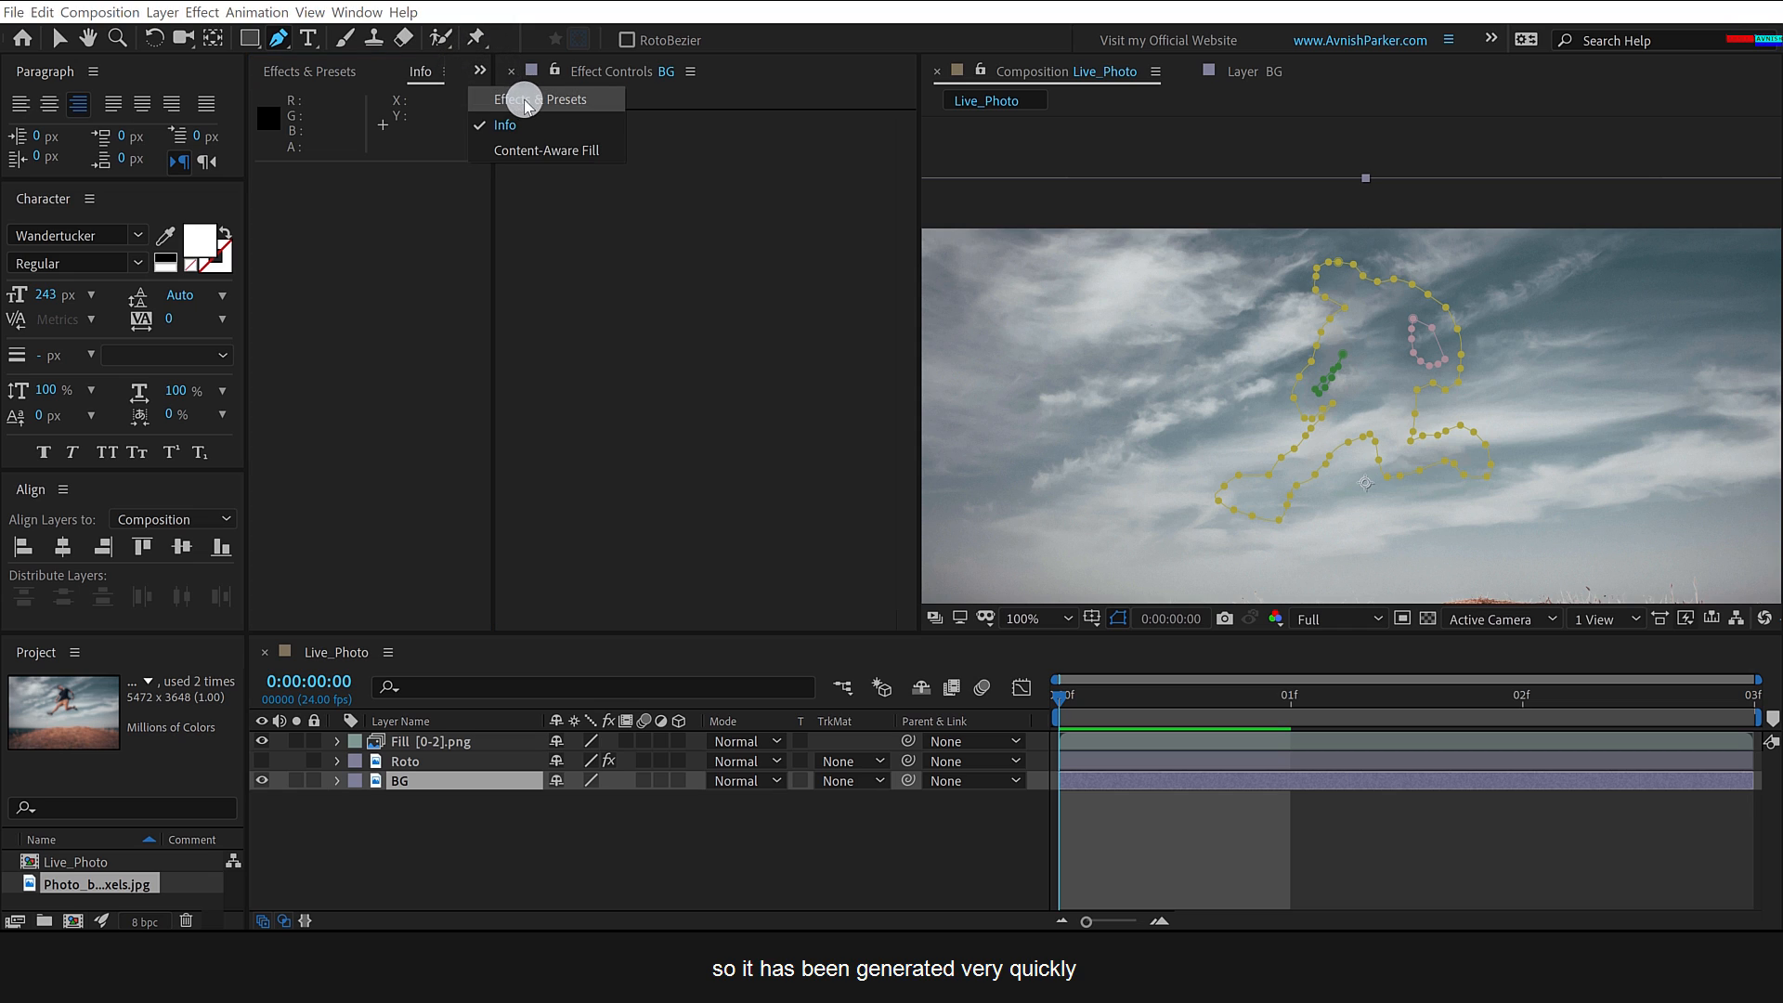
left_click(547, 150)
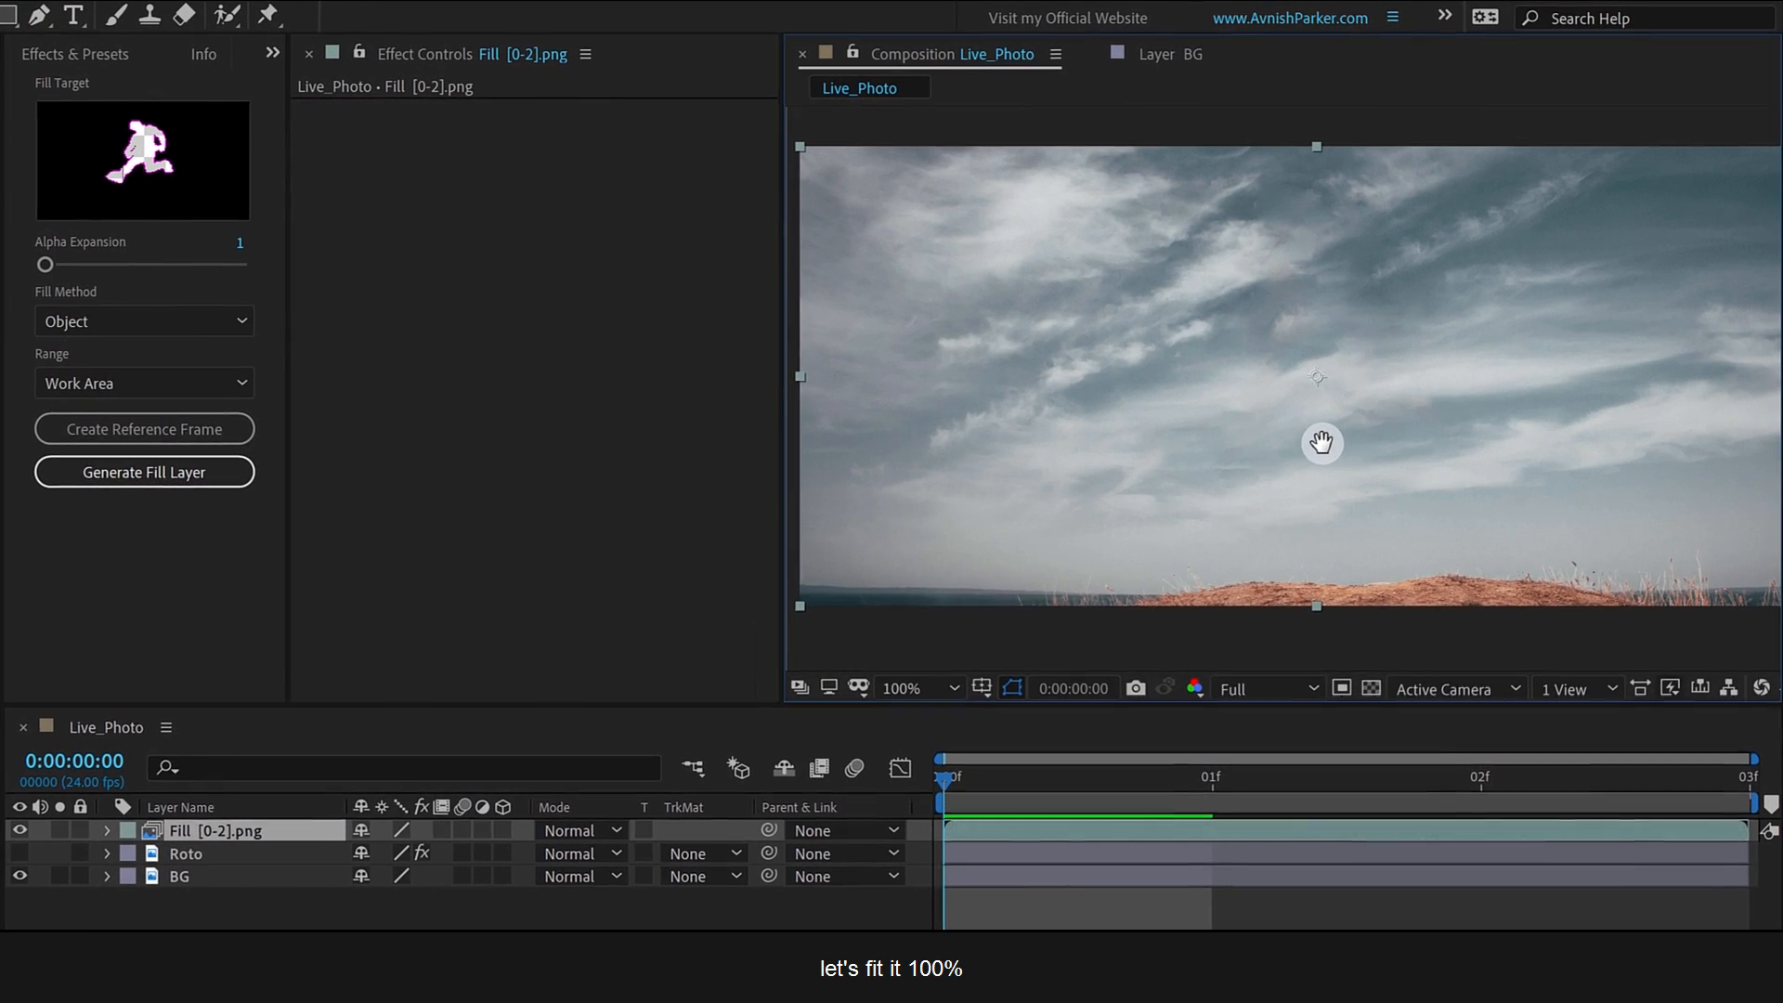
left_click(900, 688)
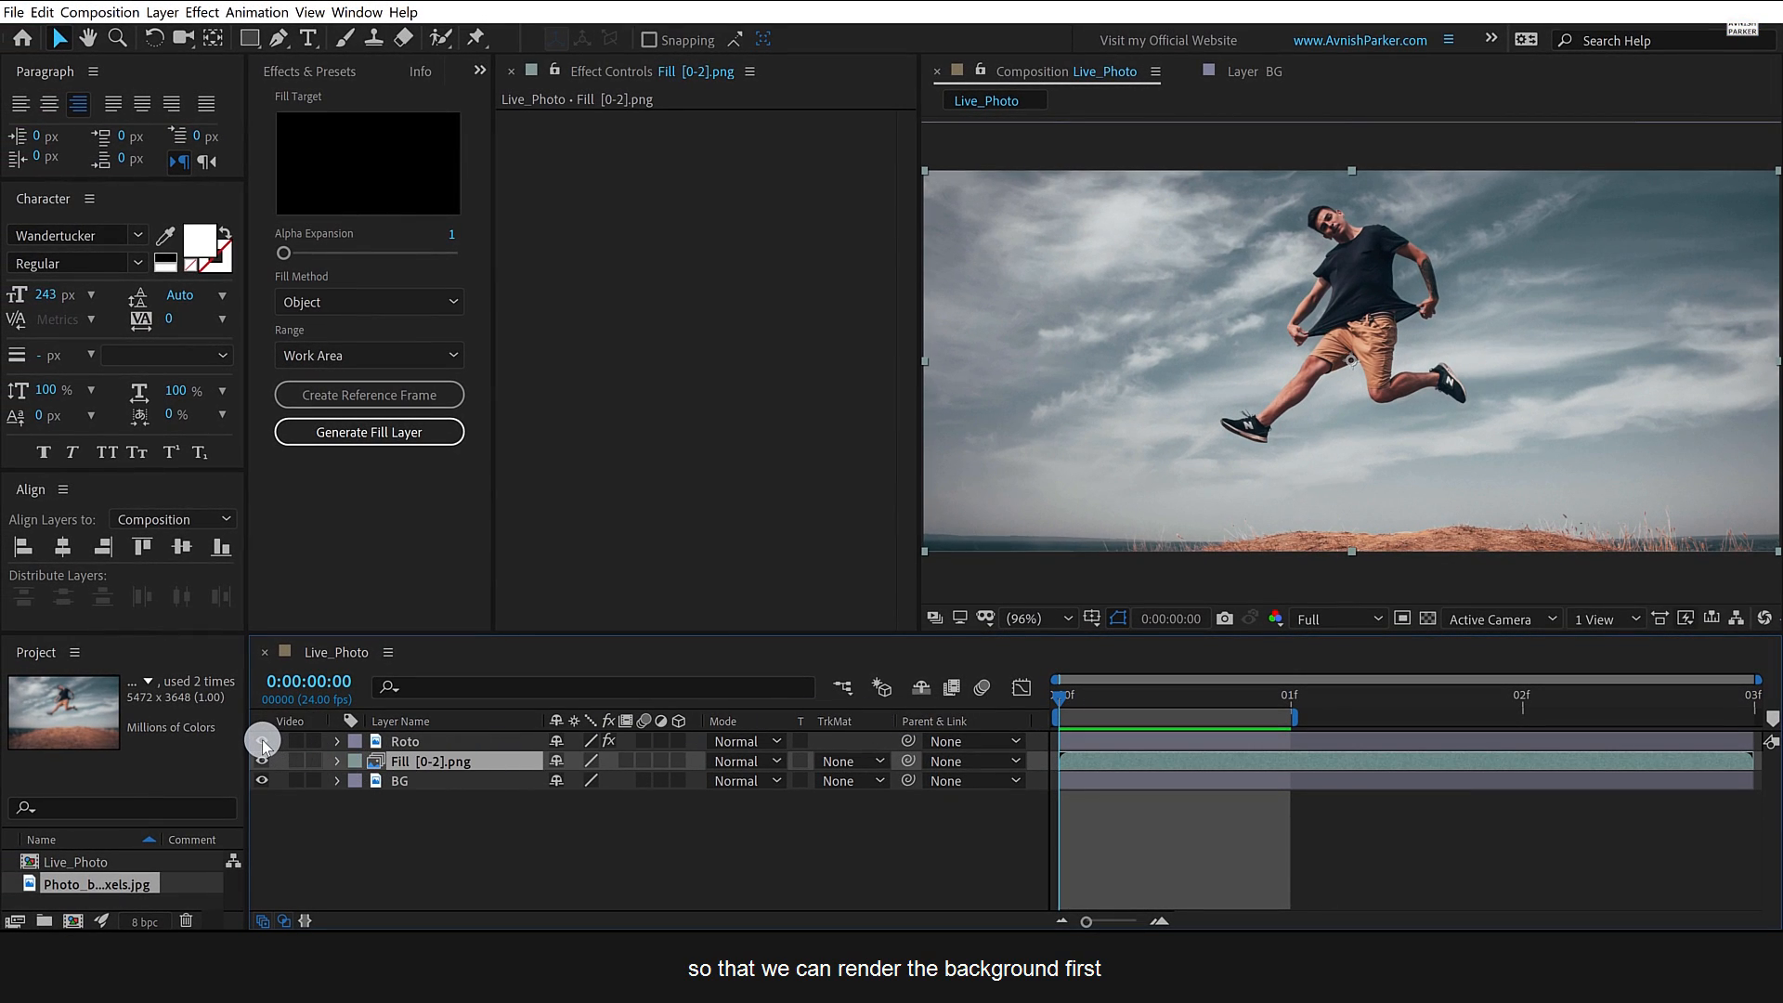
Hide the Roto layer and deselect all layers, leaving only the filled background.
left_click(261, 741)
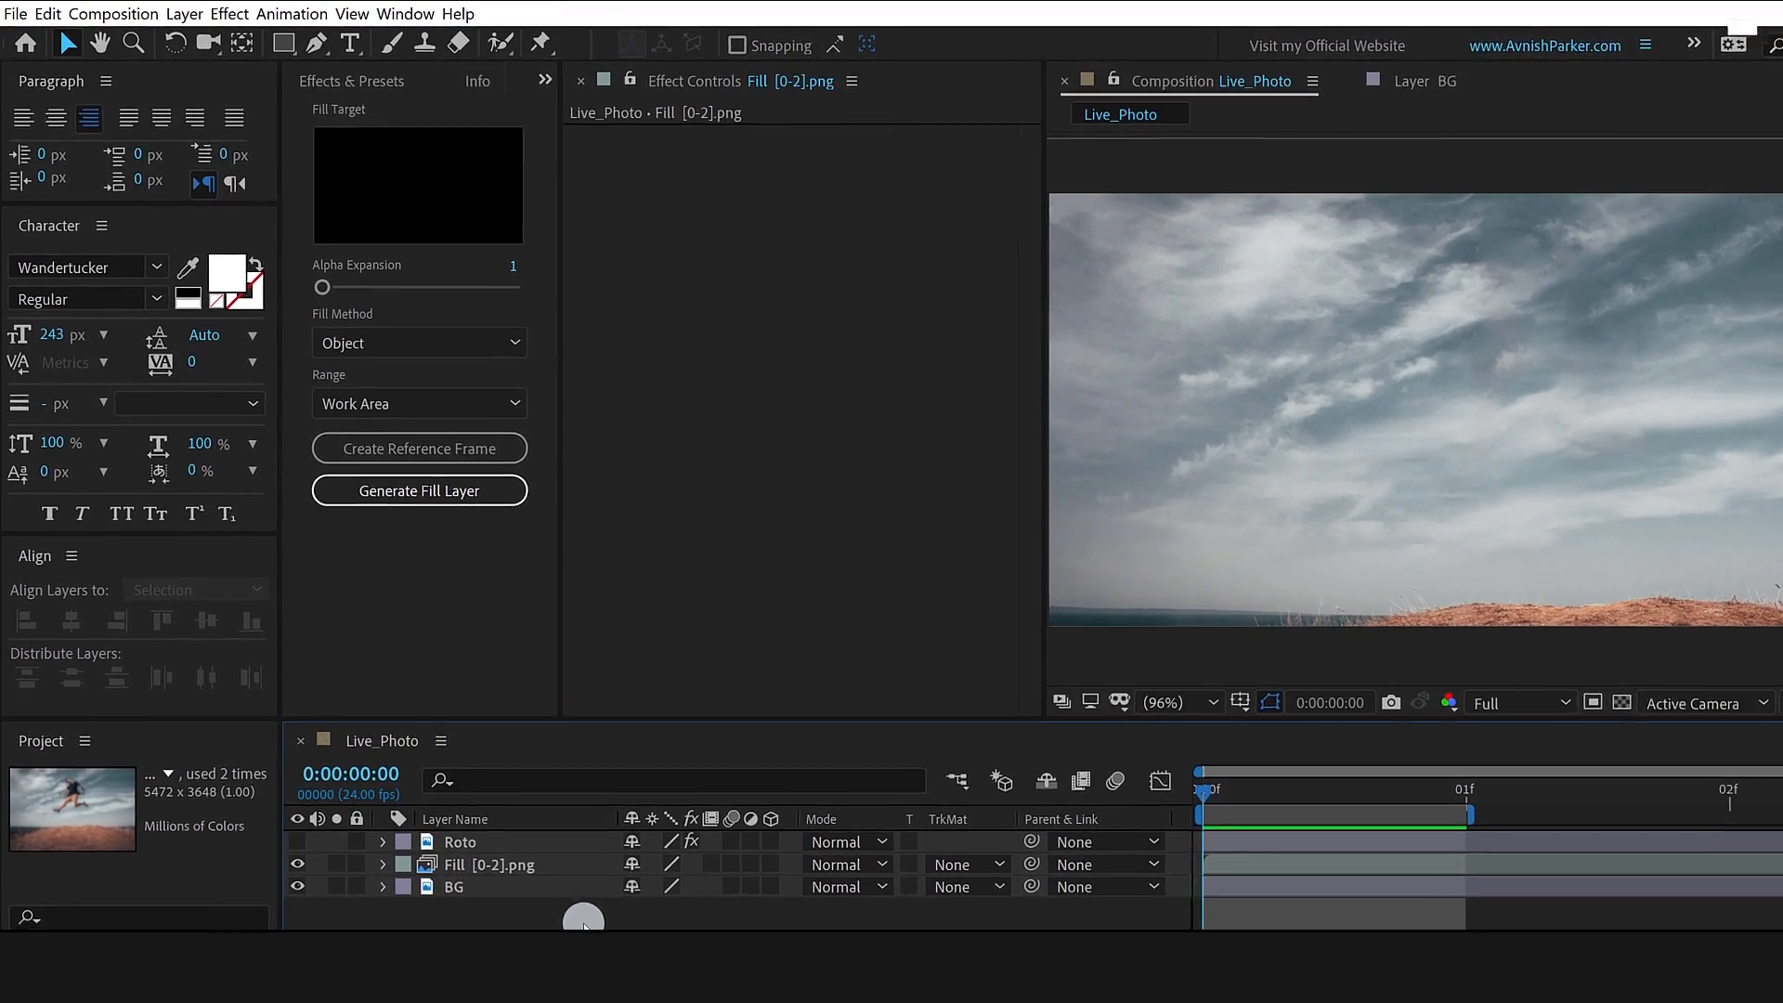
left_click(113, 14)
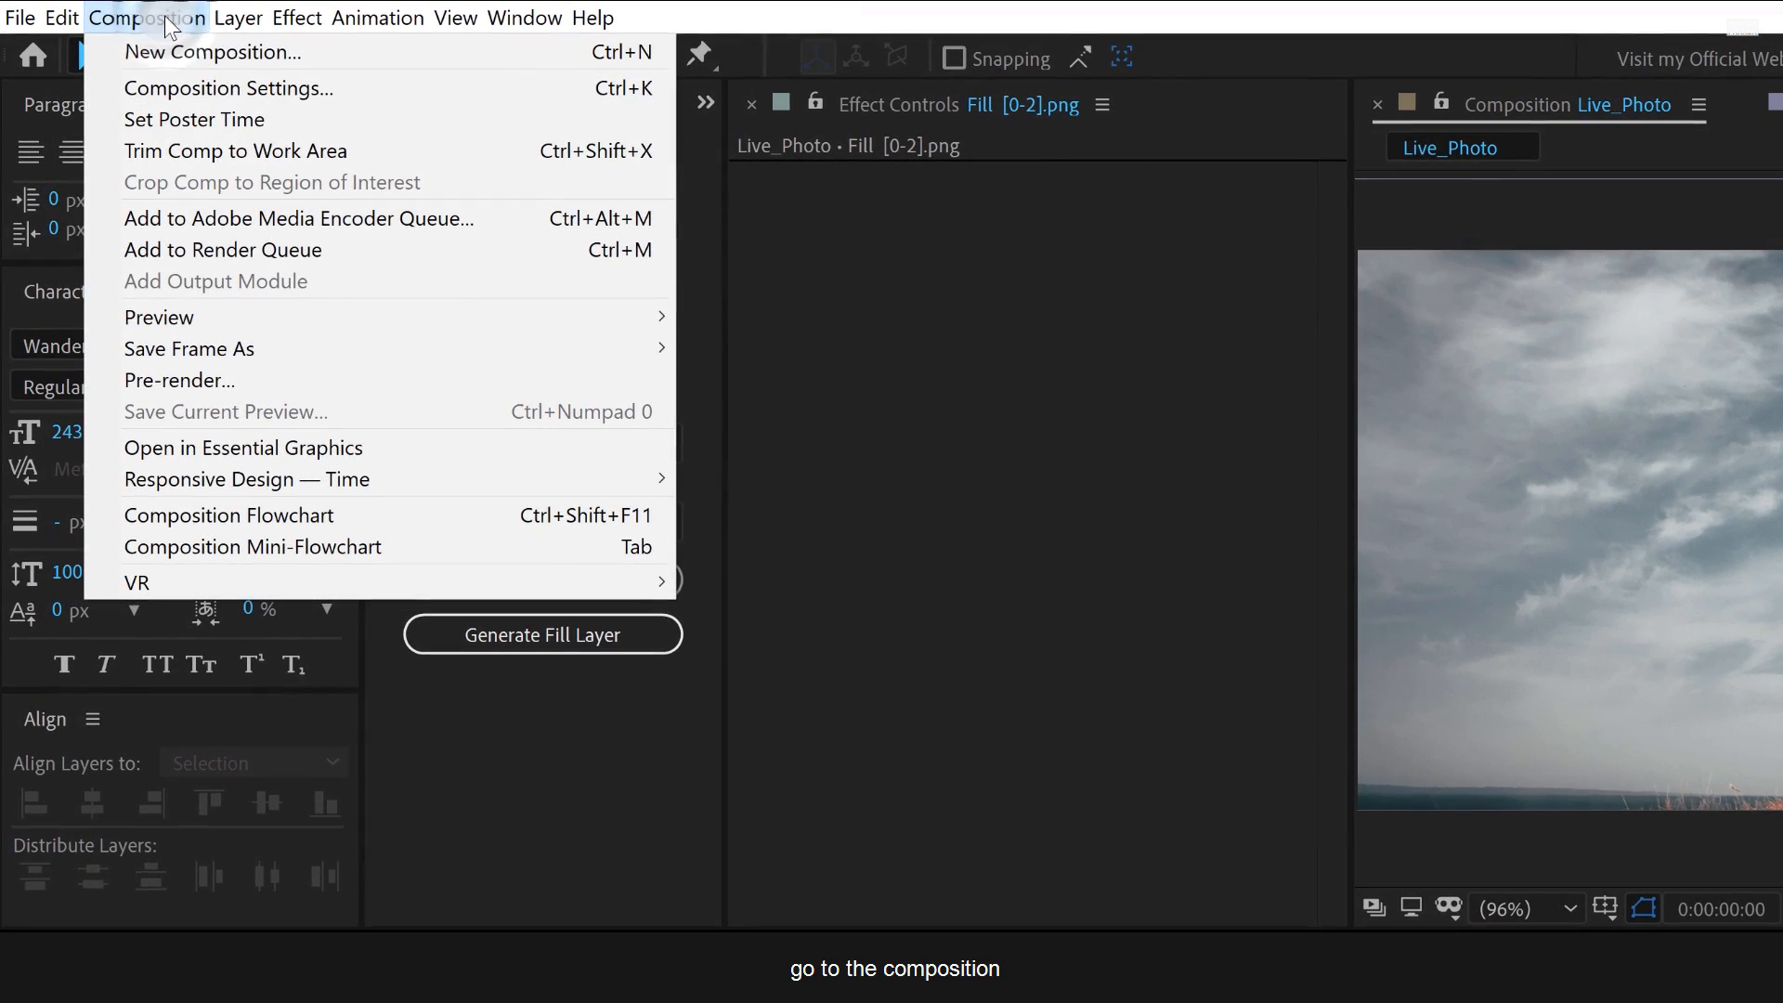
mouse_move(410, 249)
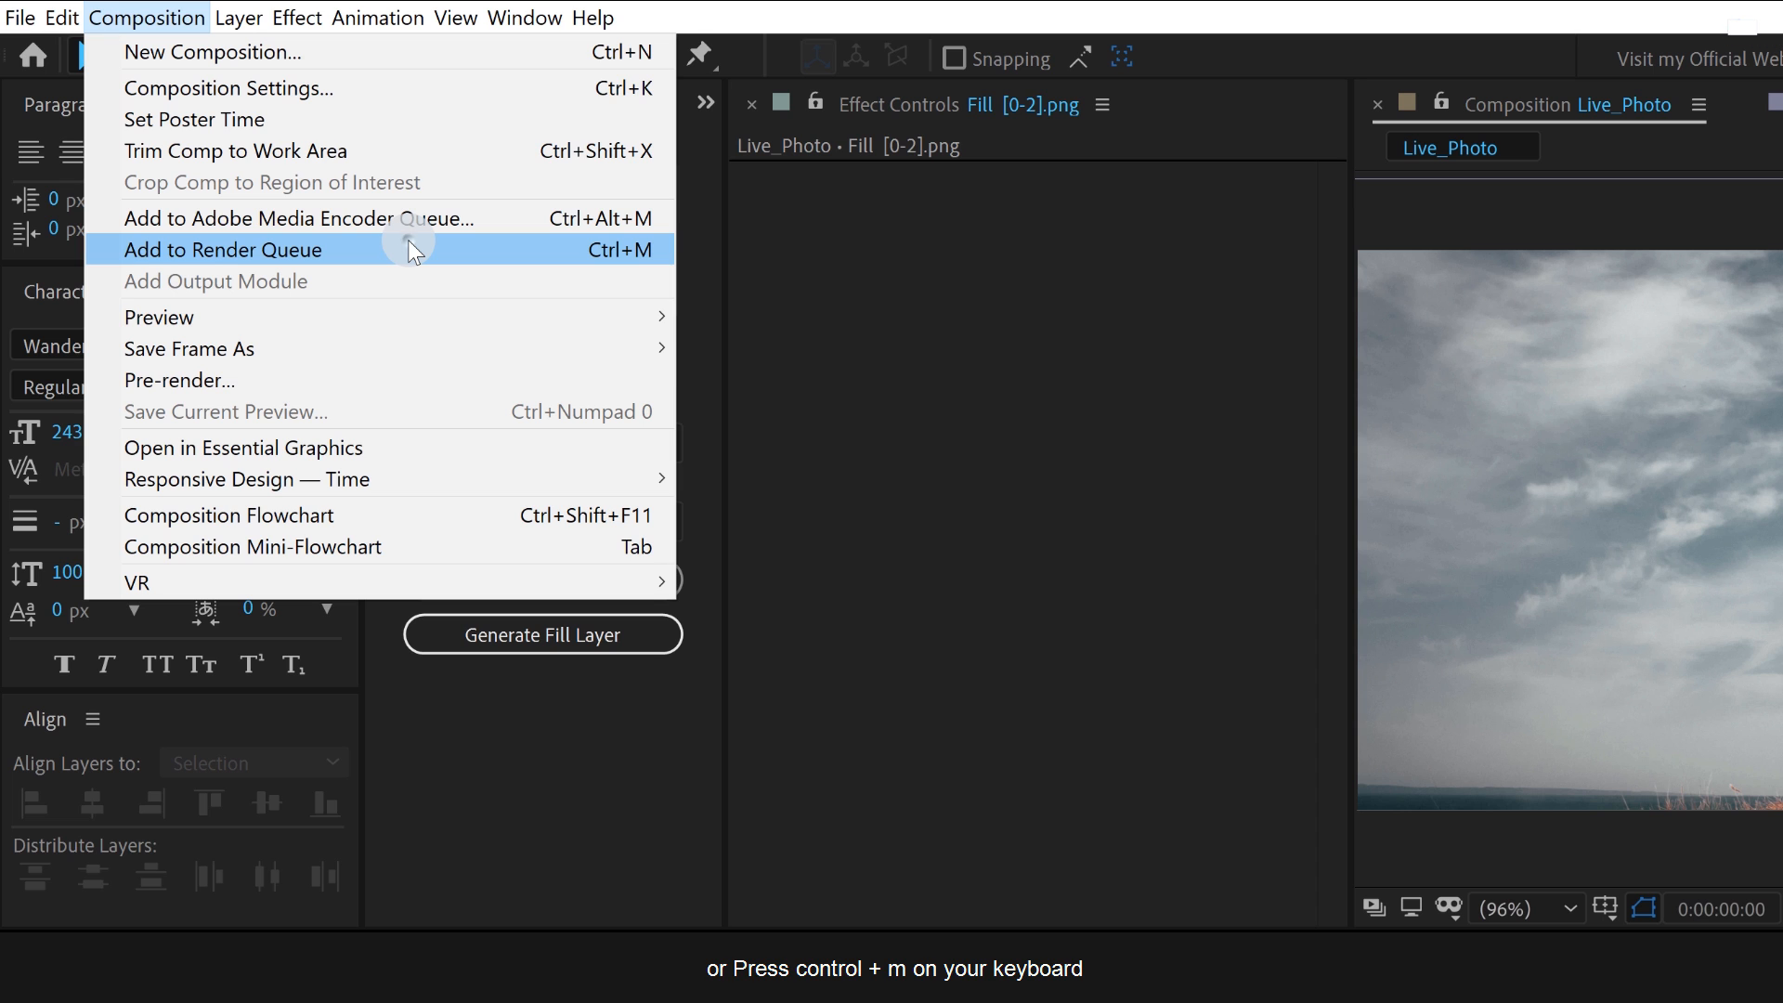
Queue Live_Photo for rendering as a PNG Sequence with RGB + Alpha channels.
left_click(223, 249)
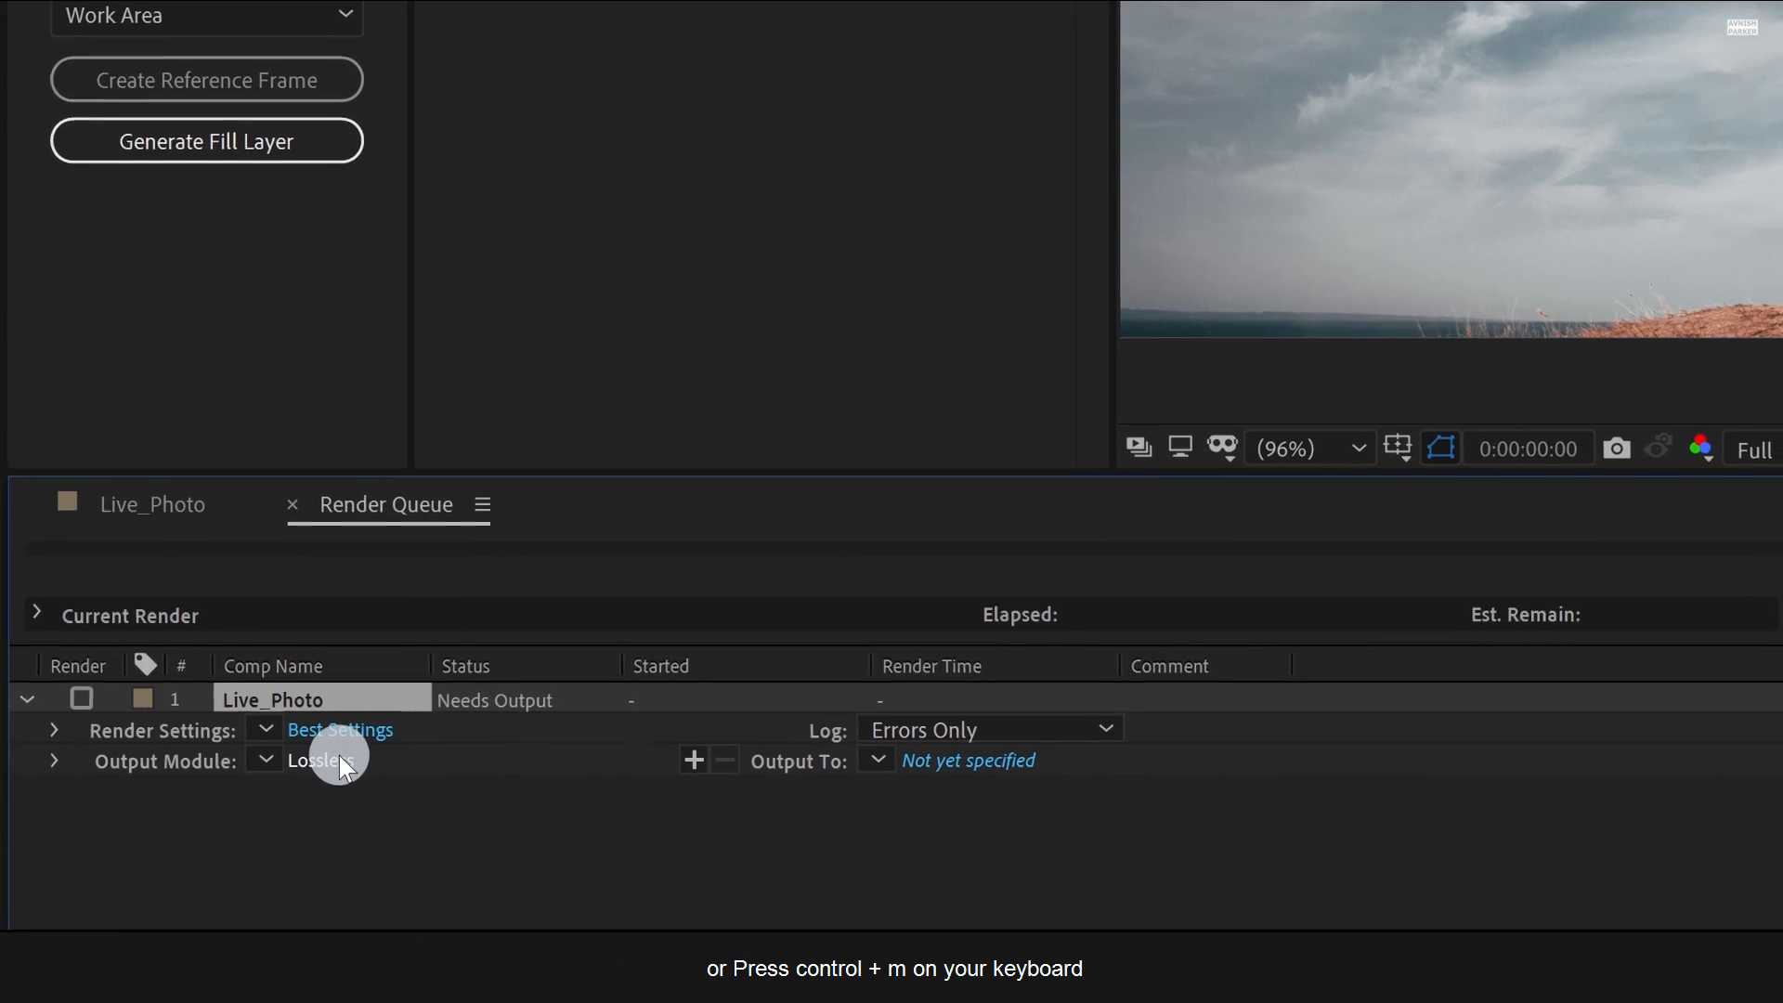
left_click(321, 759)
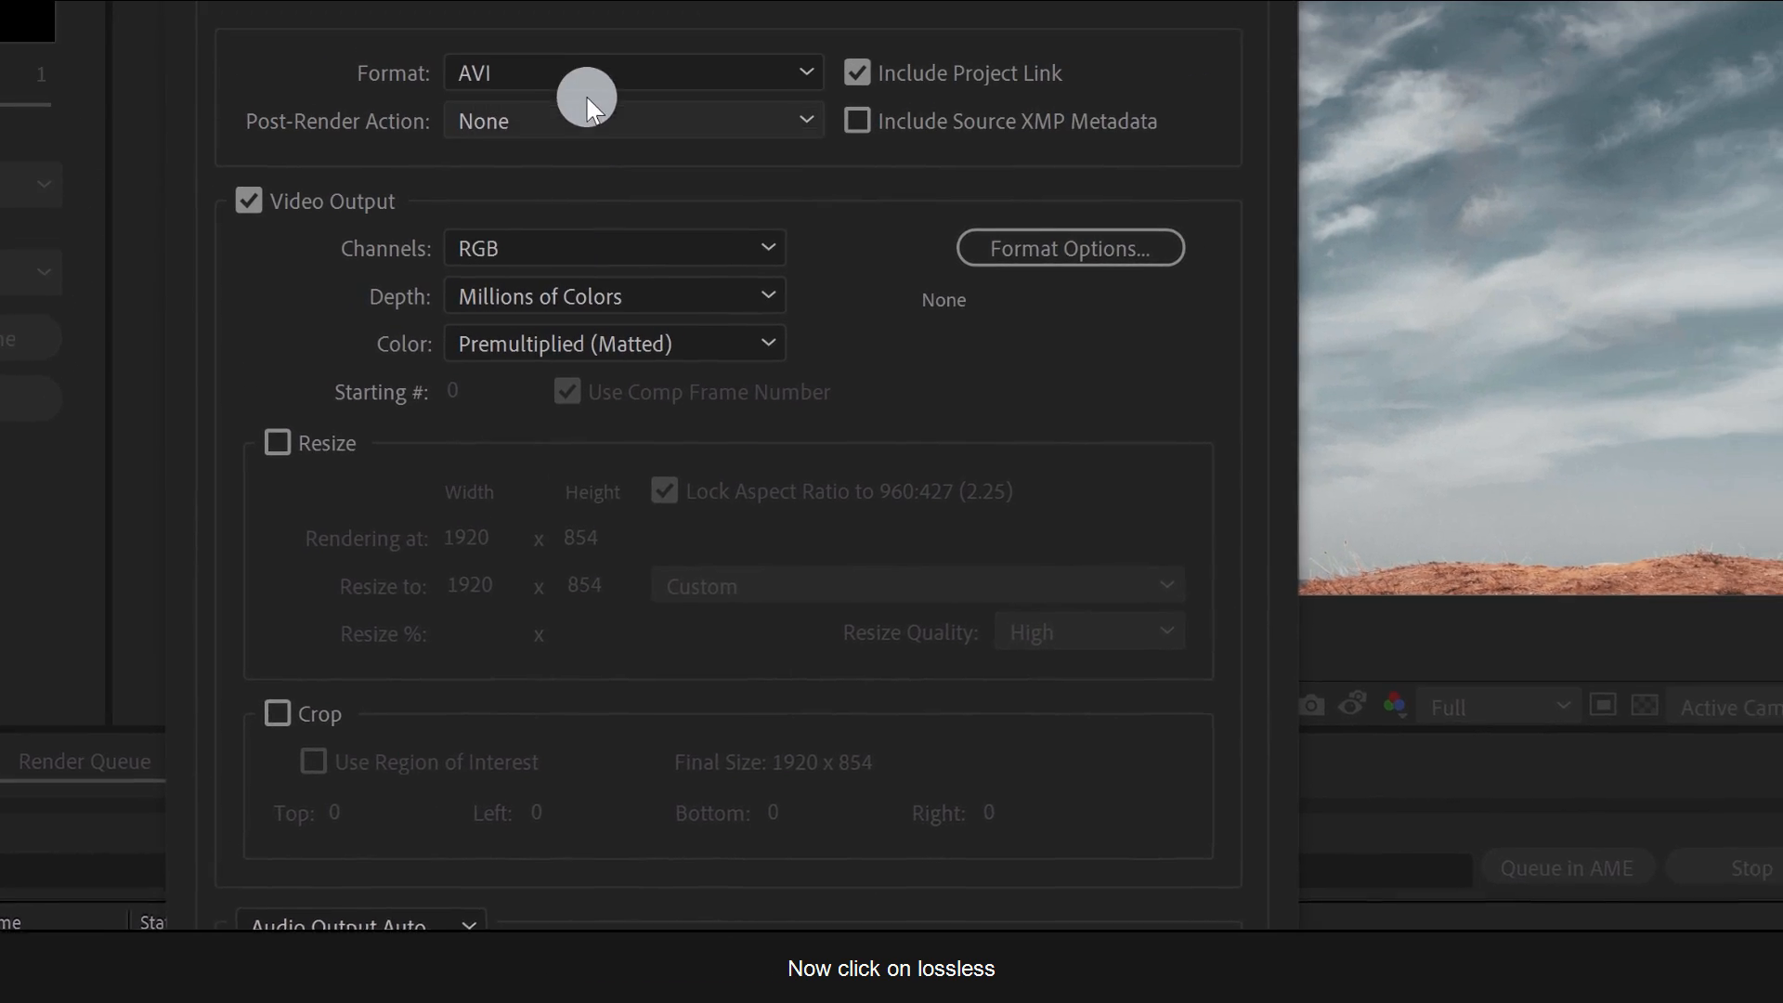
left_click(633, 71)
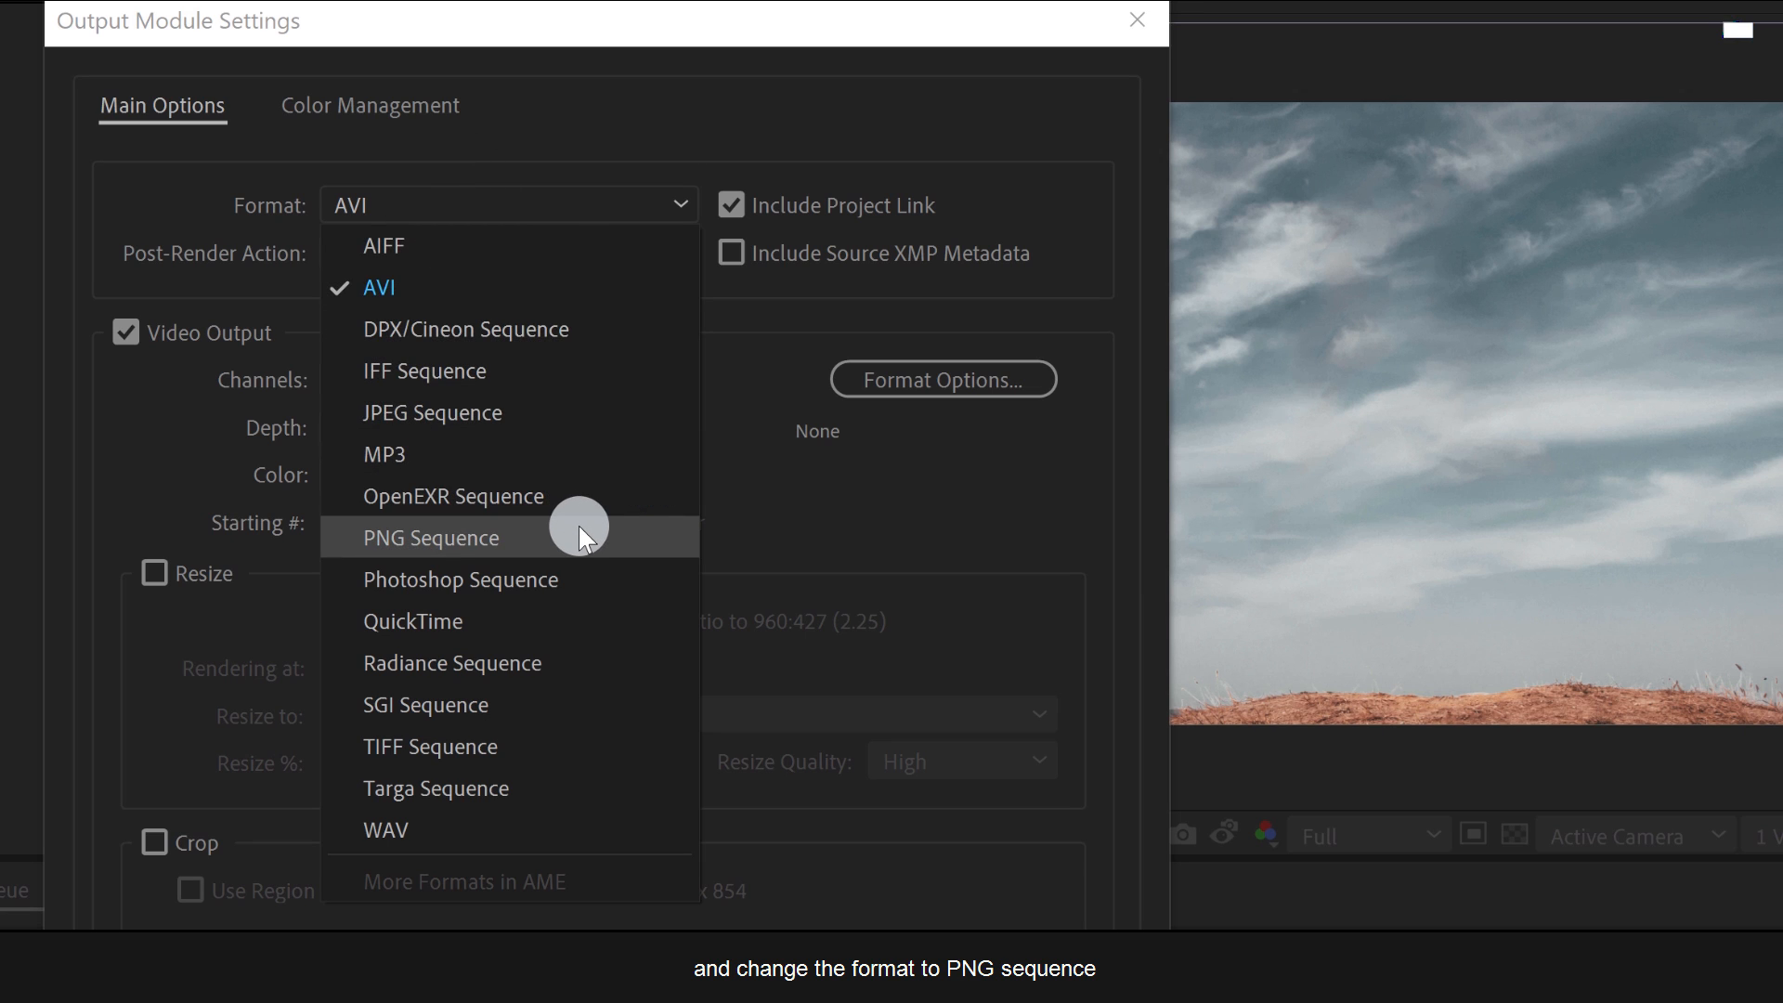
left_click(431, 537)
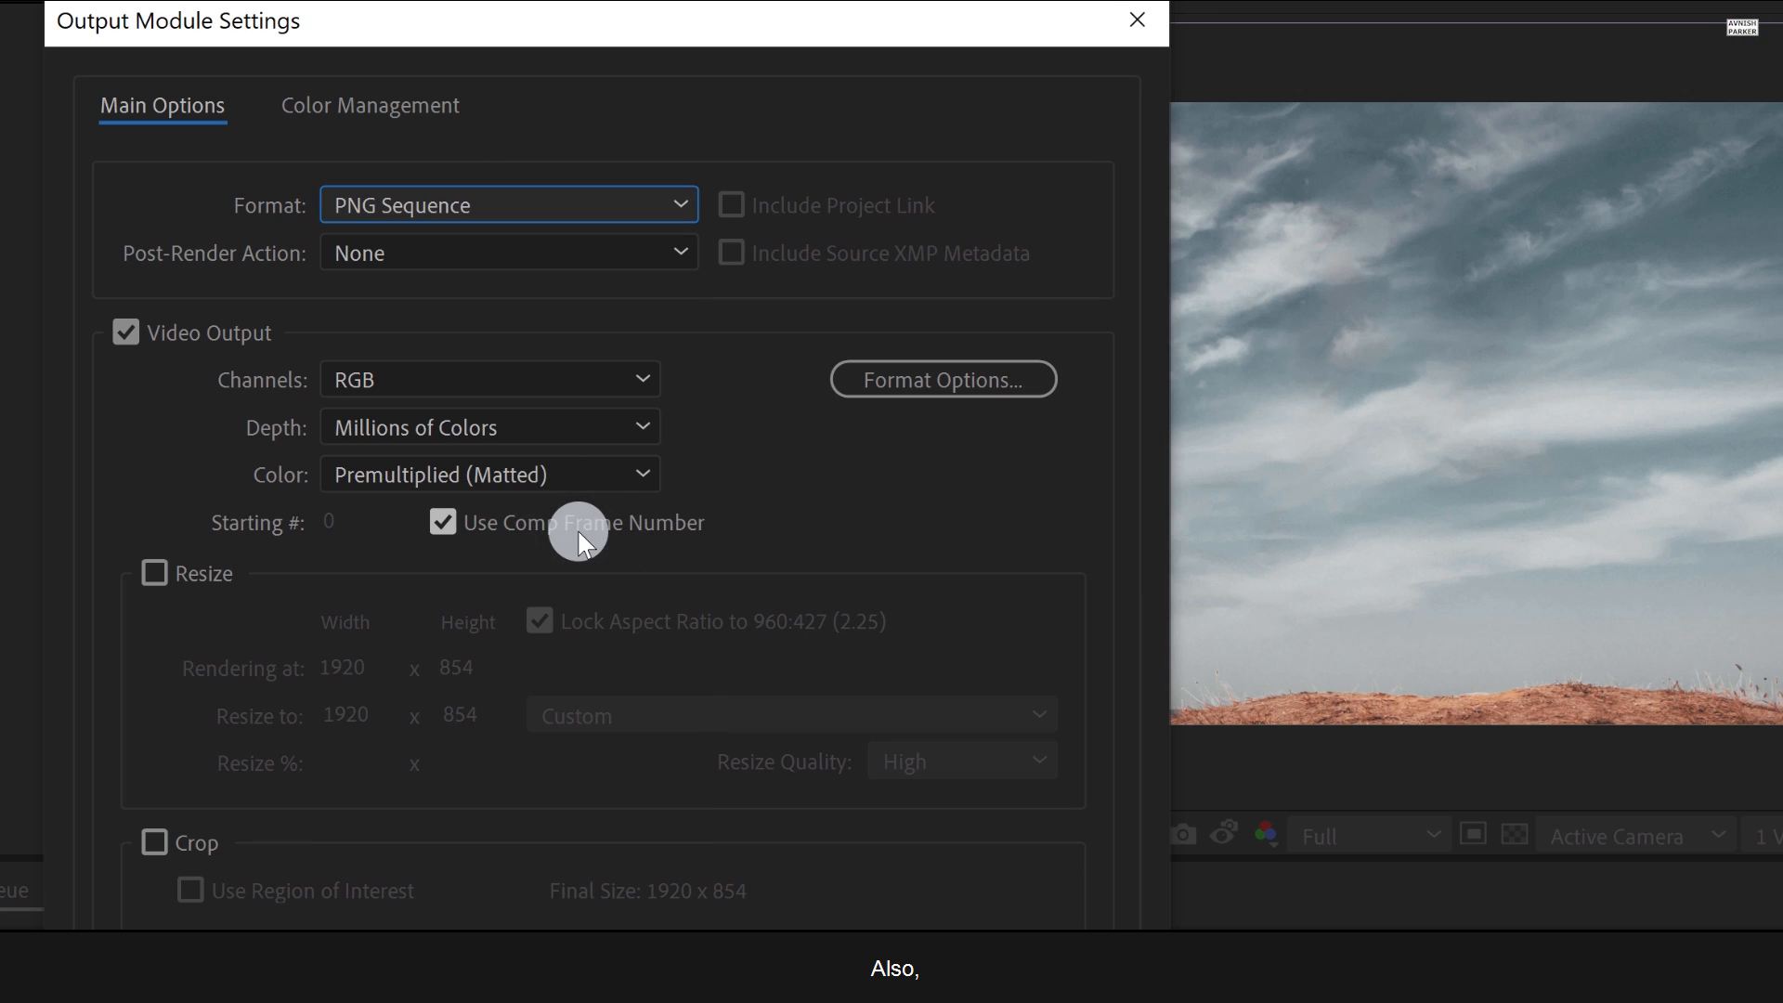
mouse_move(489, 379)
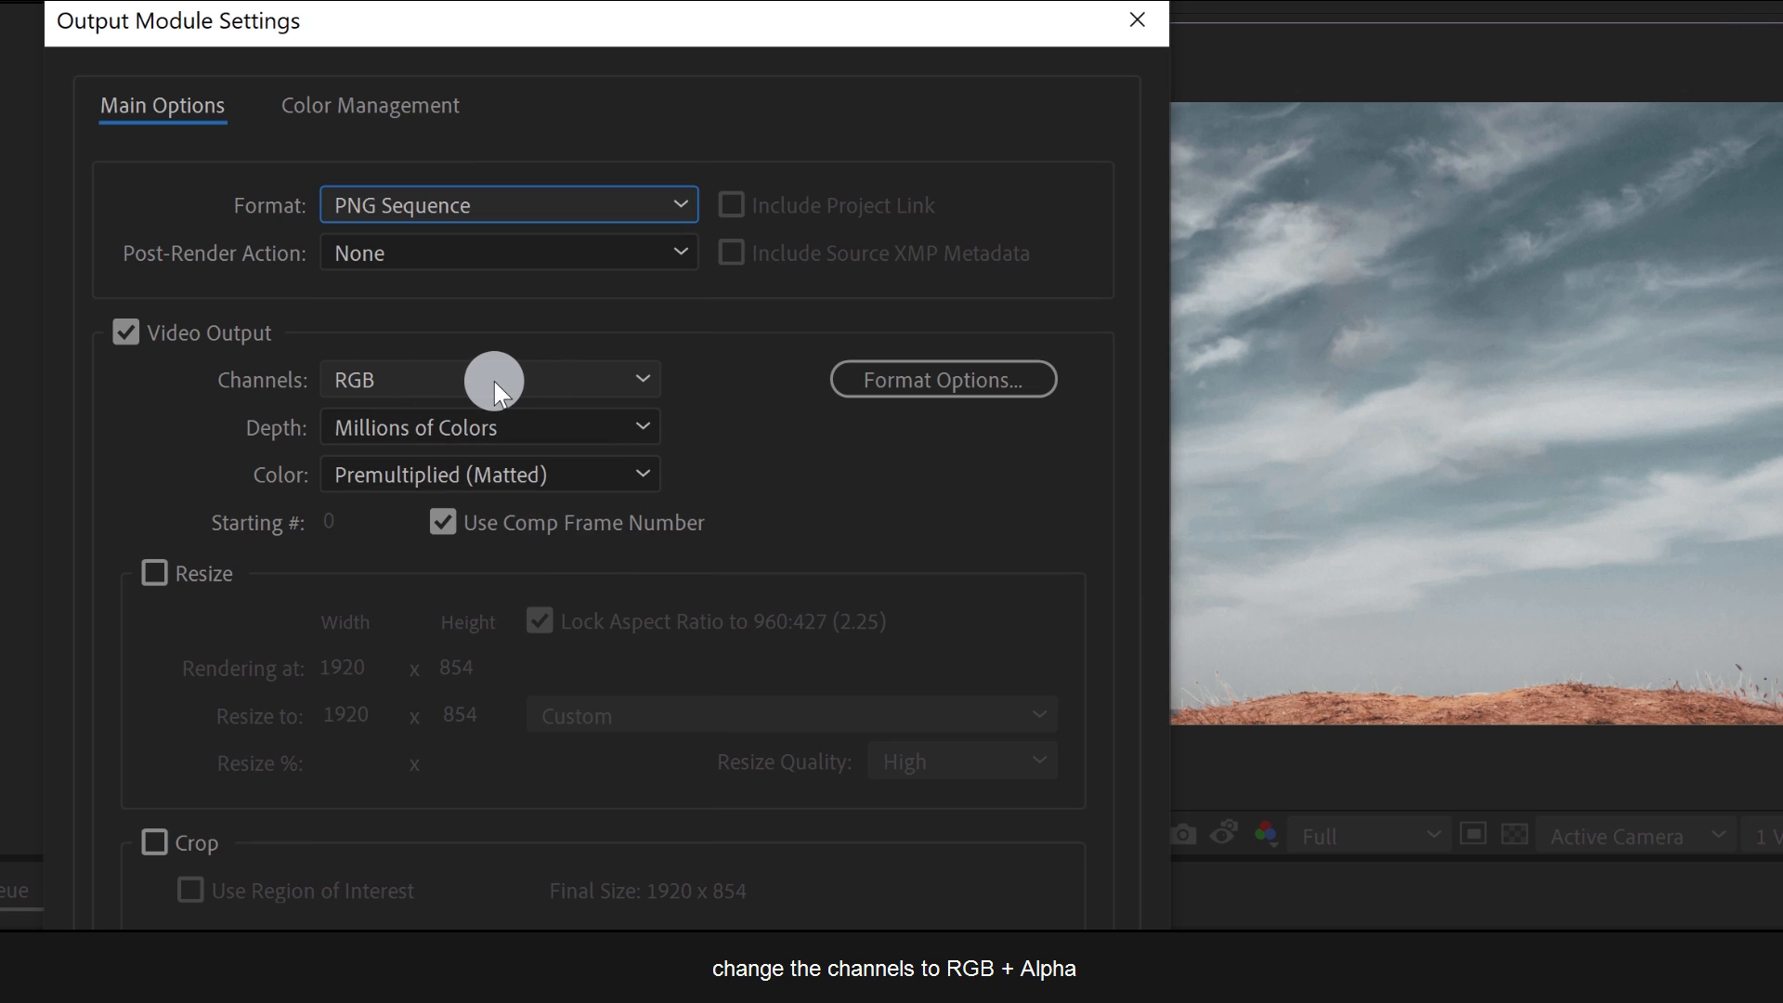
left_click(489, 379)
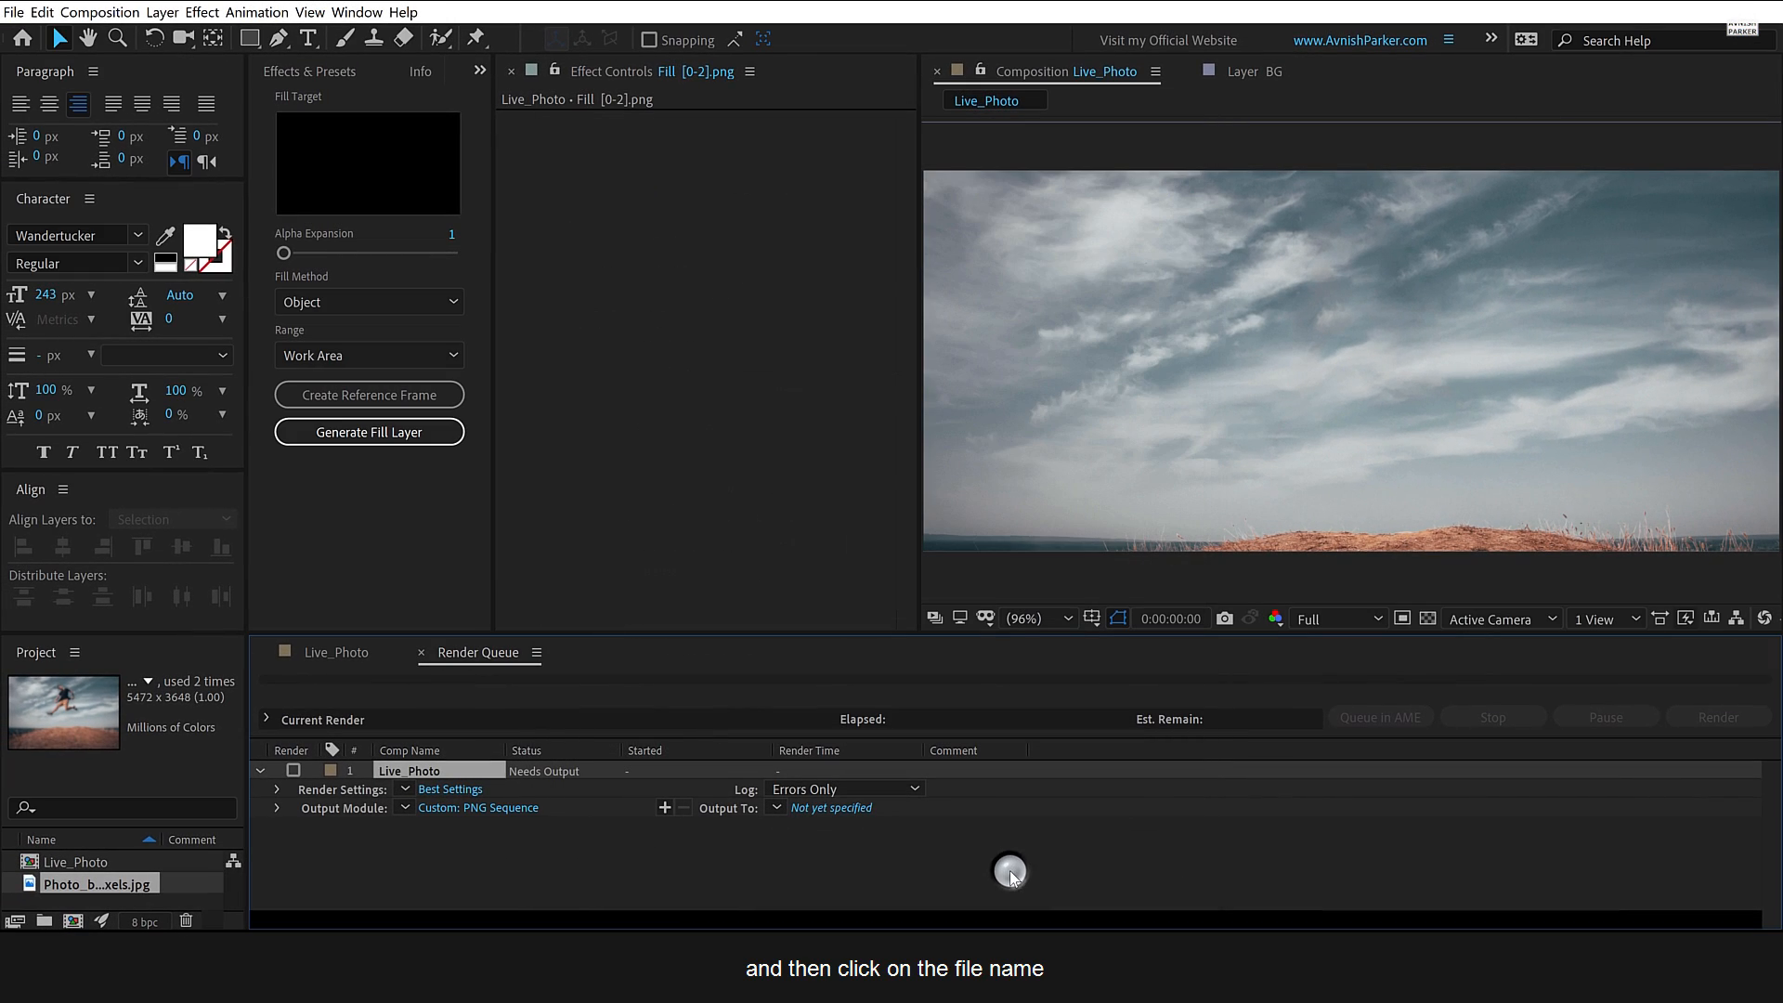
Output to BG_[#####].png, render it, and return to the Live_Photo timeline.
left_click(830, 807)
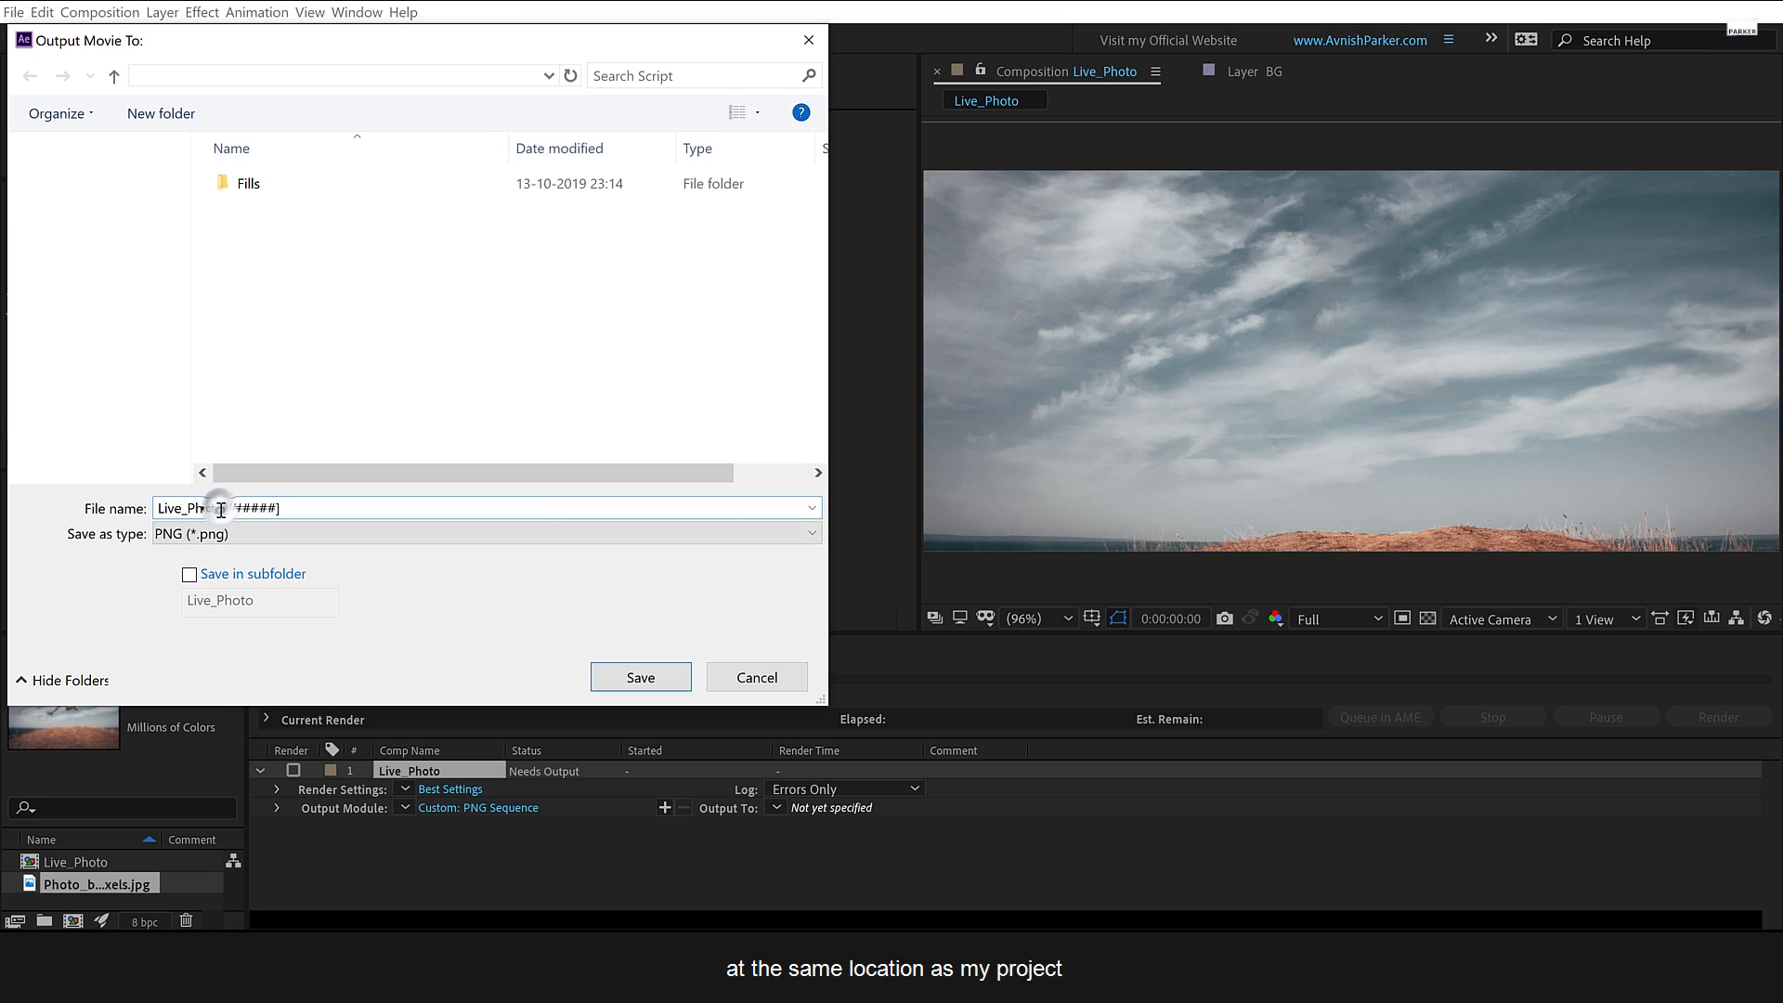
left_click(639, 677)
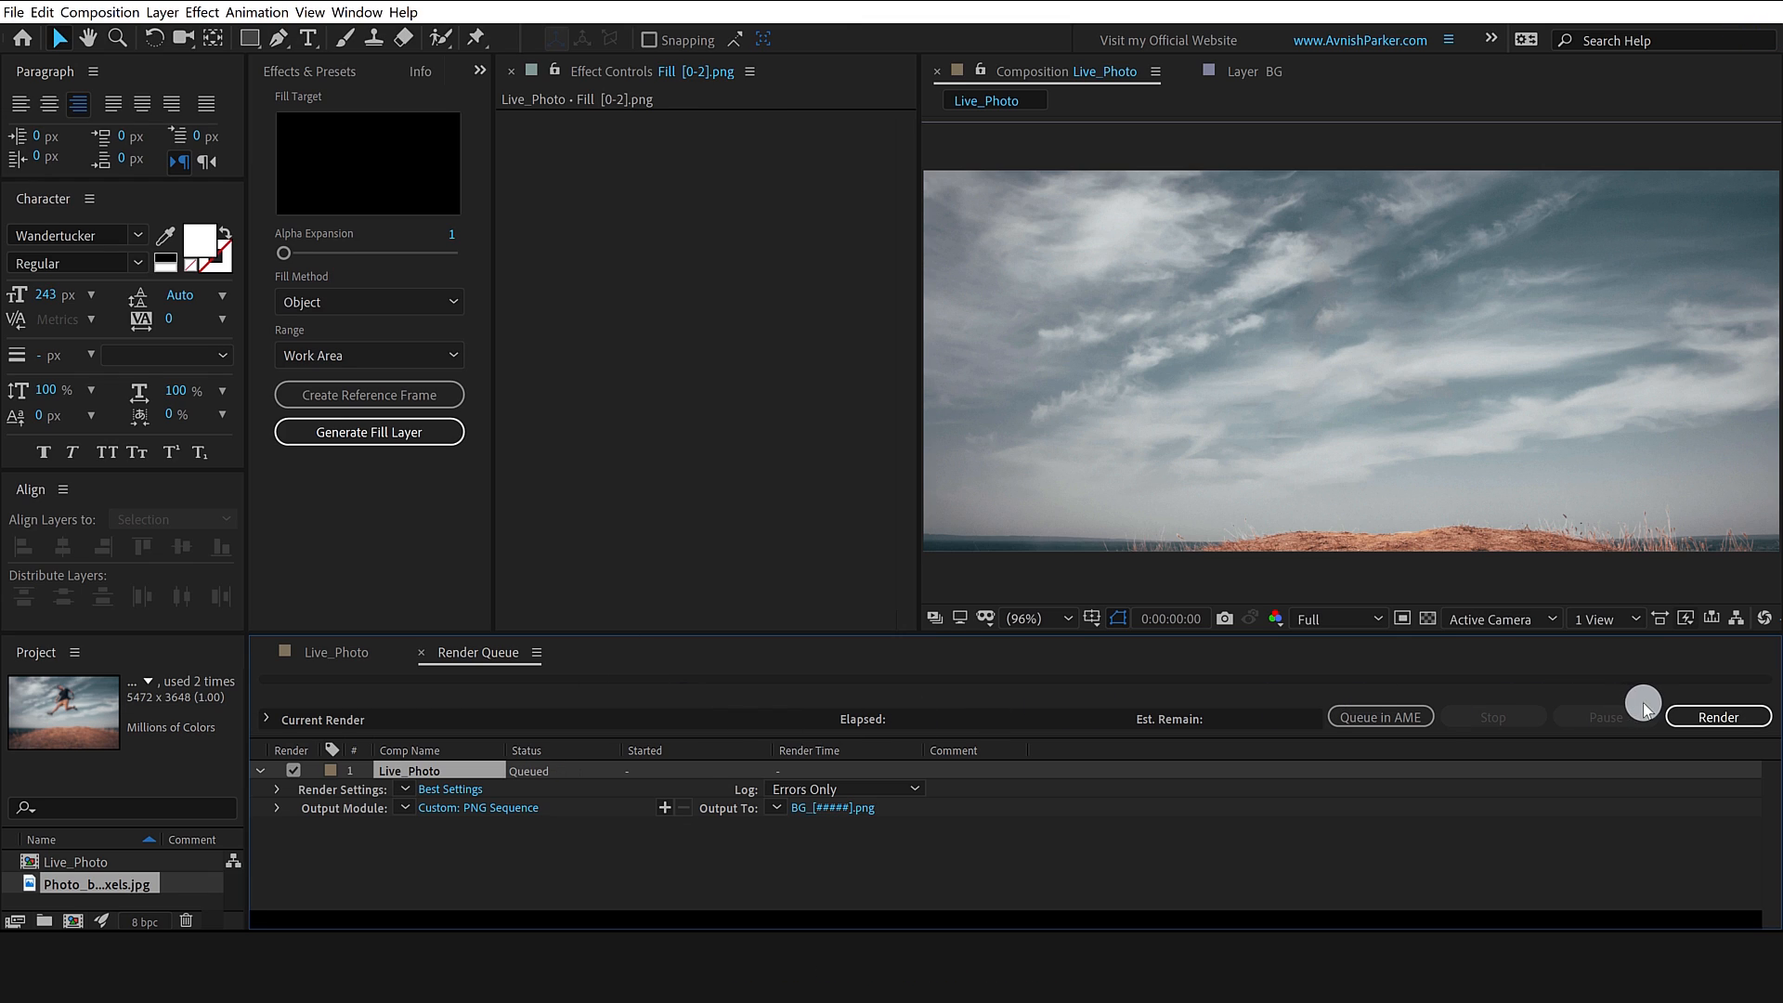
left_click(1718, 717)
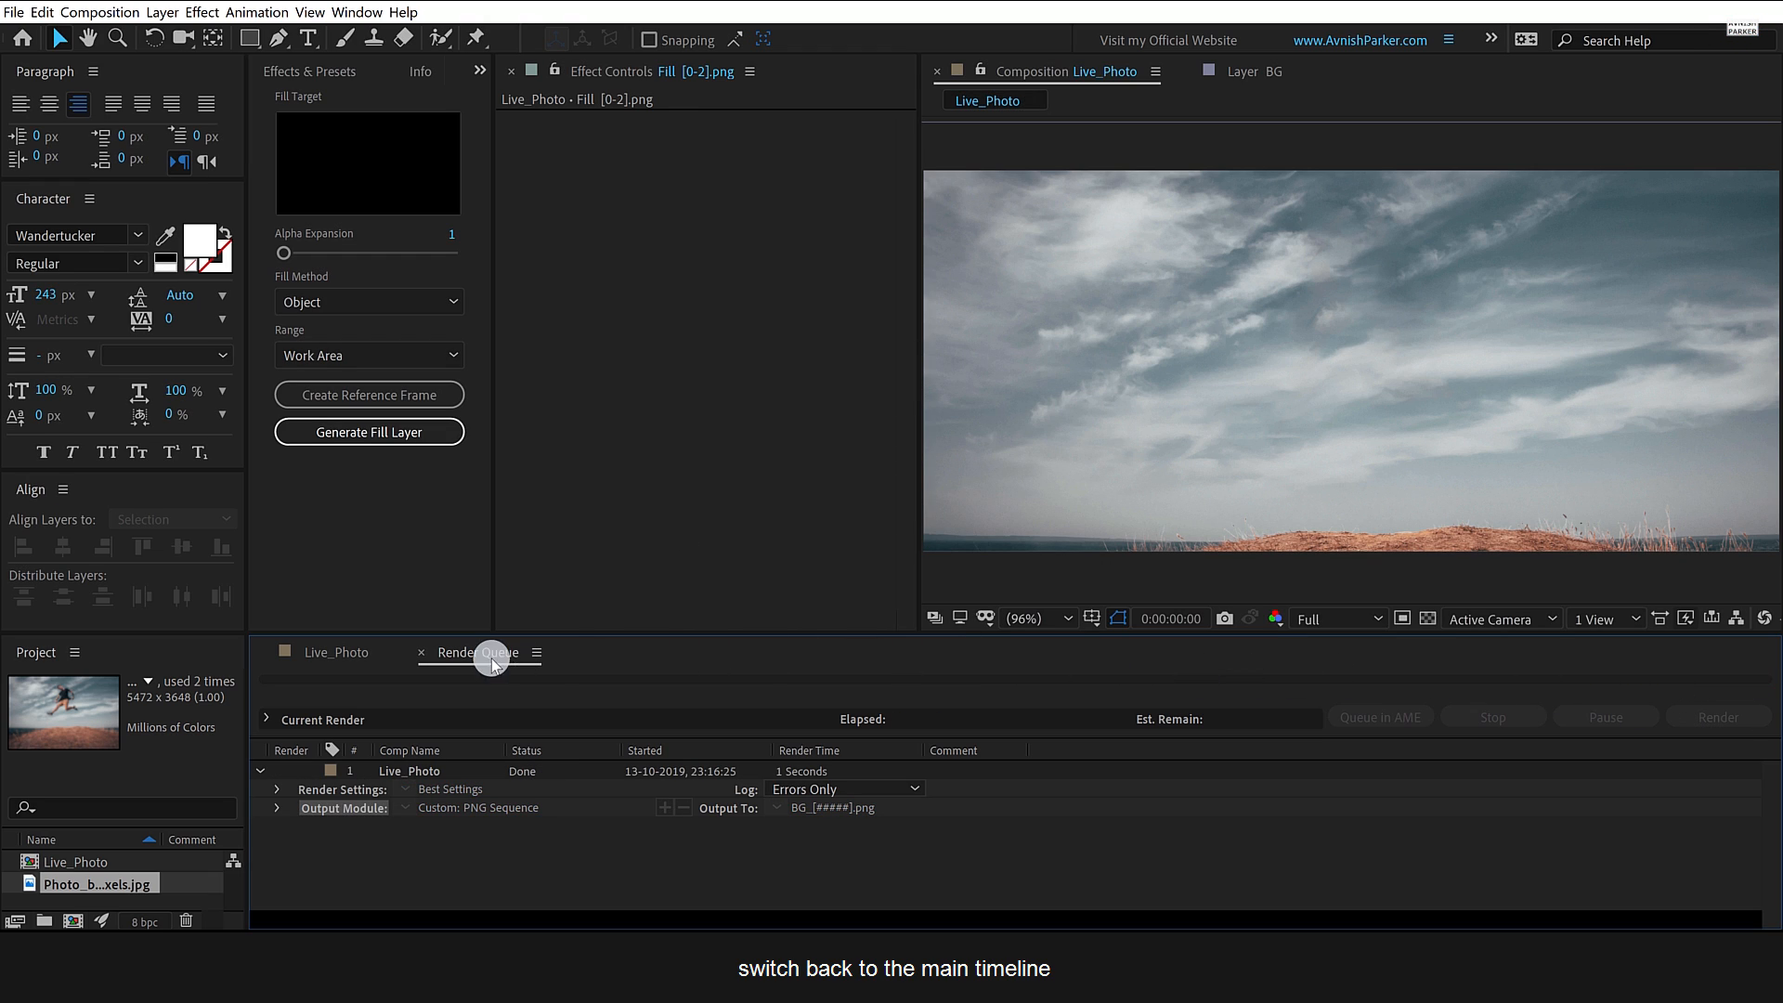
left_click(338, 652)
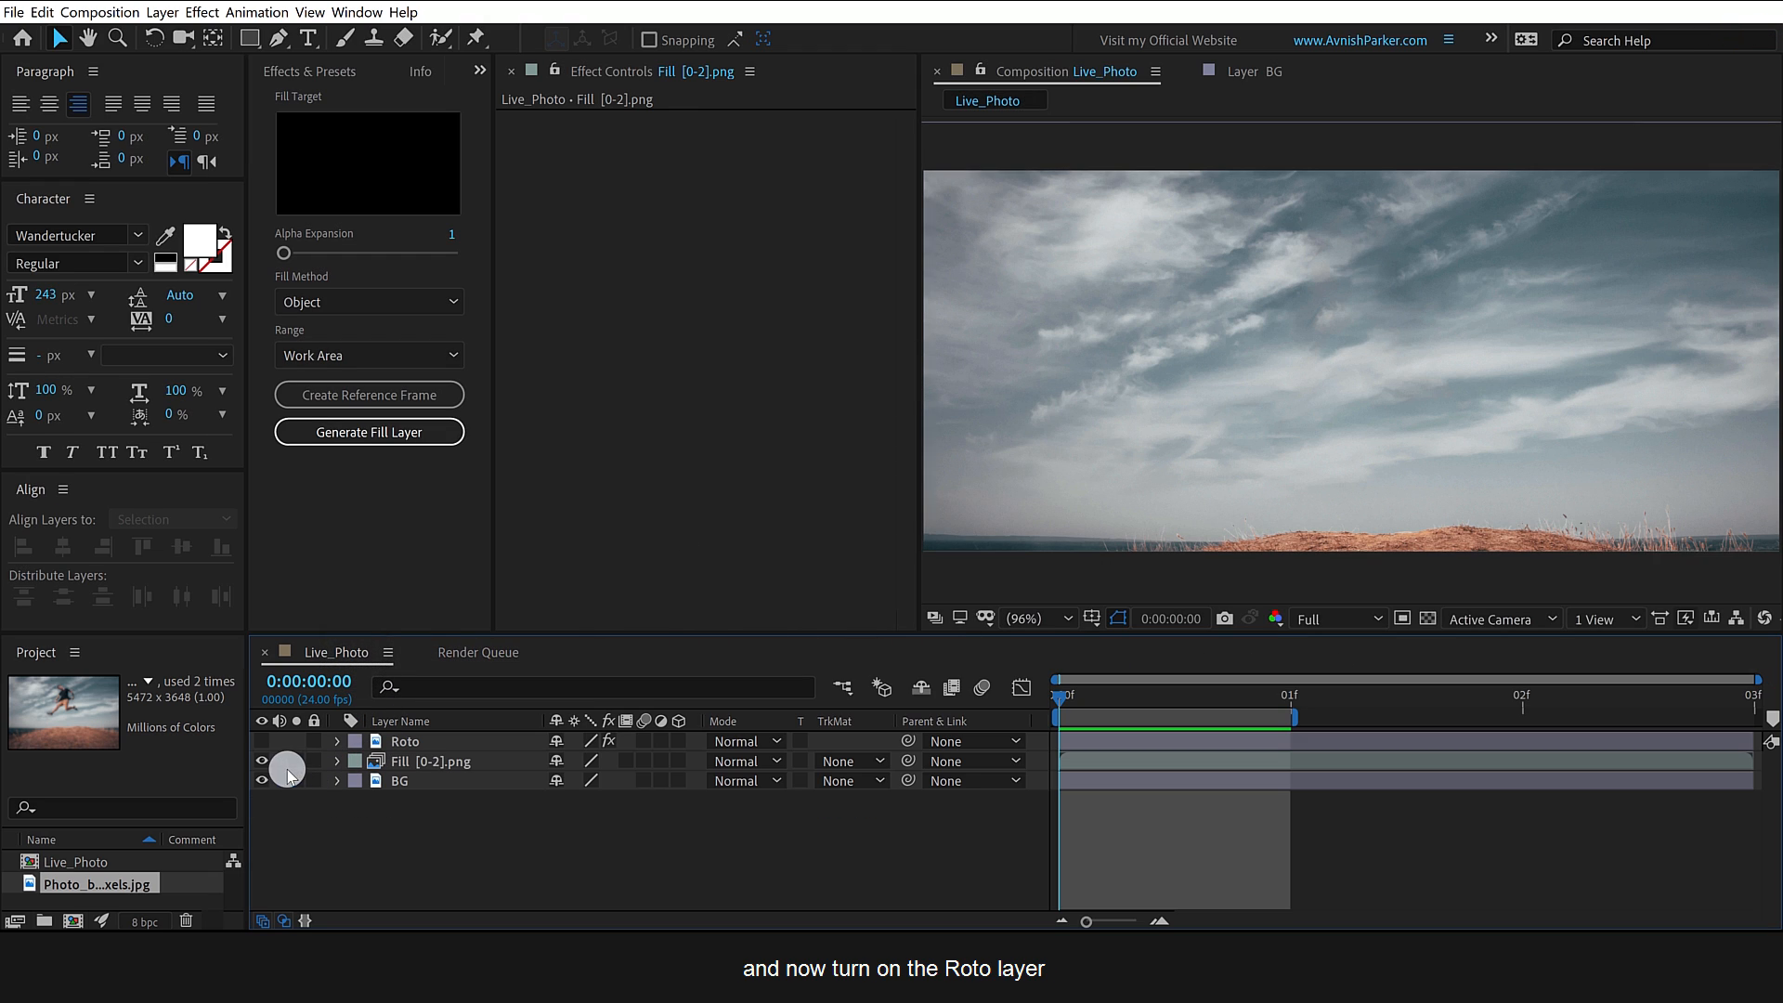
Hide the Fill and BG layers and queue Live_Photo for rendering again.
left_click(262, 740)
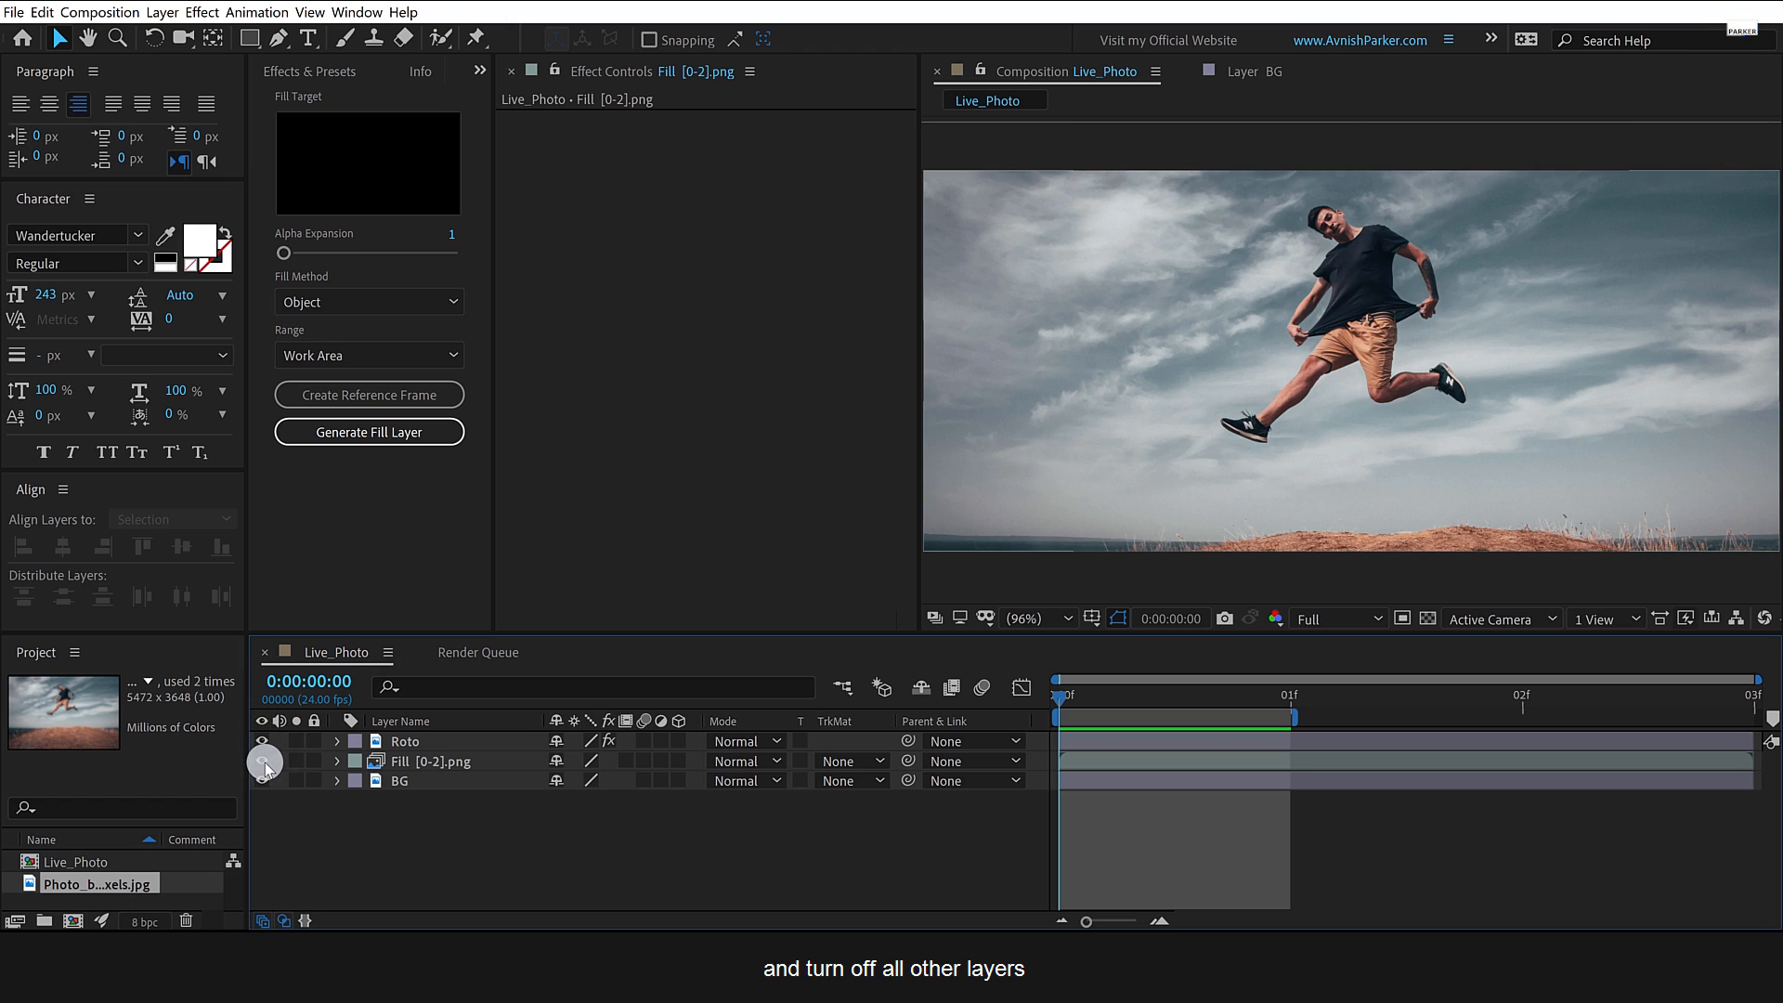
left_click(259, 781)
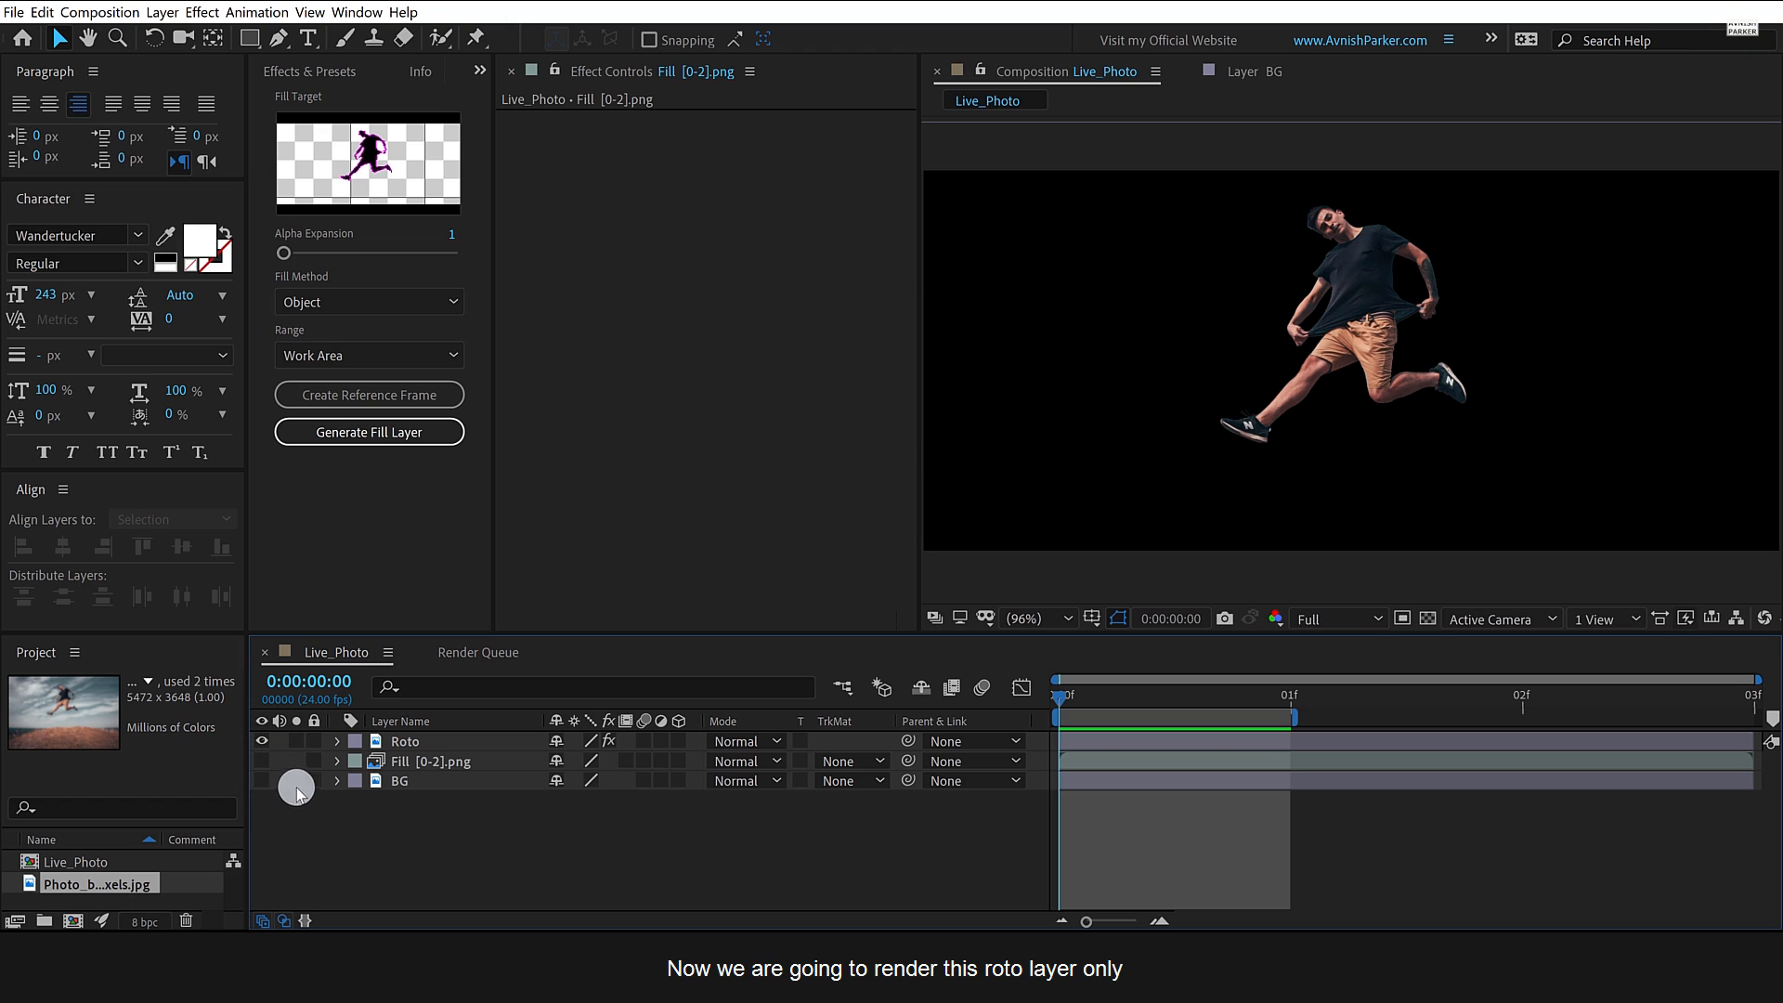
mouse_move(421, 814)
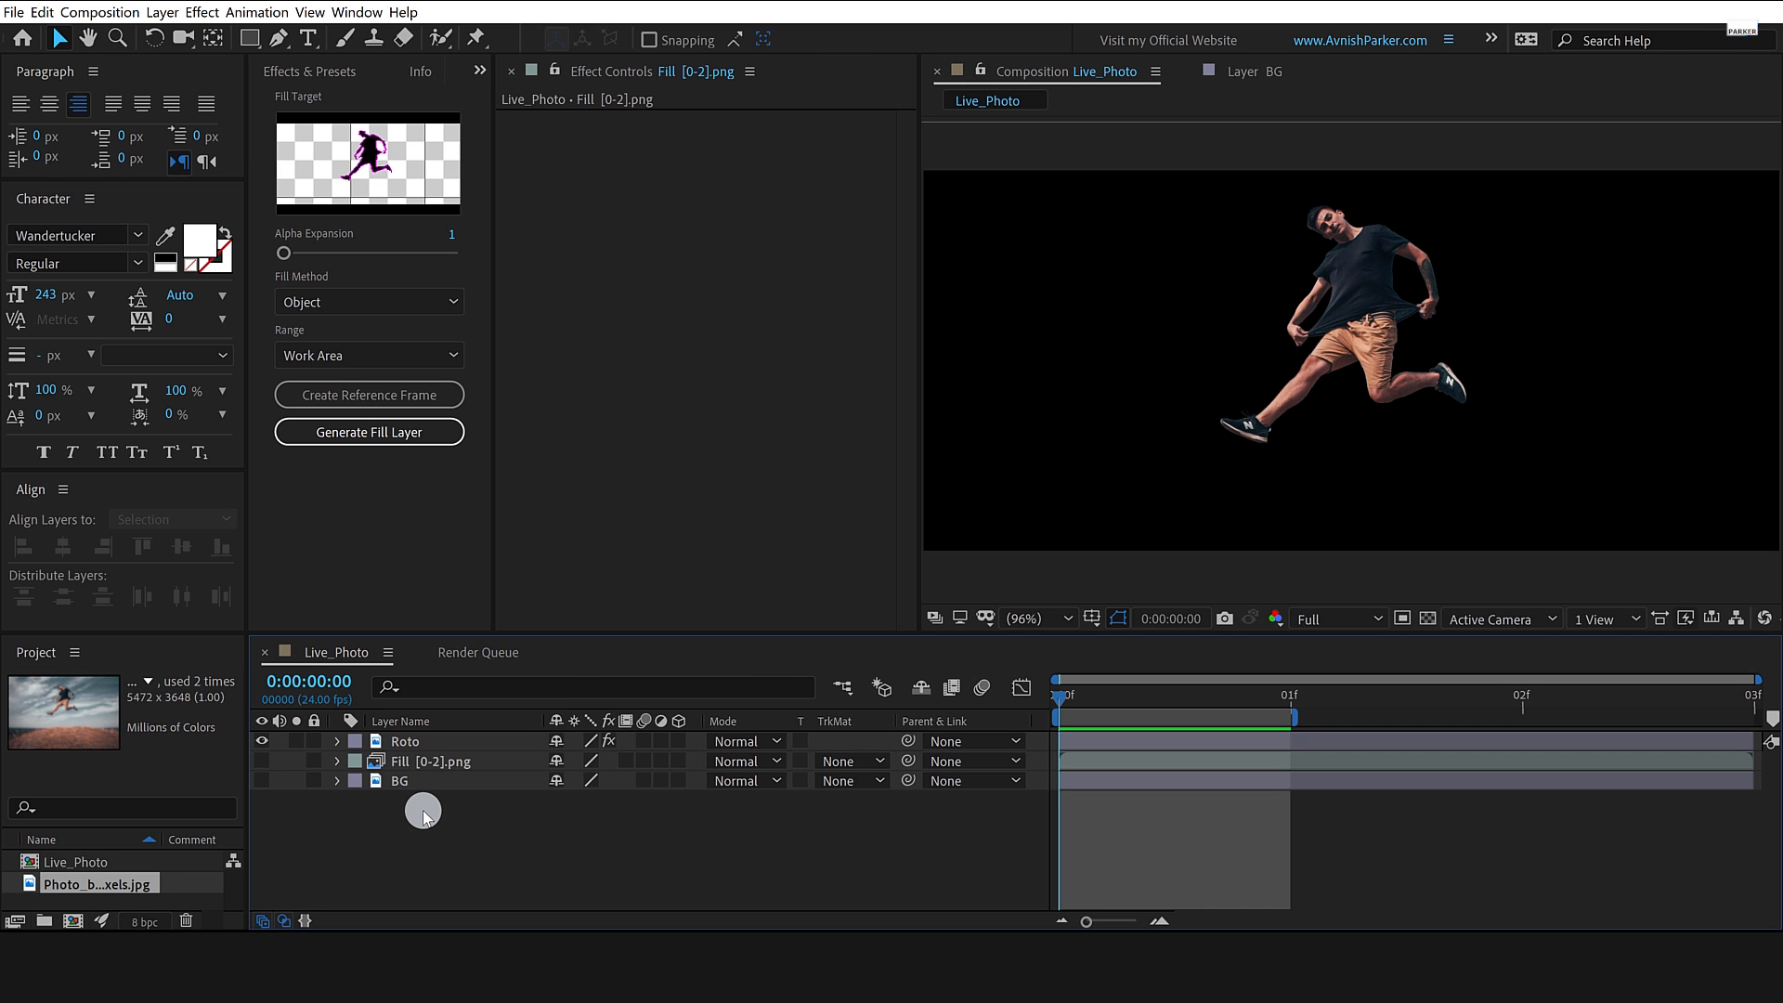
key("ctrl+m")
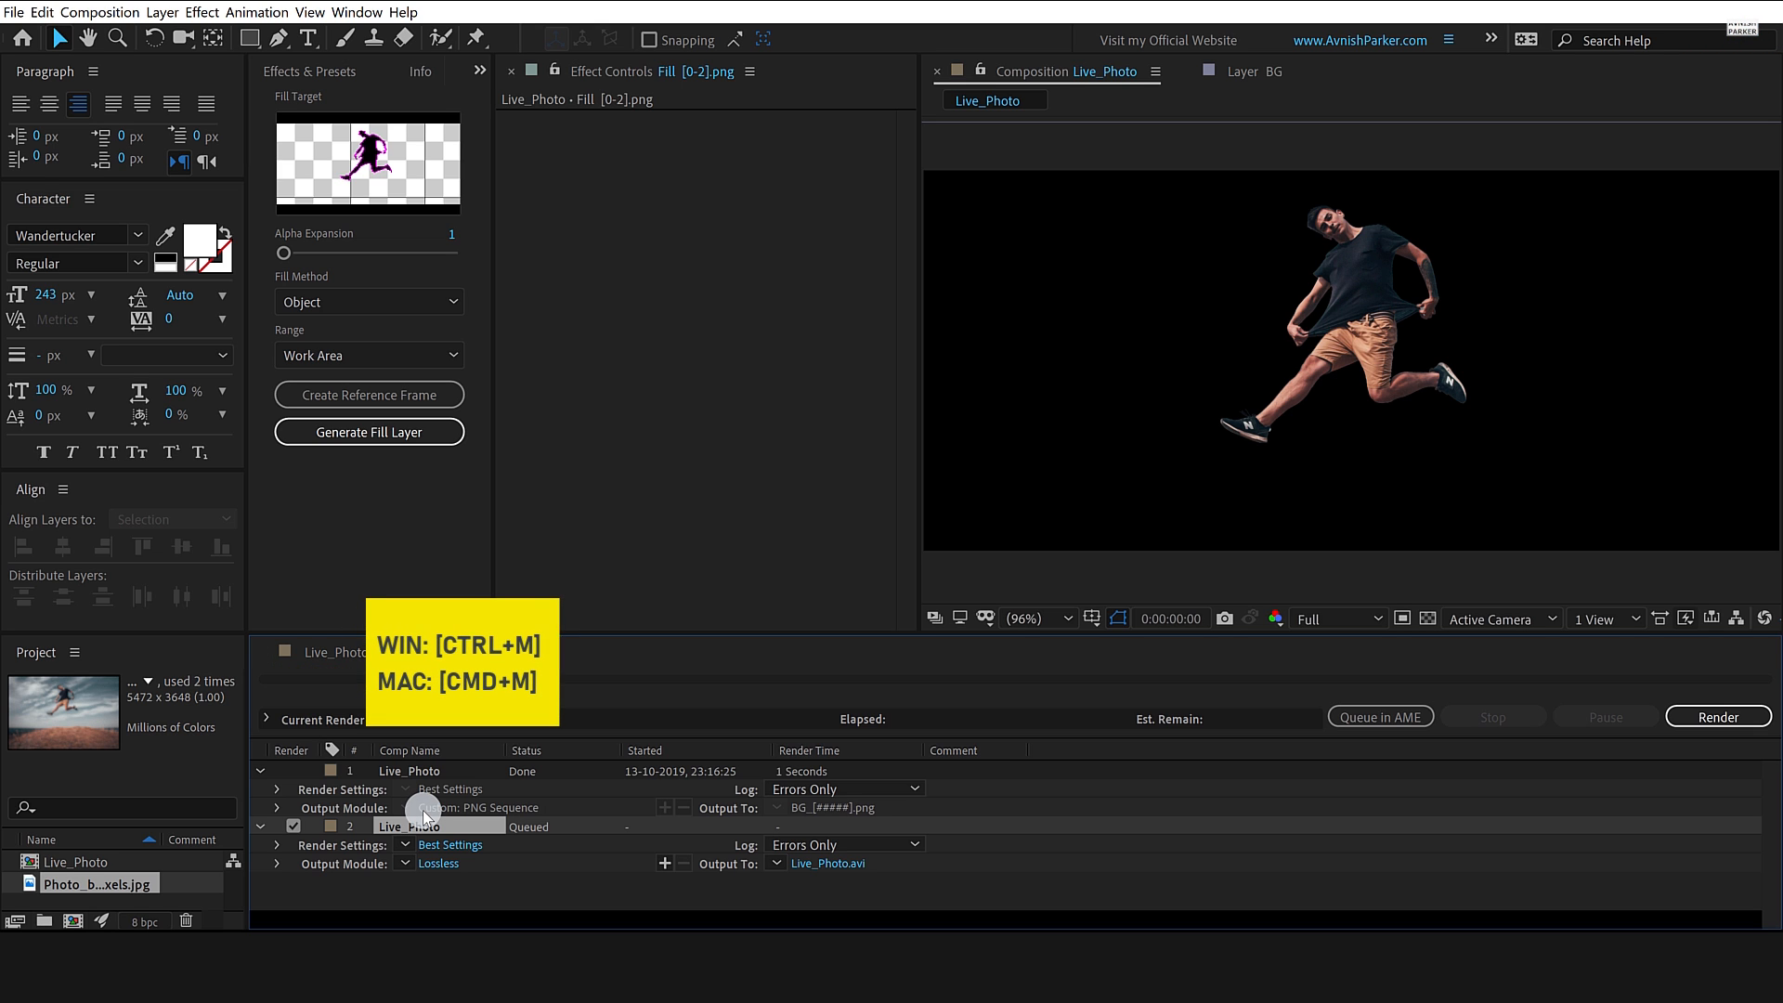
Set the queued render's output module to PNG Sequence with RGB + Alpha.
left_click(442, 862)
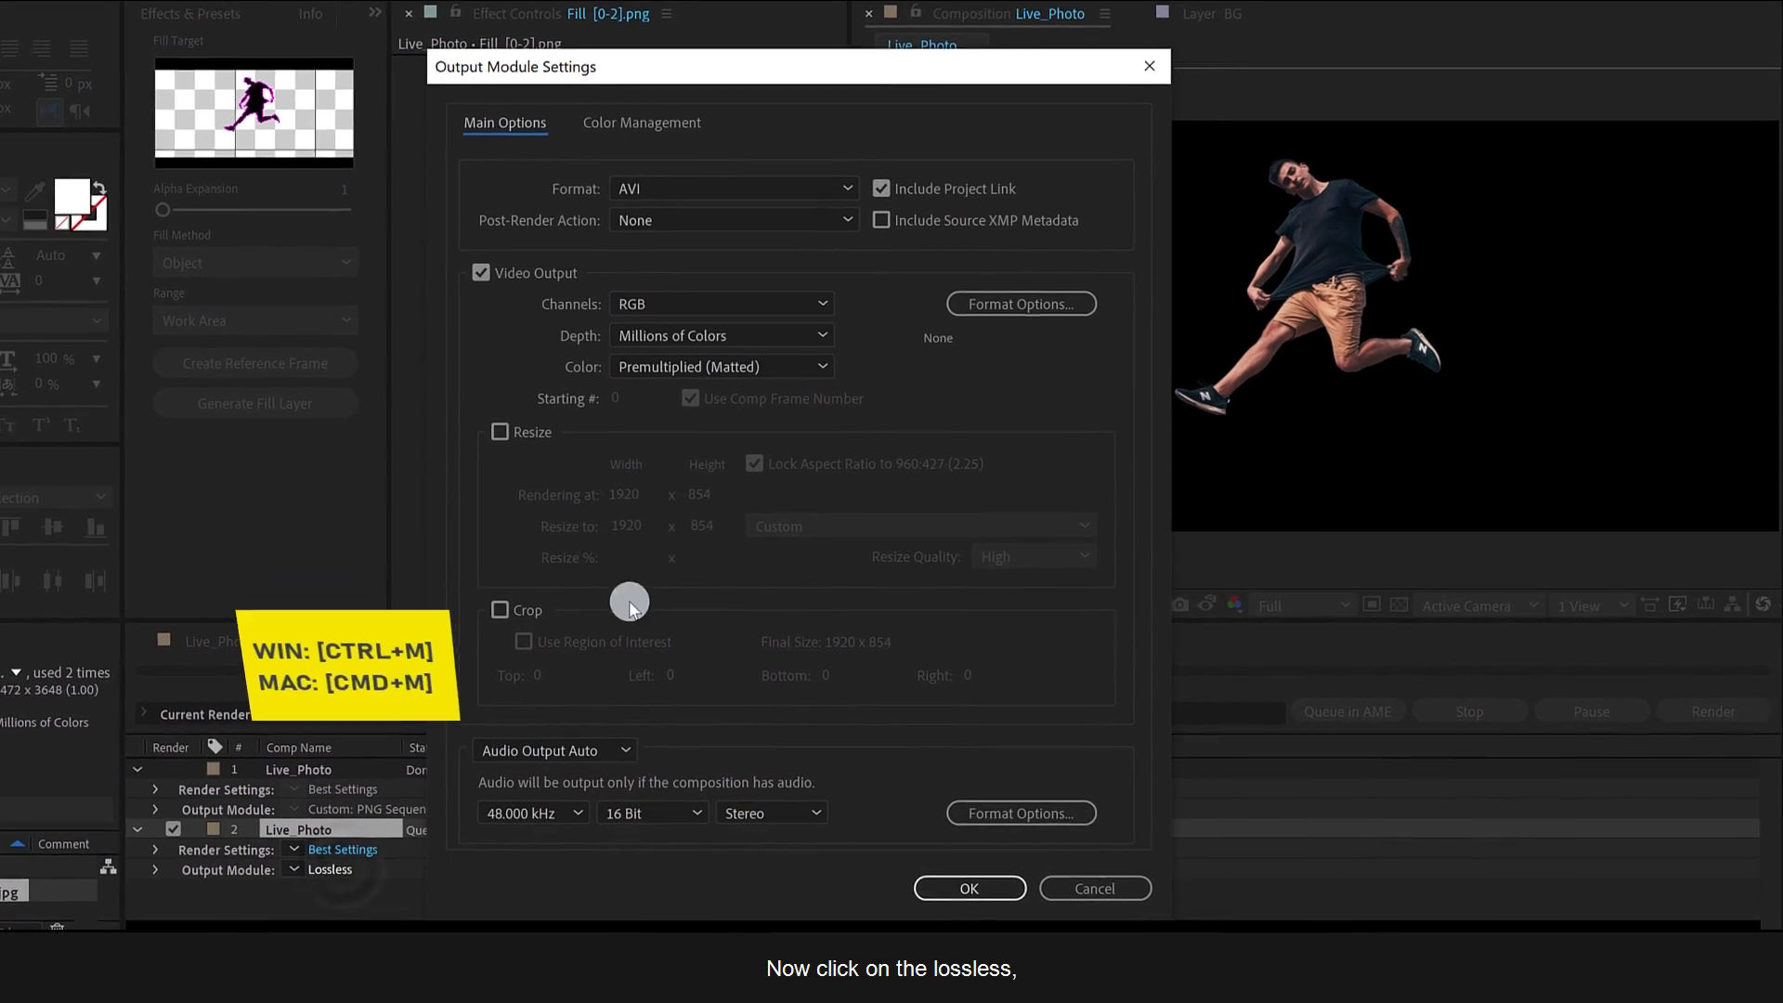
left_click(731, 187)
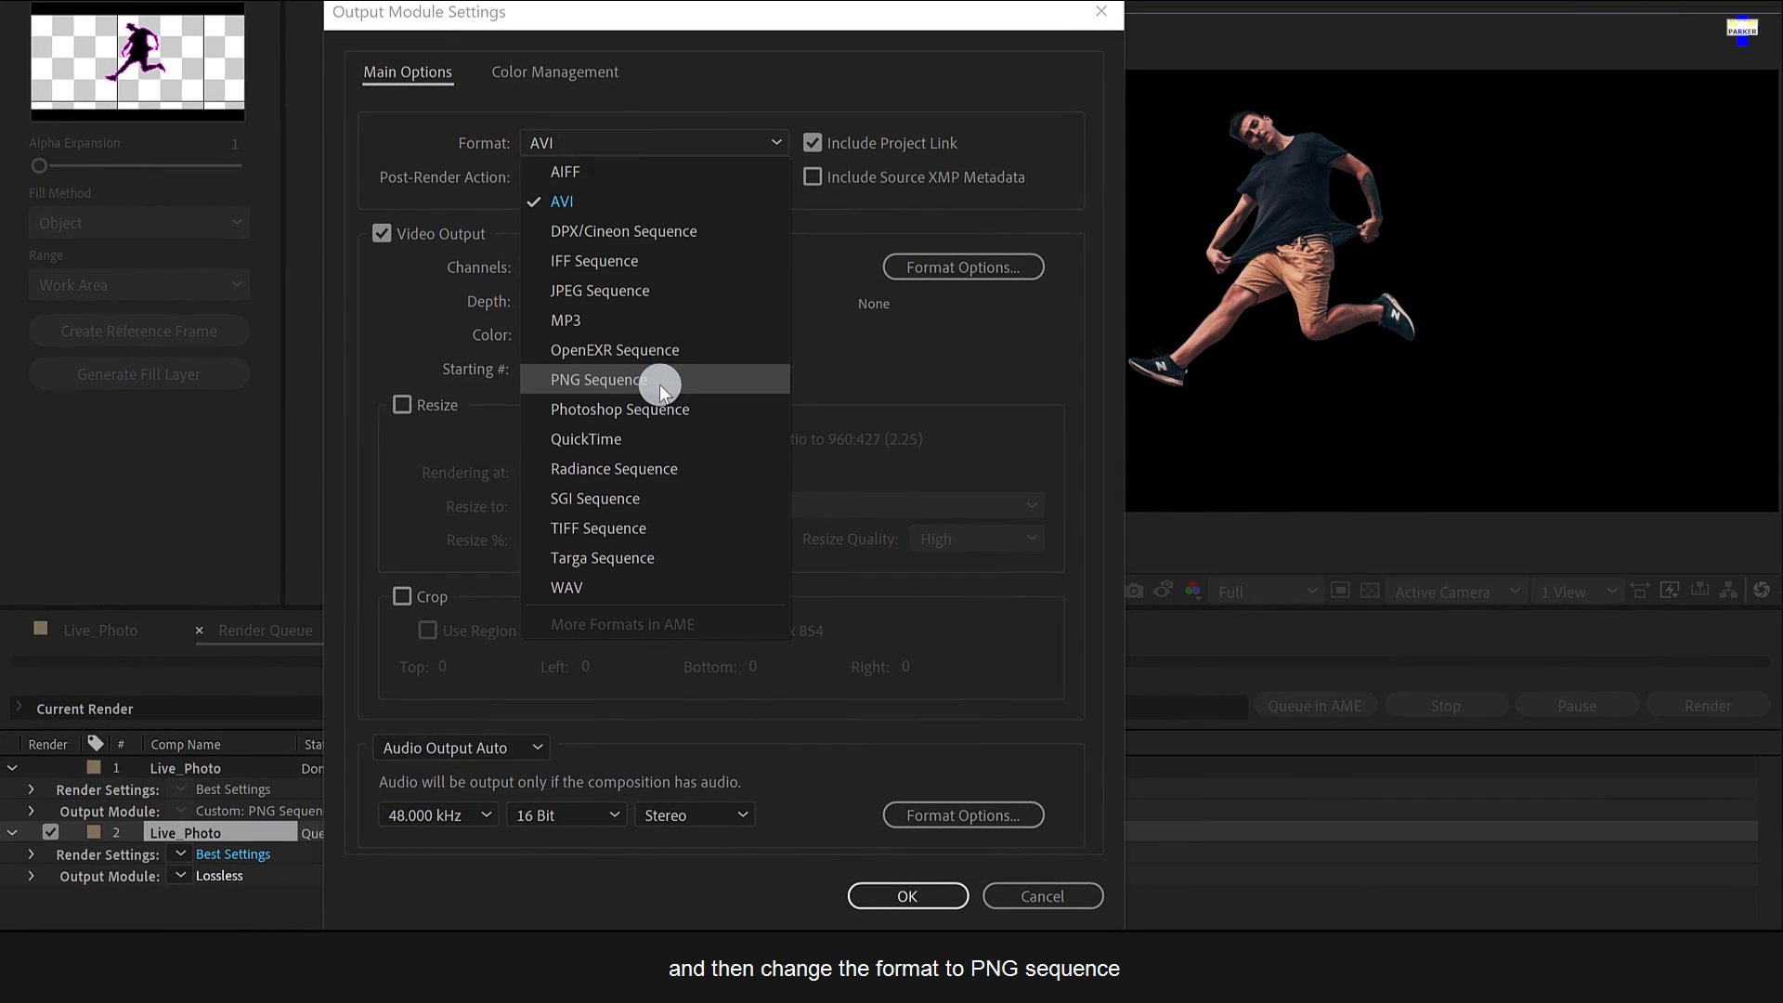
left_click(597, 379)
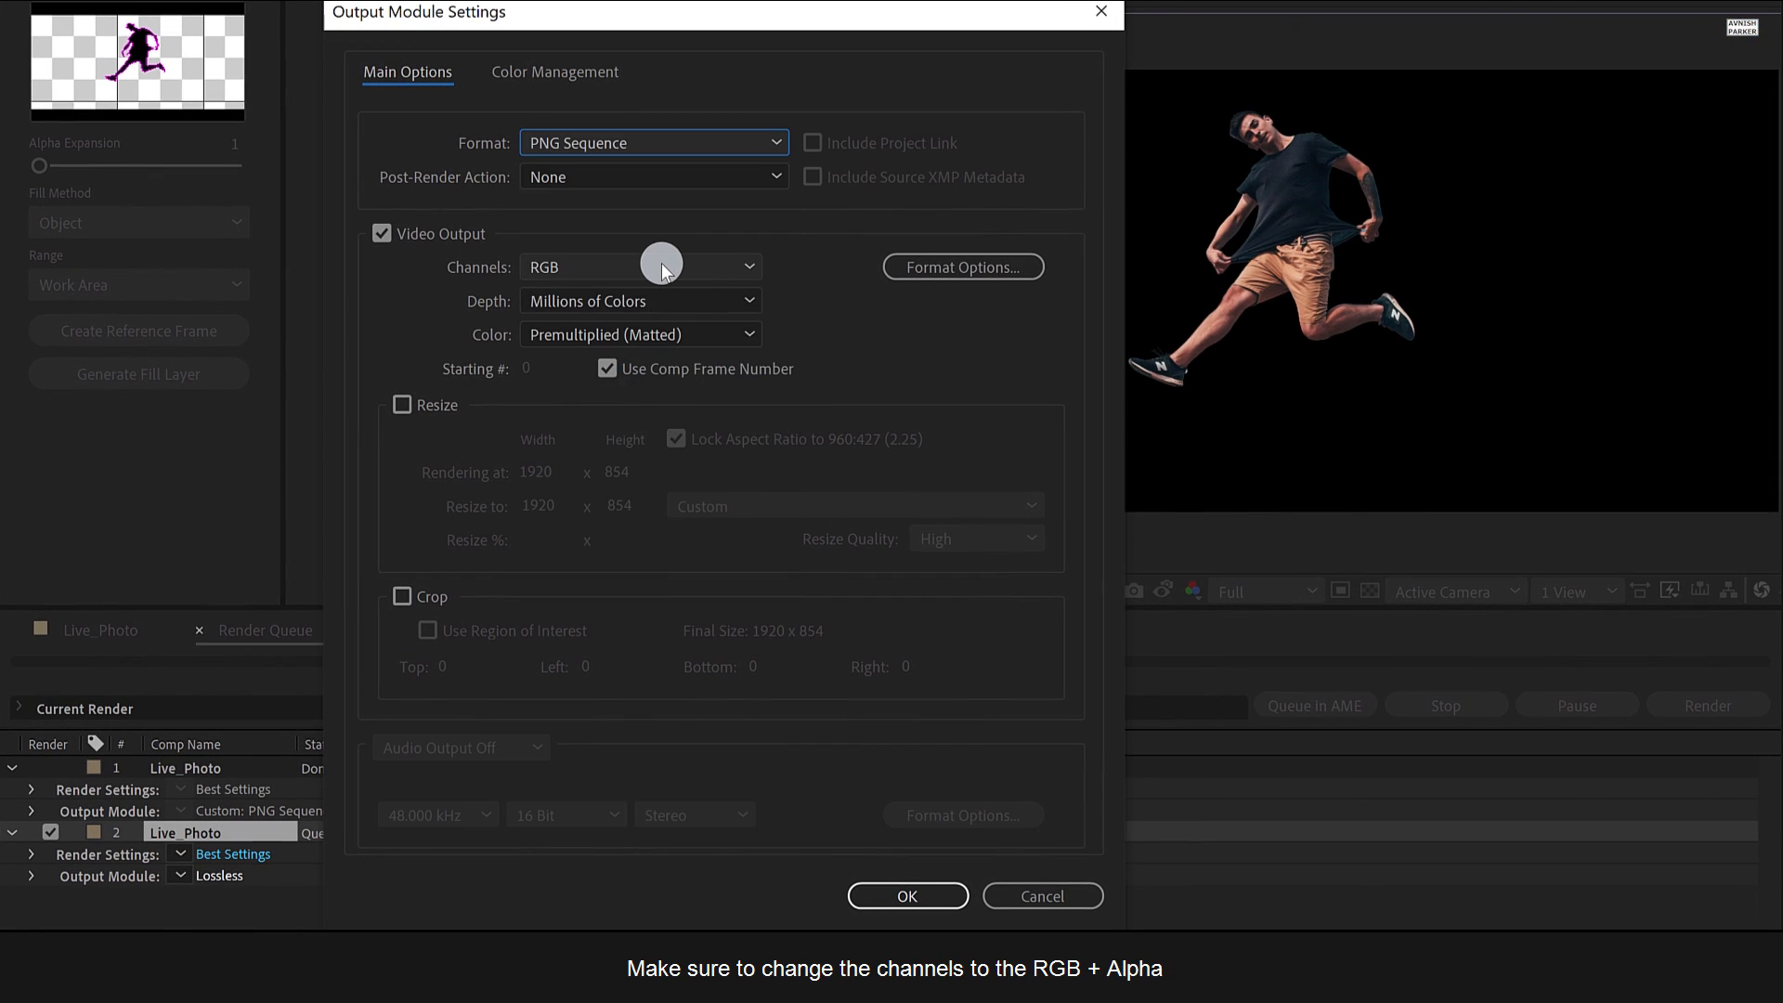
left_click(640, 266)
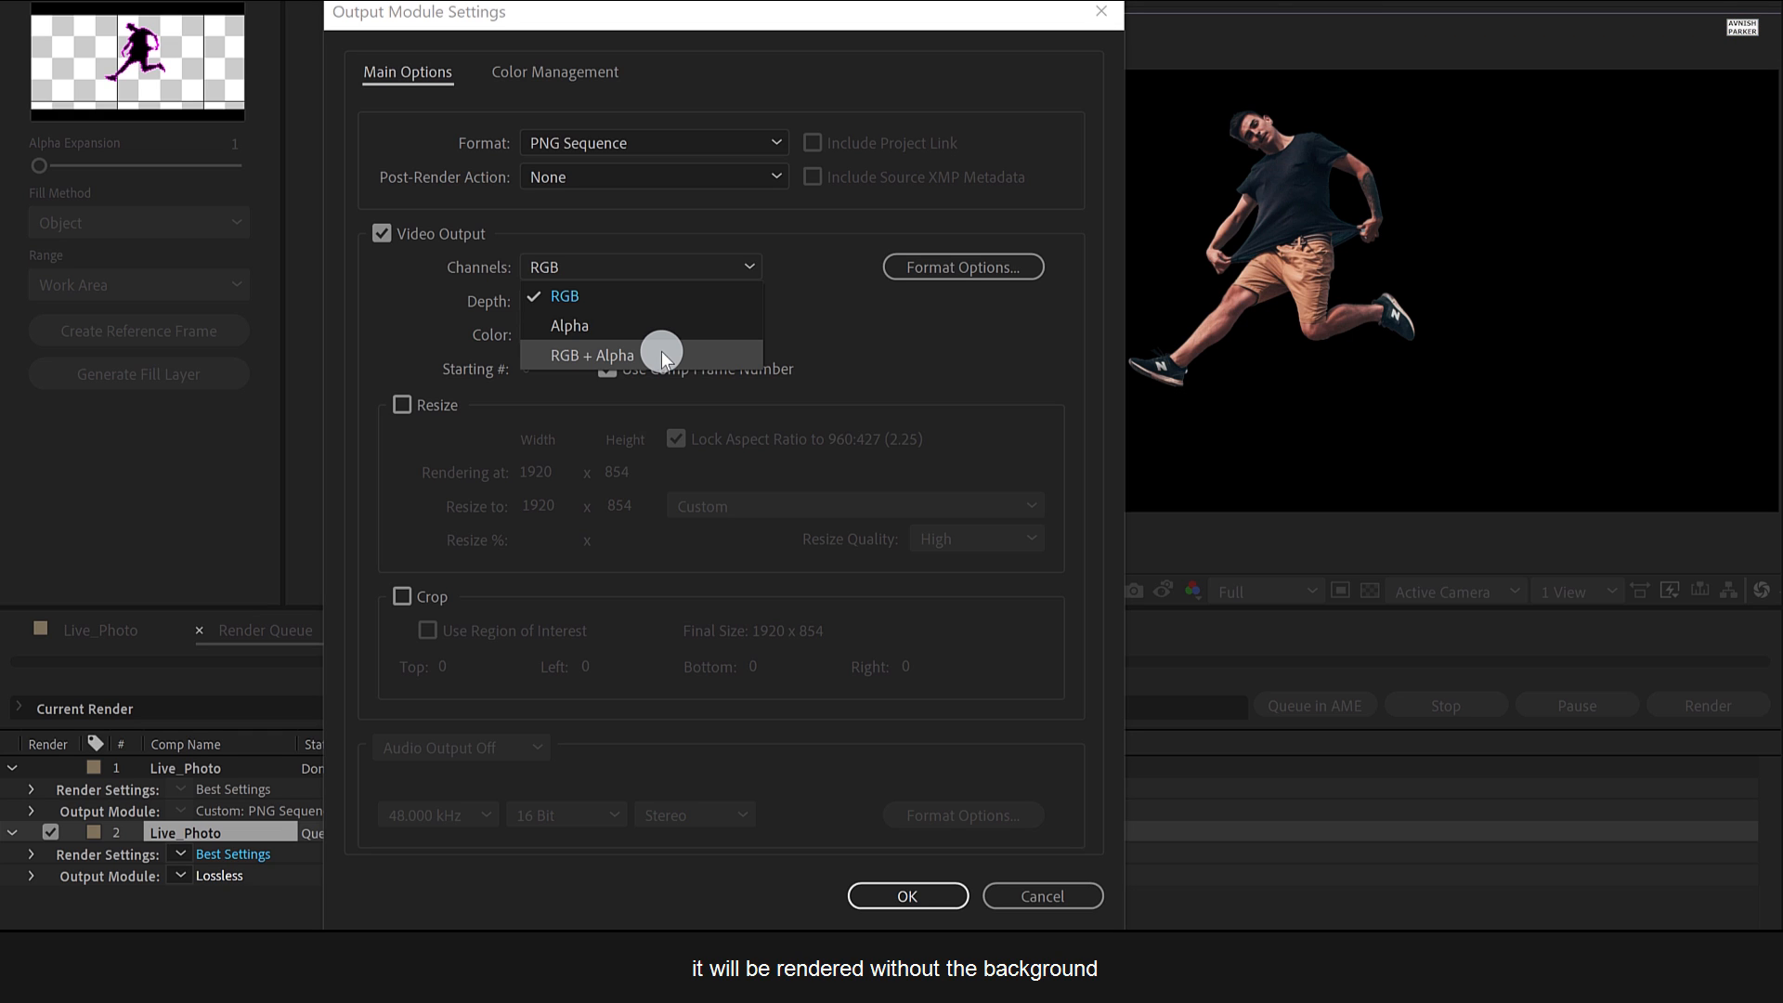
left_click(592, 355)
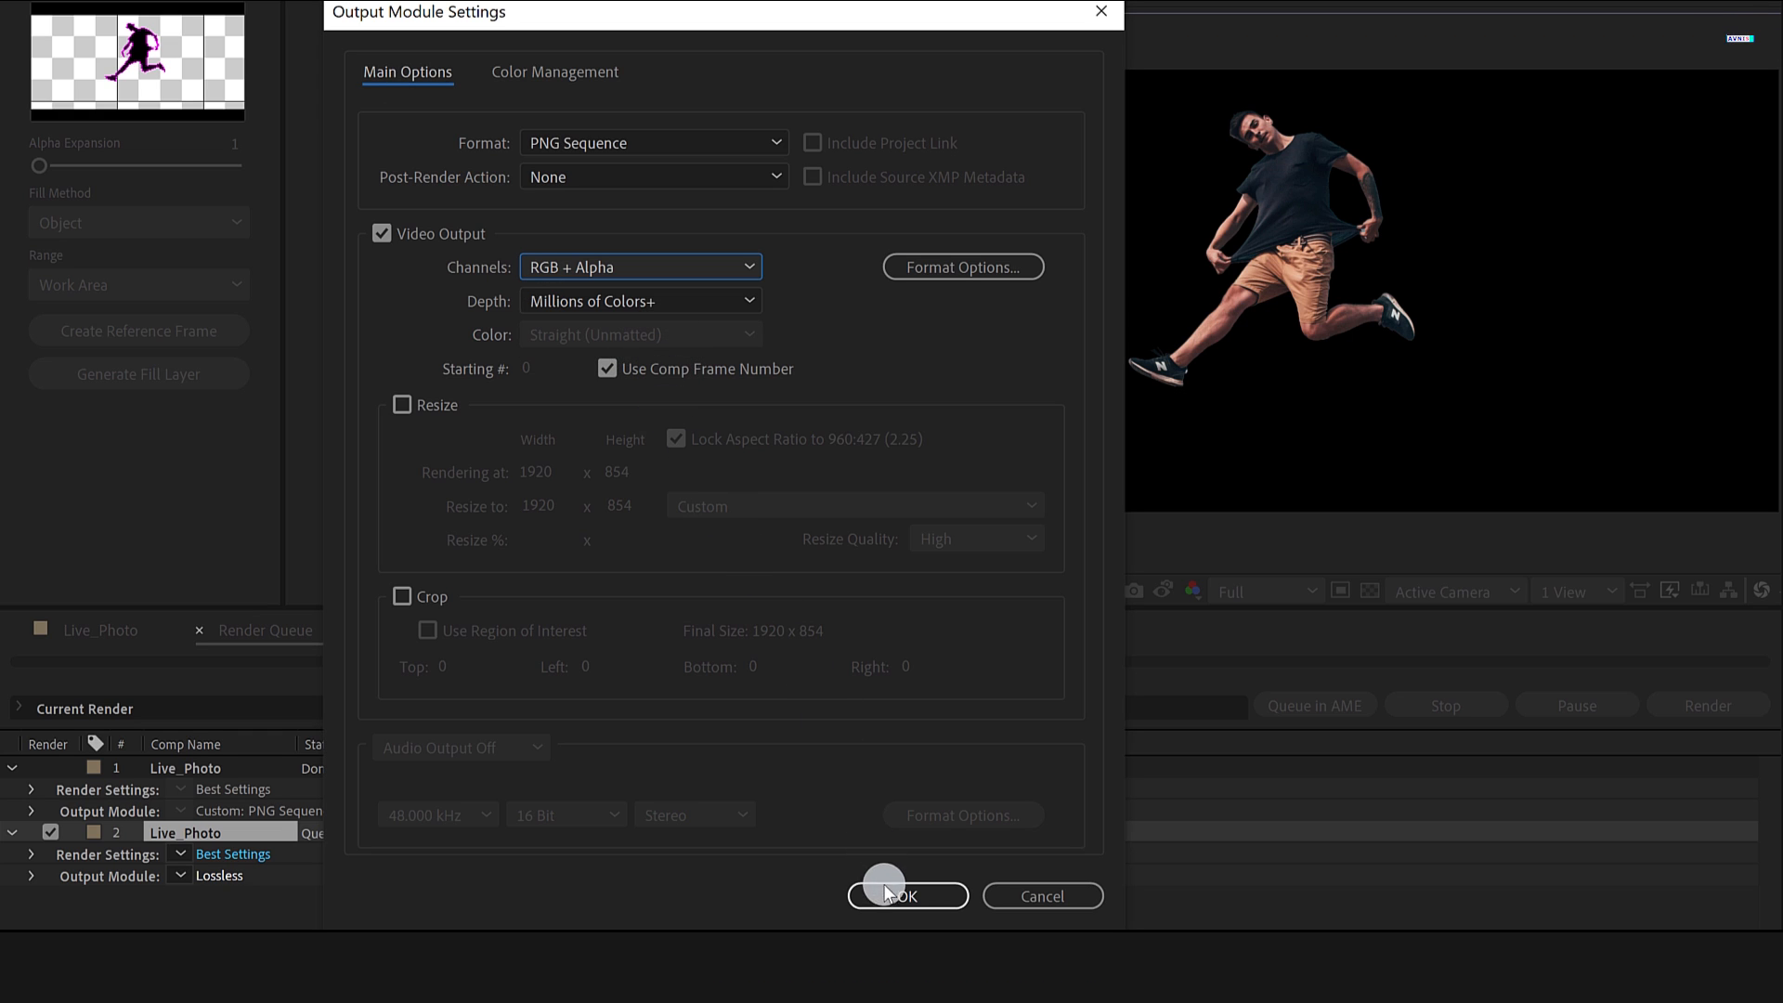
left_click(906, 897)
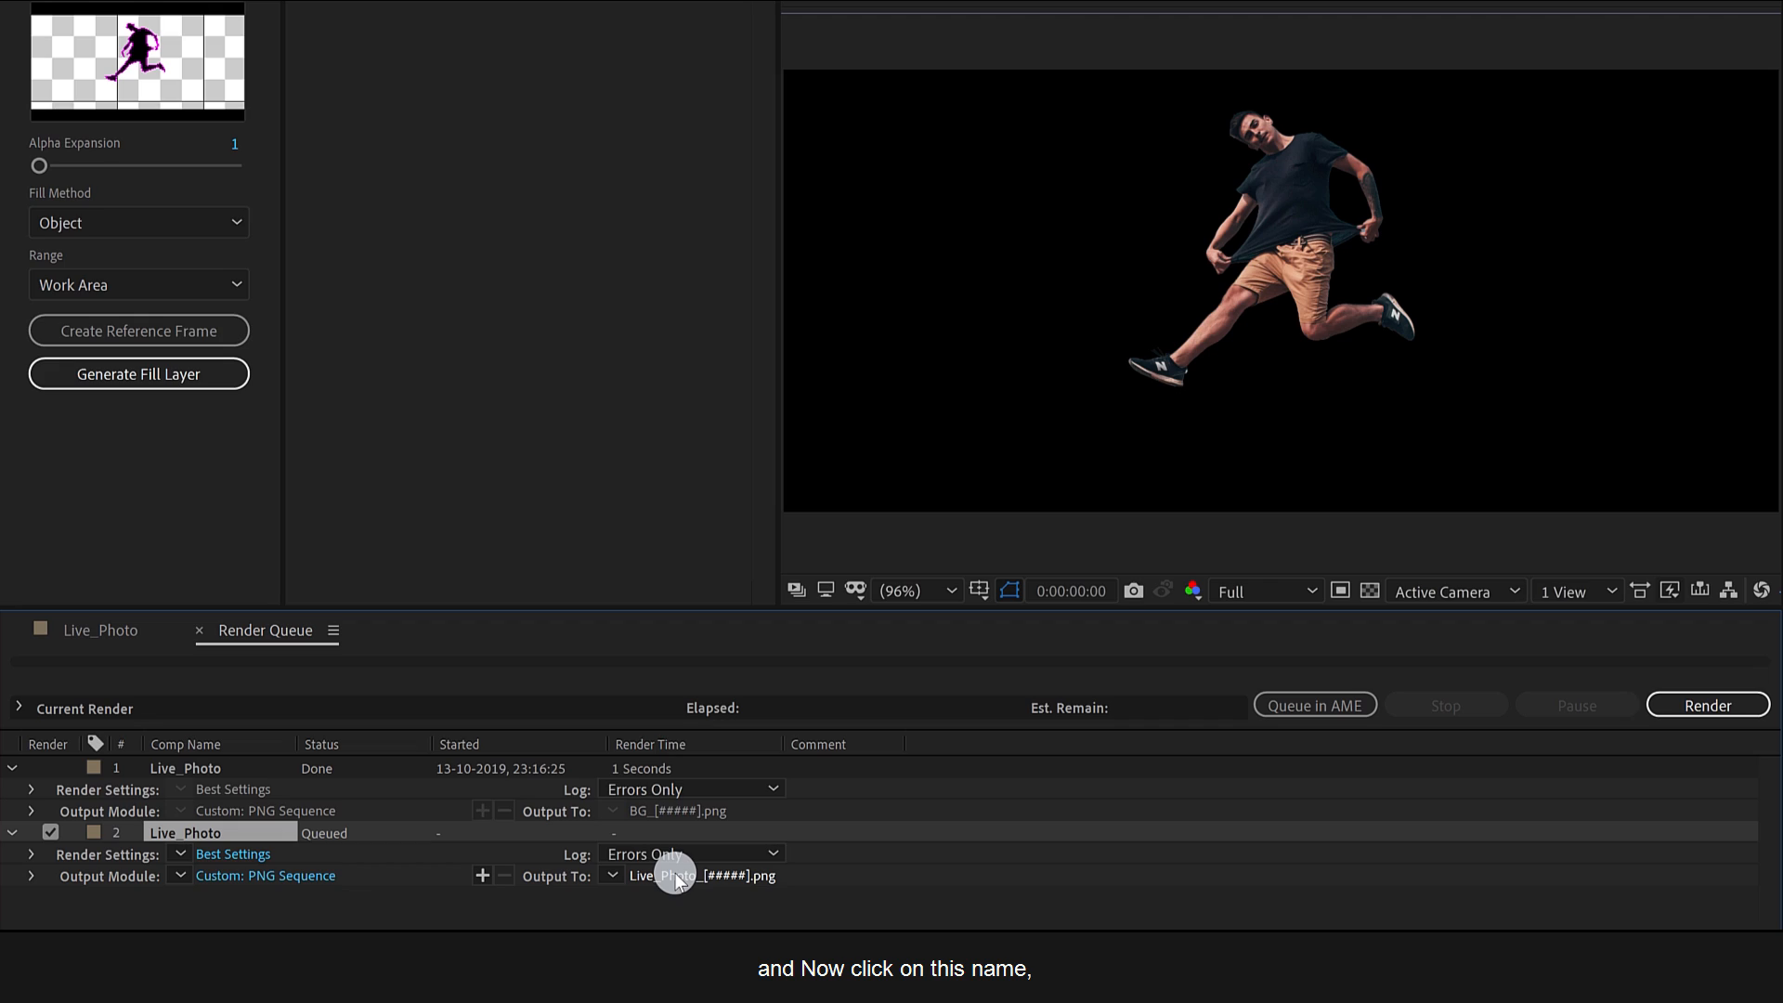
Name the output Roto_[#####] and render it.
left_click(700, 876)
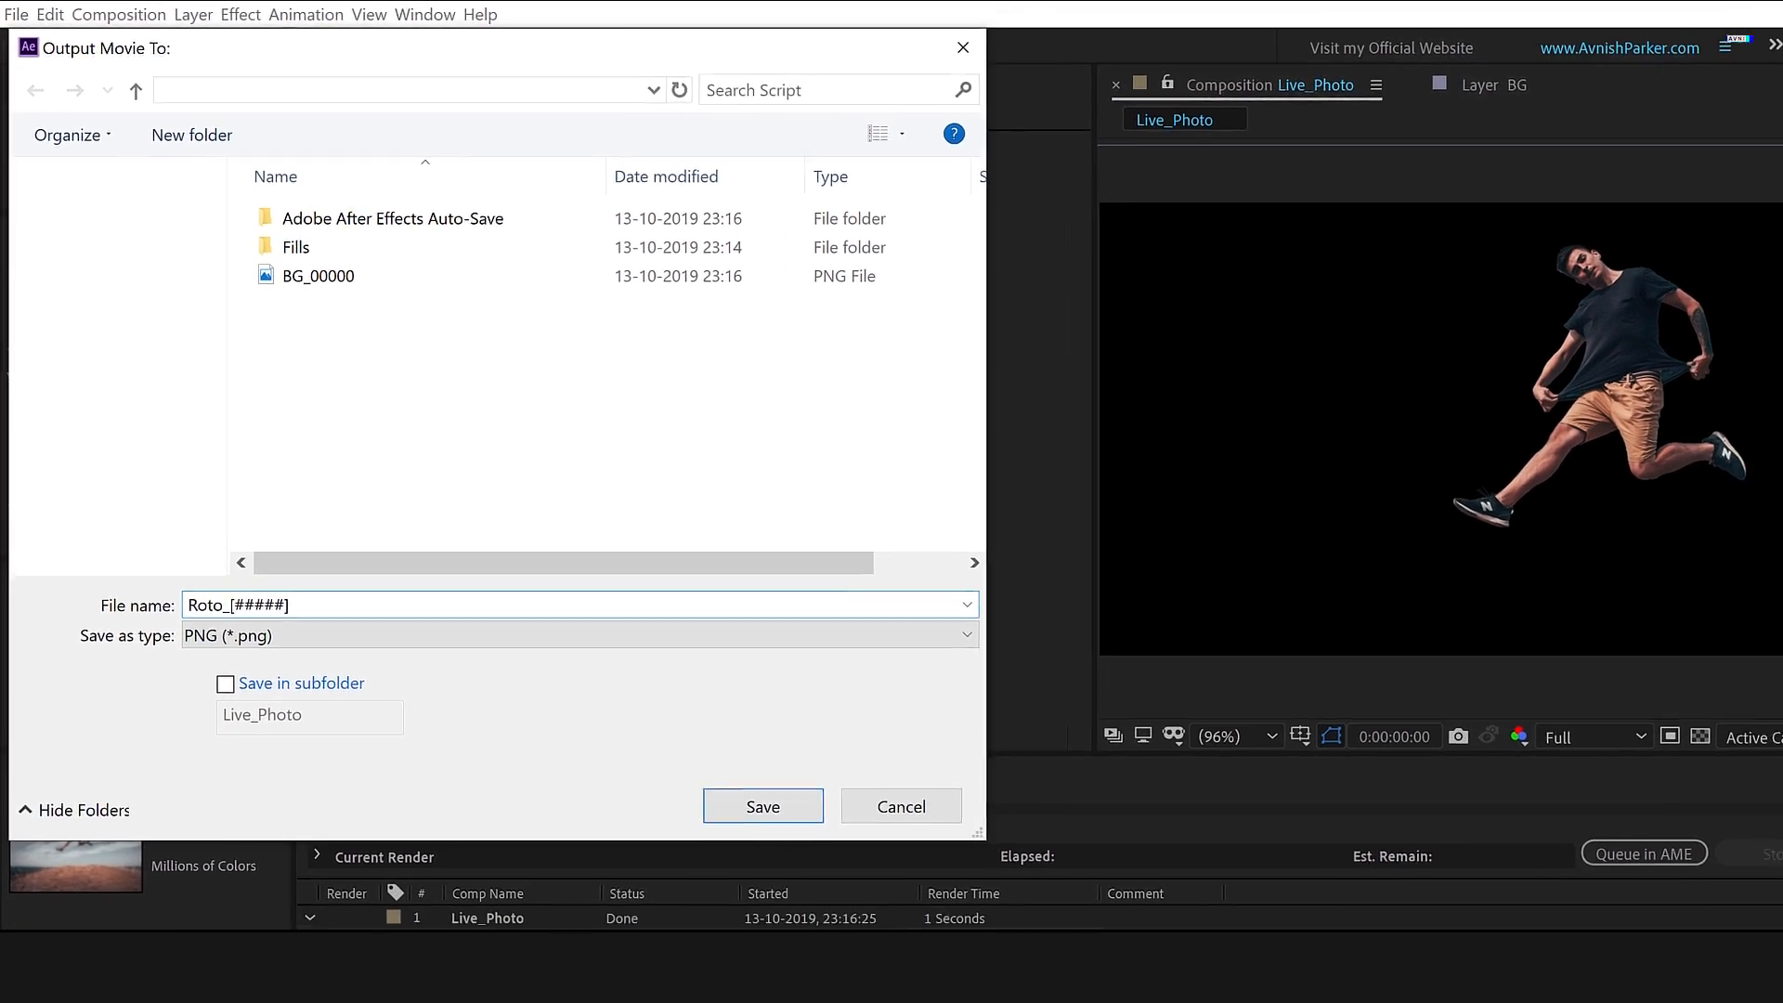
left_click(762, 806)
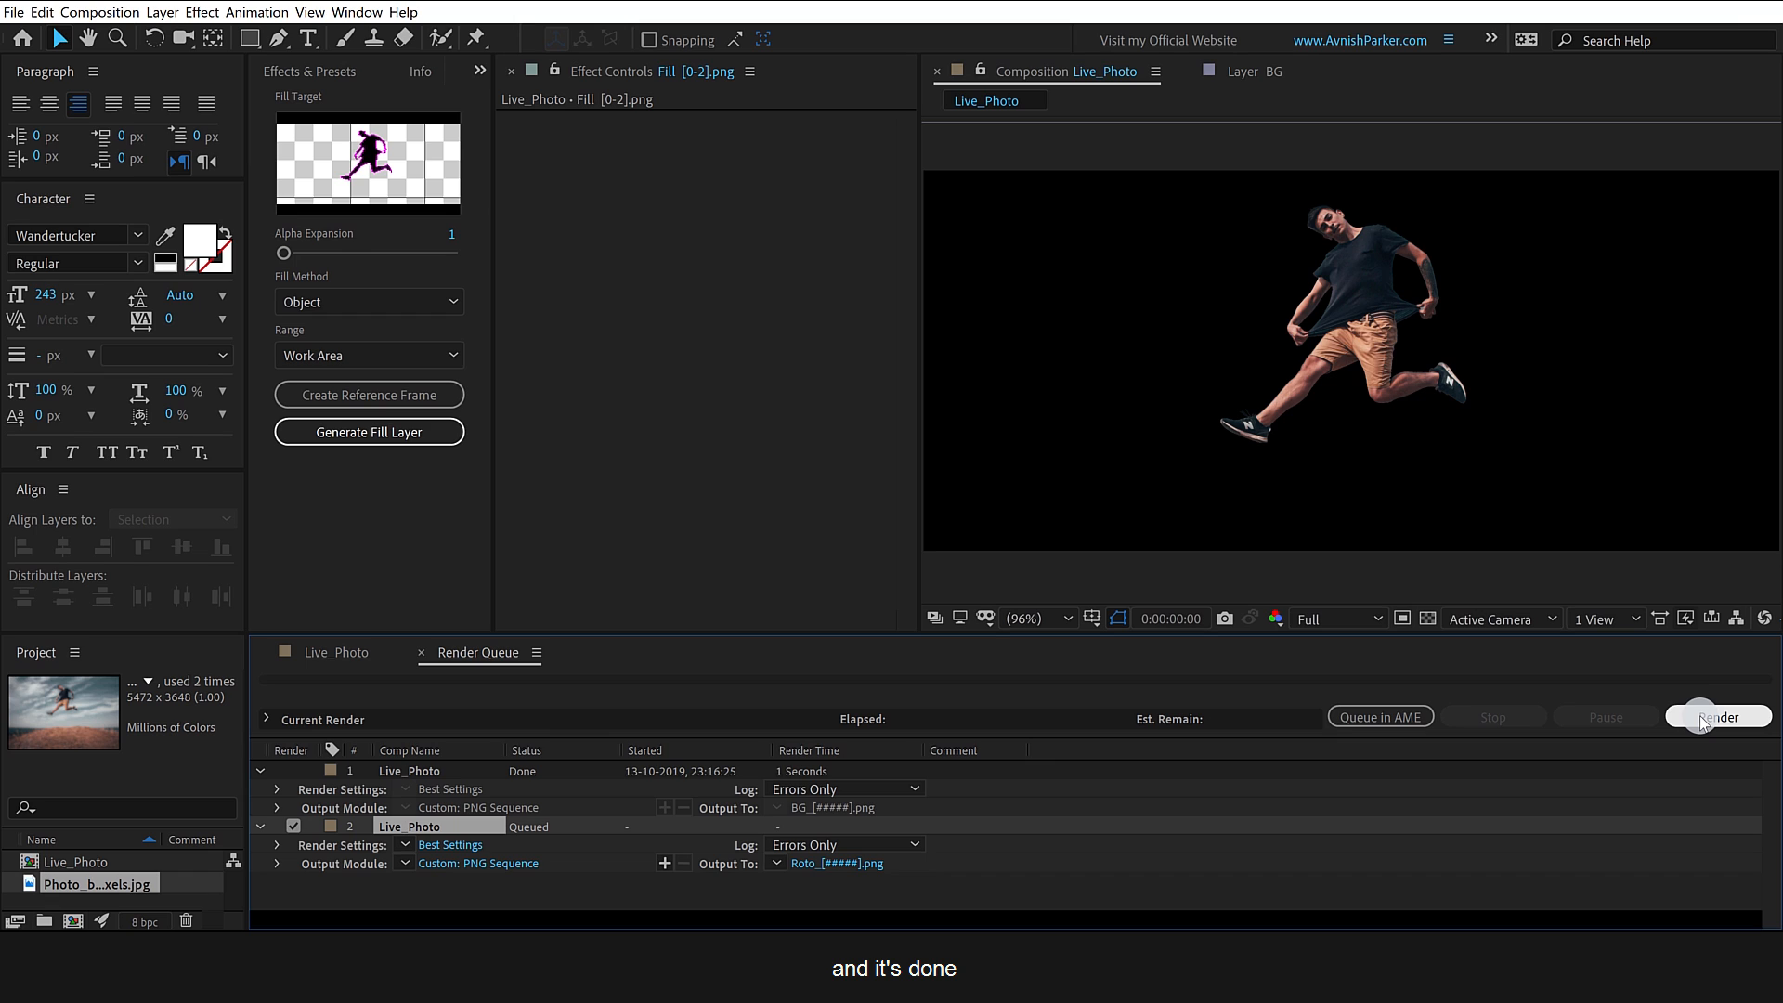
left_click(1717, 716)
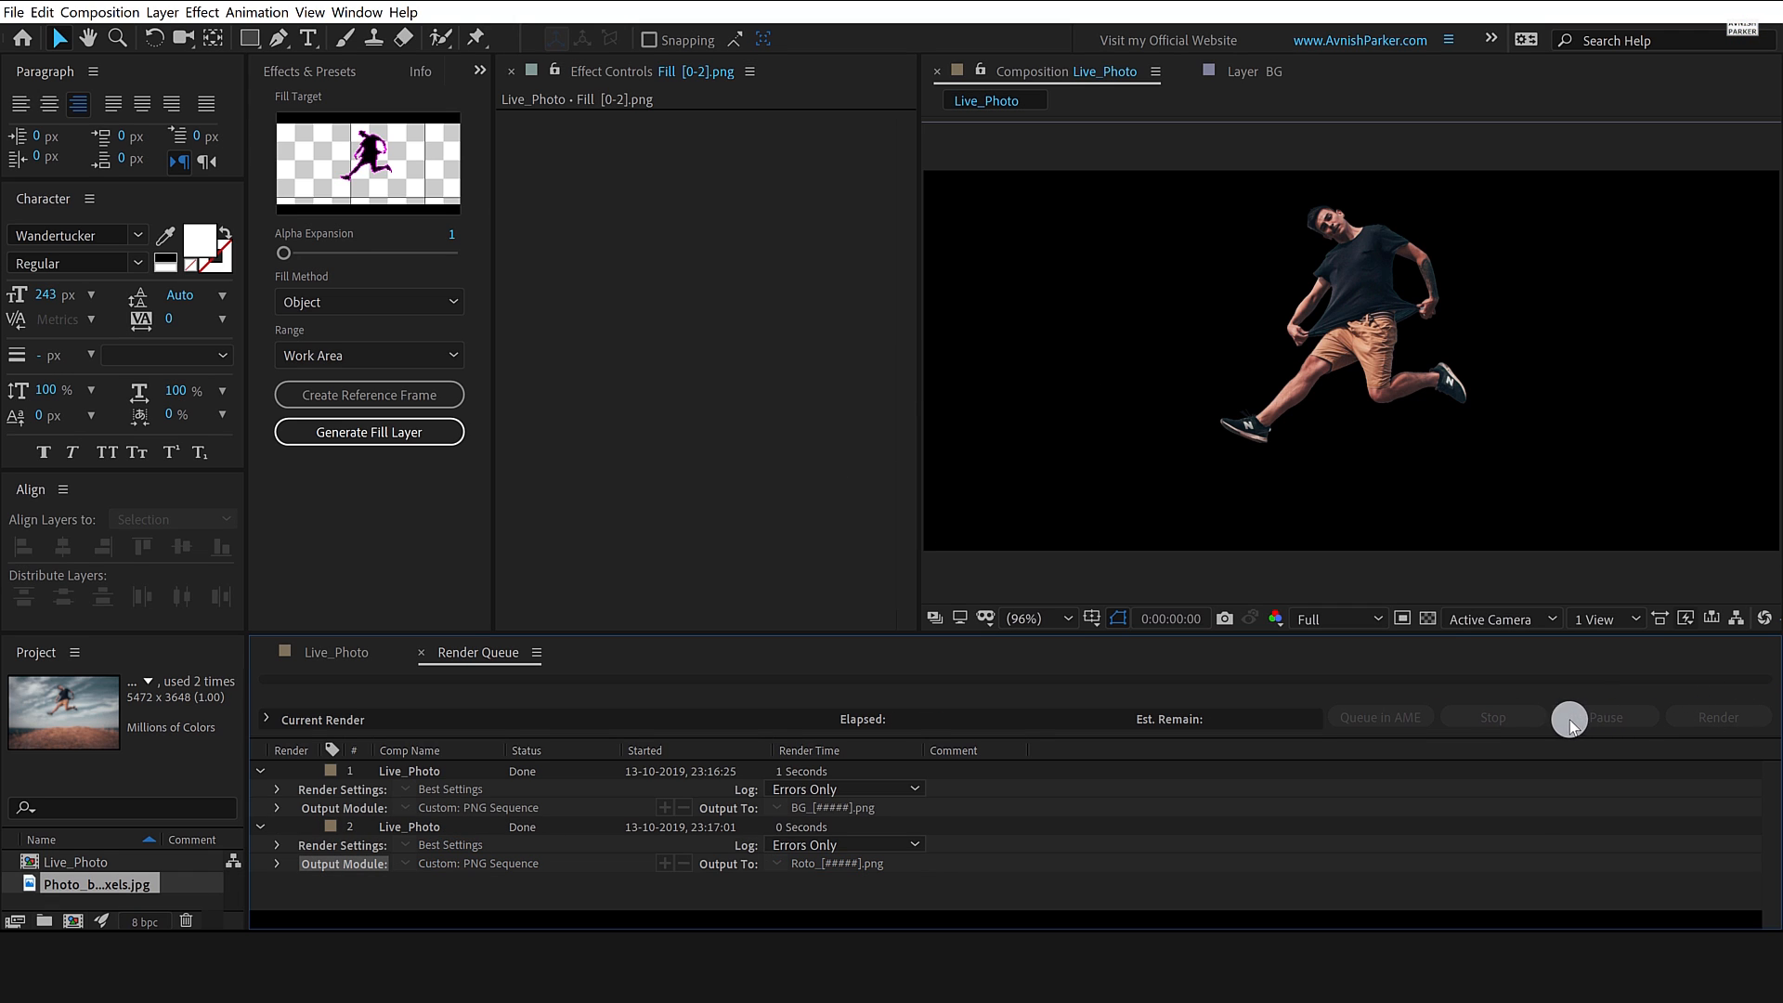
Create Comp 1 (1920×854, ten seconds) from the imported Roto_00000.png sequence.
left_click(331, 652)
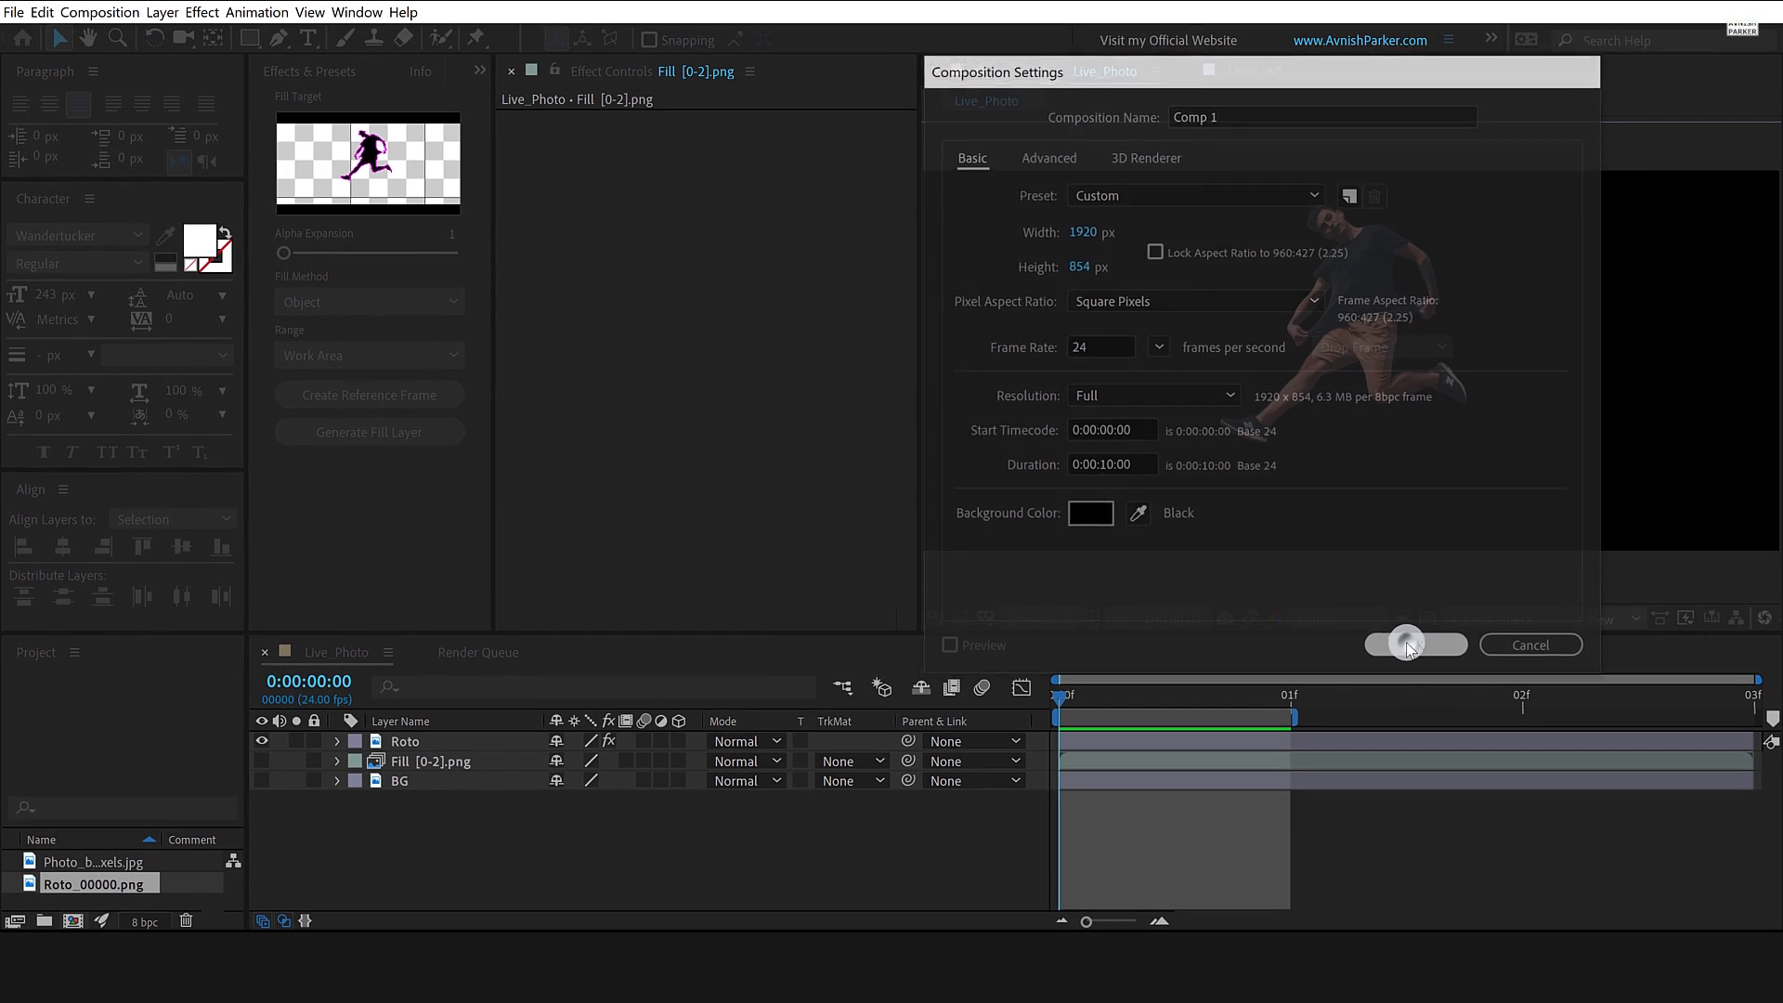
left_click(1415, 645)
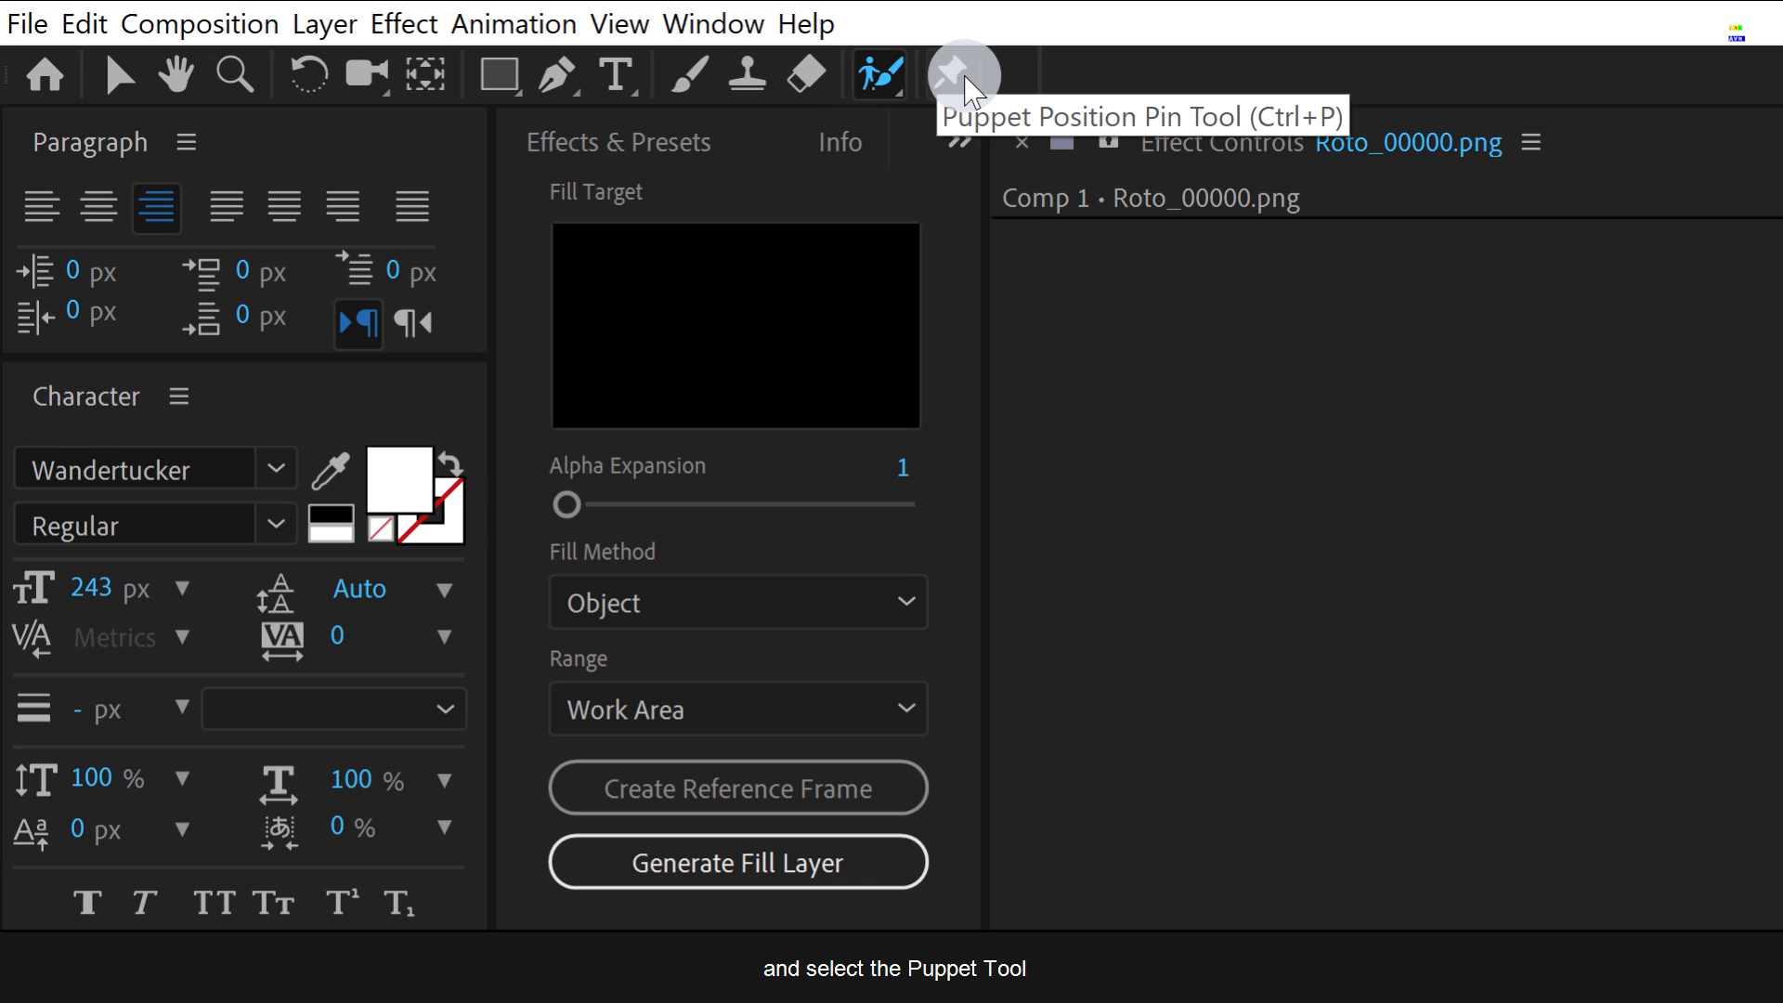
Place puppet position pins on the jumping man's hips, knees and front and back feet.
left_click(961, 76)
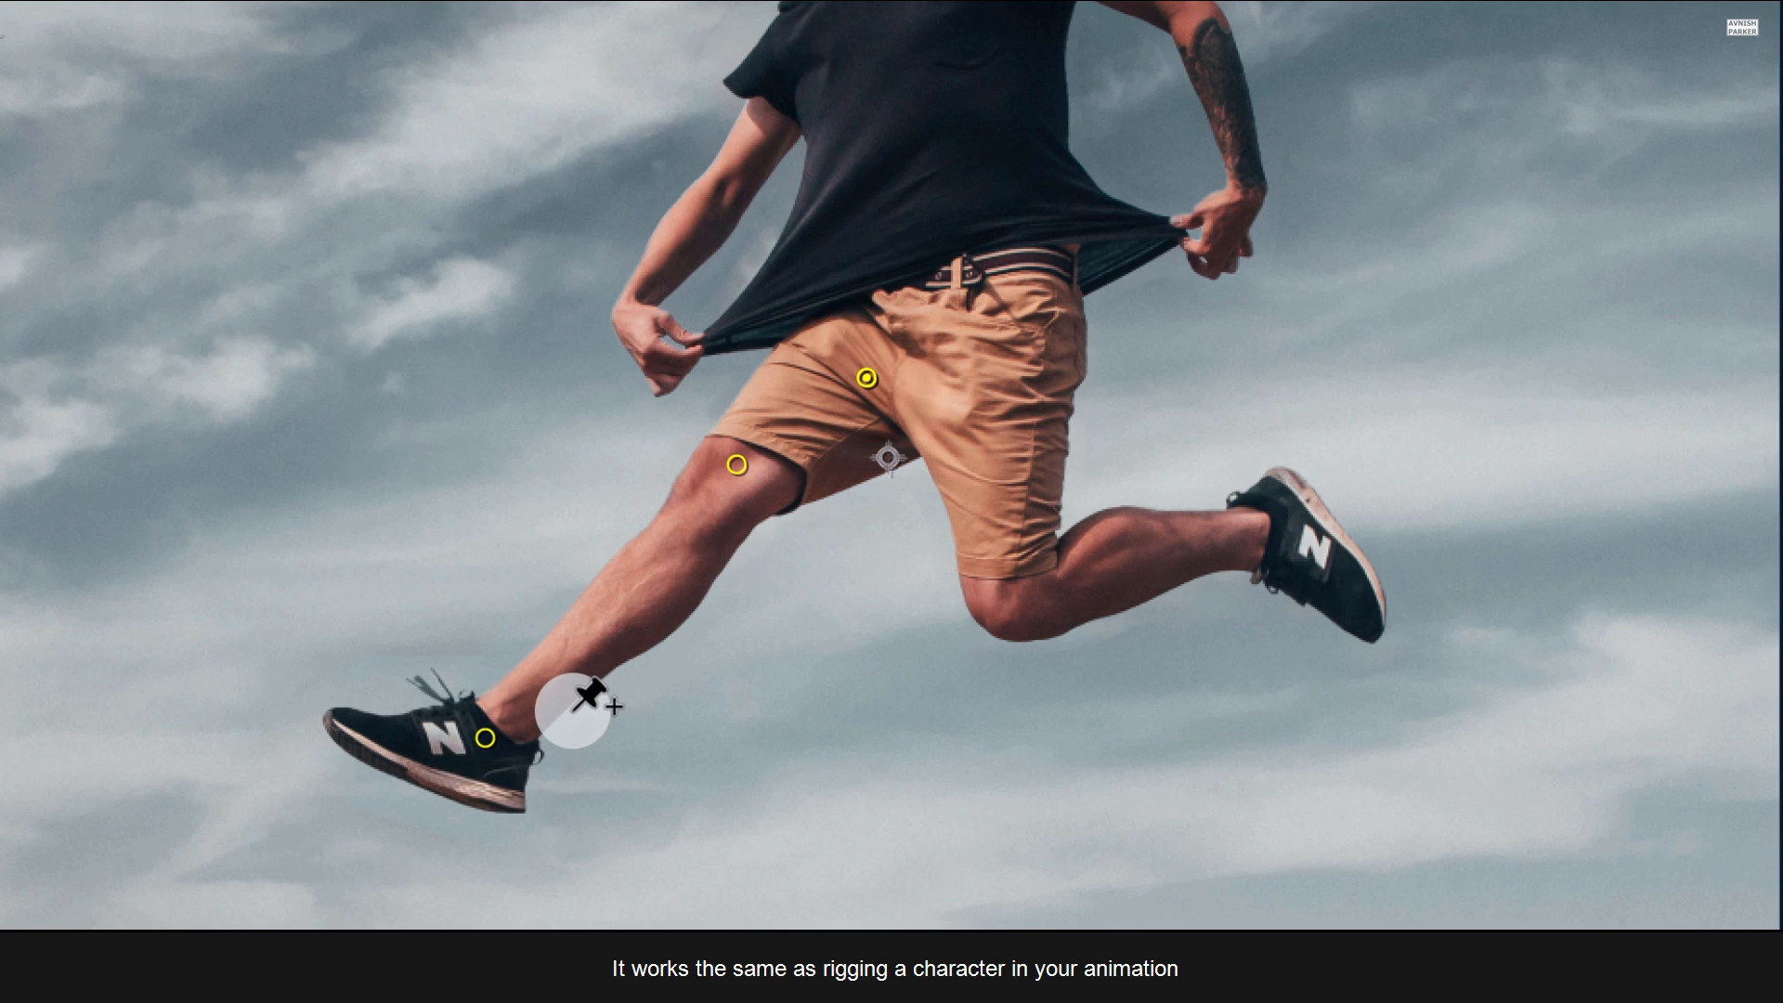
left_click_drag(582, 705, 654, 733)
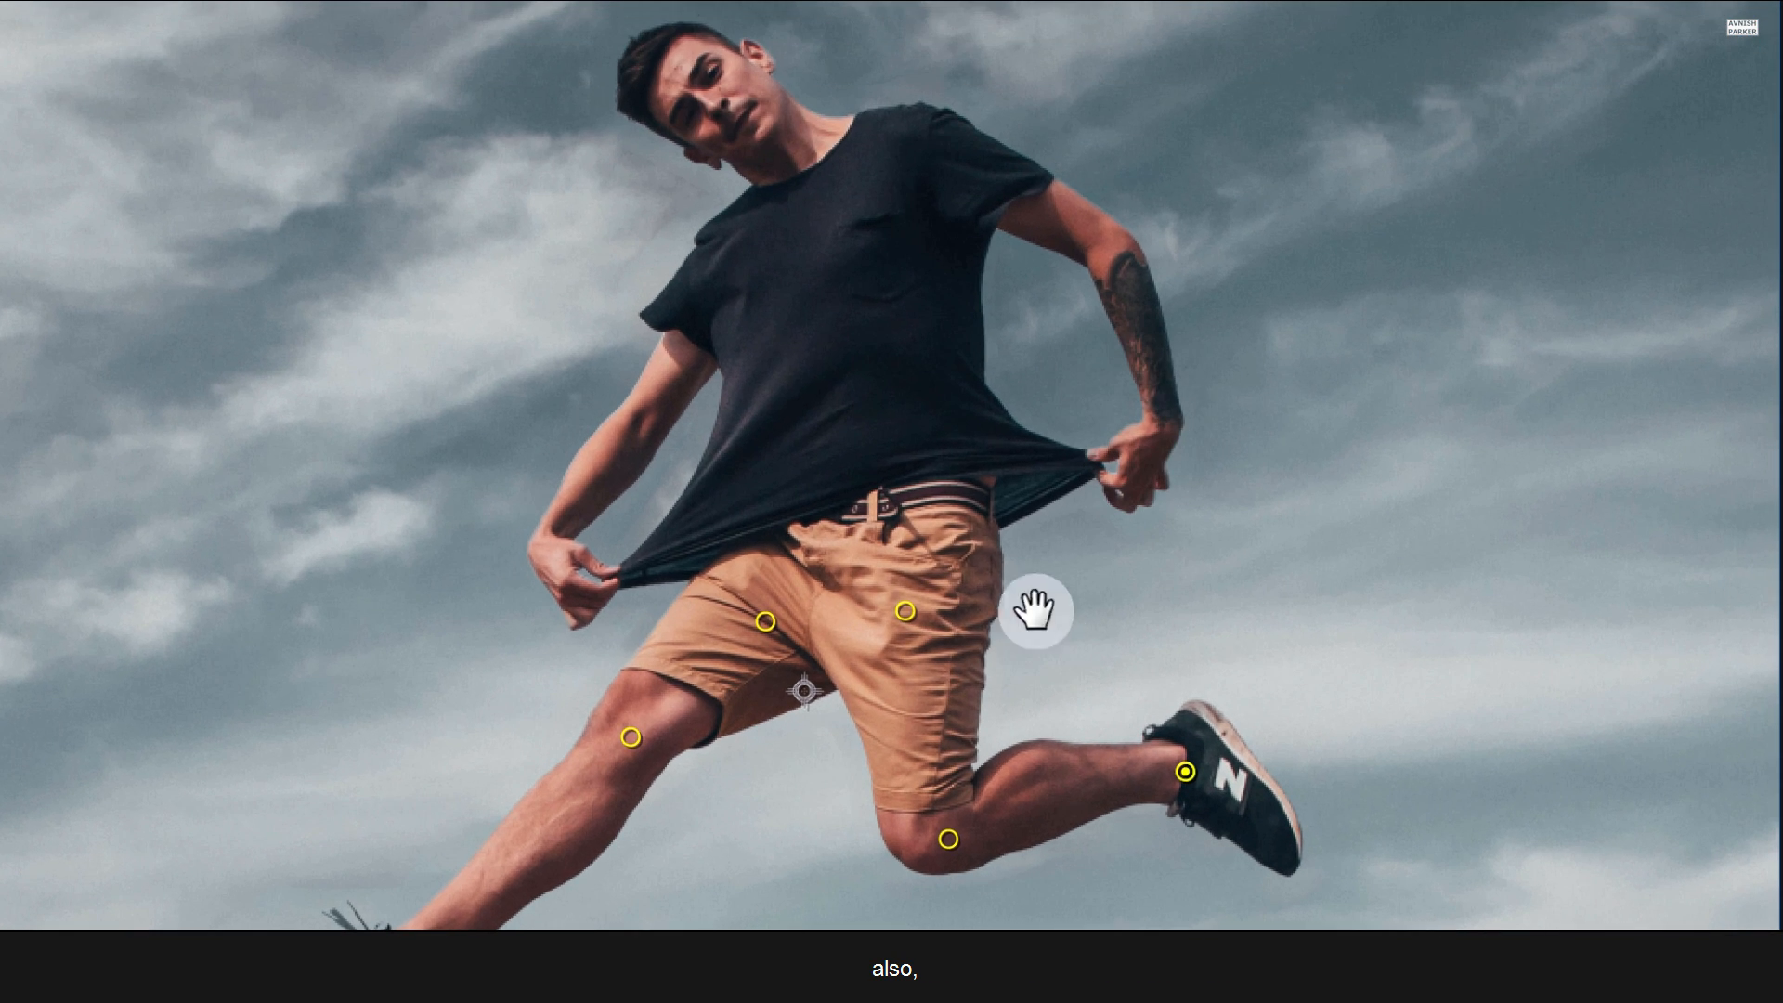
left_click(1113, 243)
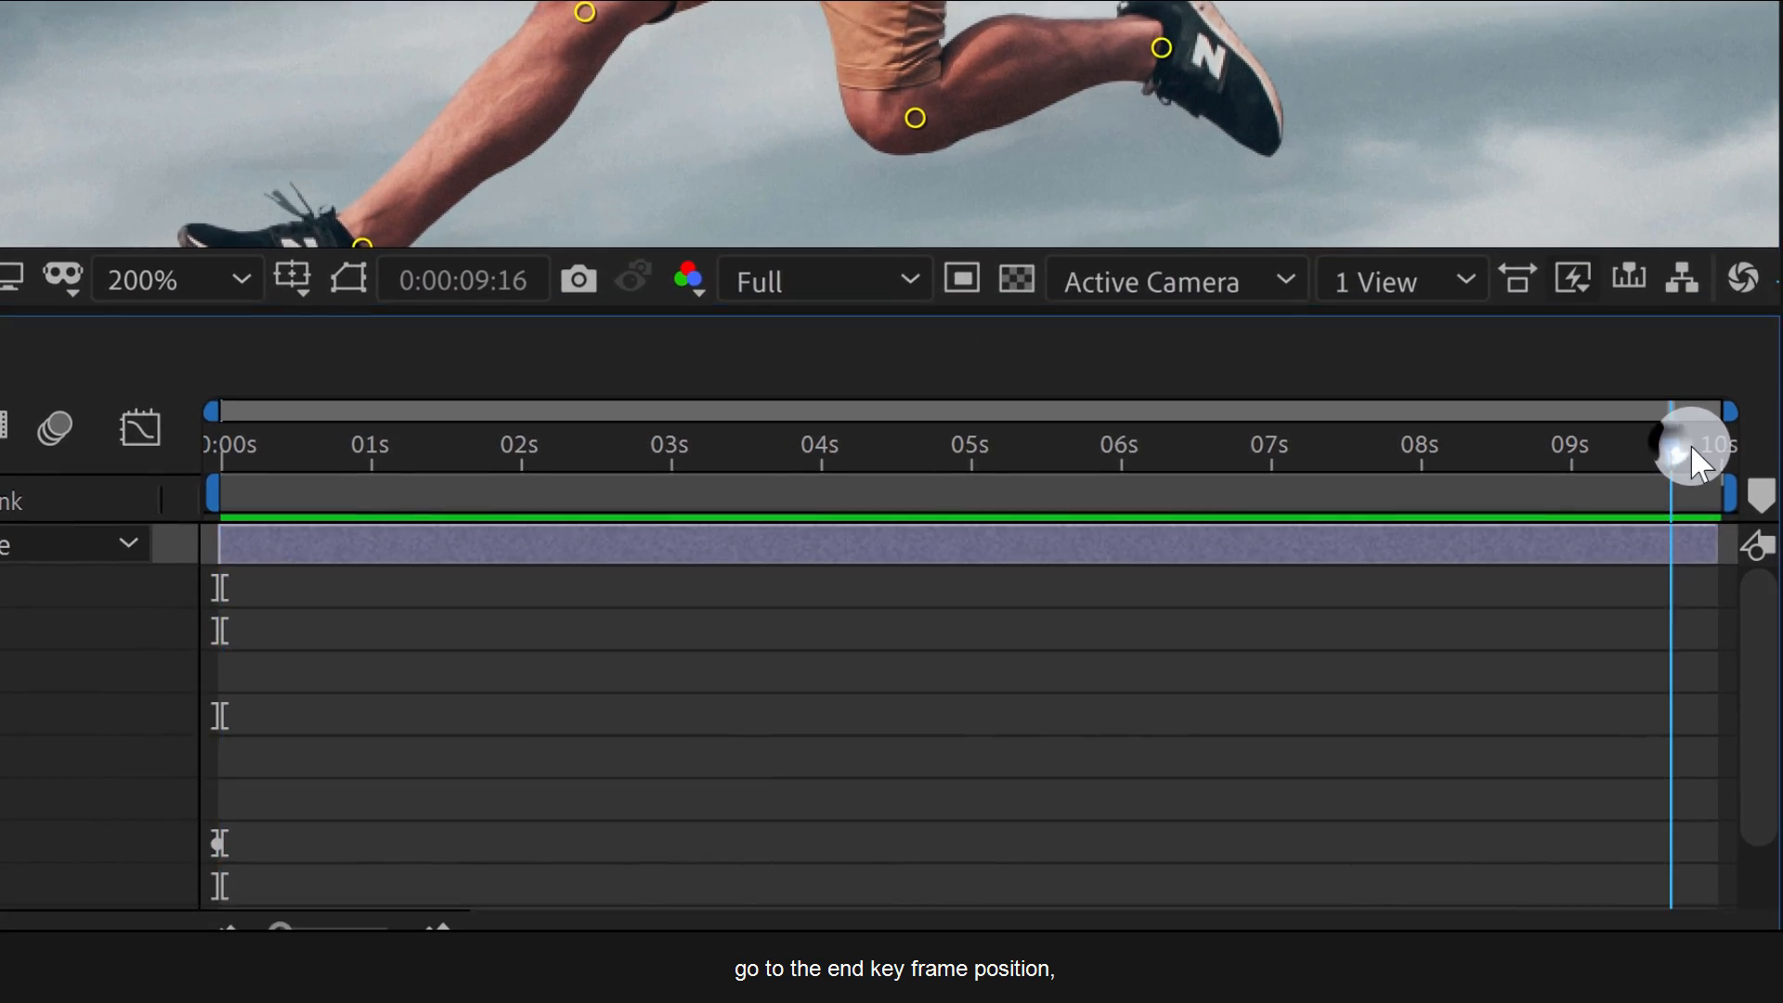
At about 6 seconds, drag the back-knee pin to bend the leg, then preview the motion.
left_click_drag(1694, 444, 1143, 444)
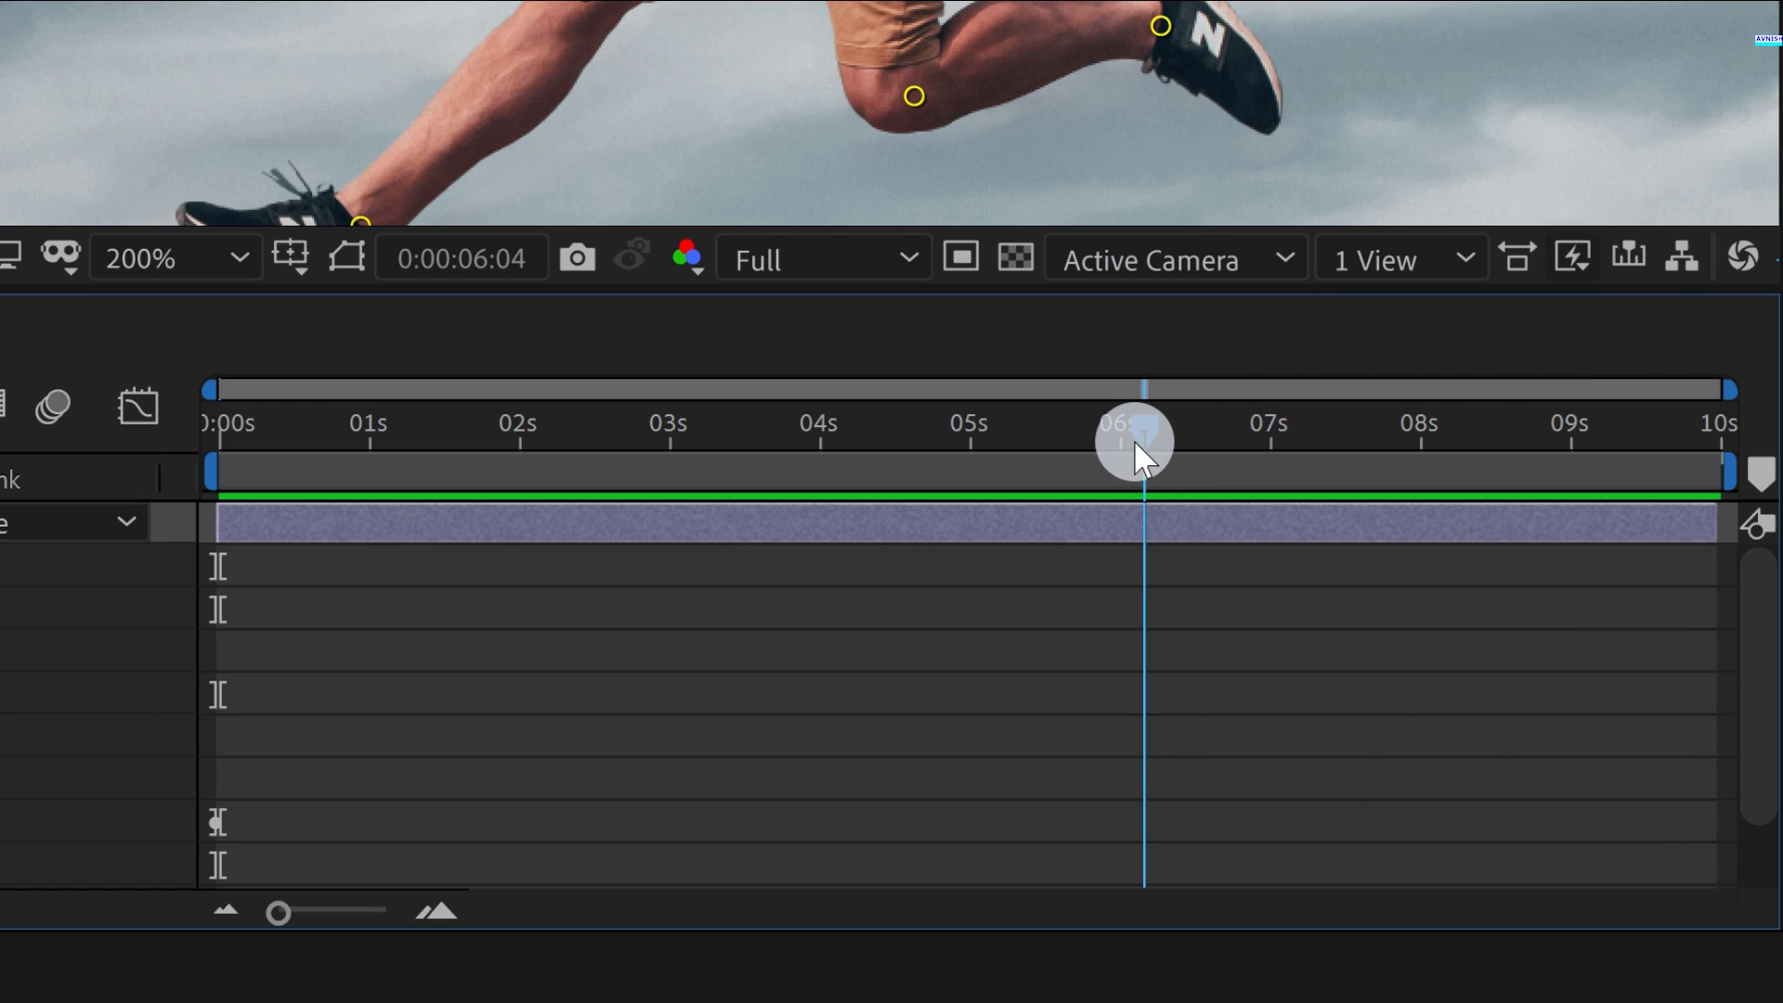
left_click_drag(1137, 466, 1707, 467)
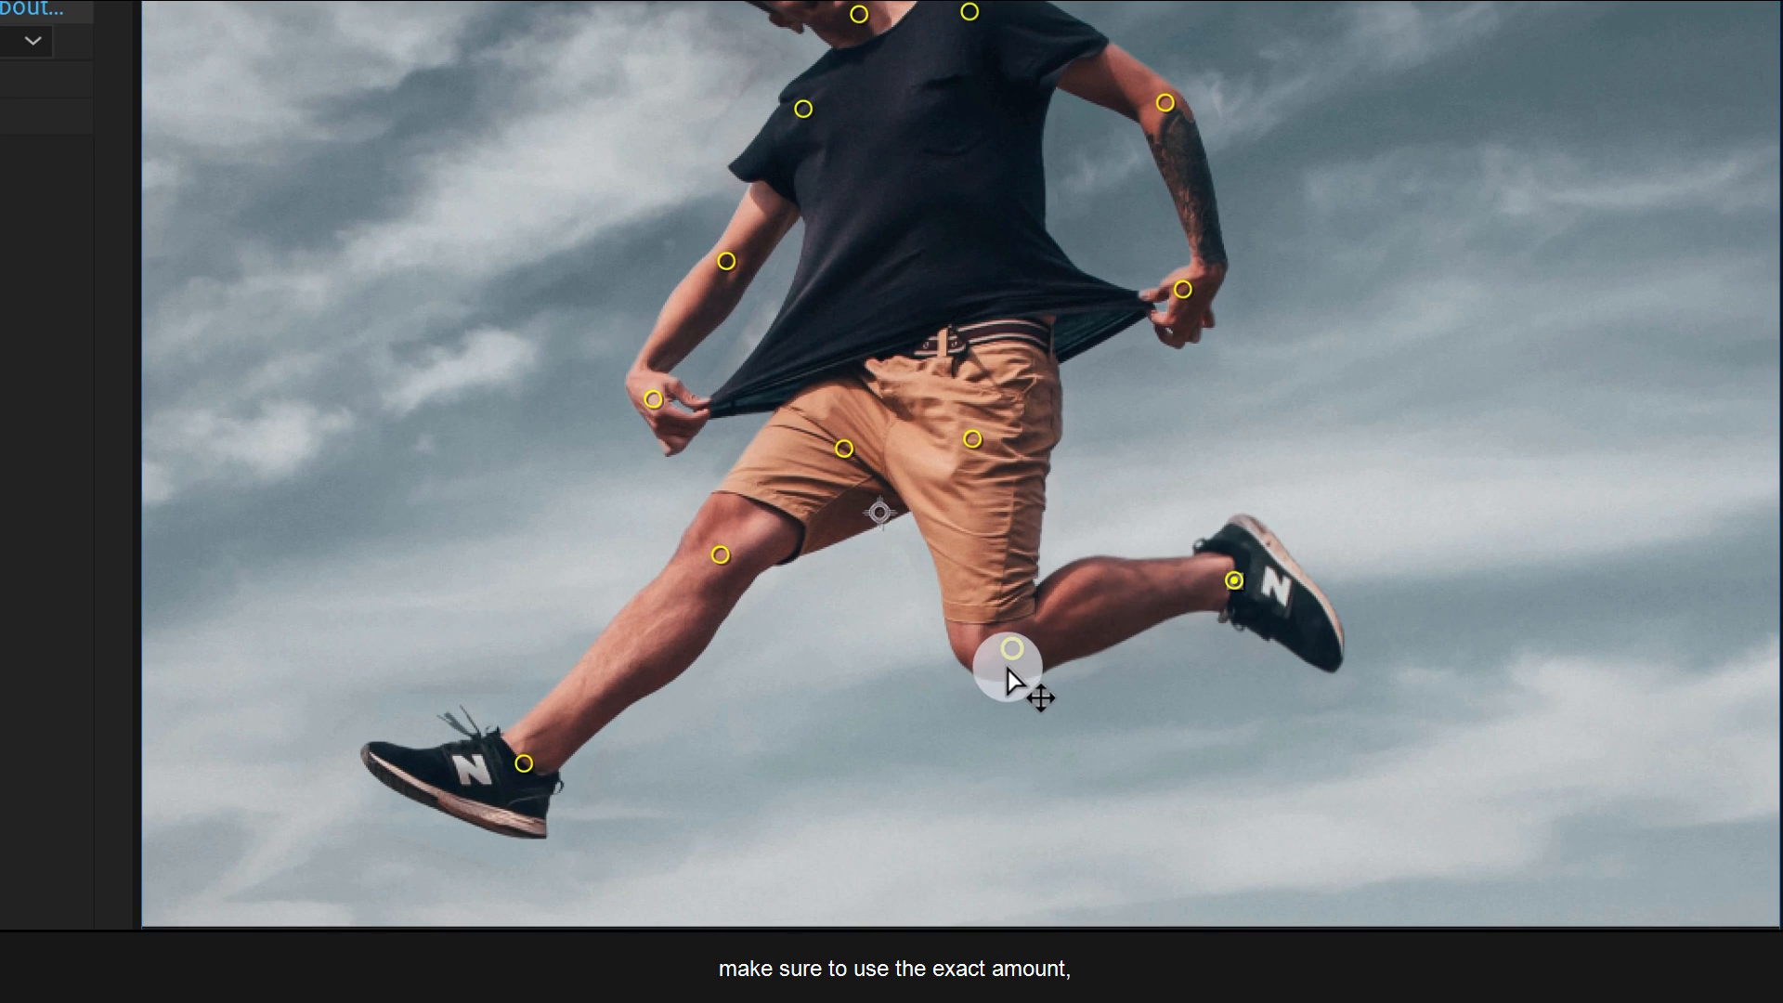
left_click_drag(1010, 648, 1065, 617)
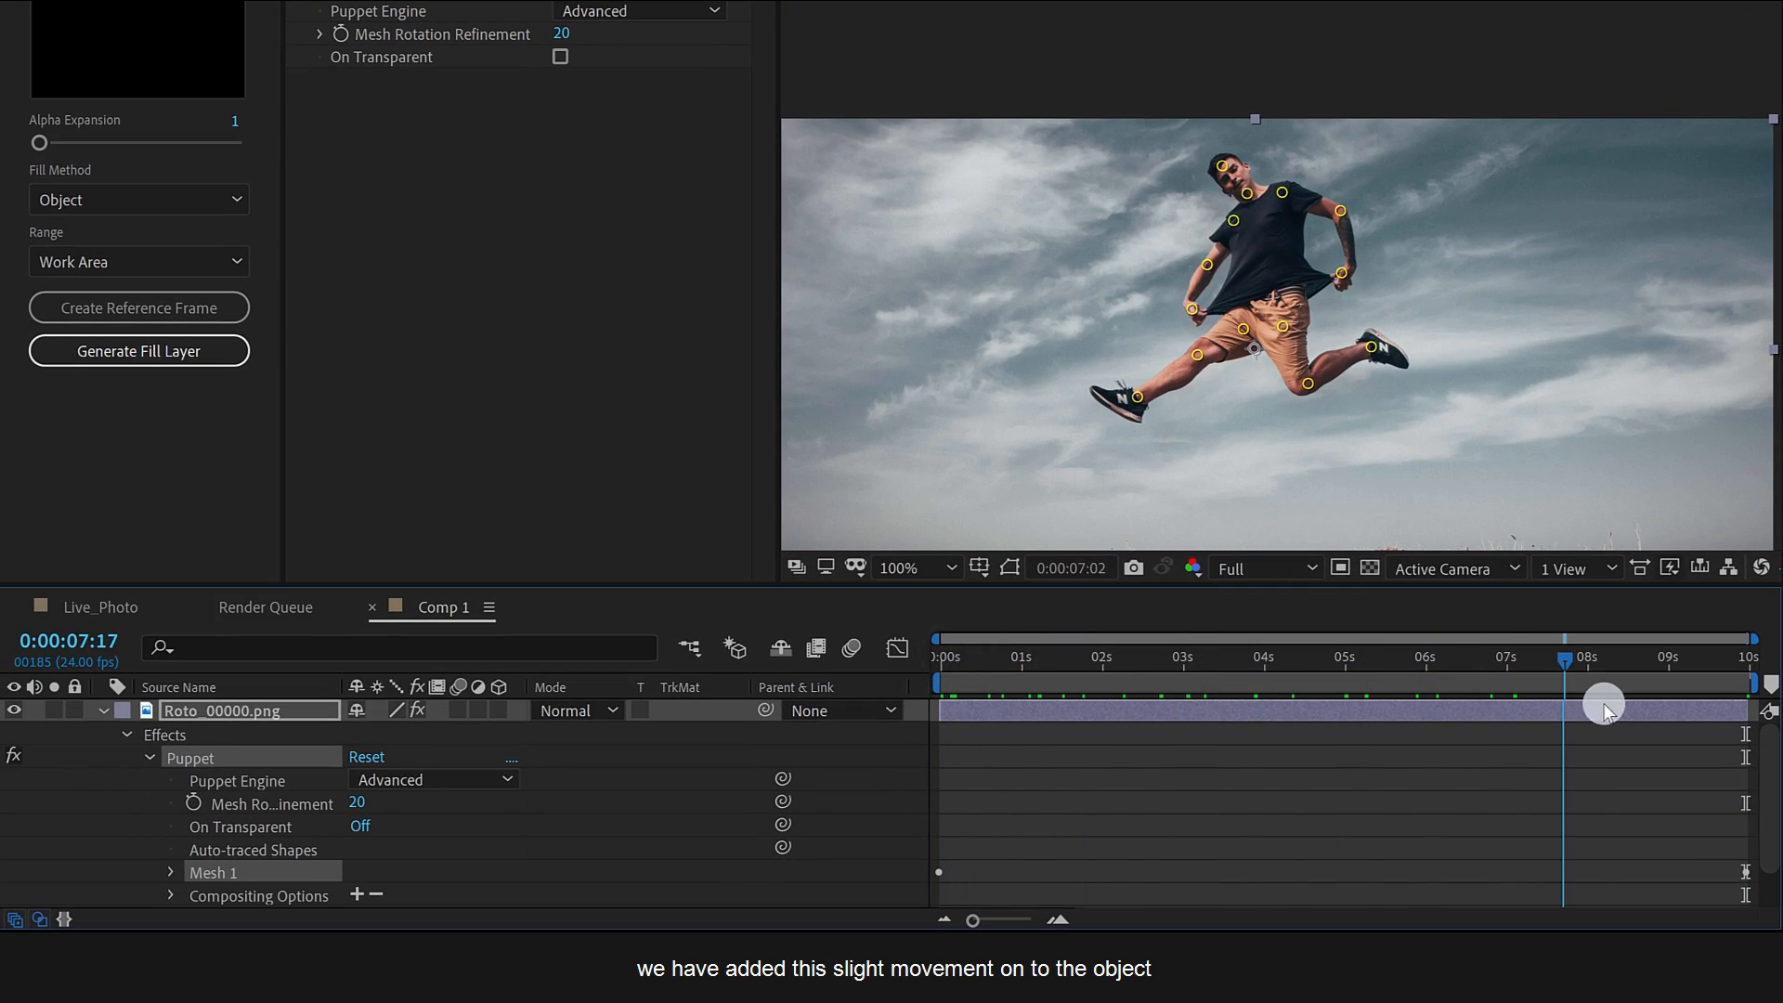
left_click_drag(1604, 703, 966, 693)
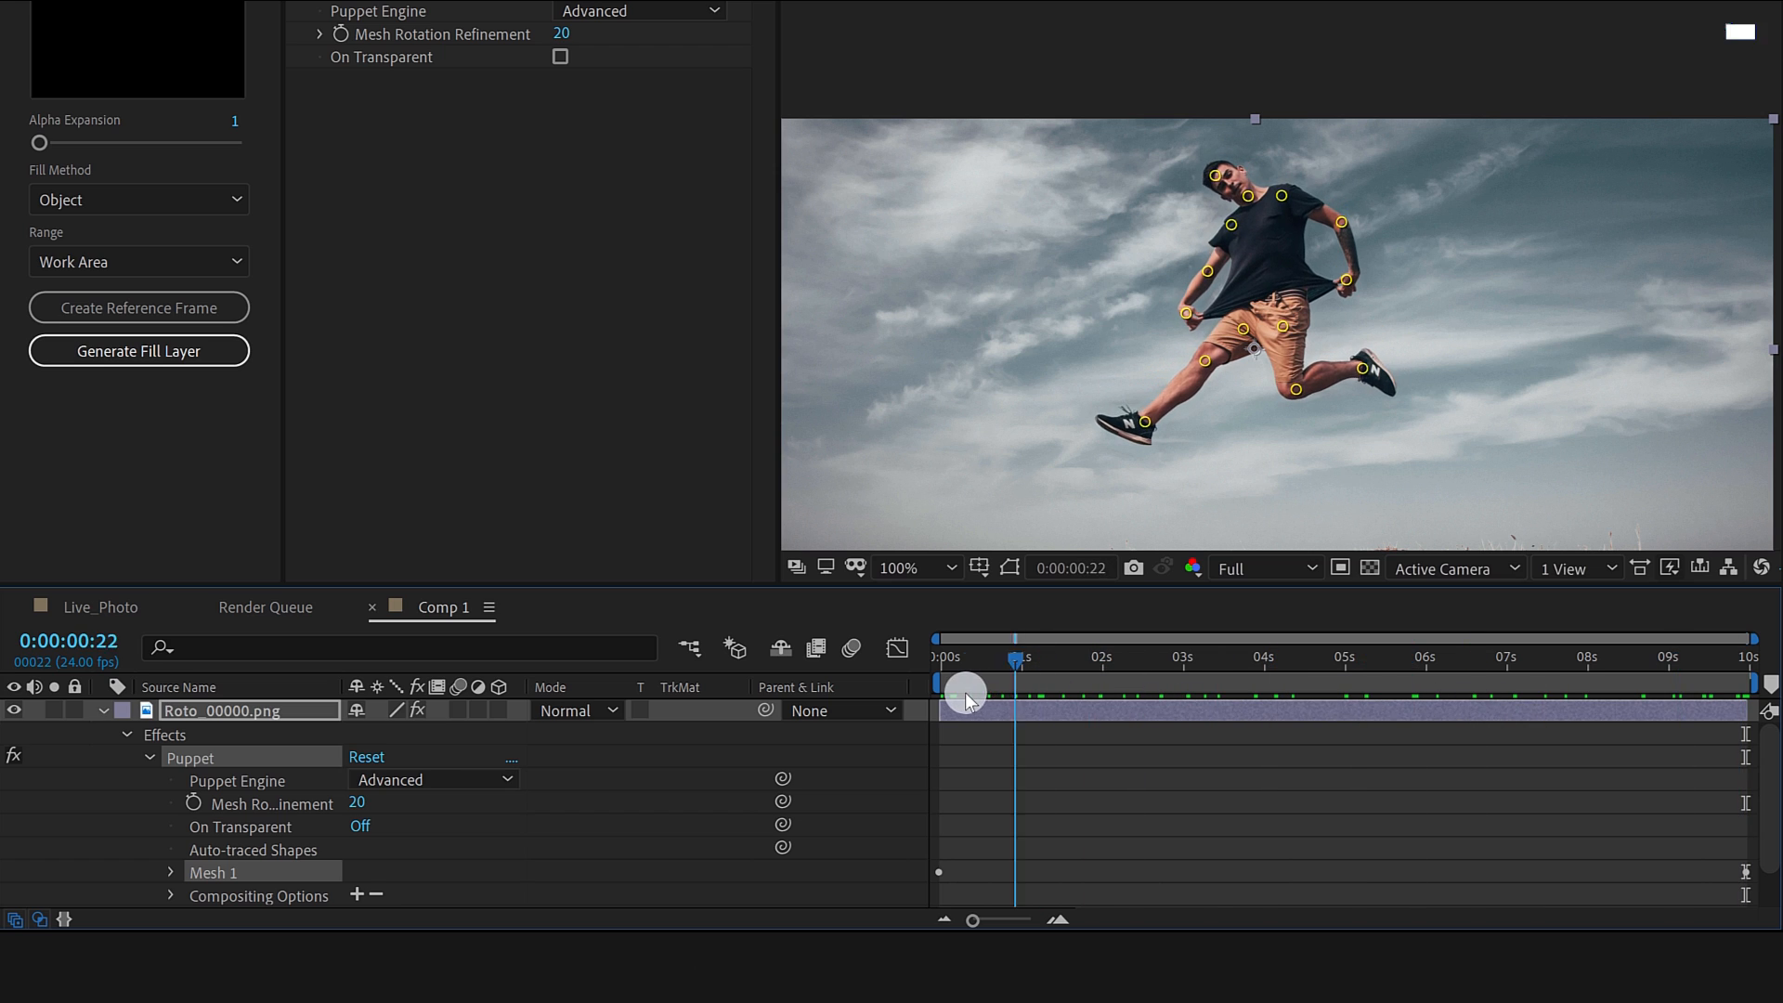
left_click_drag(967, 693, 1415, 702)
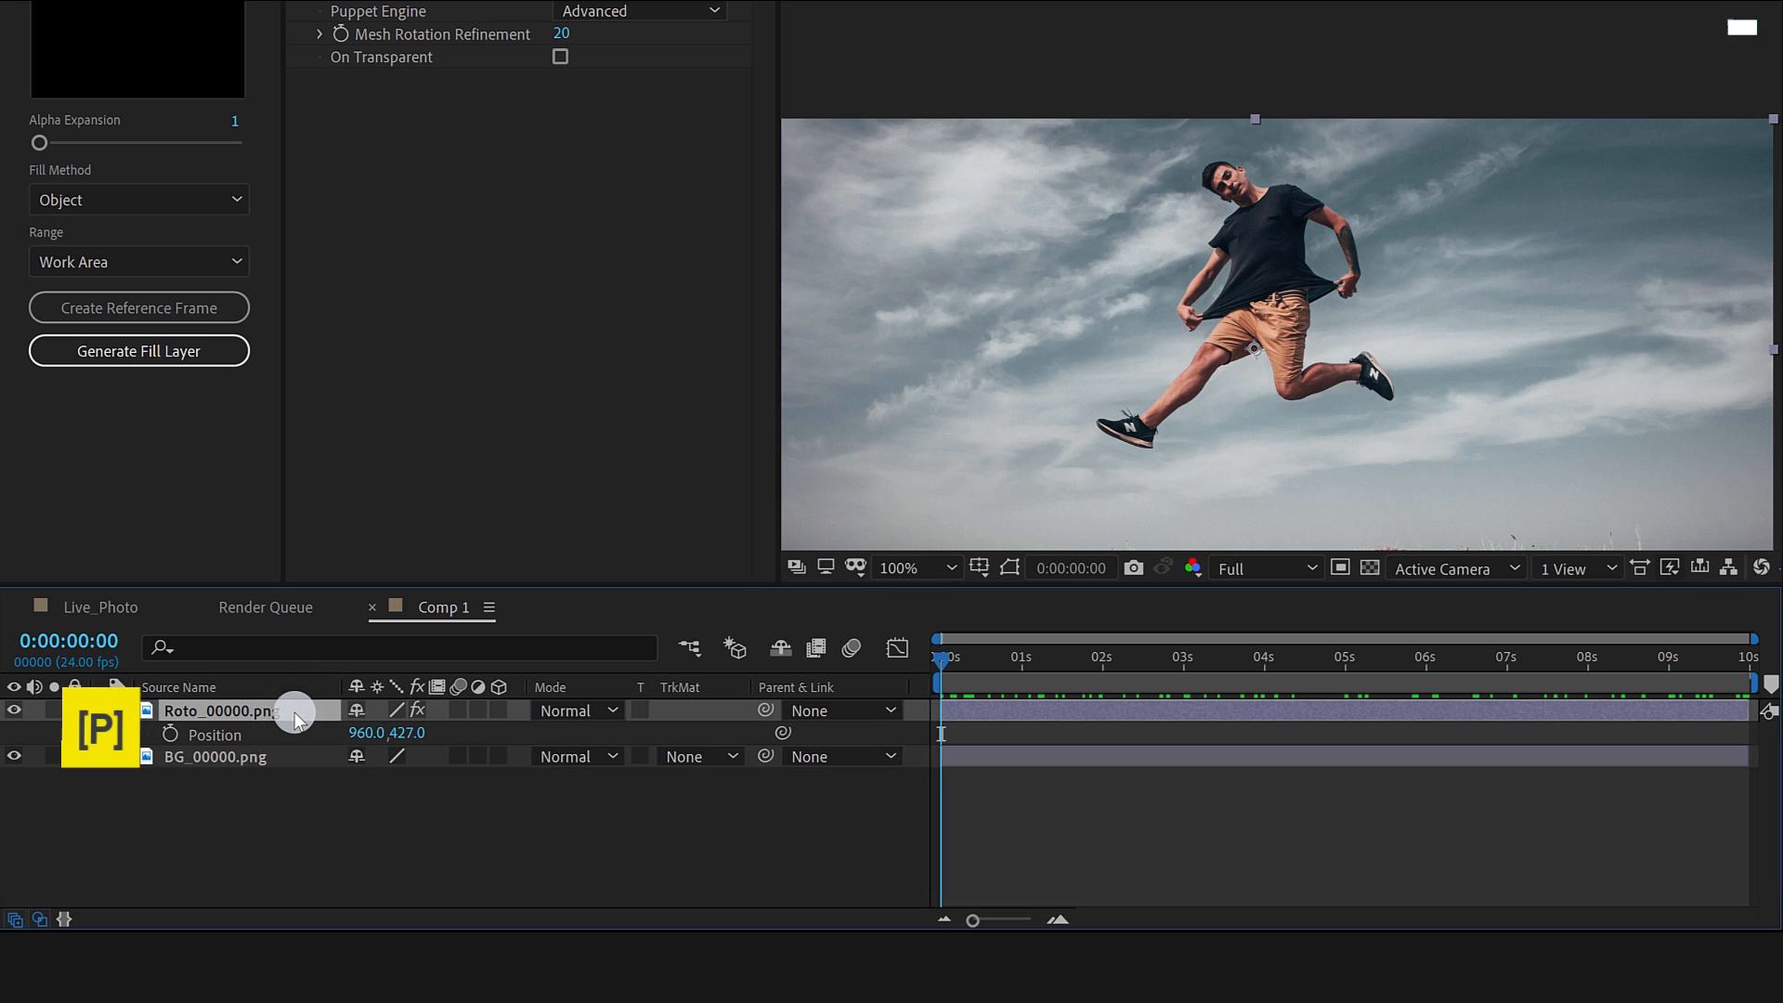
Keyframe the Roto layer's Position at start and end with a slightly lower Y value.
left_click(169, 734)
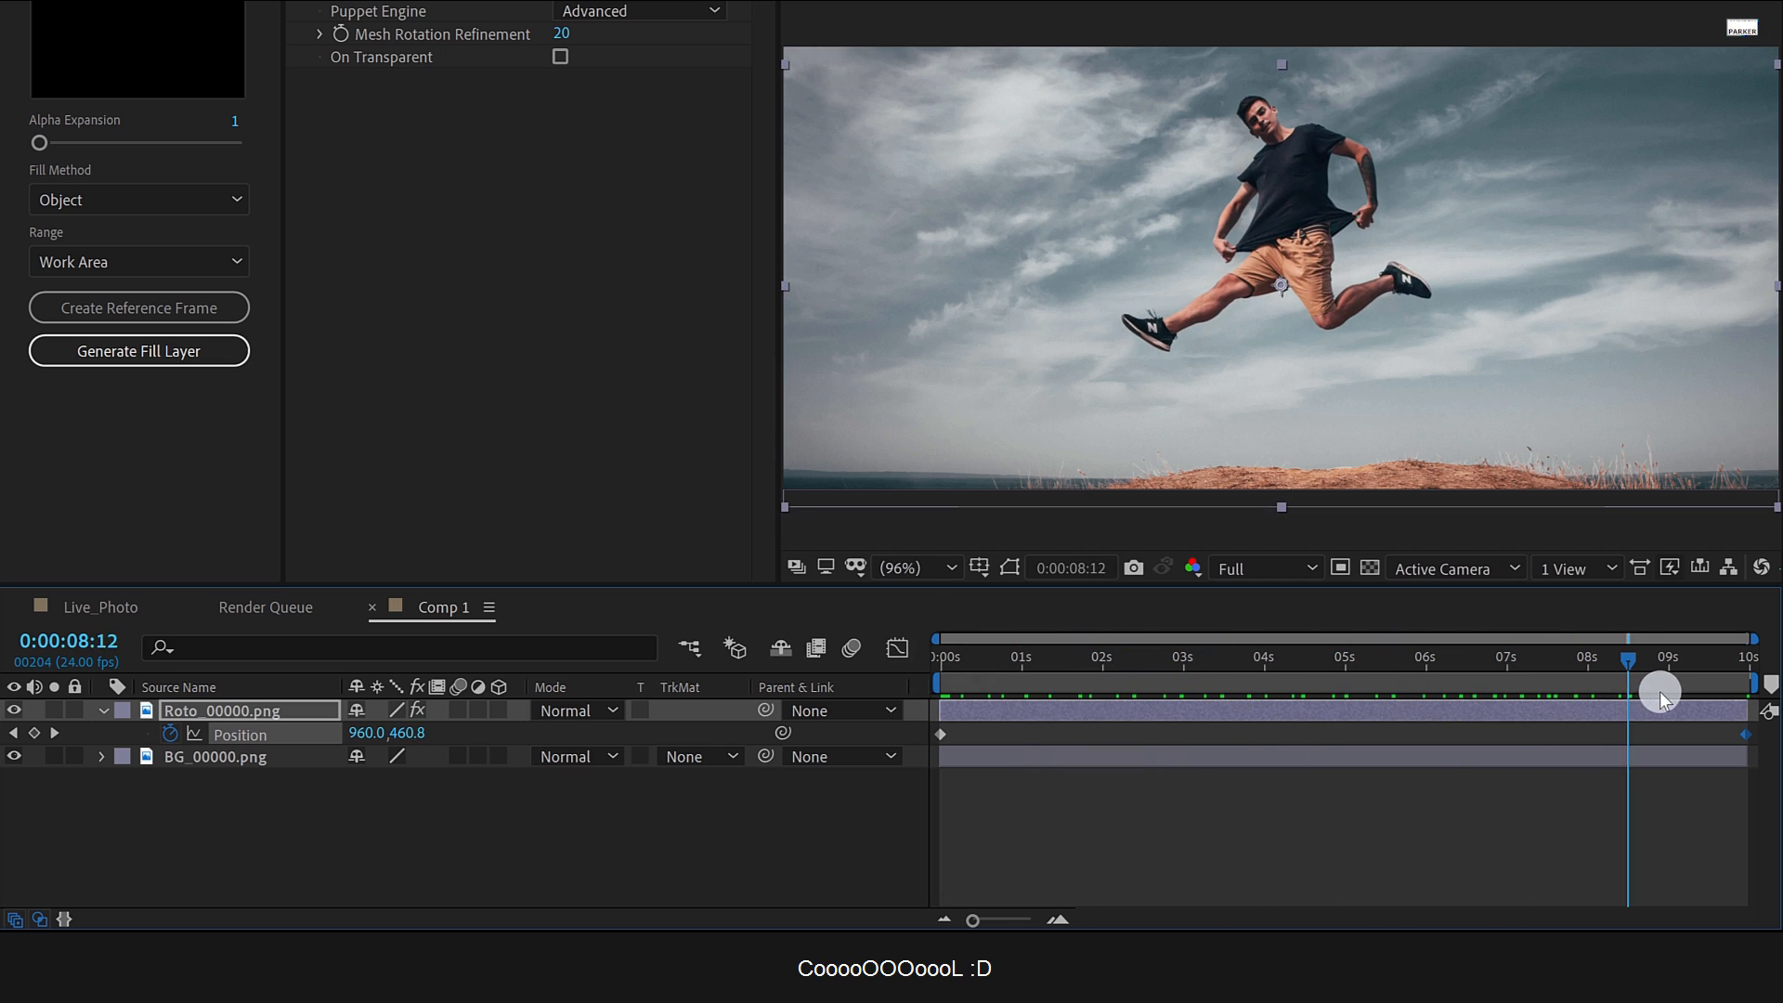
left_click_drag(1661, 696, 1673, 668)
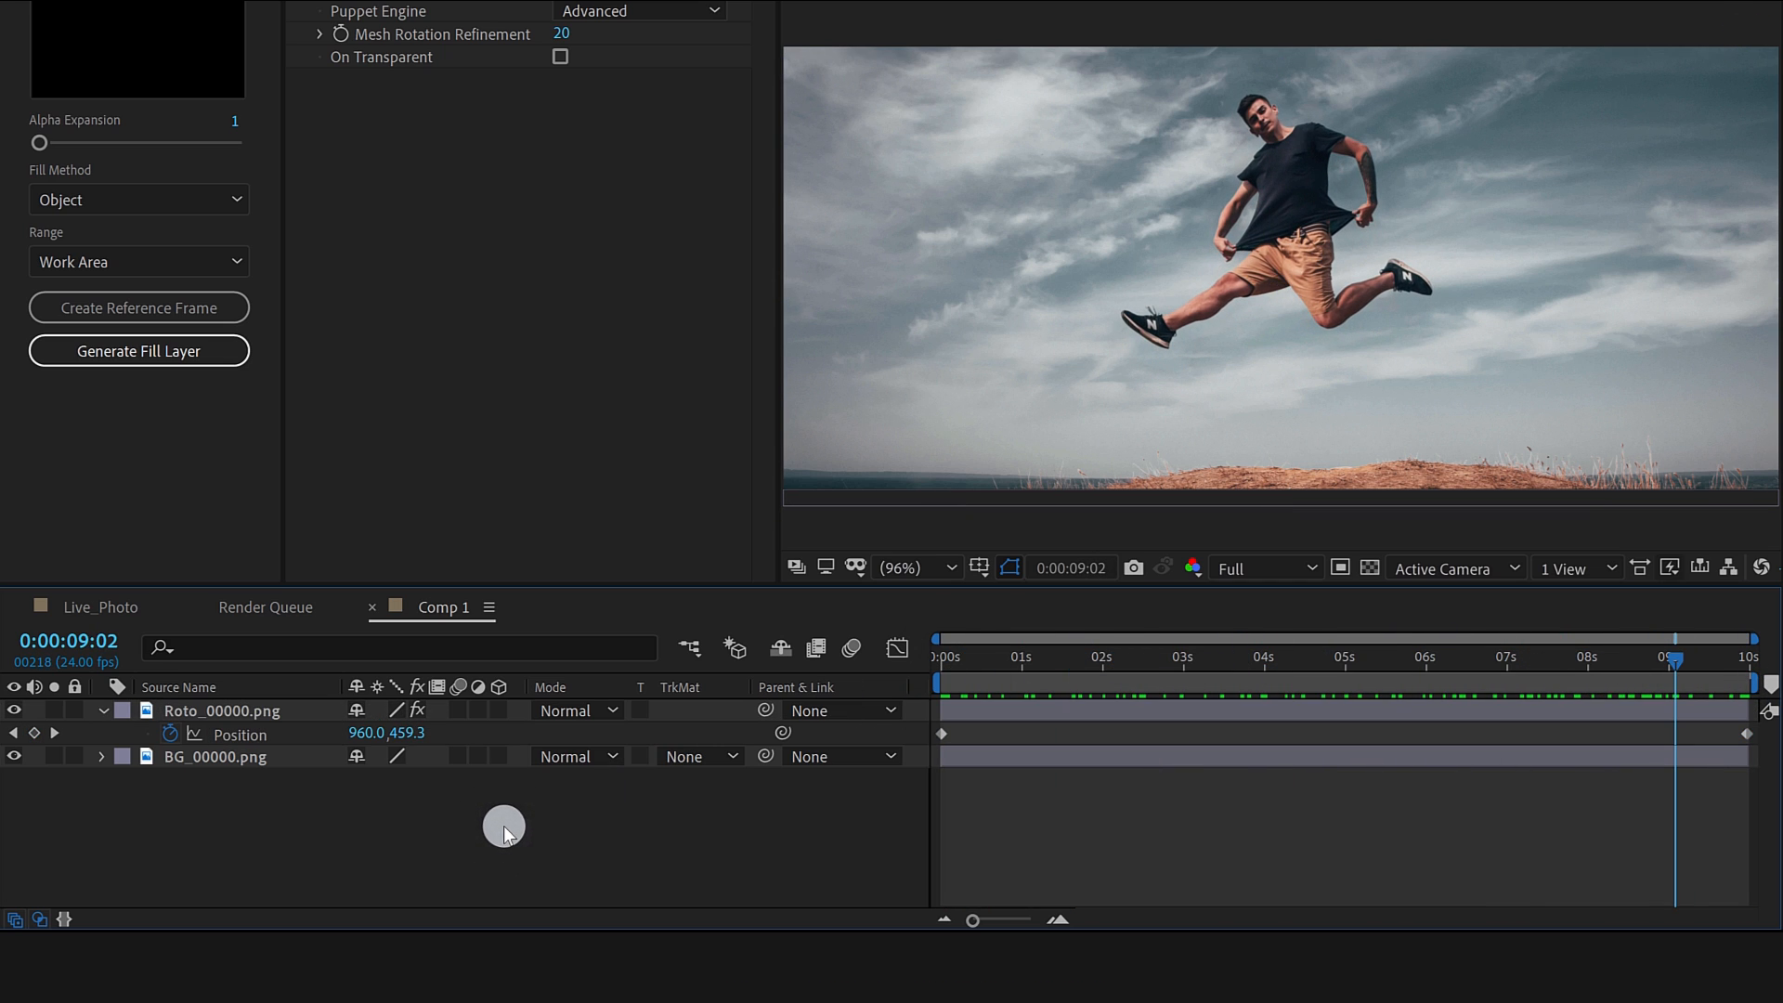
Add a Lens adjustment layer with CC Lens, keyframing Convergence from 0 to 50.
right_click(503, 826)
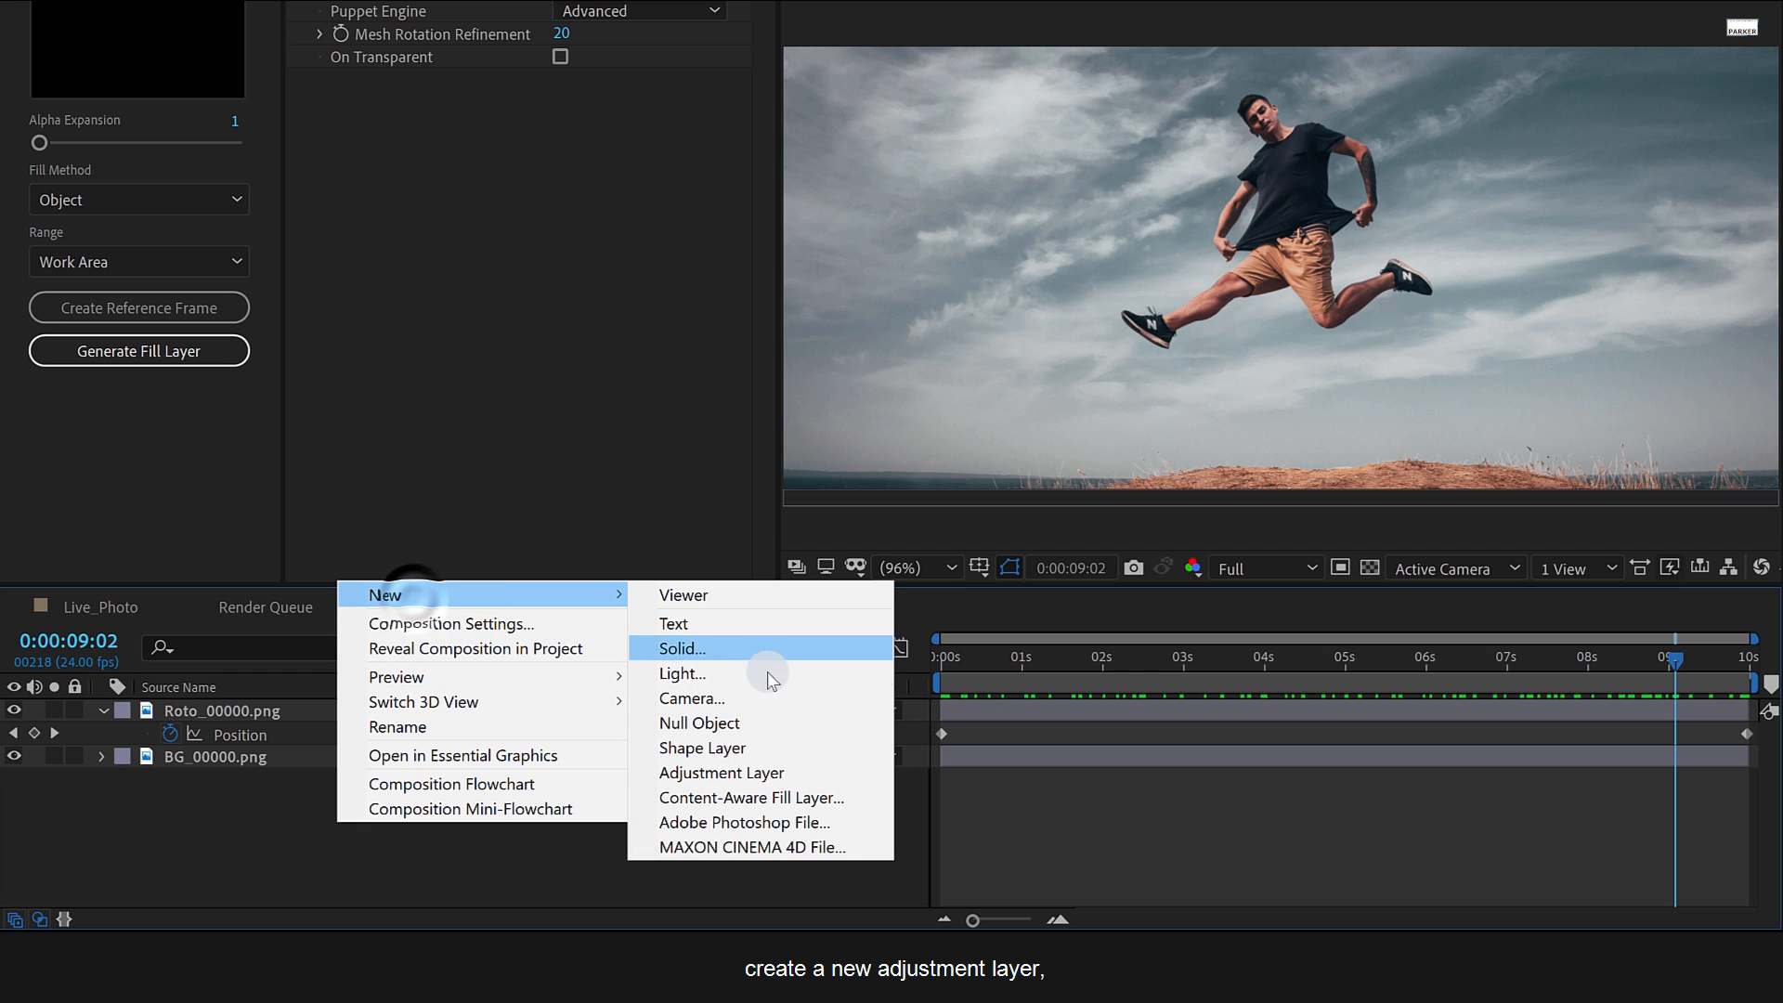
left_click(720, 774)
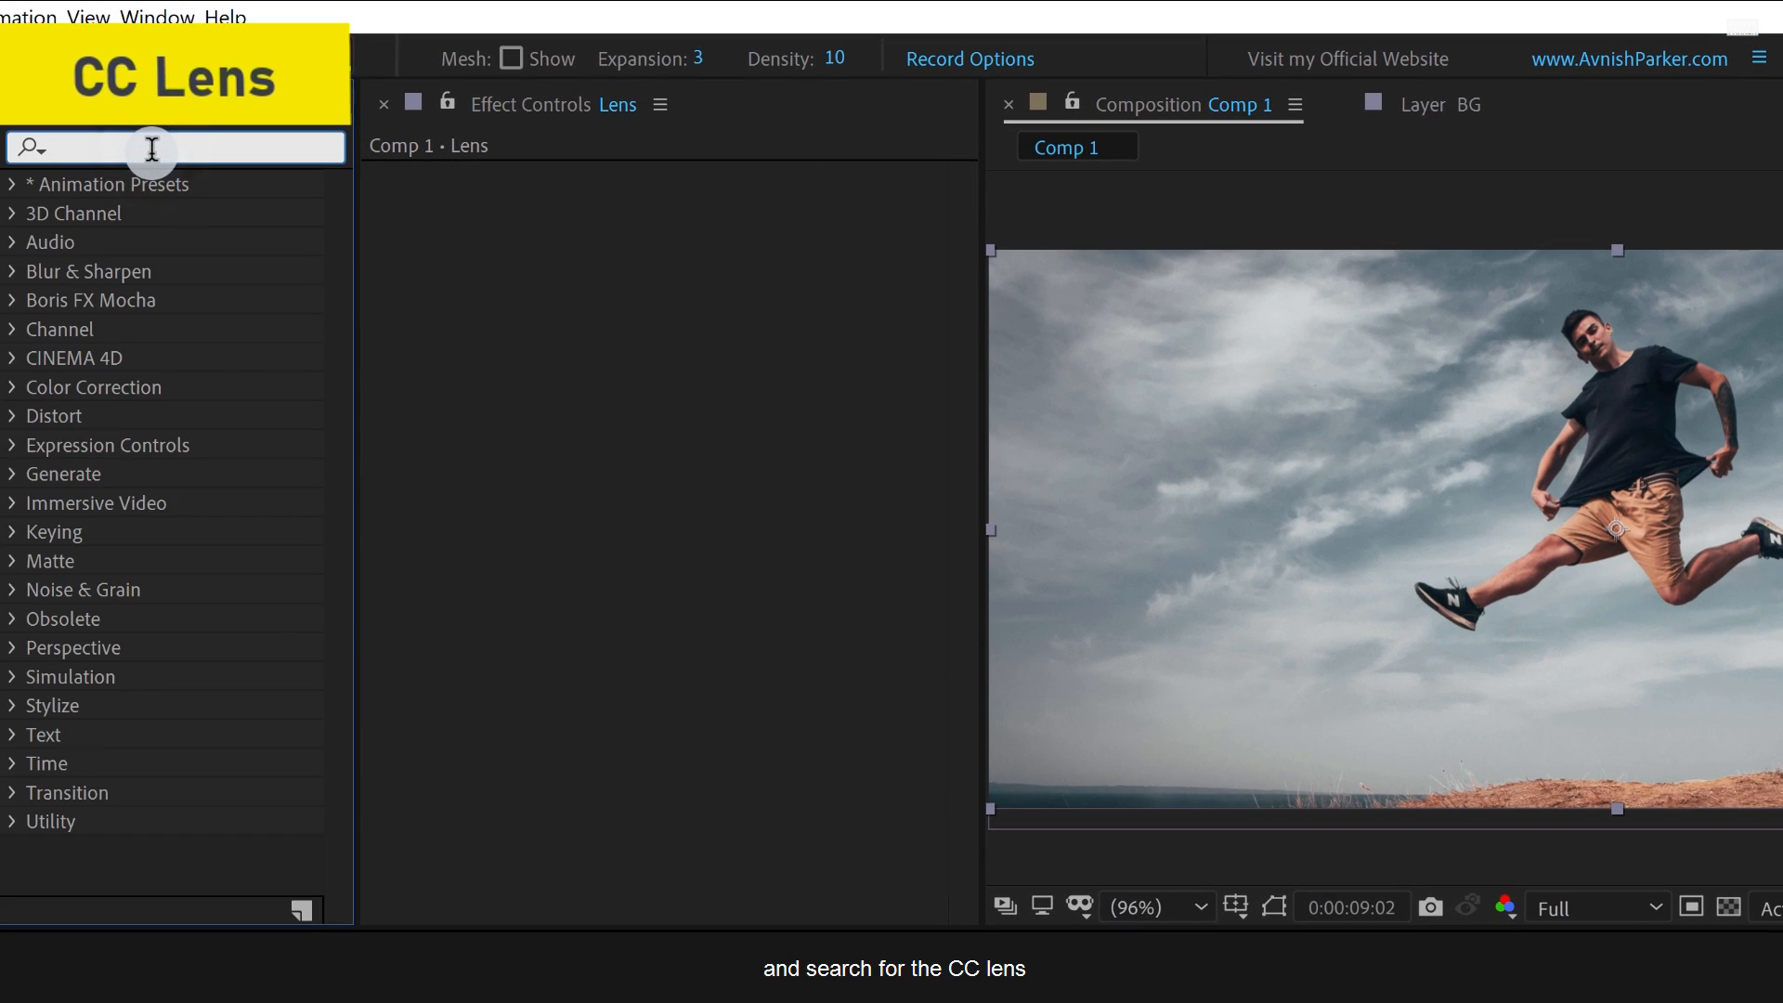
type("lens")
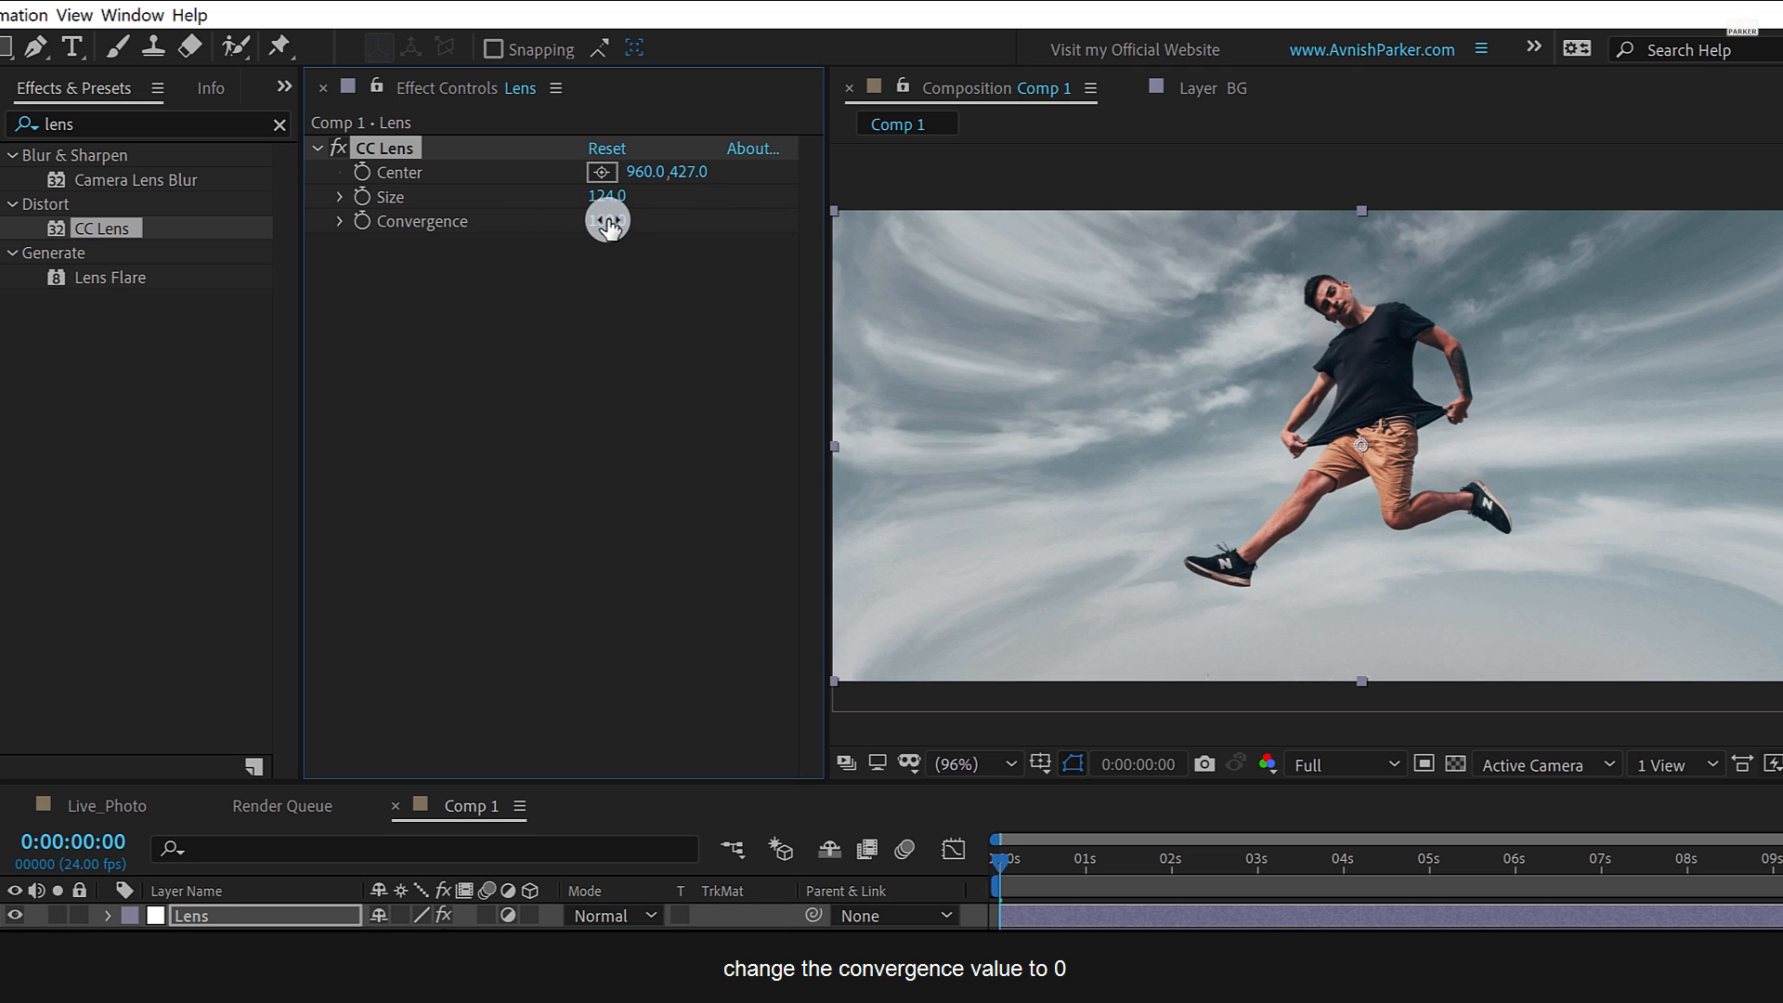
left_click_drag(608, 221, 607, 221)
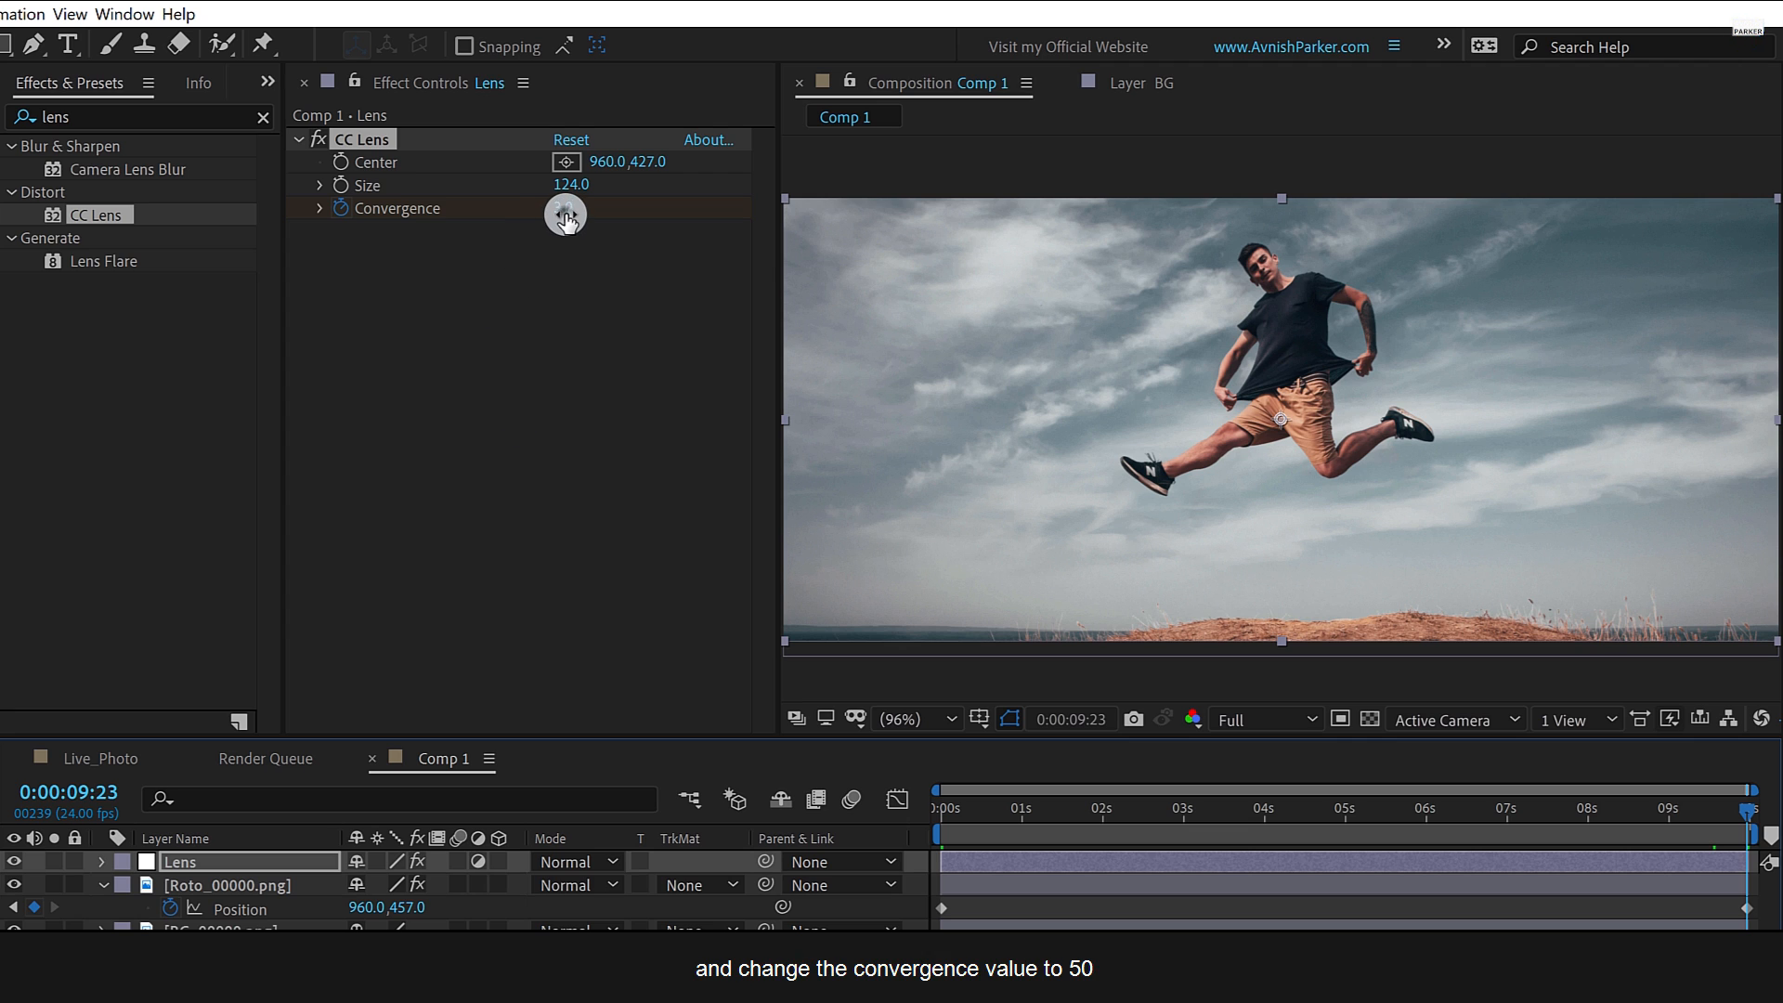
left_click_drag(566, 215, 624, 215)
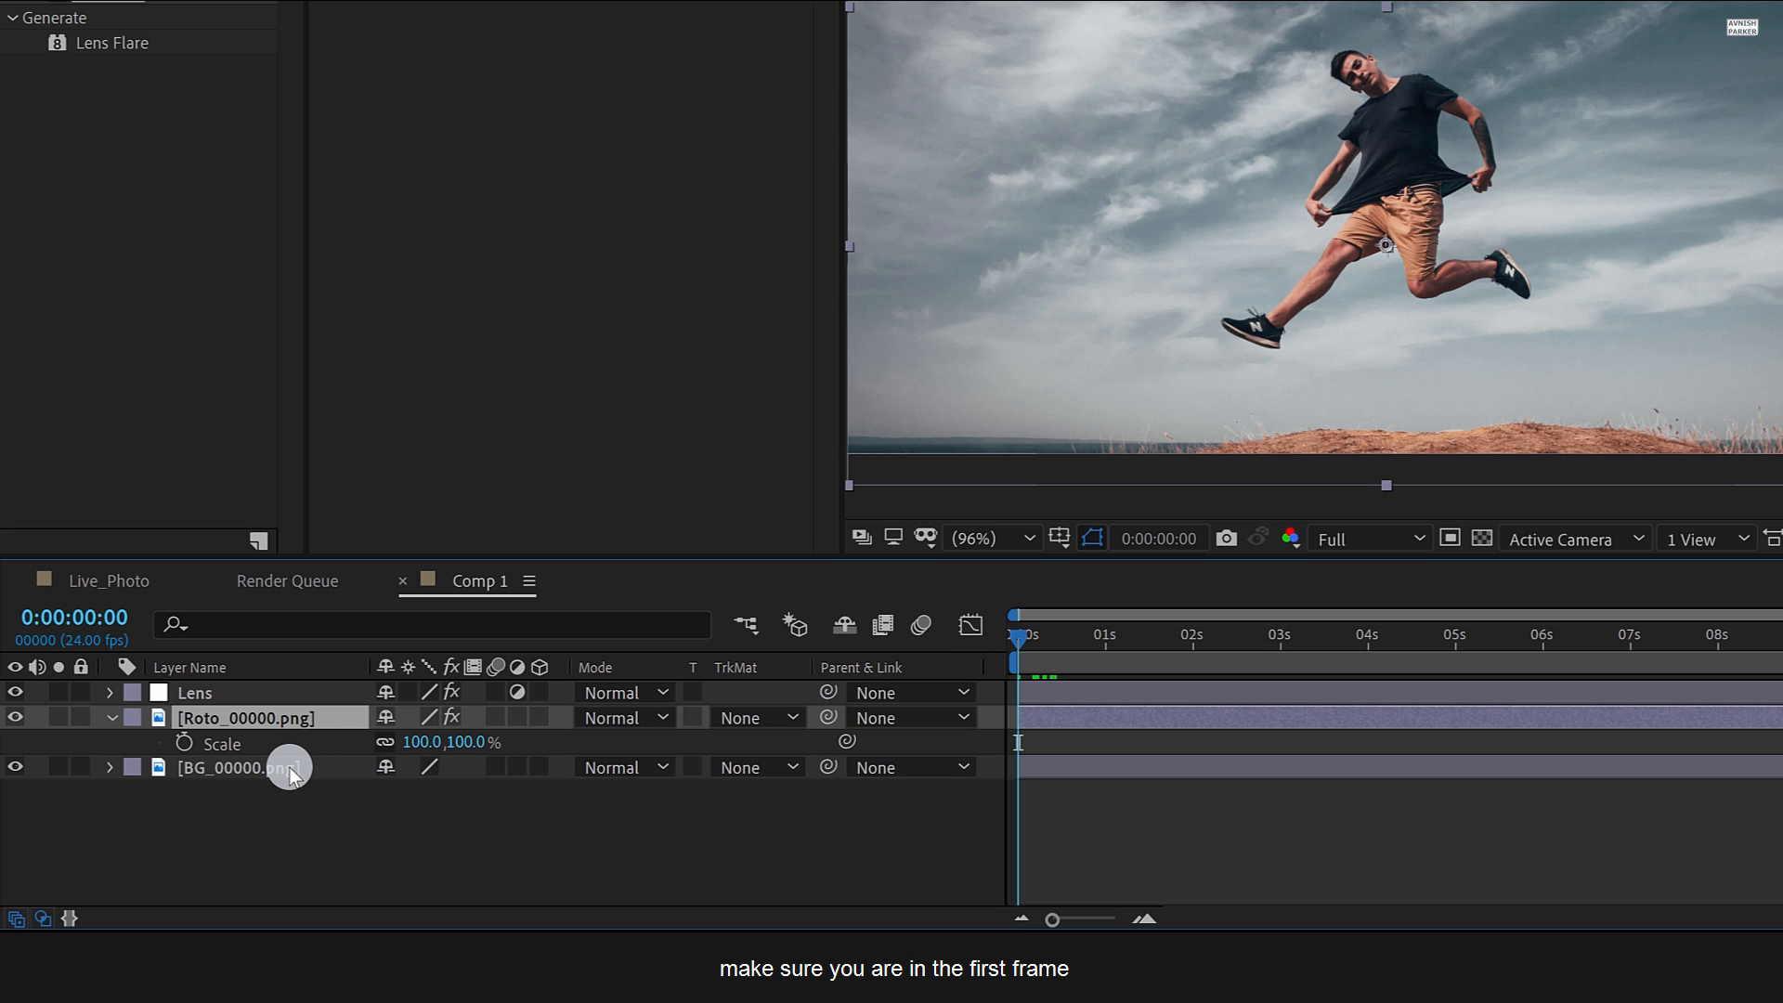
Keyframe Scale to 105% on the Roto layer and 102% on the BG layer.
key("s")
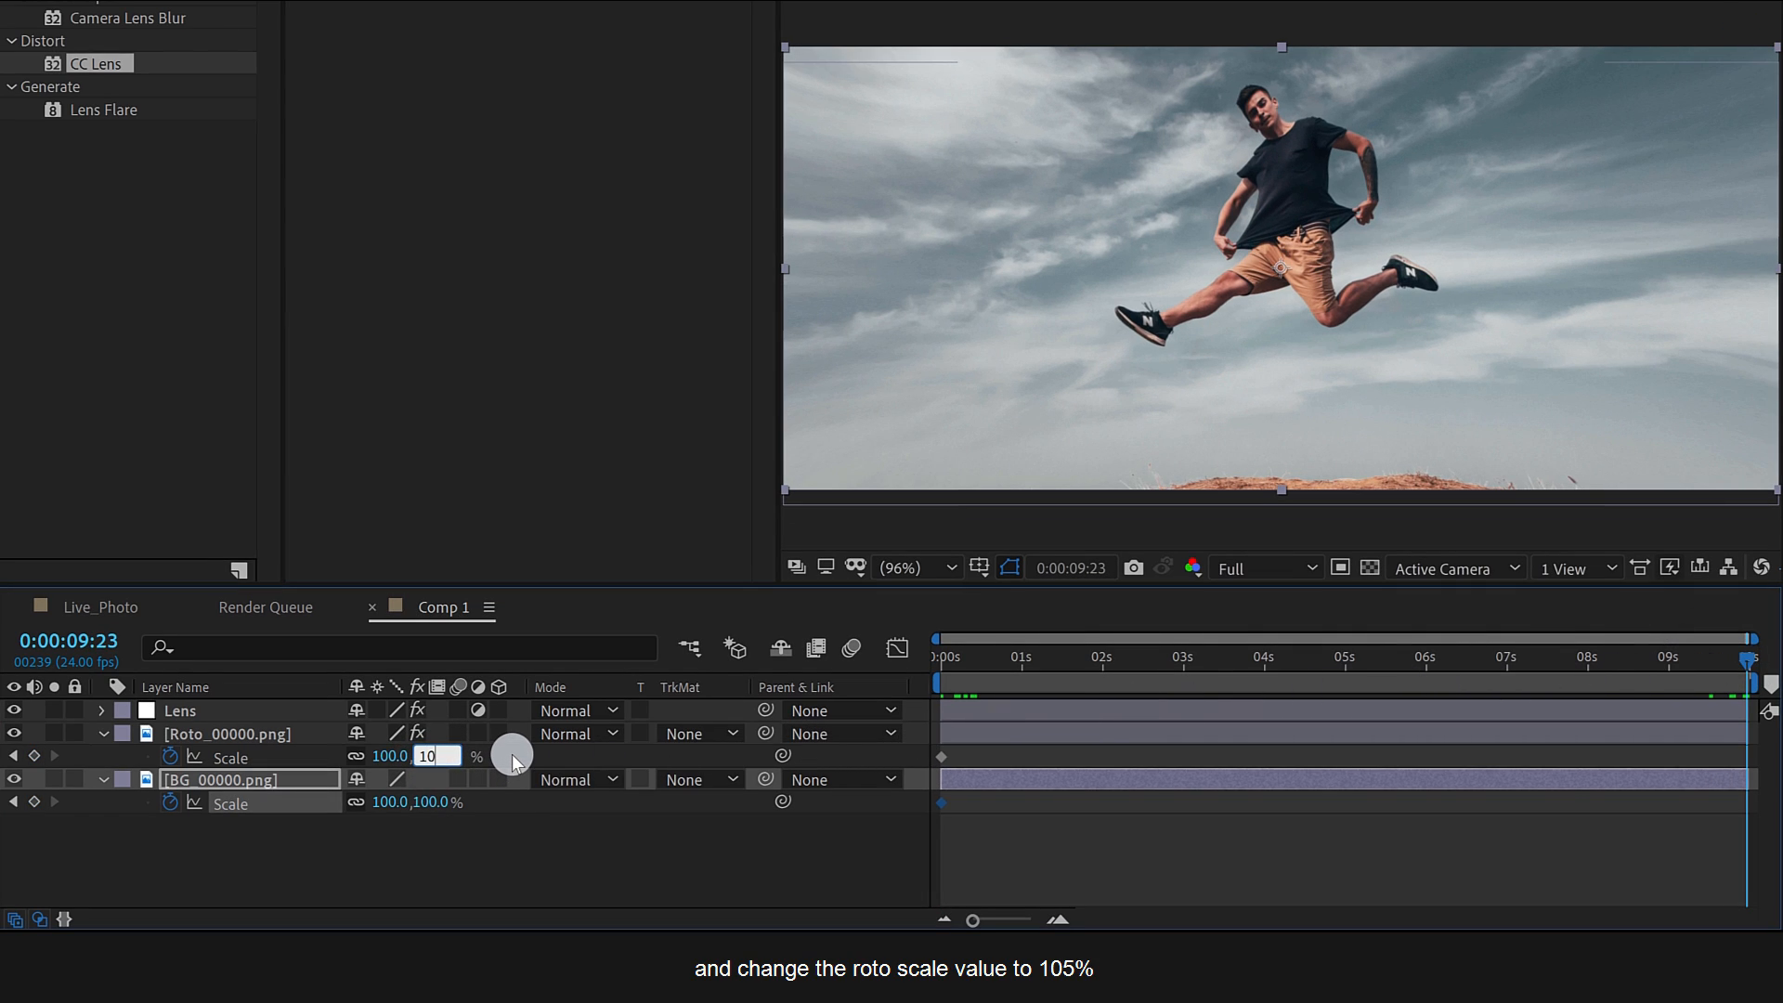
type("105.0")
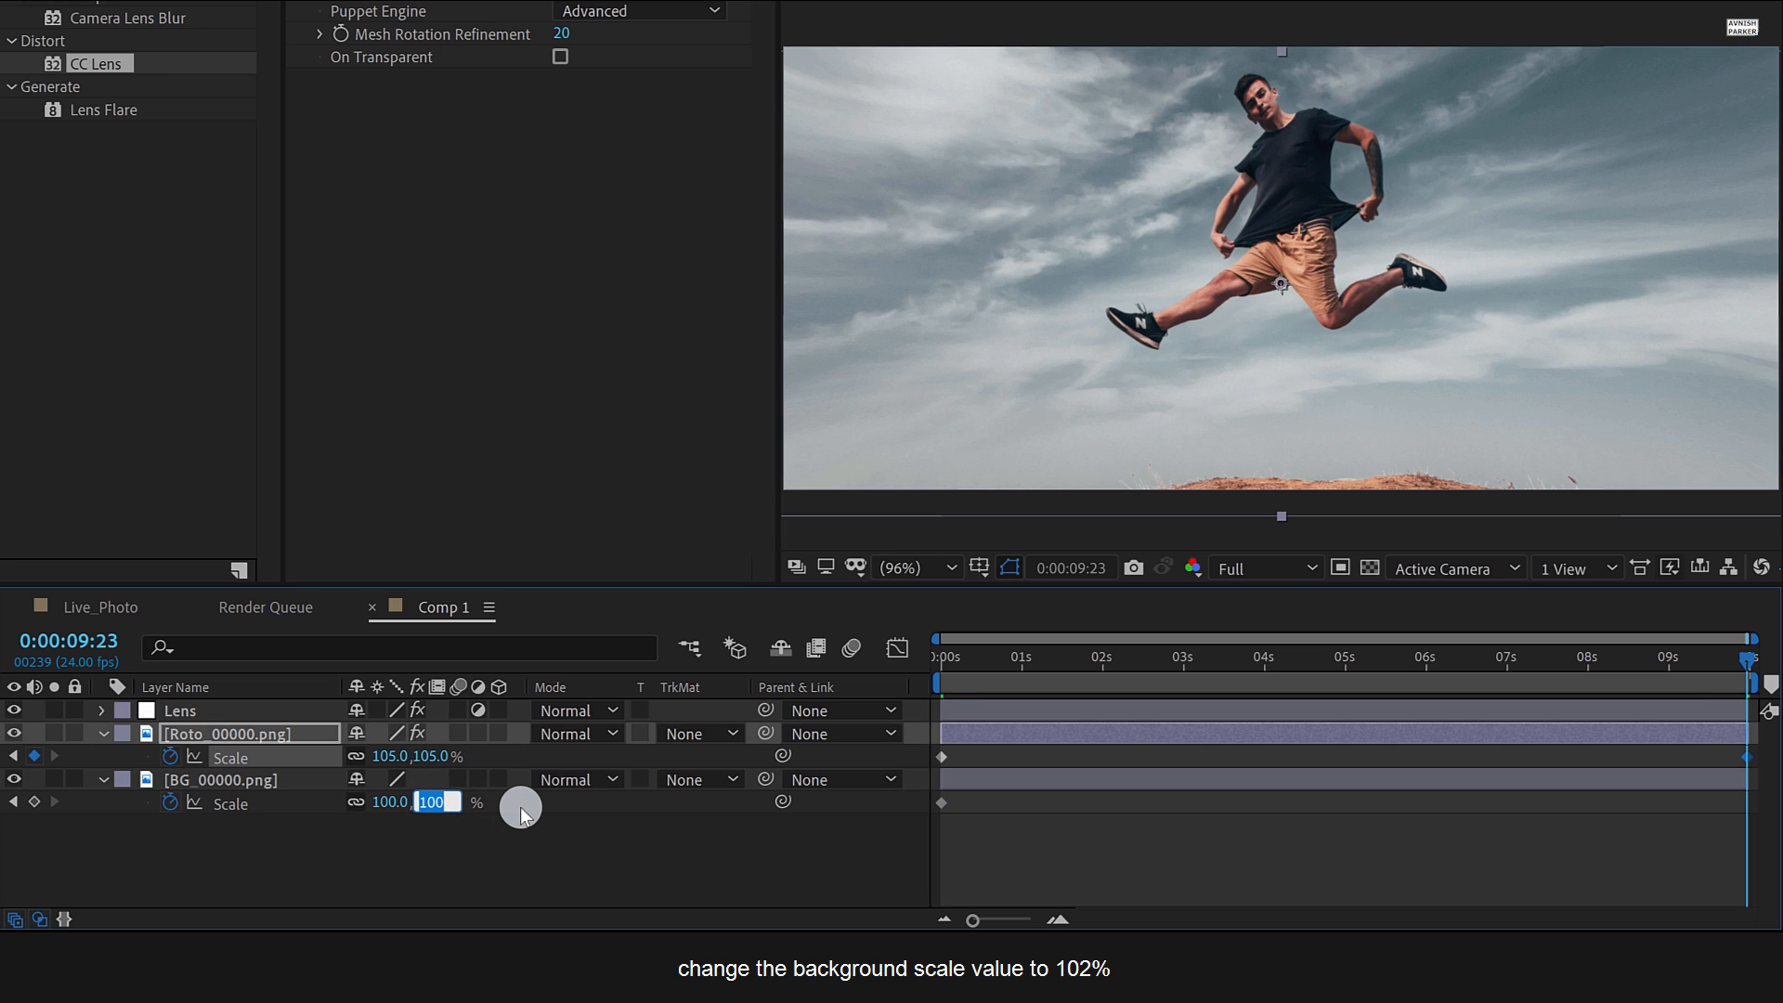
type("102")
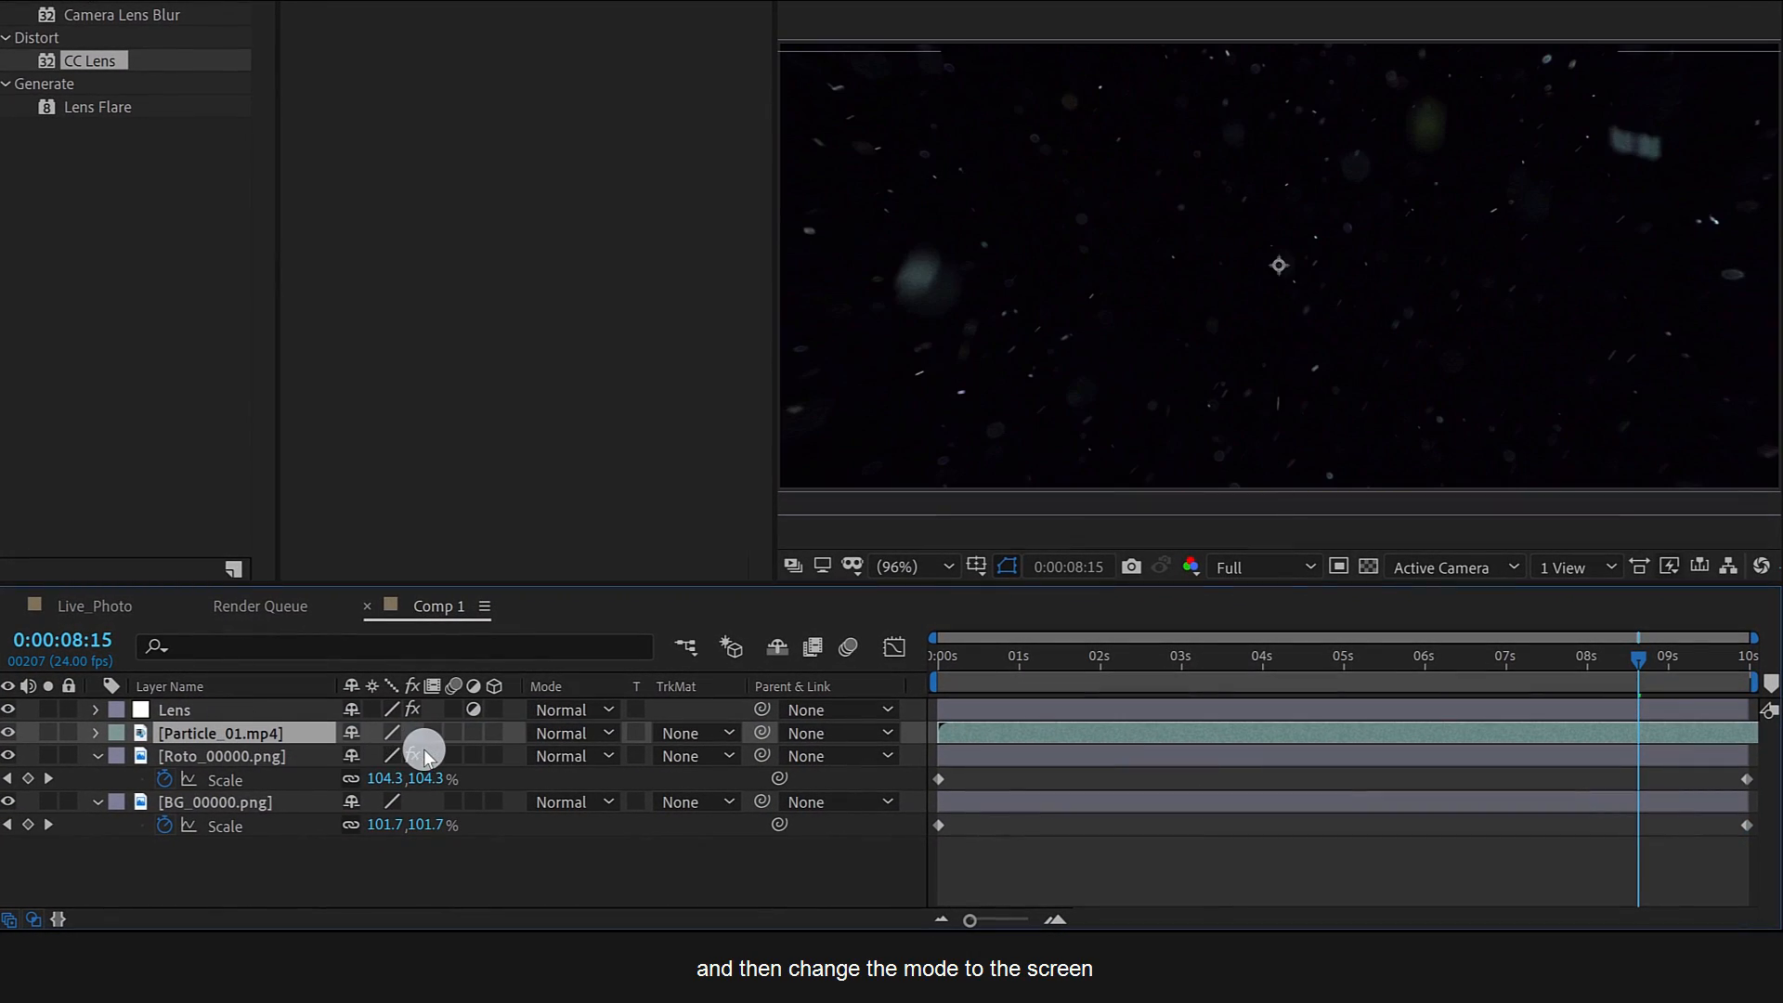
Set Particle_01.mp4 to Screen blending mode with 50% opacity.
left_click(574, 732)
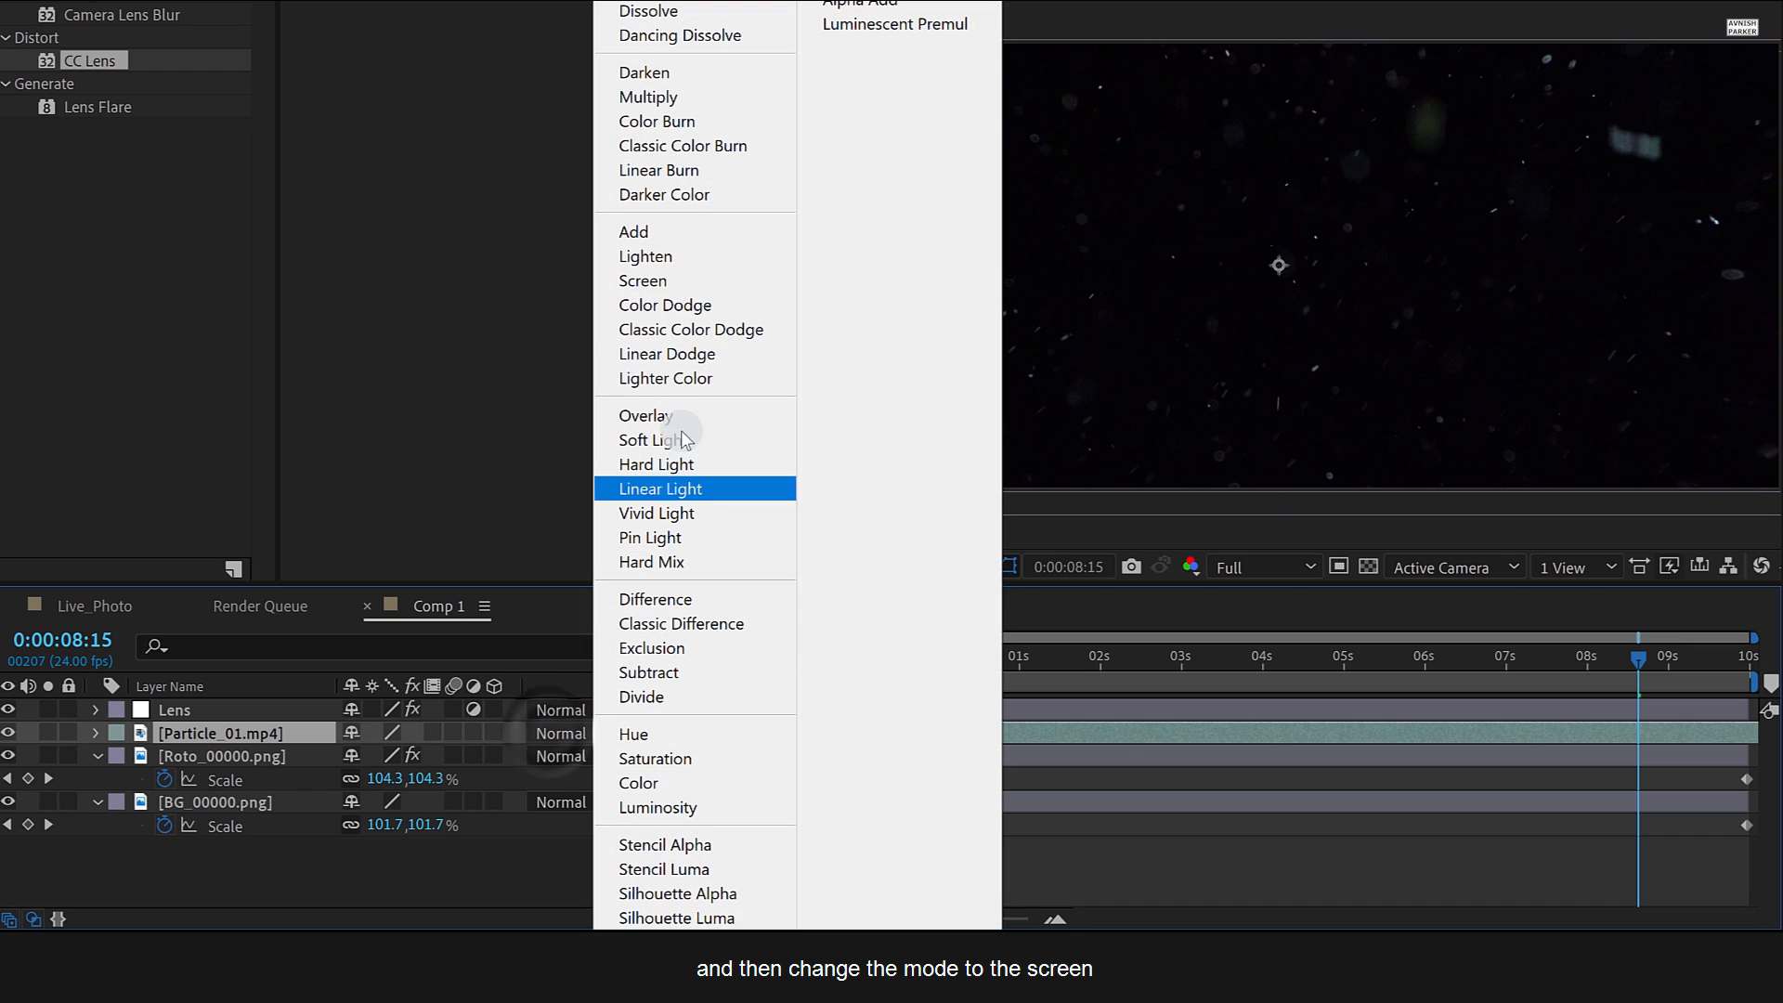
left_click(643, 281)
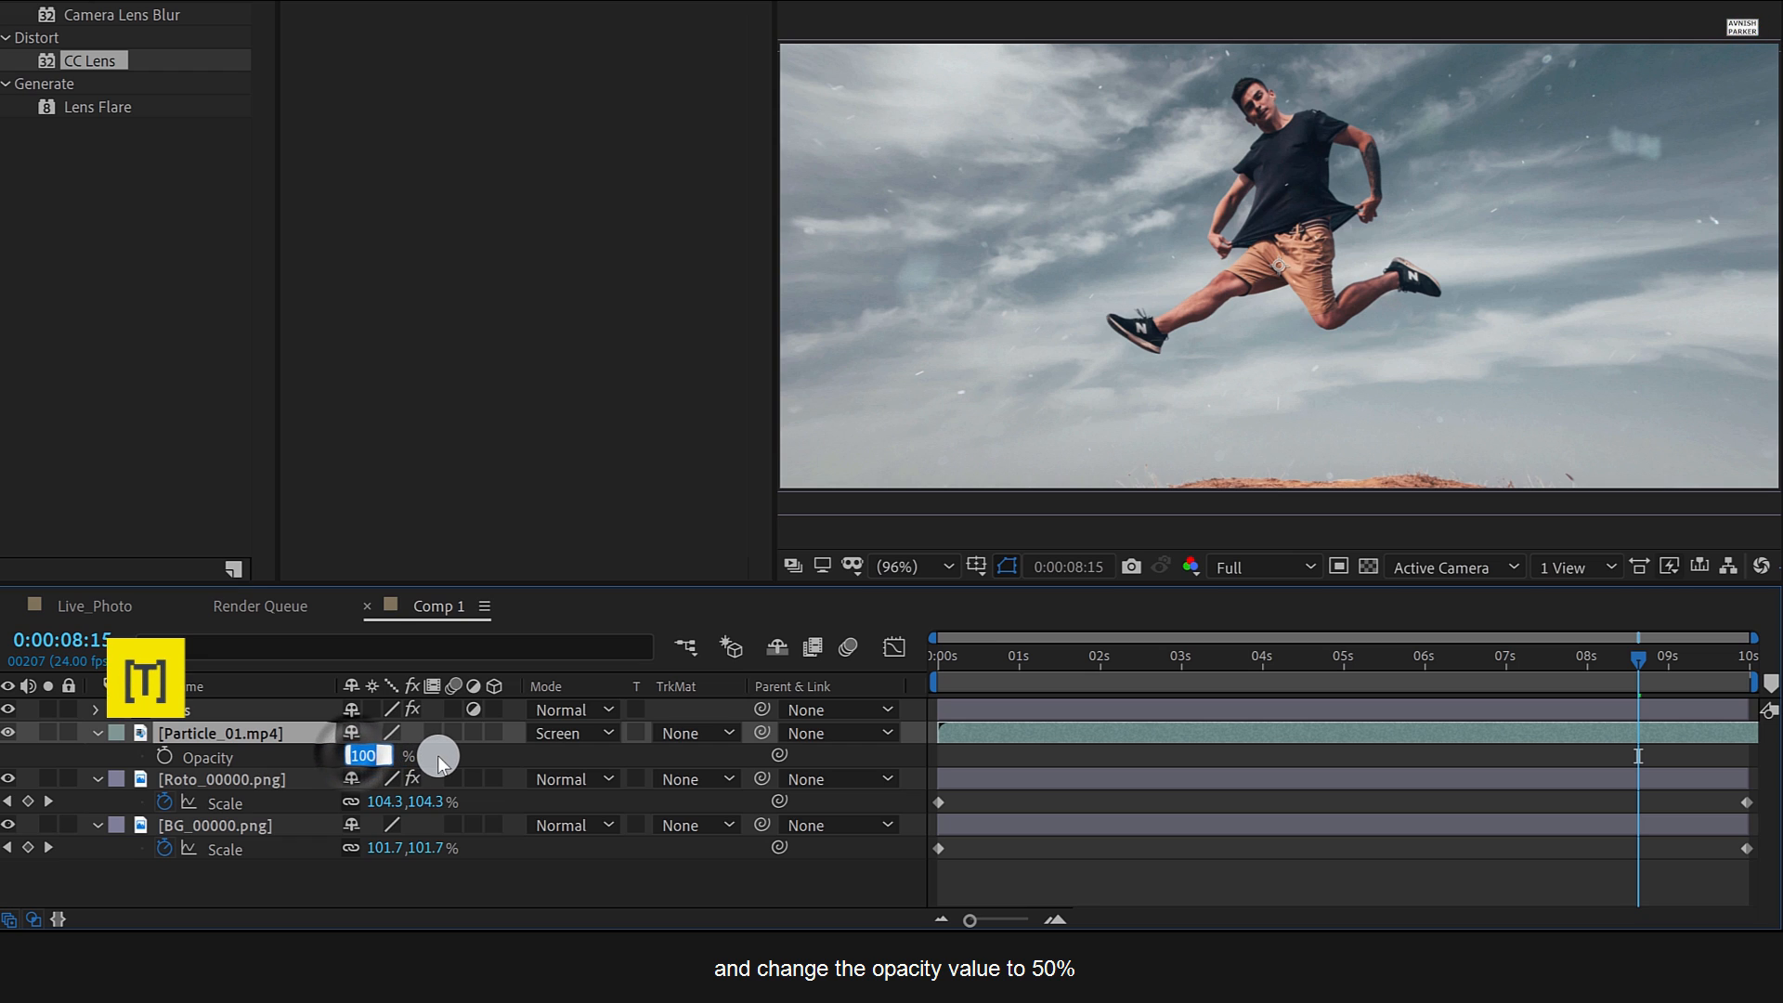
type("50")
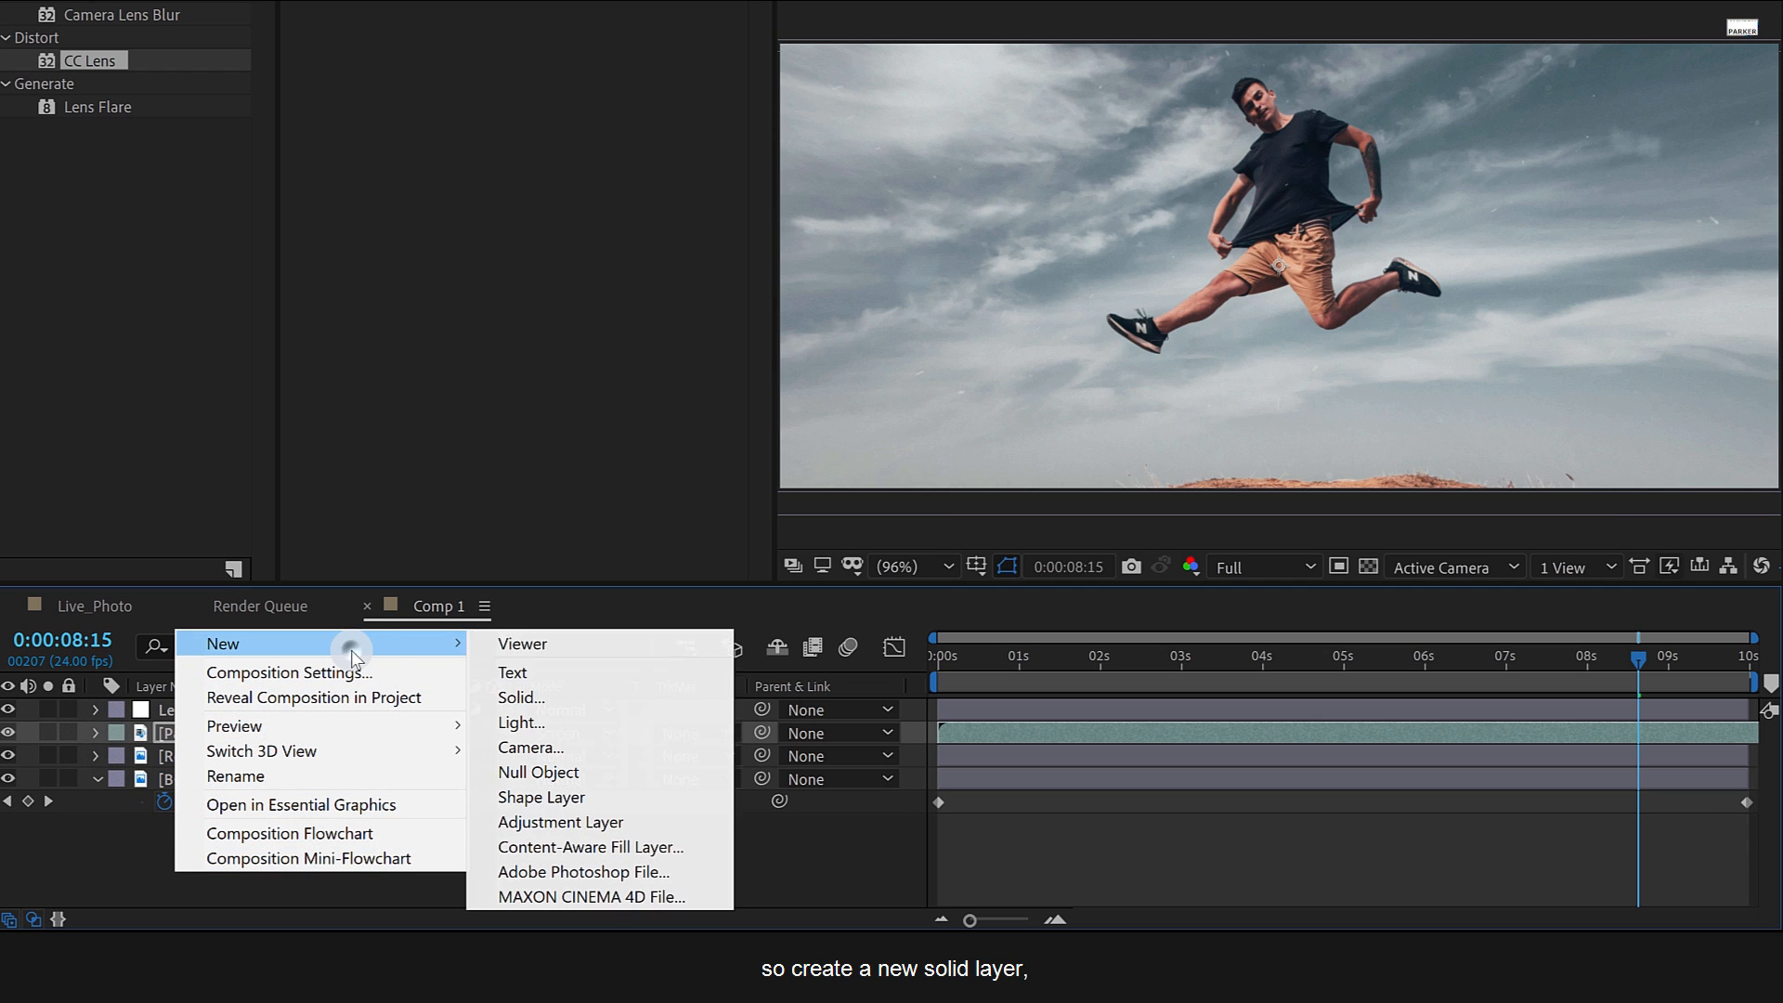
Create a solid named Light with Fractal Noise: contrast 200, brightness -75, complexity 1.
left_click(521, 698)
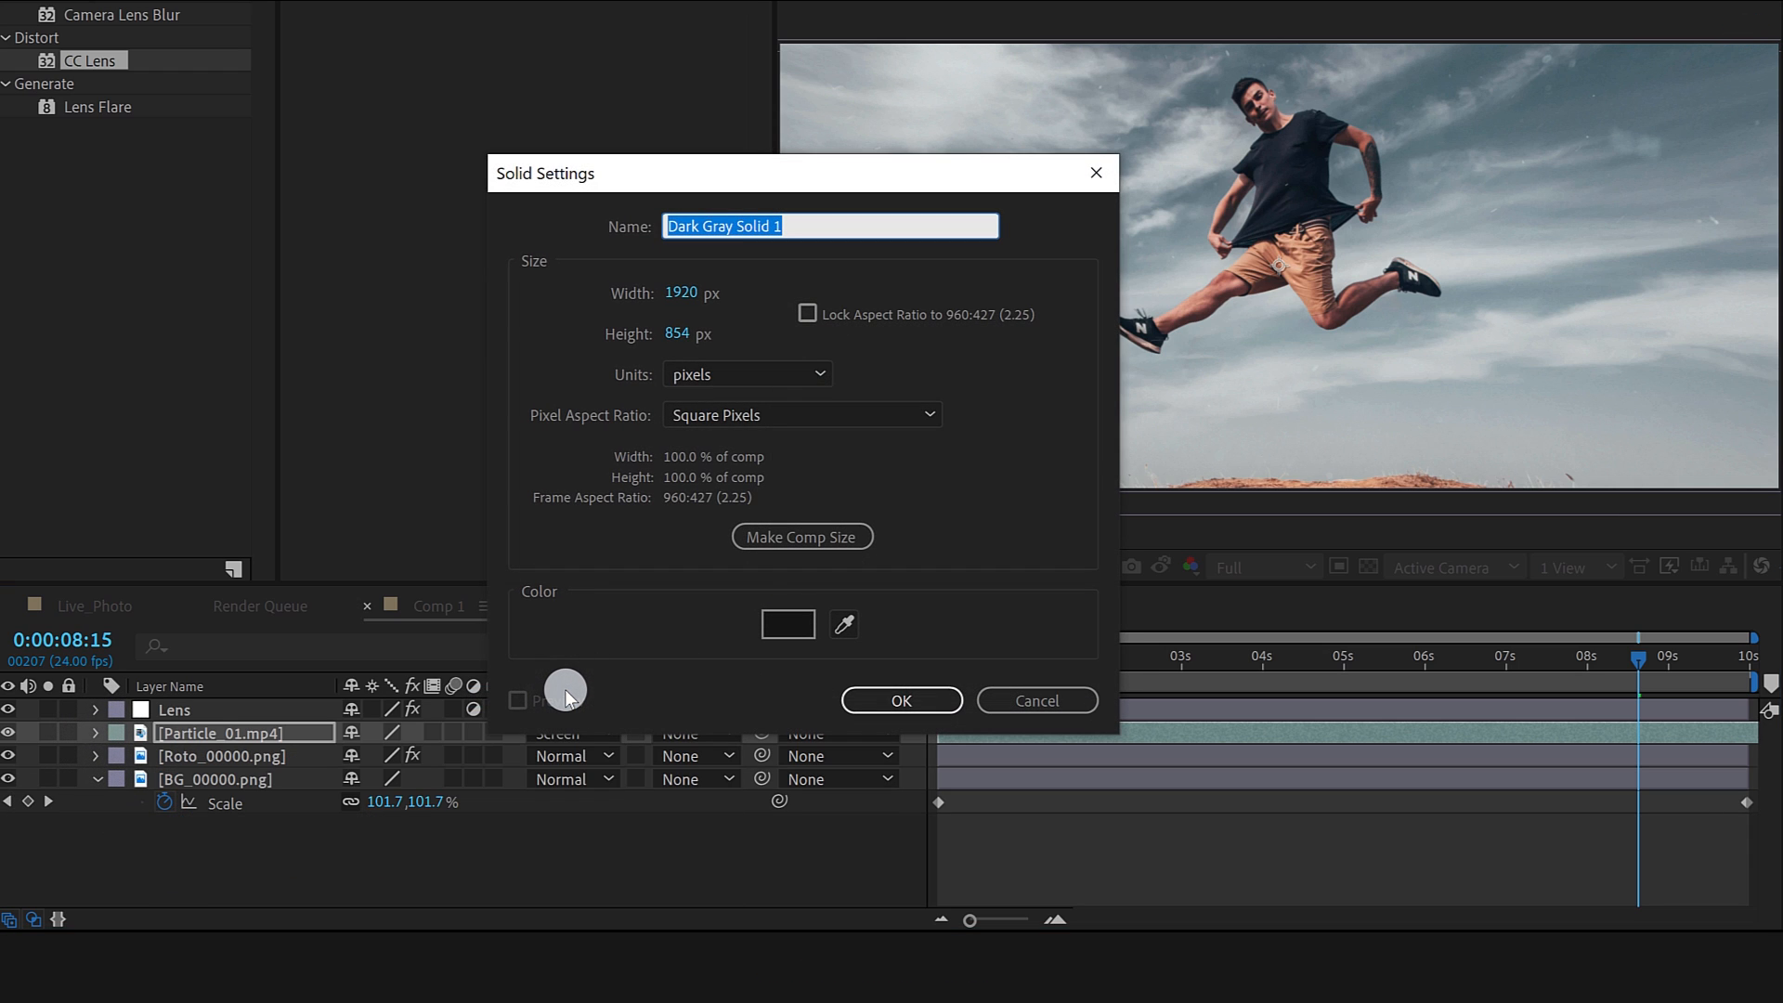
type("Light")
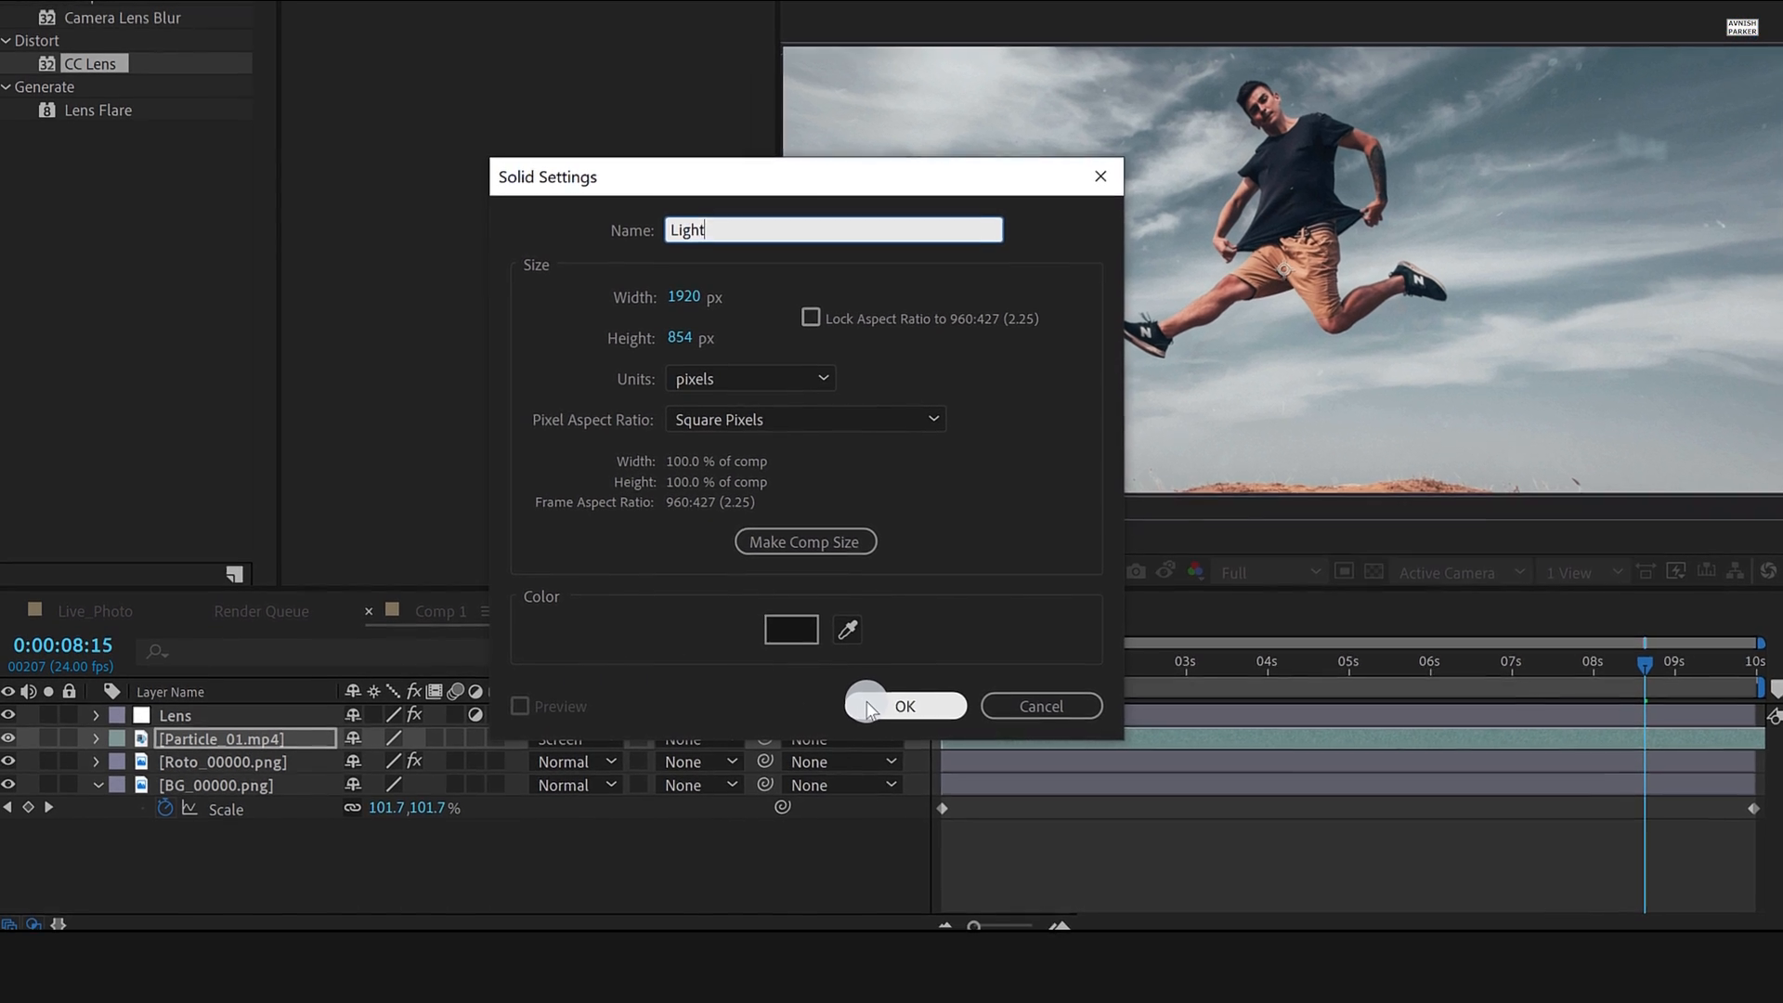
left_click(906, 706)
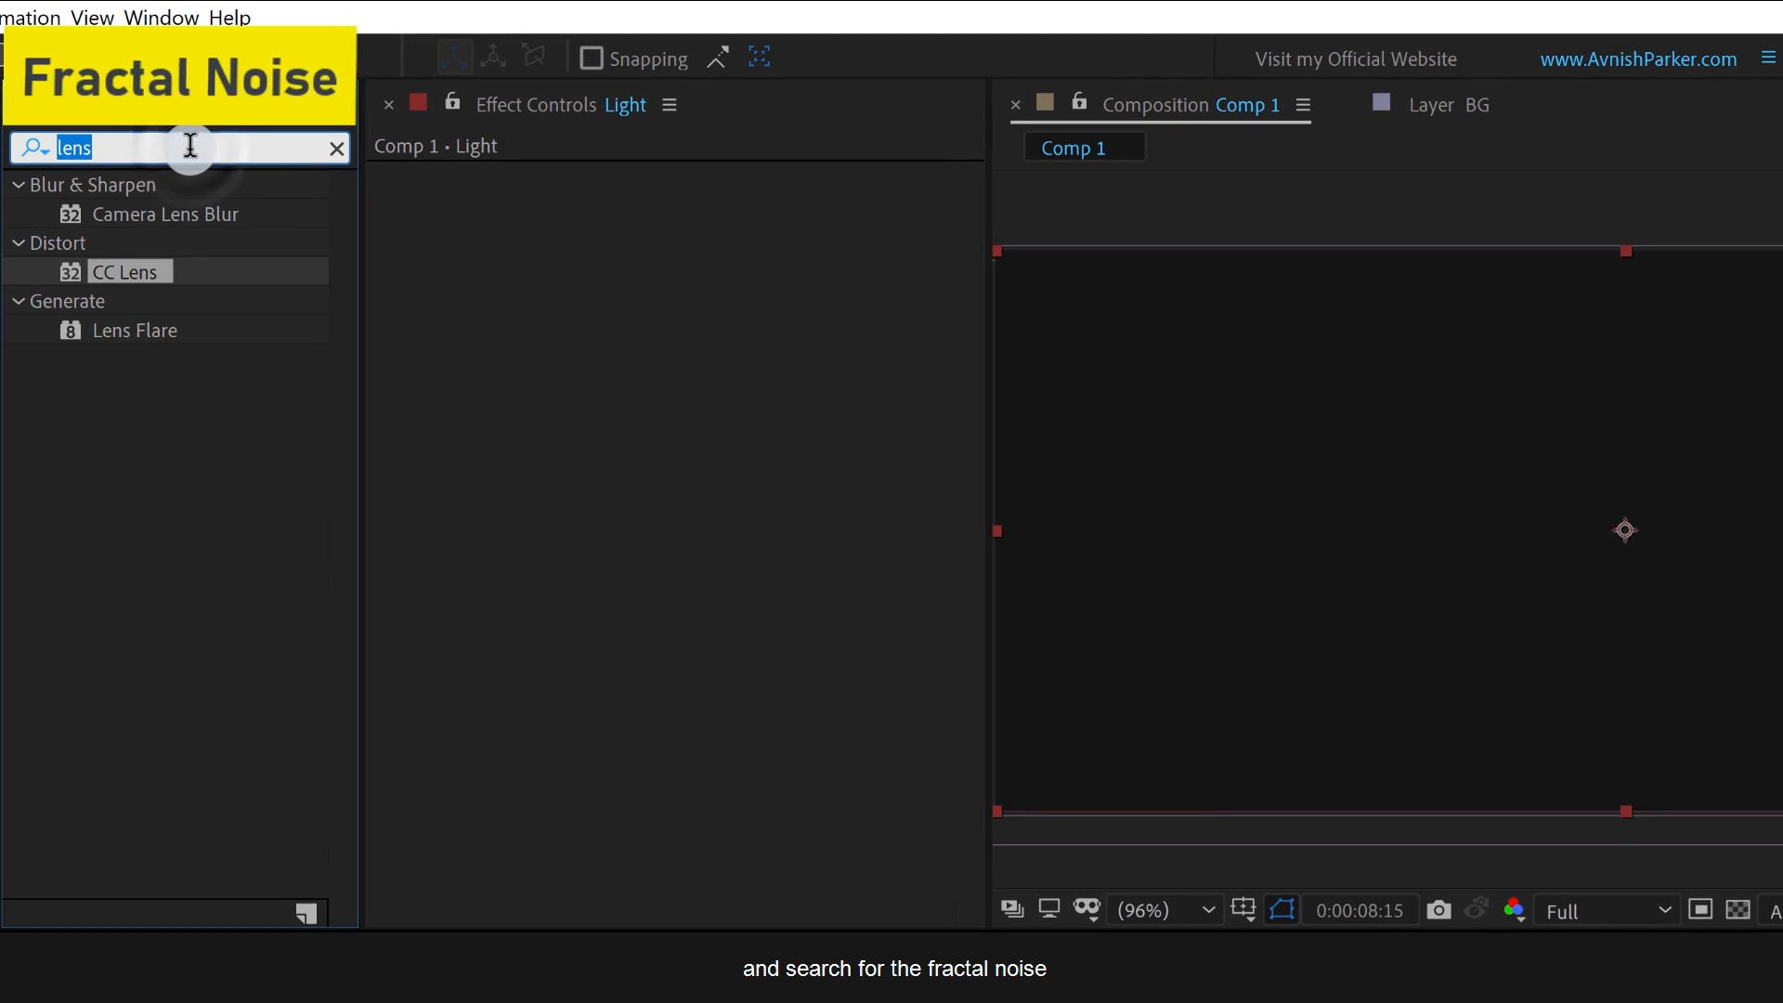
type("frac")
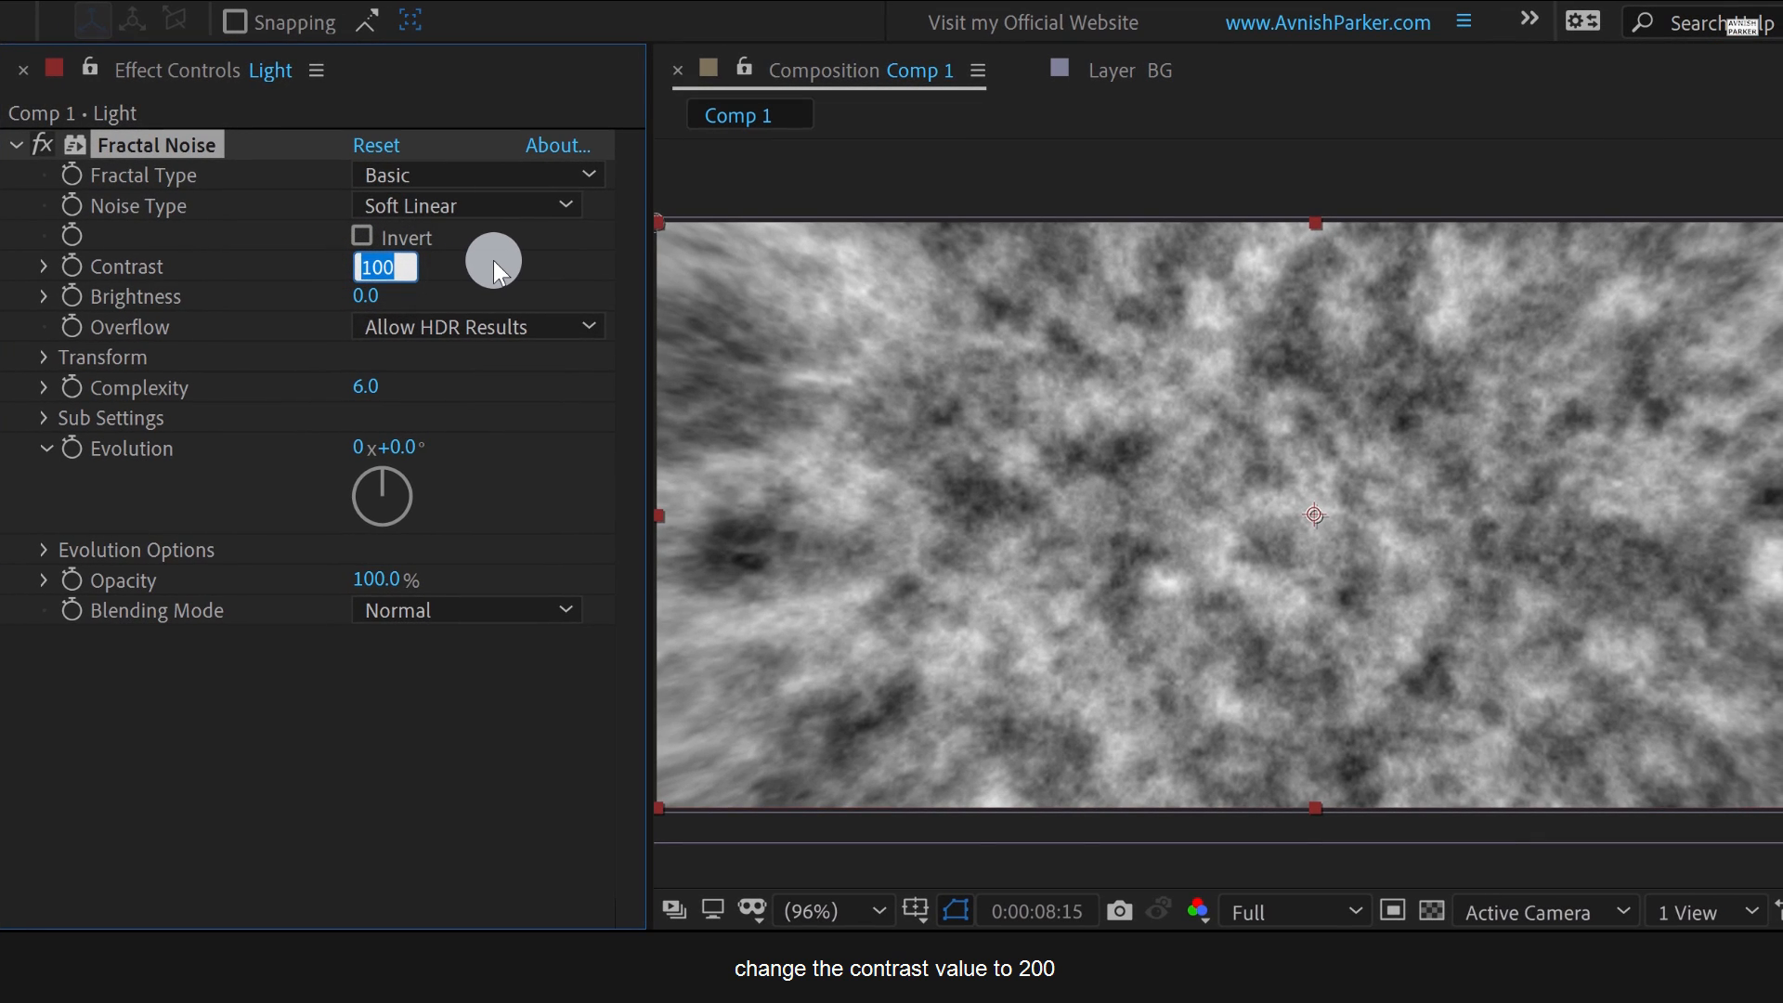
type("200.0")
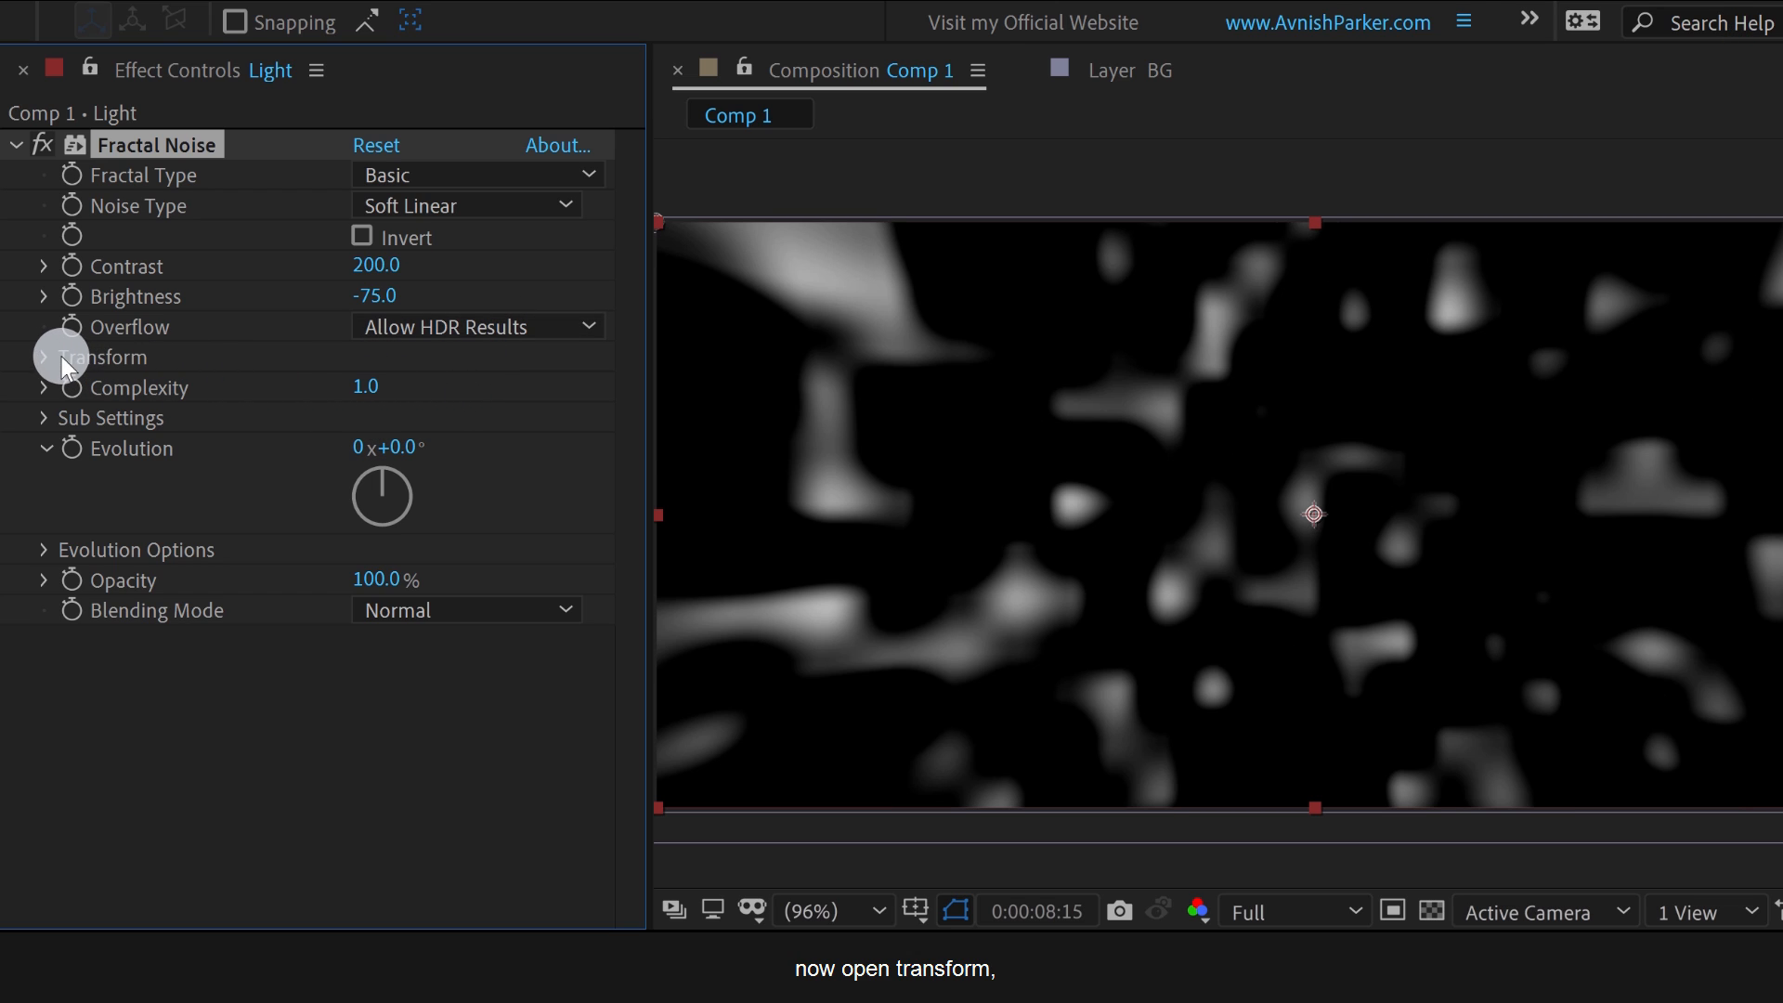
Set the Fractal Noise Transform scale on the Light solid to 1000.
left_click(42, 356)
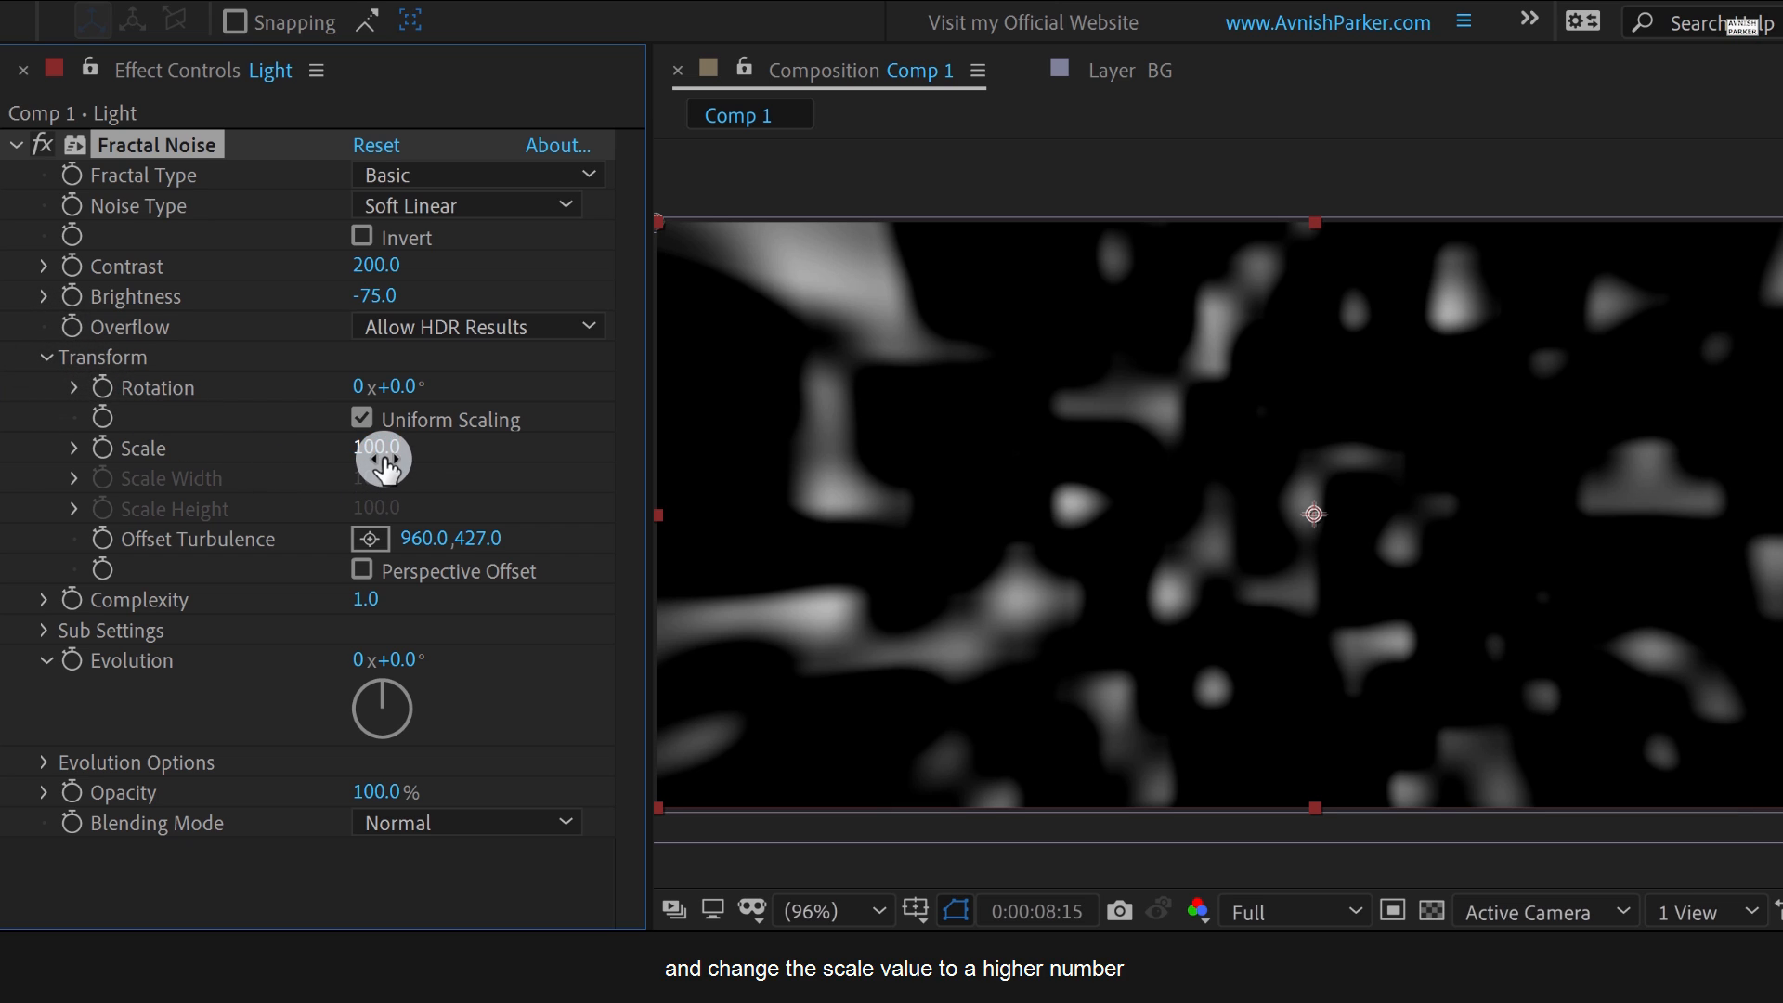
type("5")
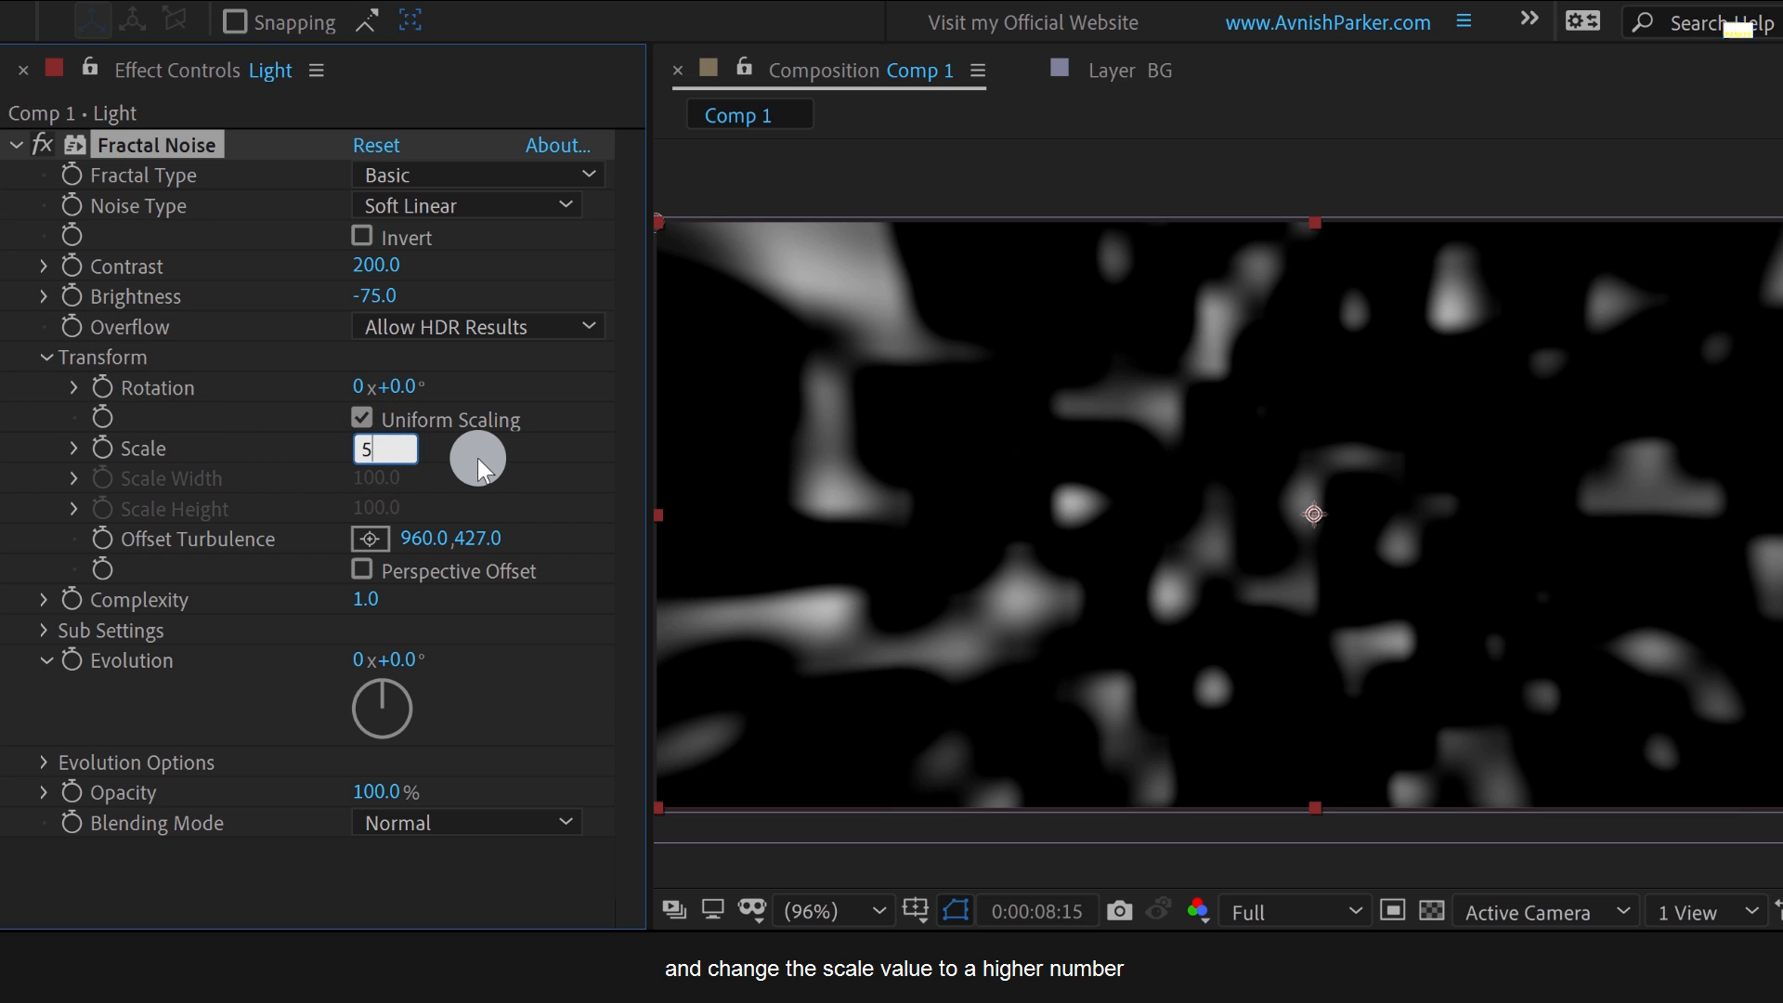
type("5000.0")
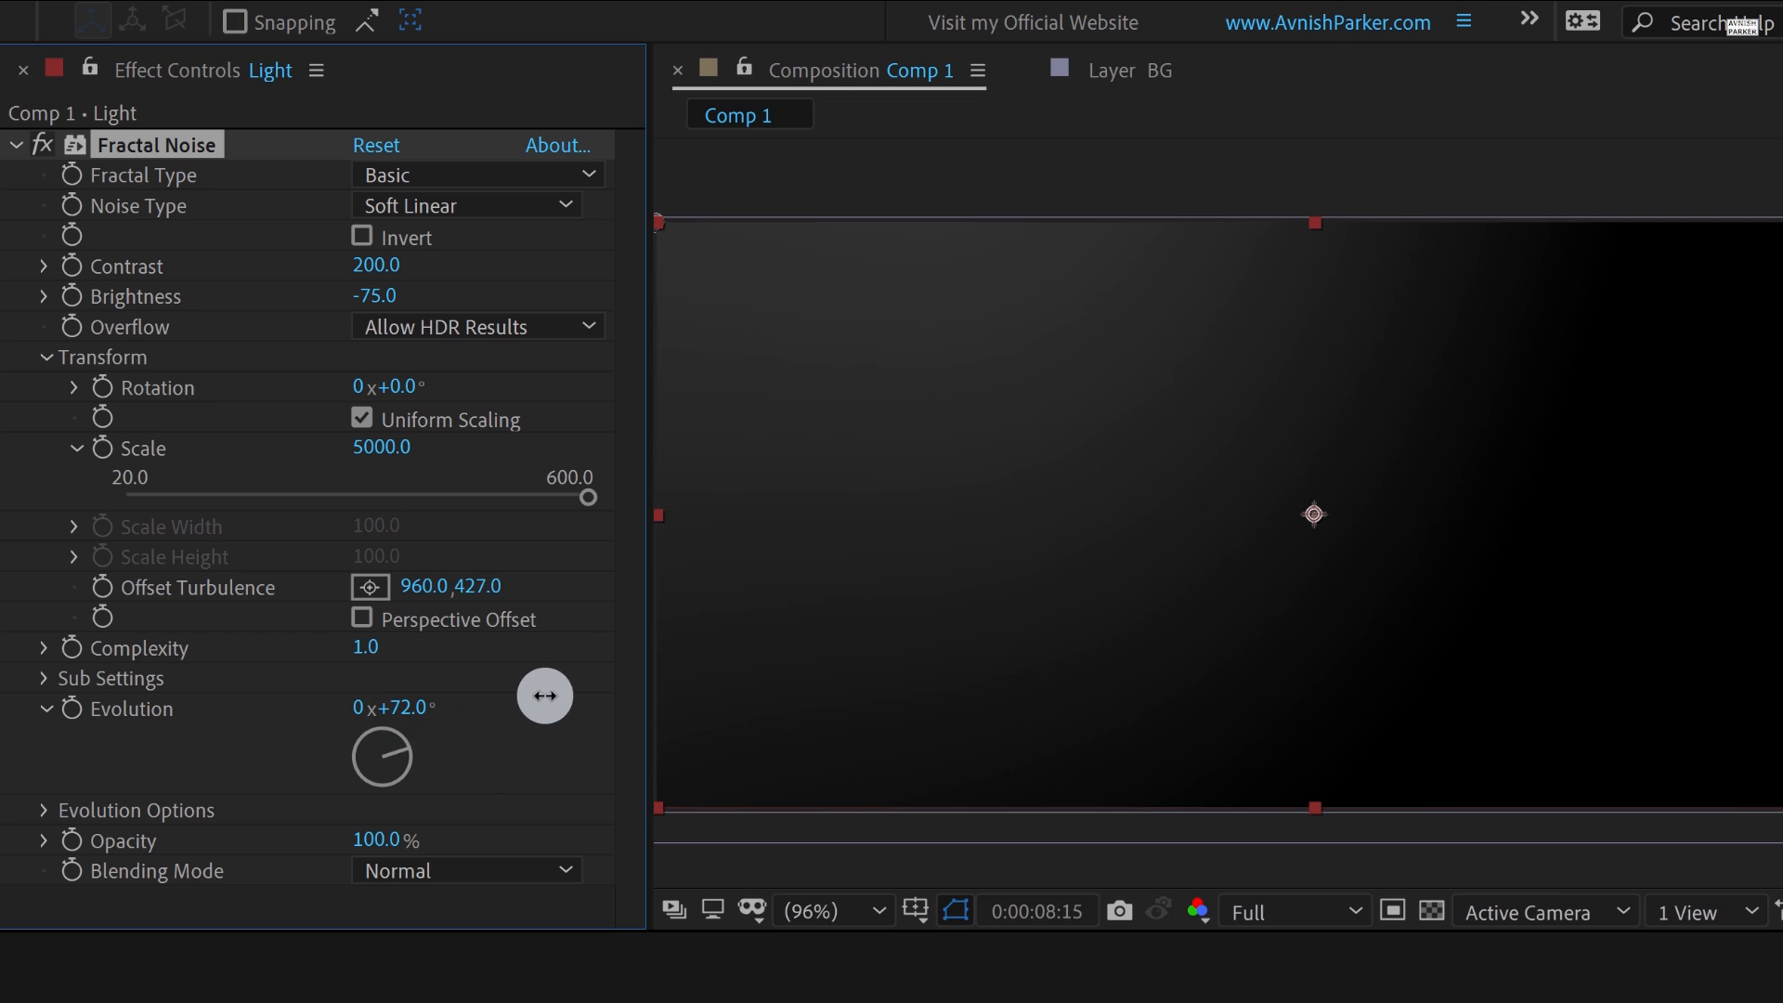
left_click_drag(545, 694, 1110, 622)
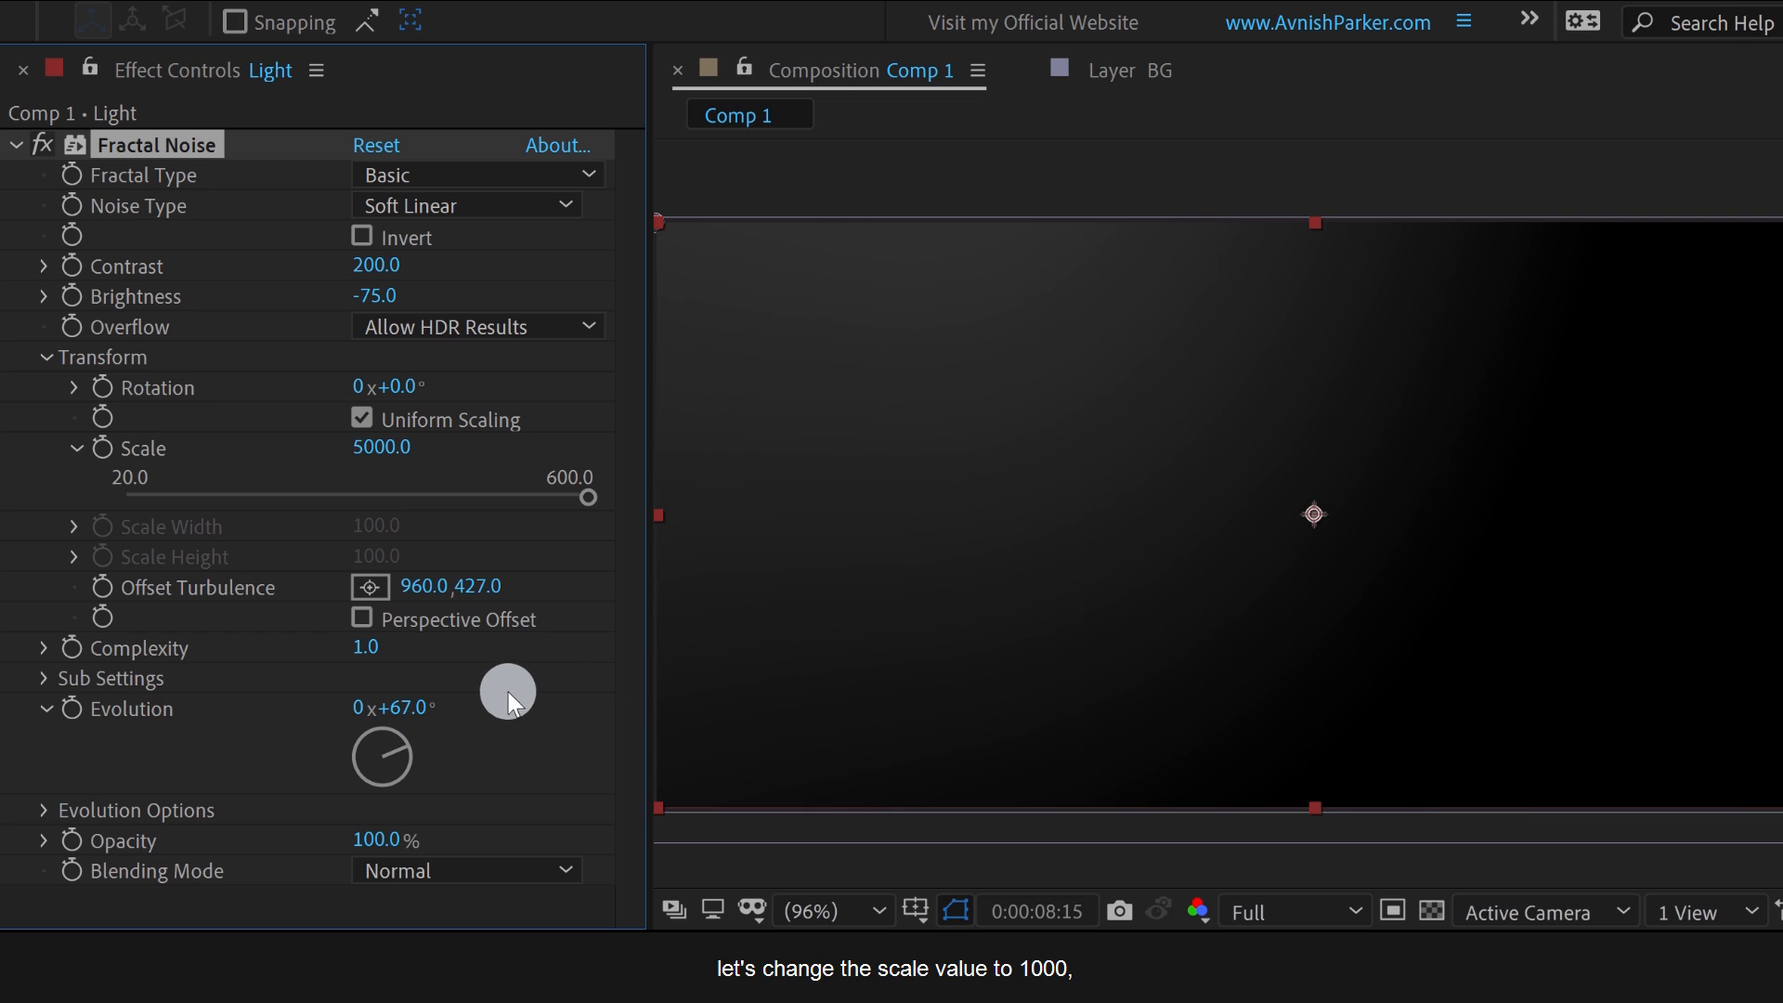
double_click(381, 446)
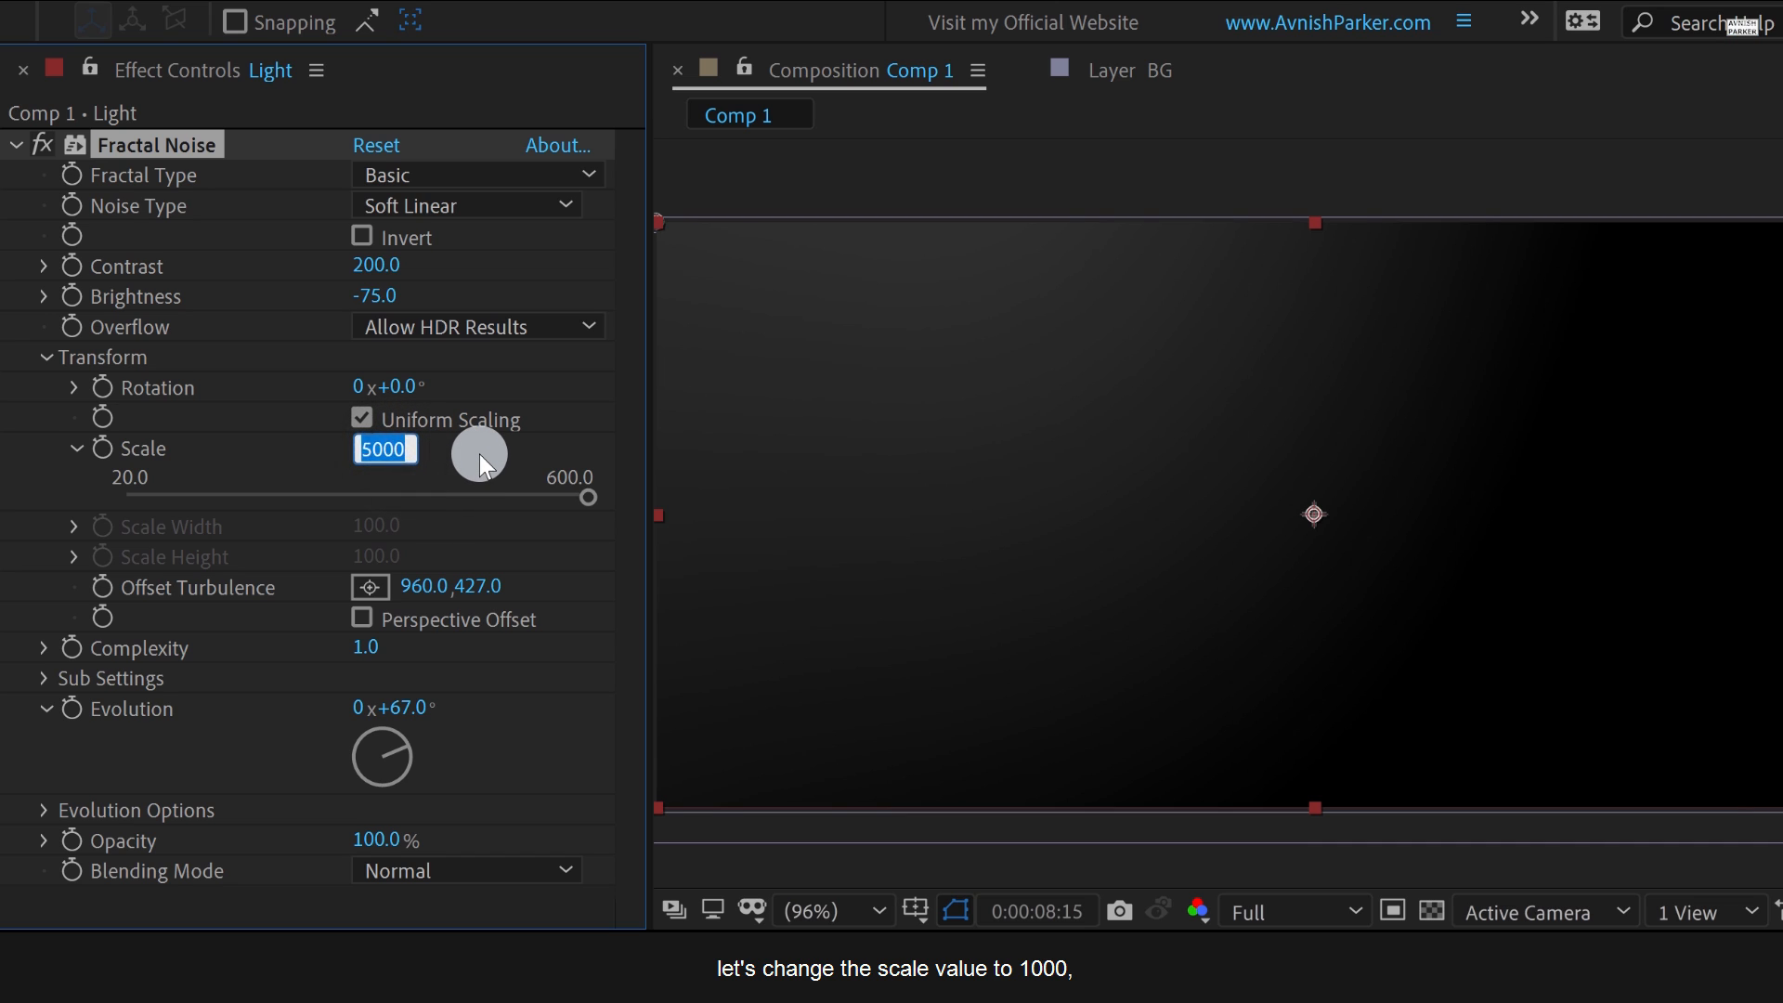
type("1000")
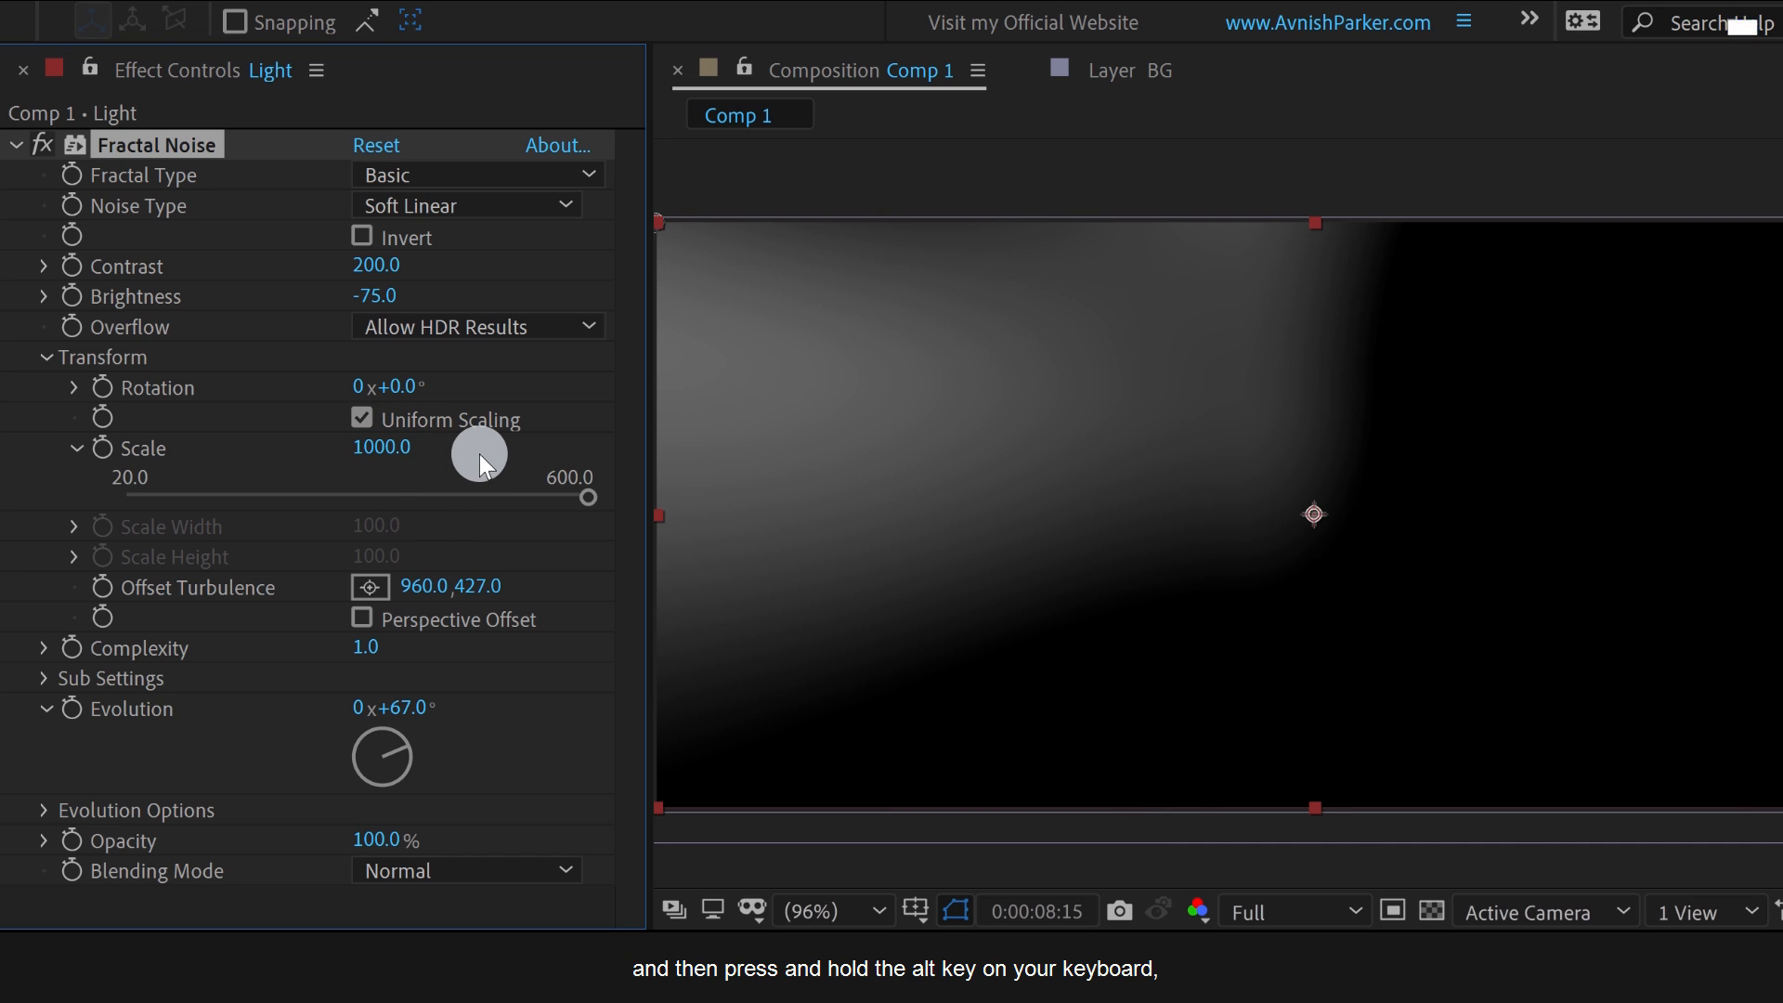
mouse_move(484, 490)
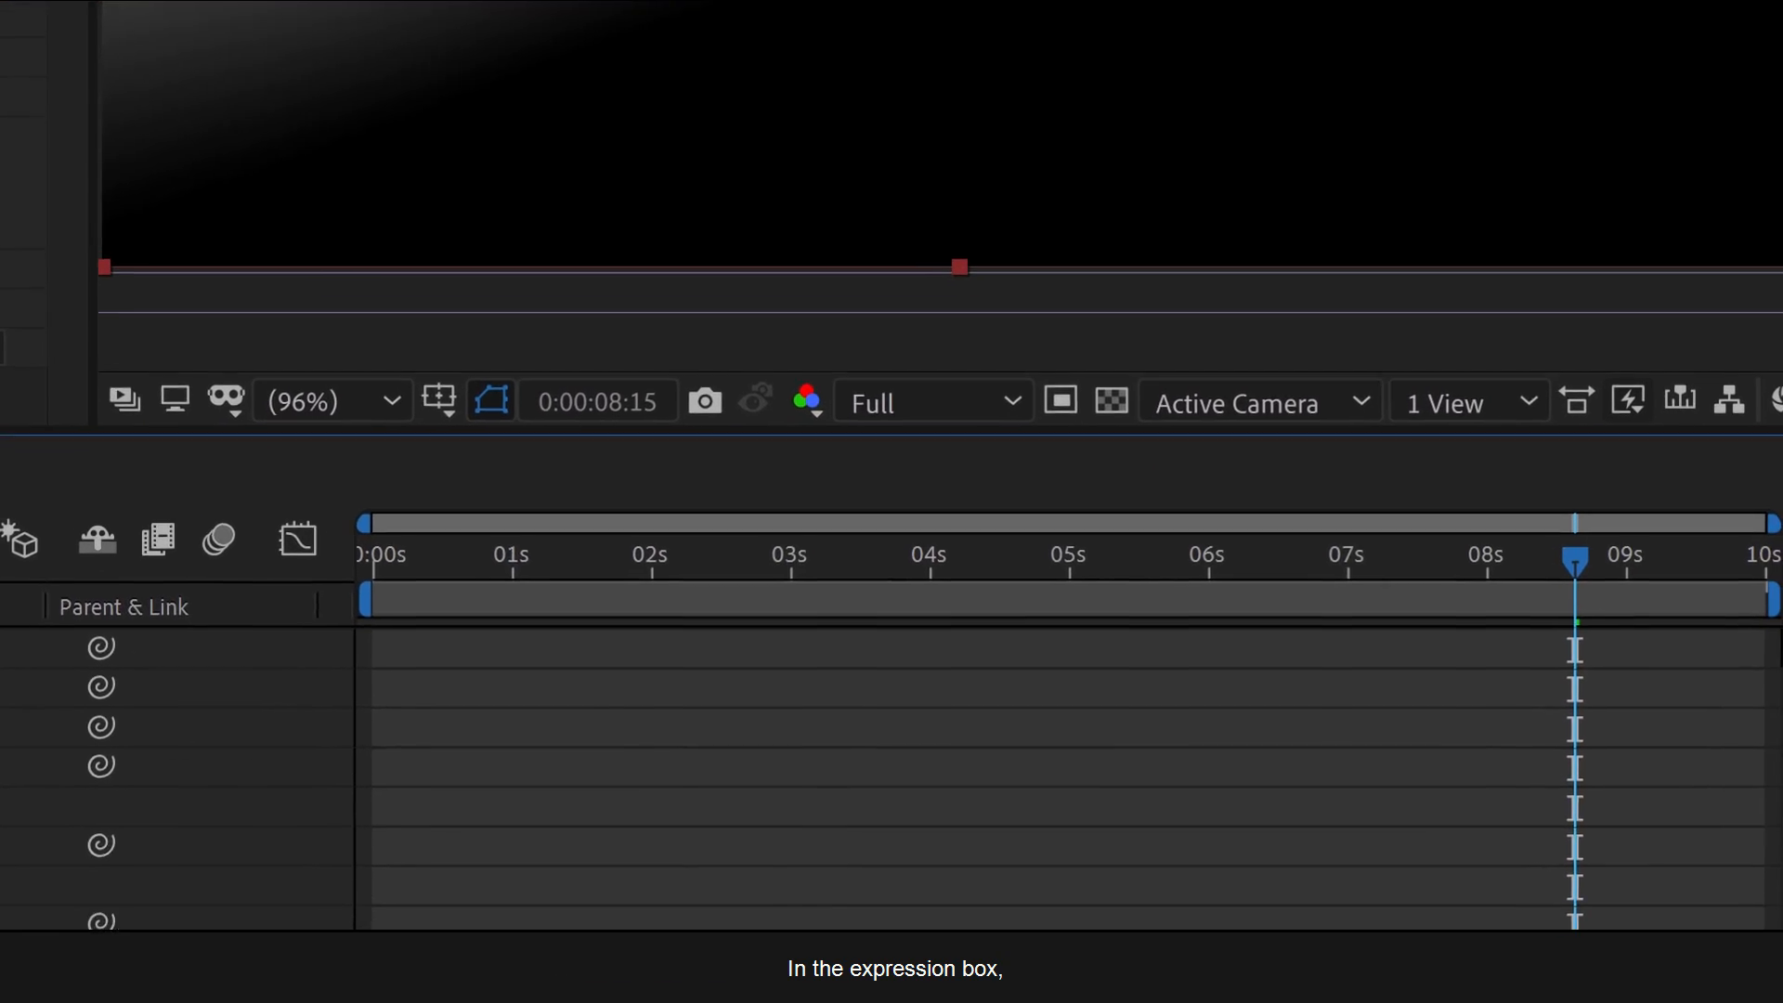
Add the expression time*120 to the Fractal Noise Evolution property.
type("time")
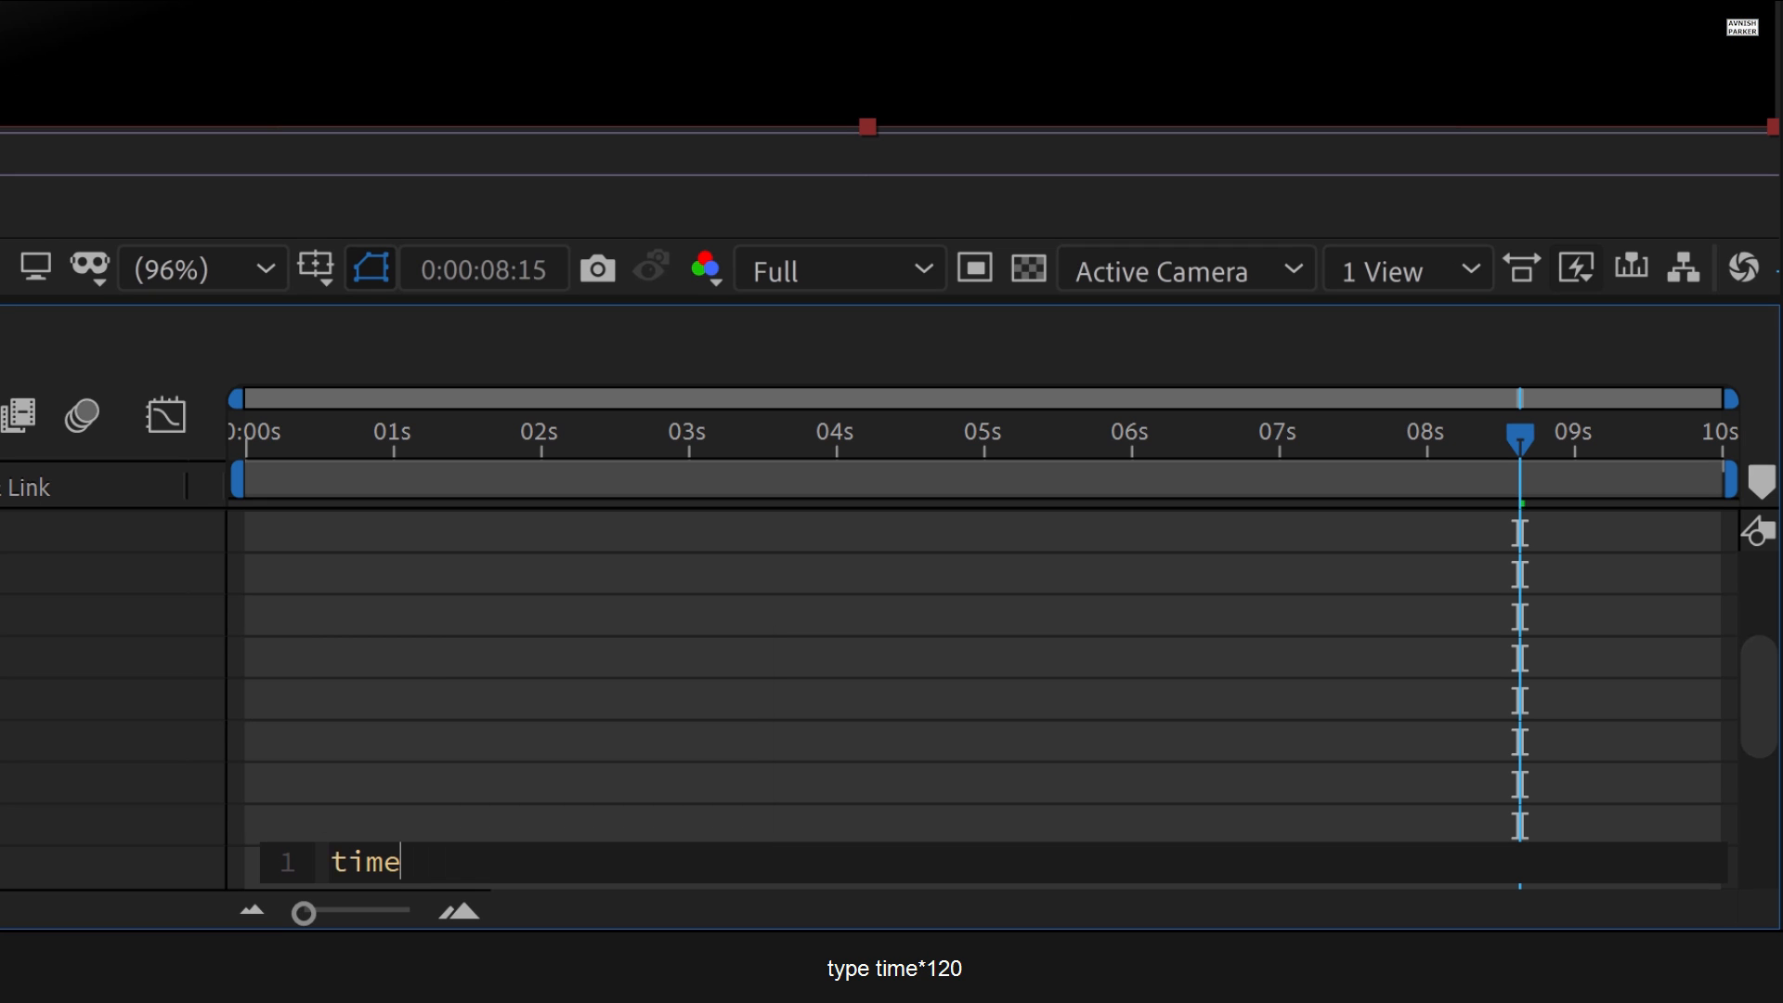
type("*")
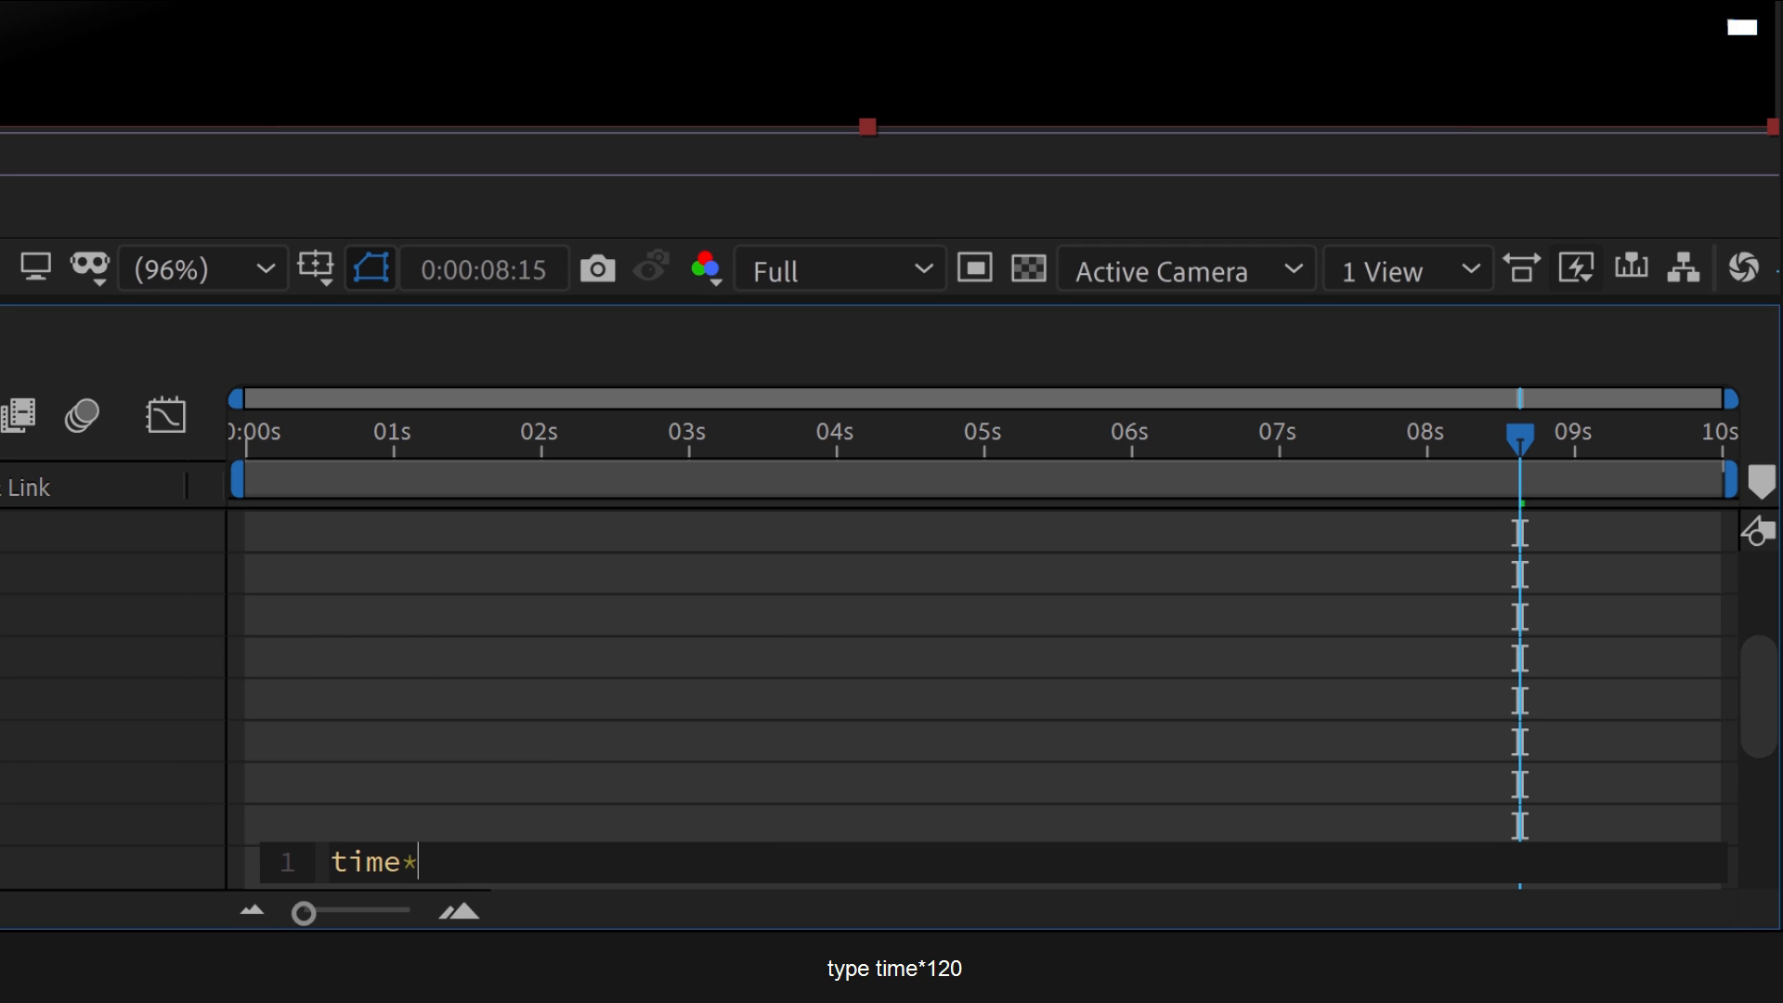
type("120")
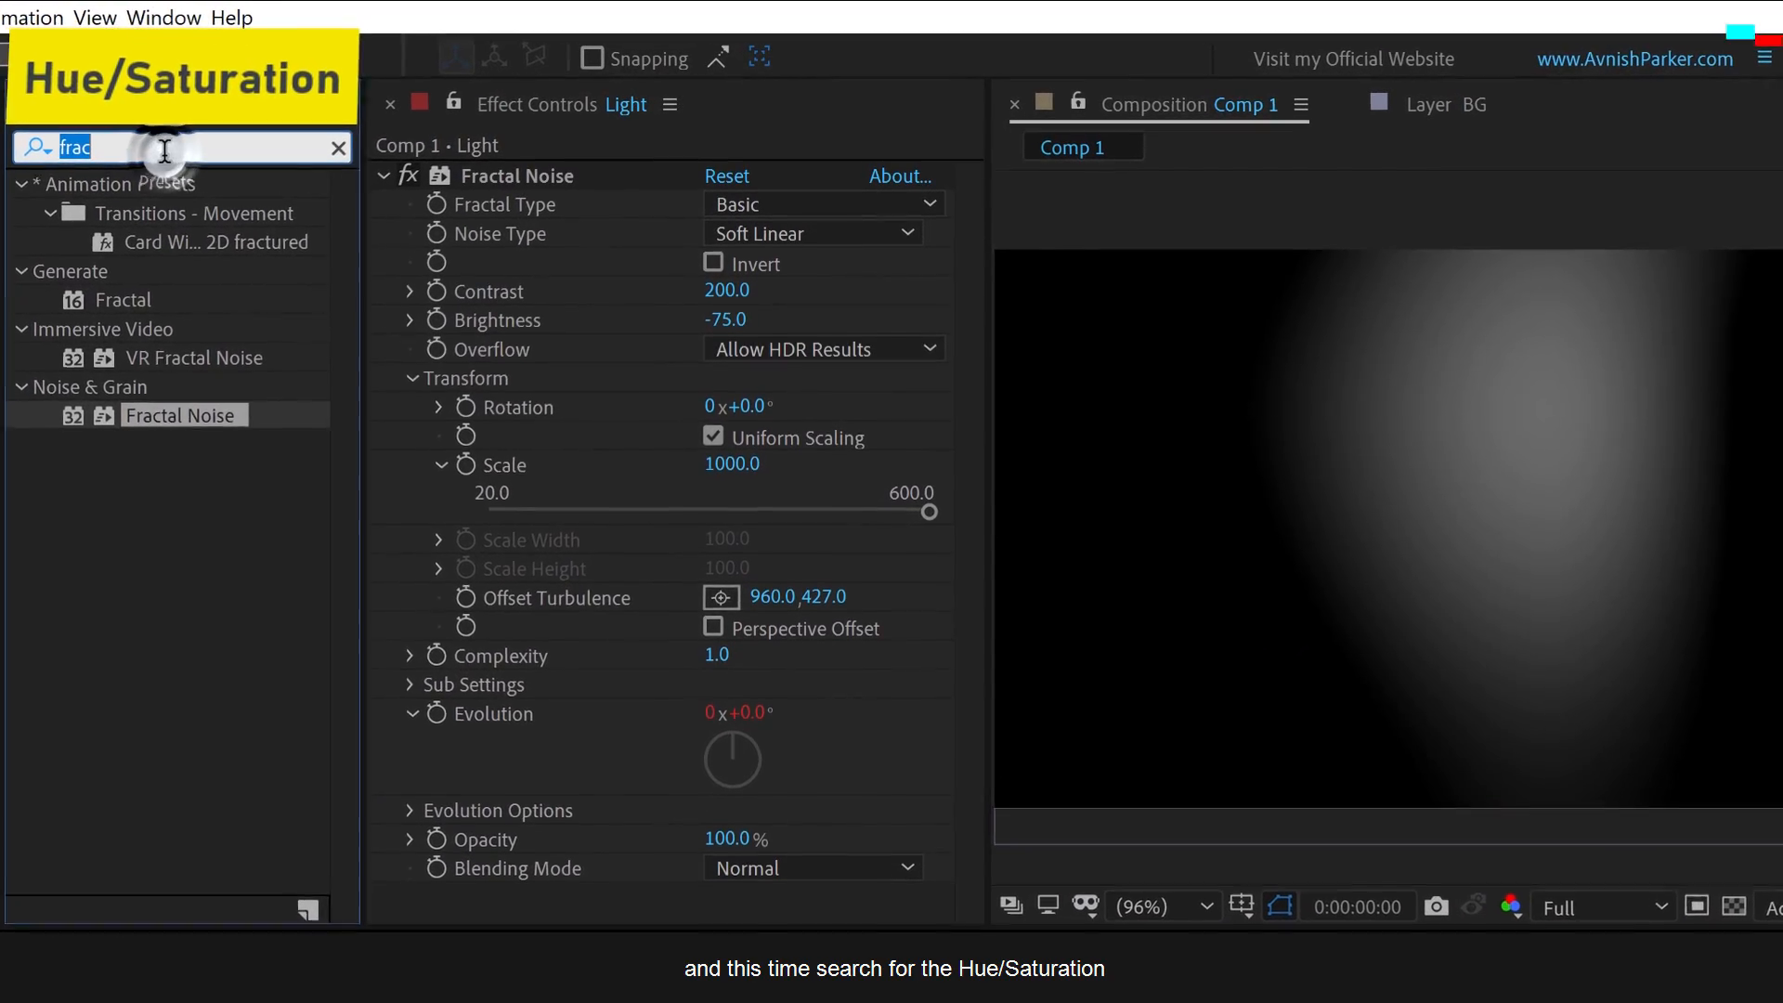
Apply Hue/Saturation to Light with Colorize on, hue 20 and saturation 93.
type("hue")
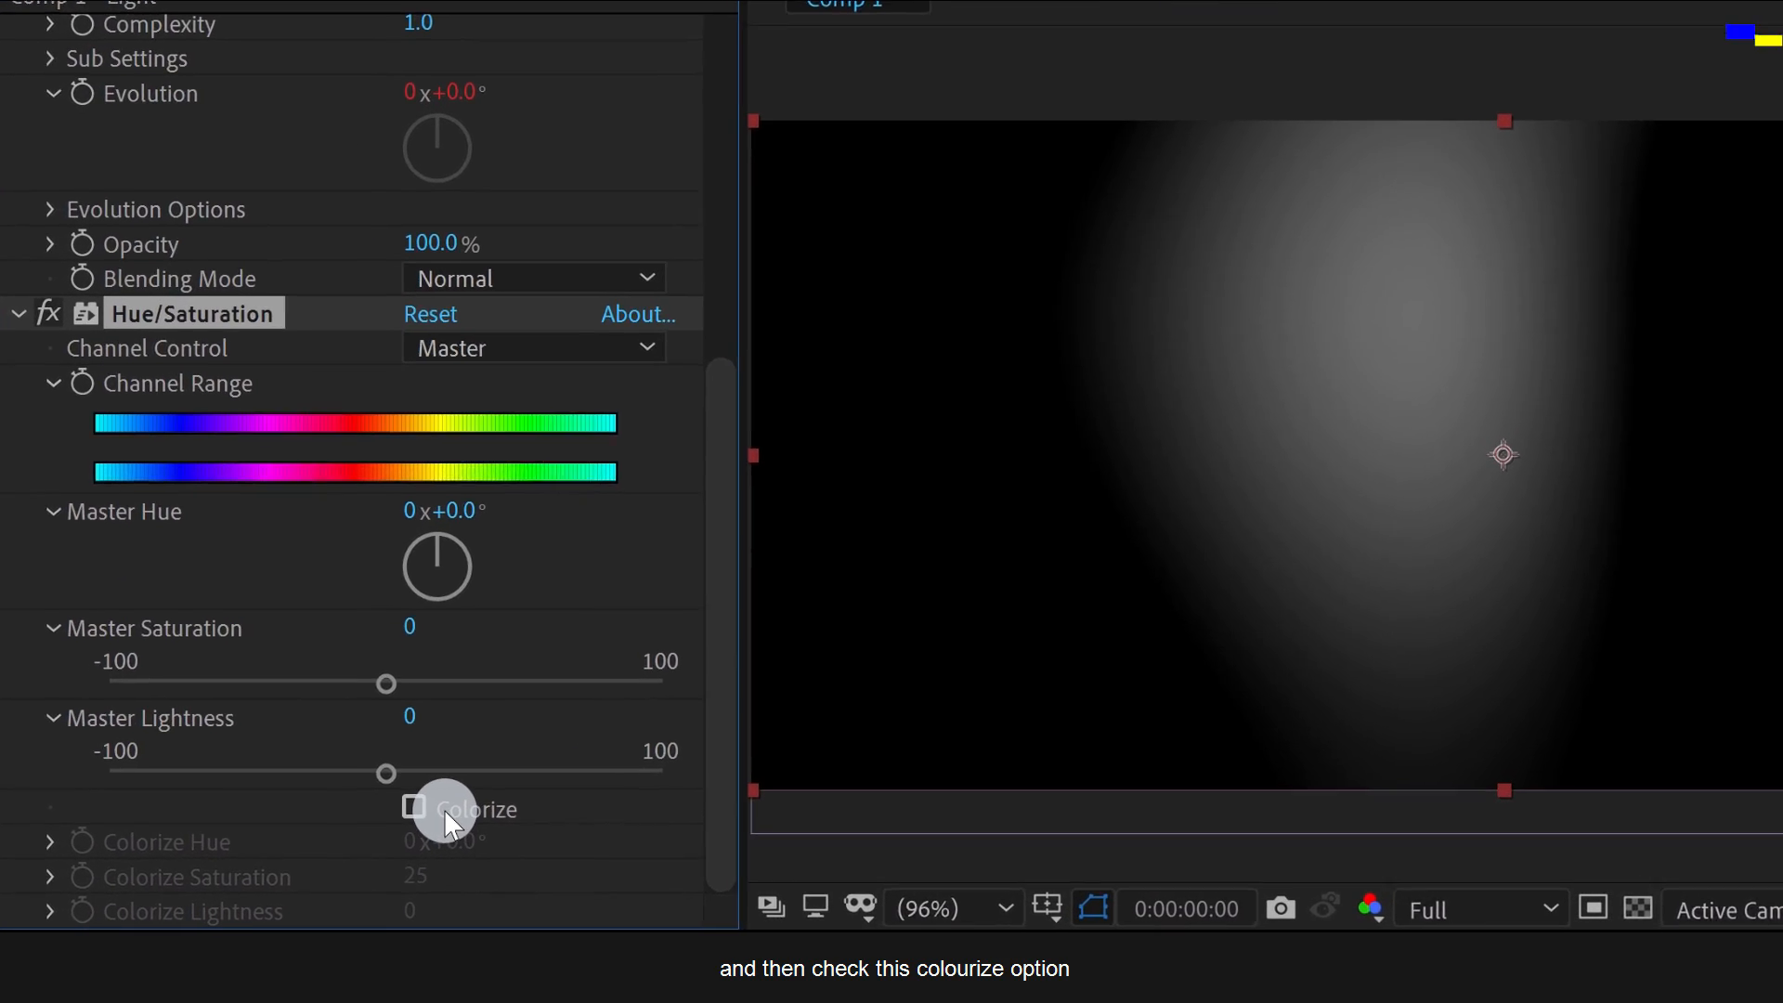
left_click(414, 809)
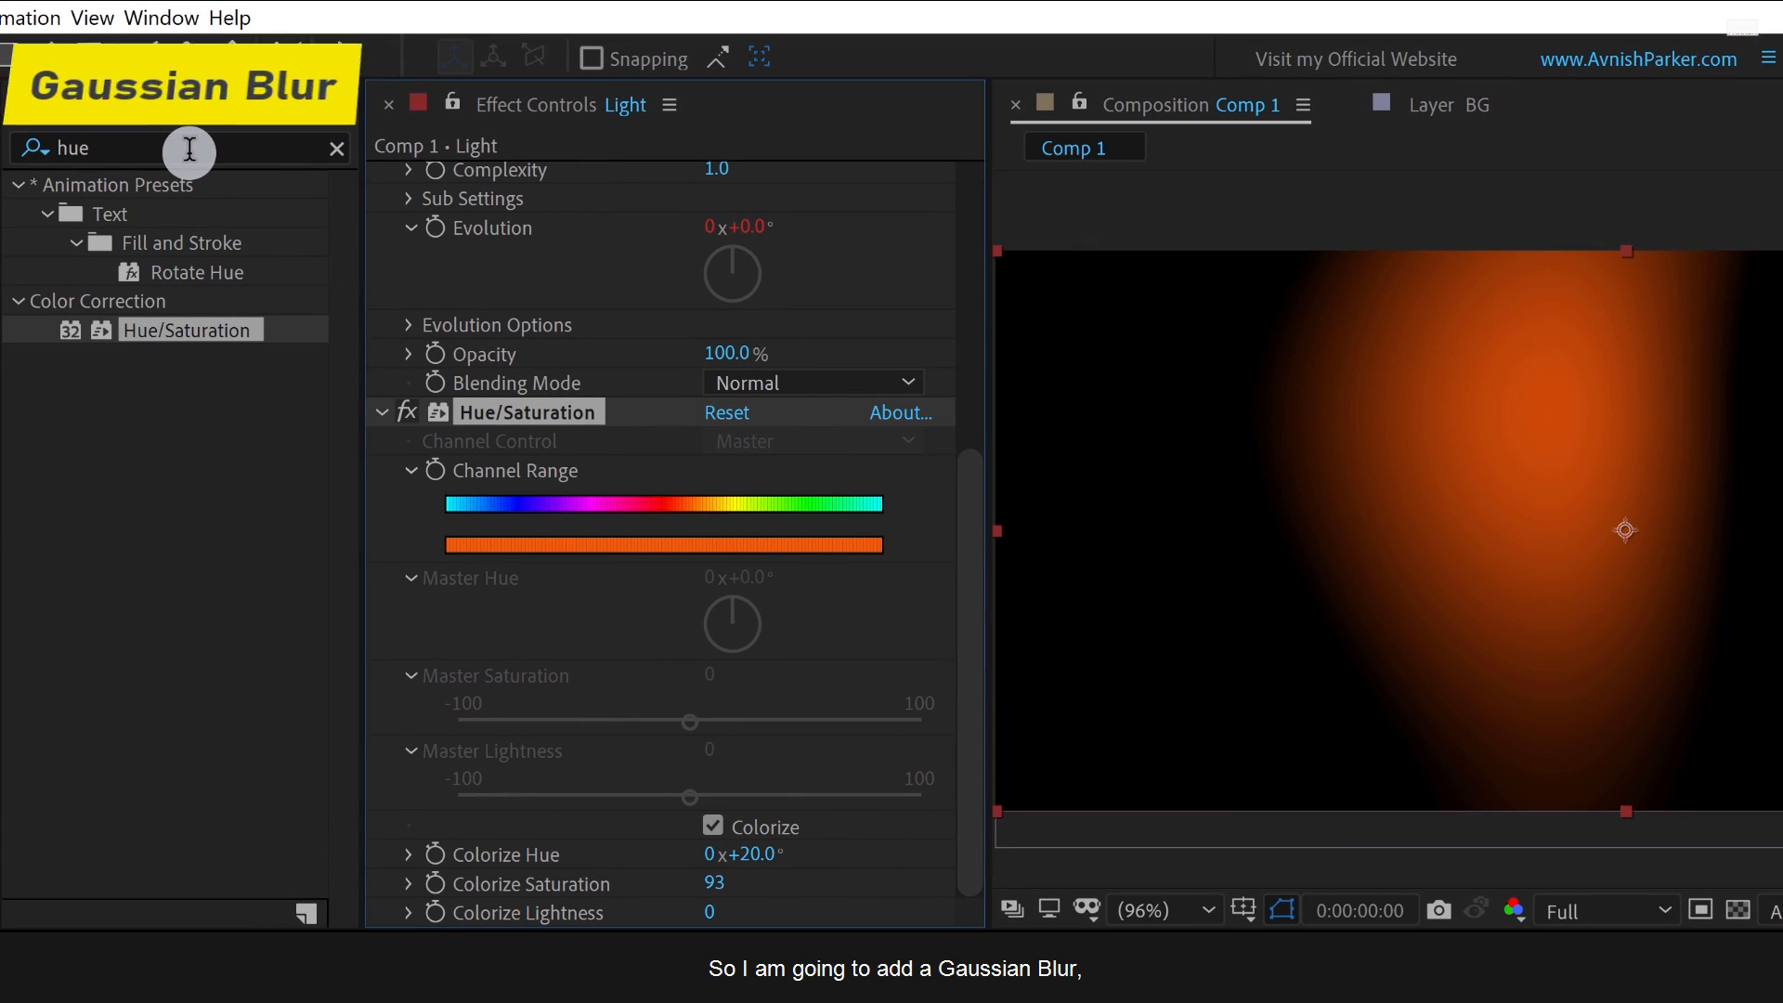
Give Light a 300 Gaussian Blur with Repeat Edge Pixels and Screen blending mode.
type("ga")
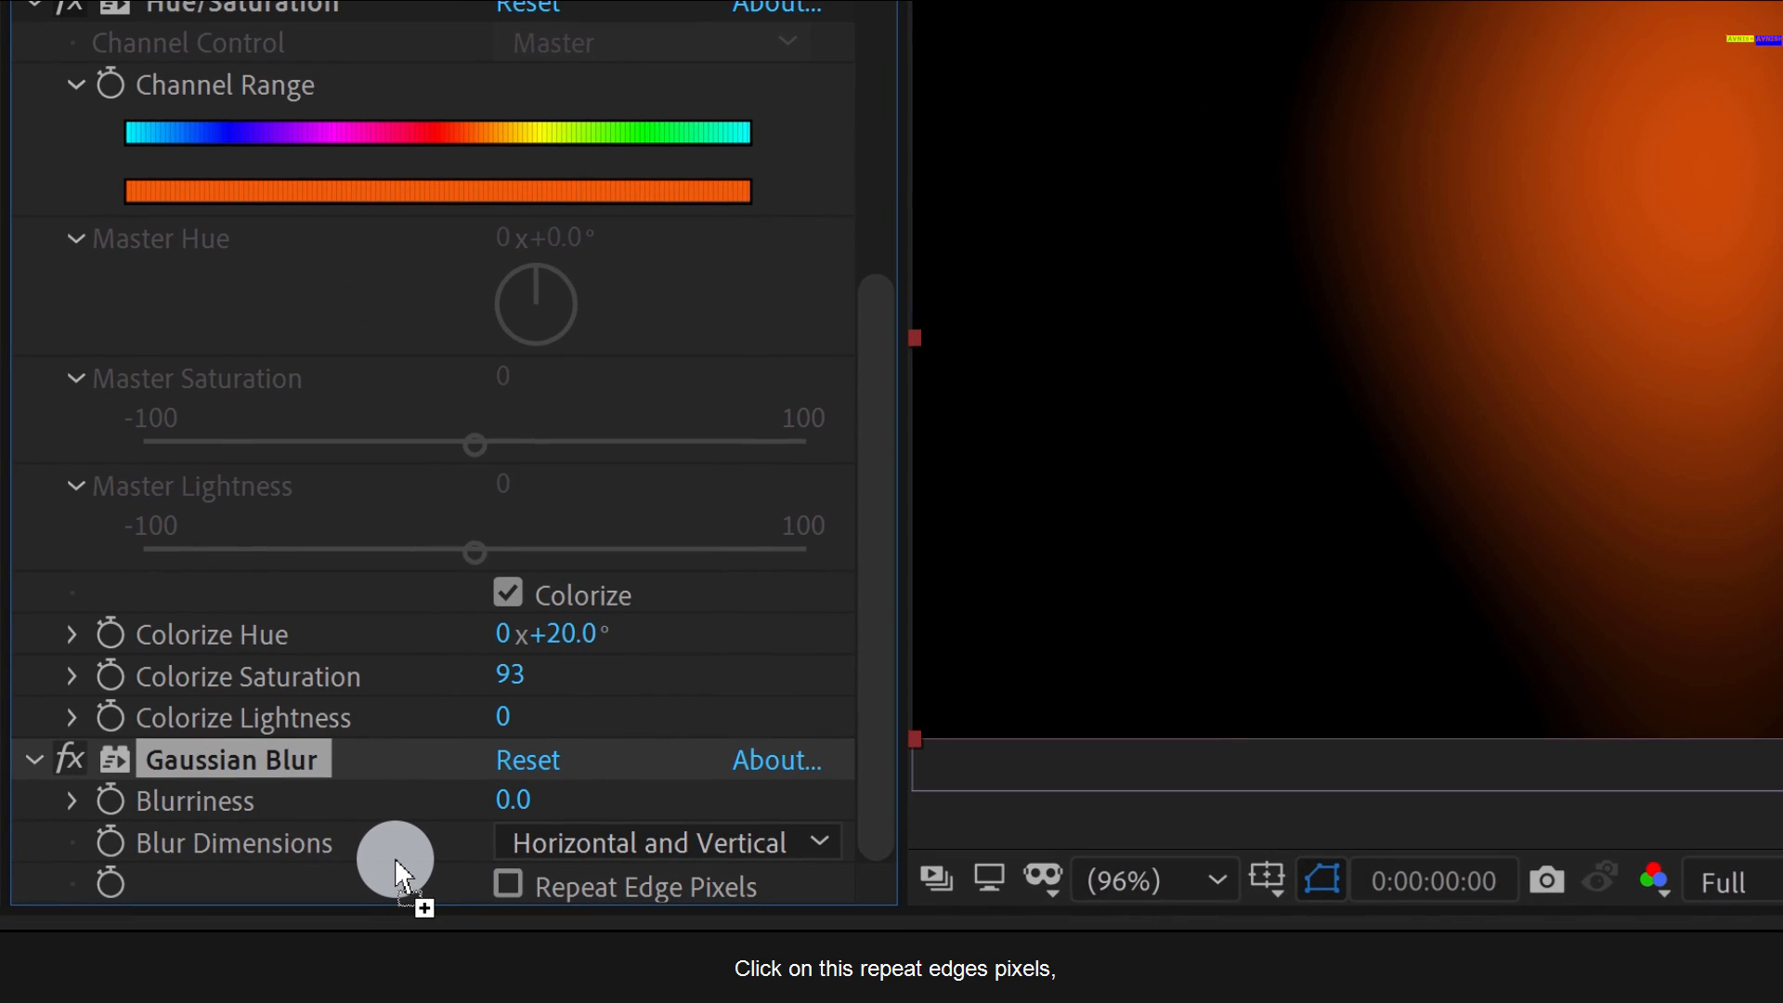
left_click(507, 886)
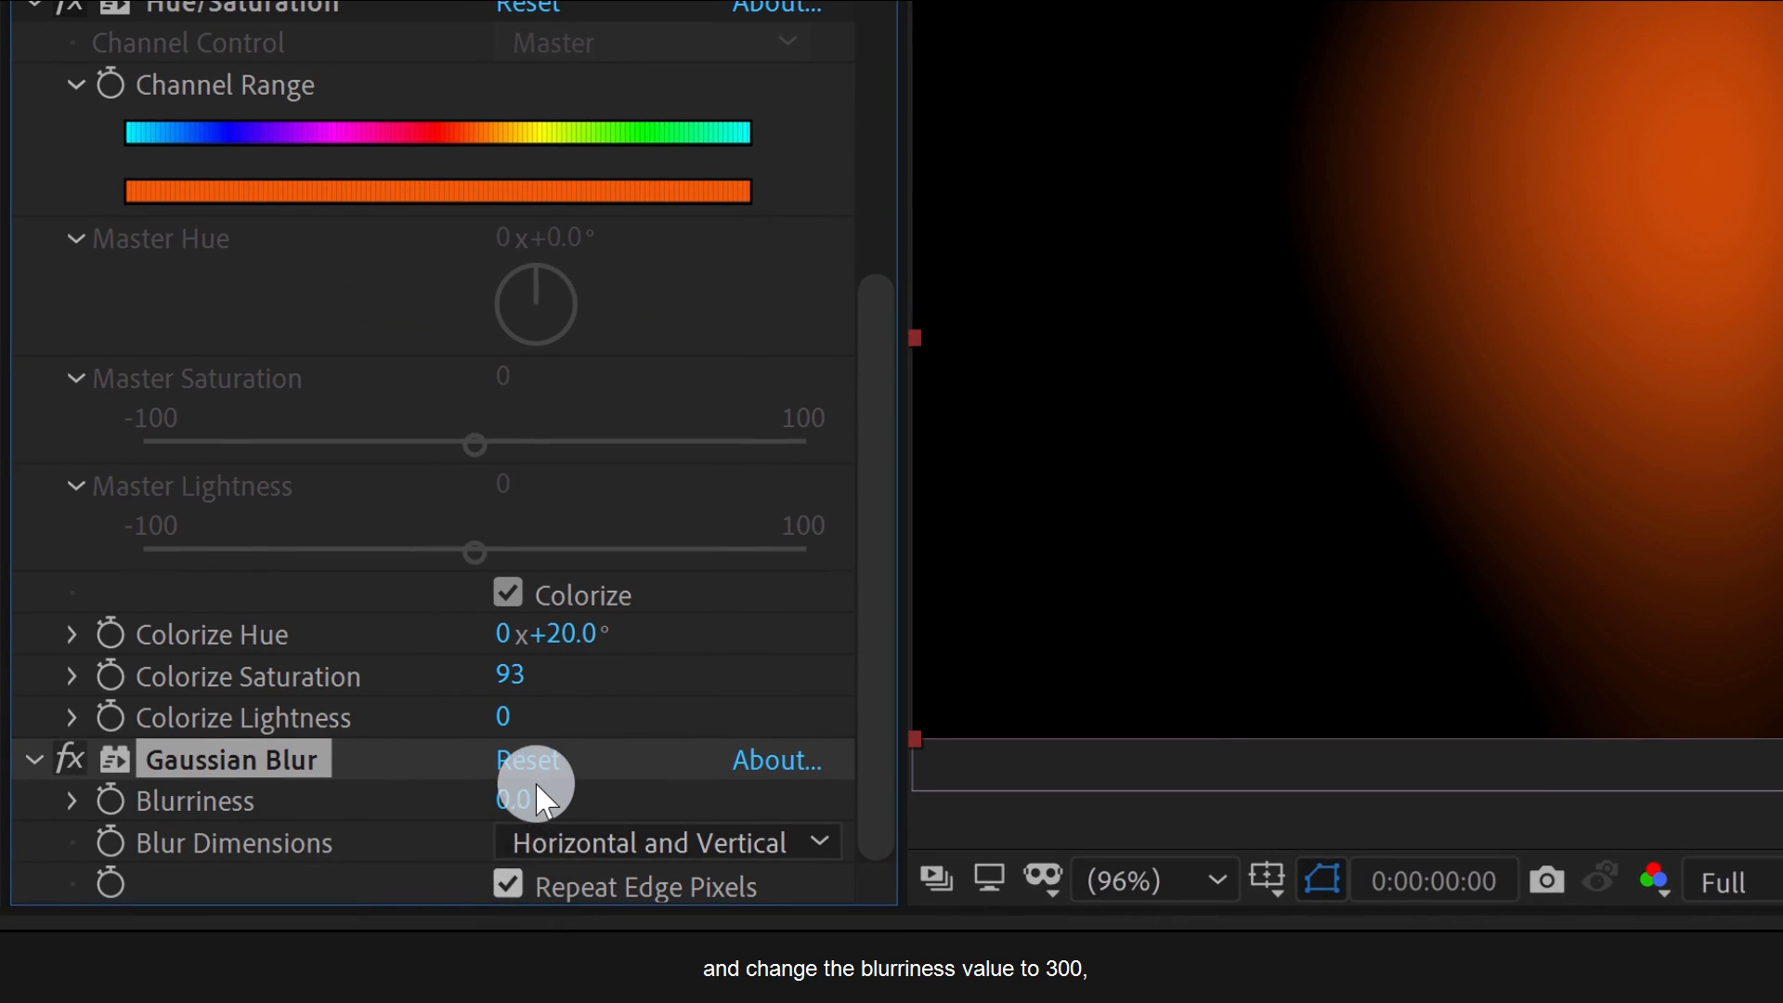
type("3")
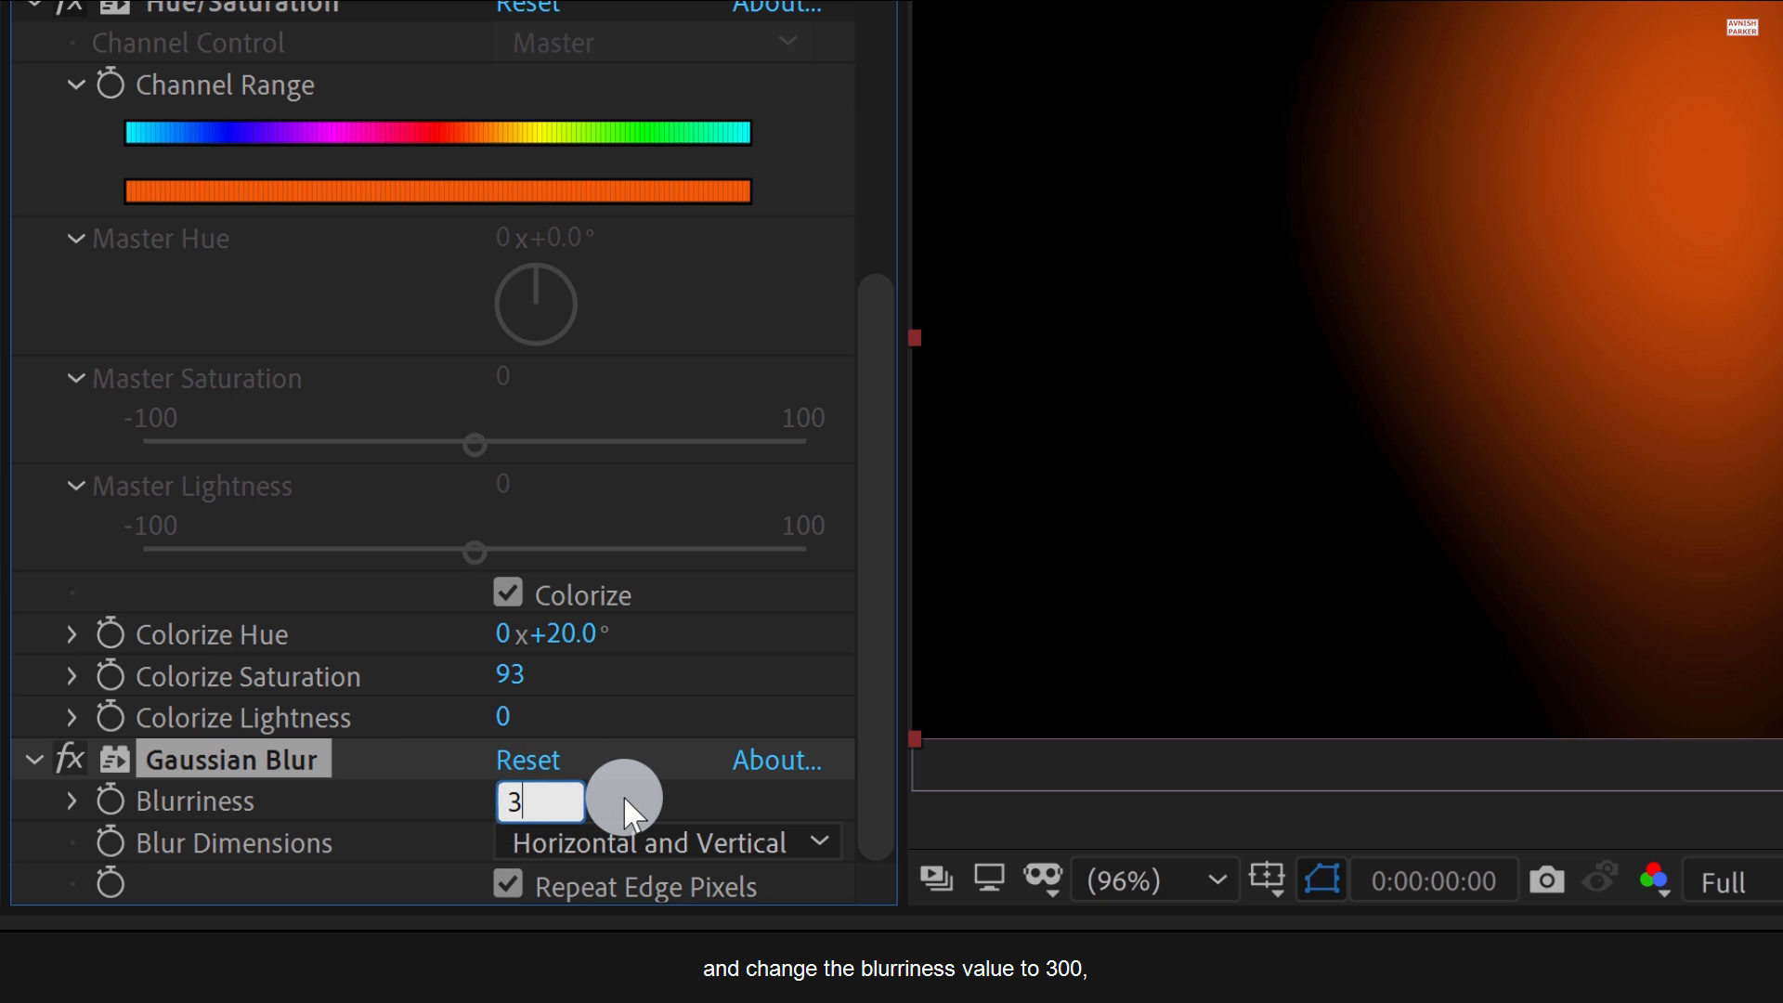
type("300.0")
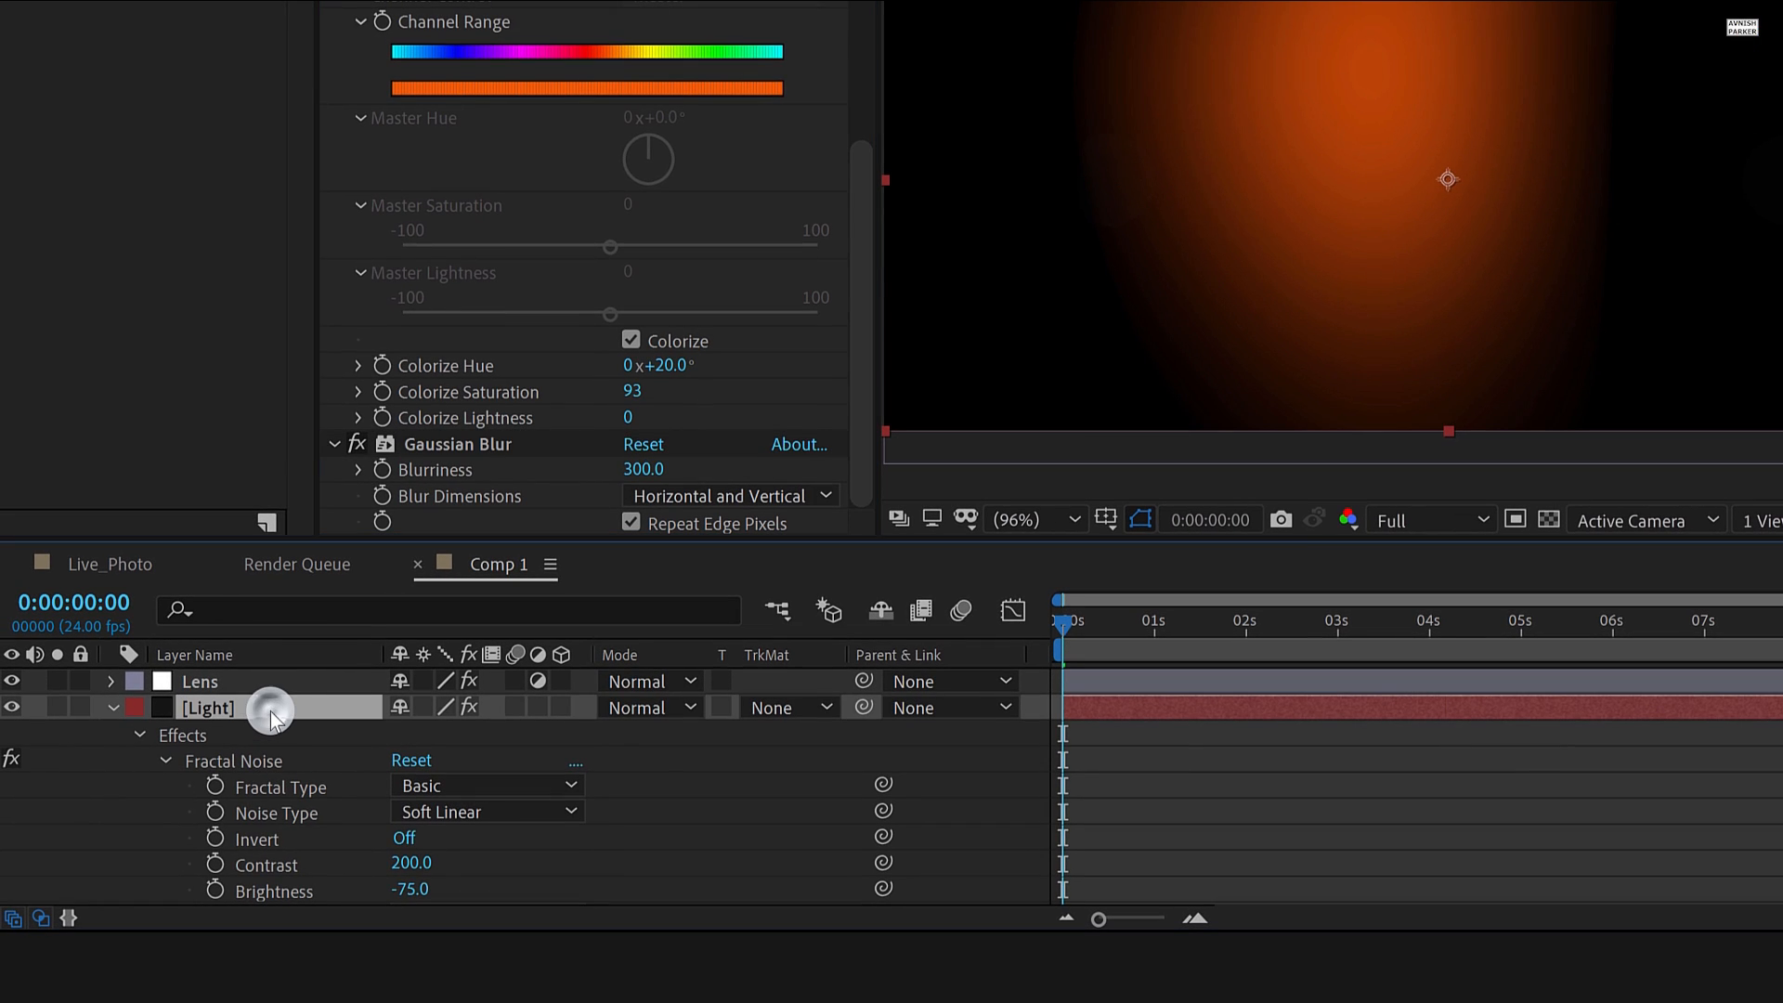
left_click(651, 708)
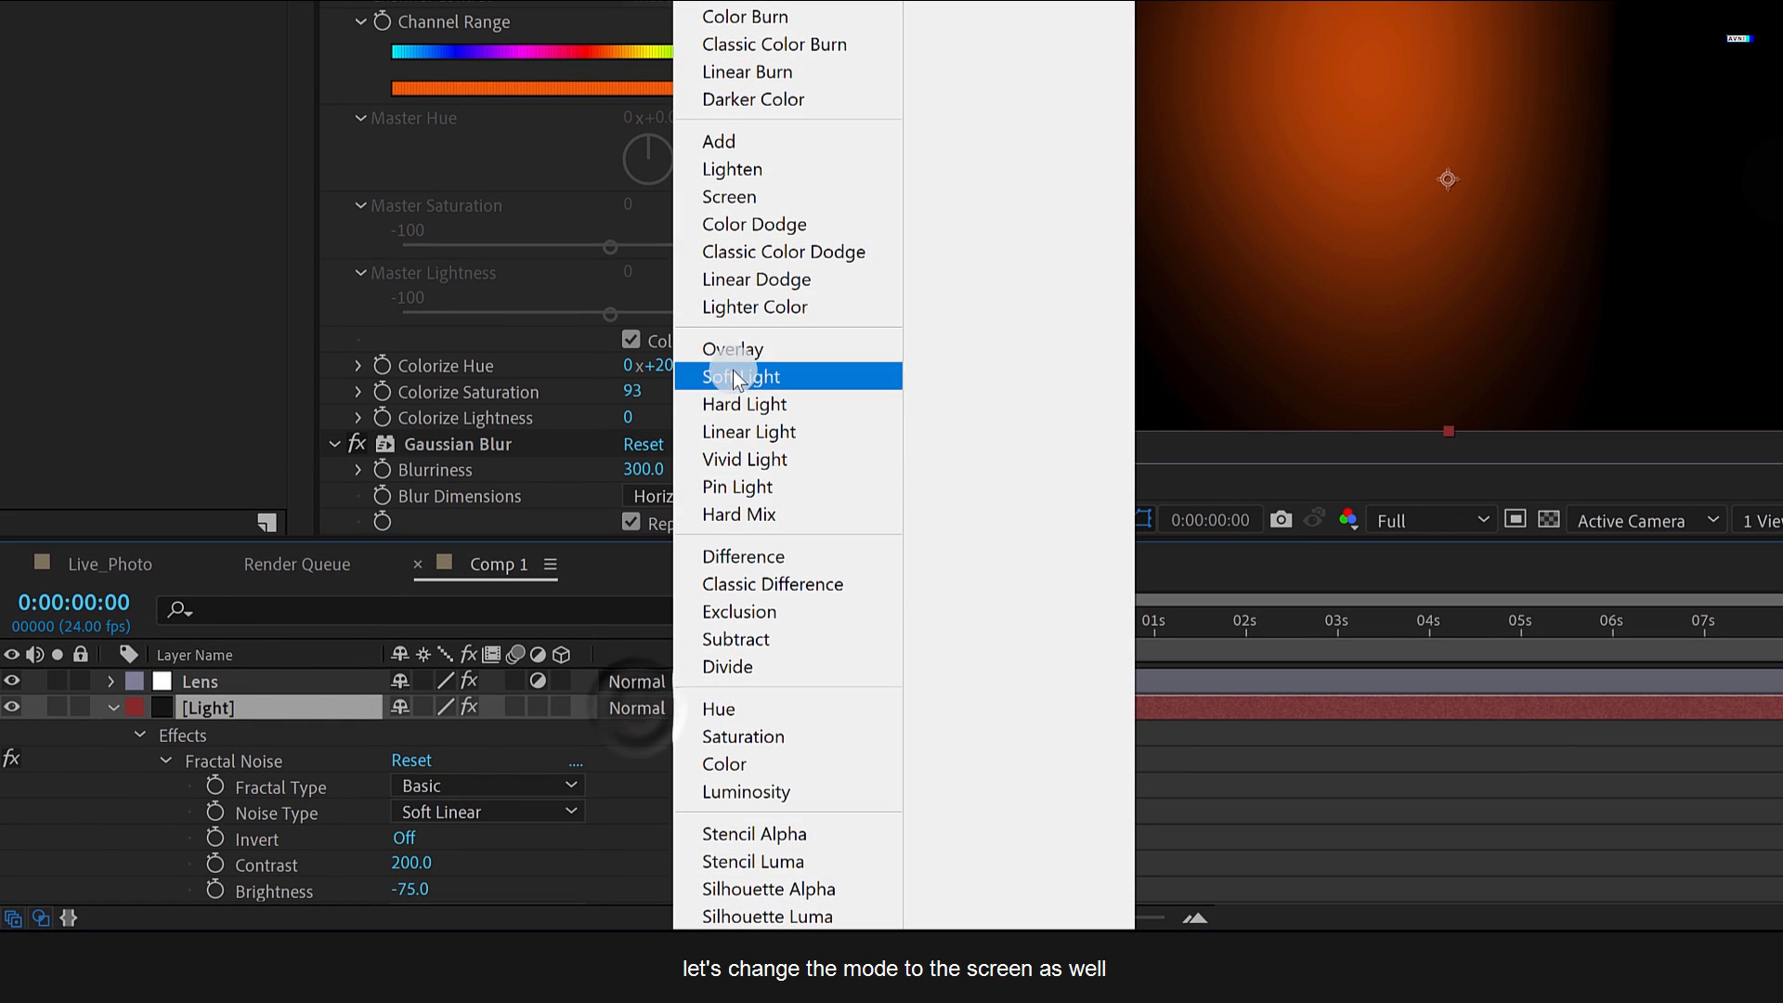
left_click(729, 197)
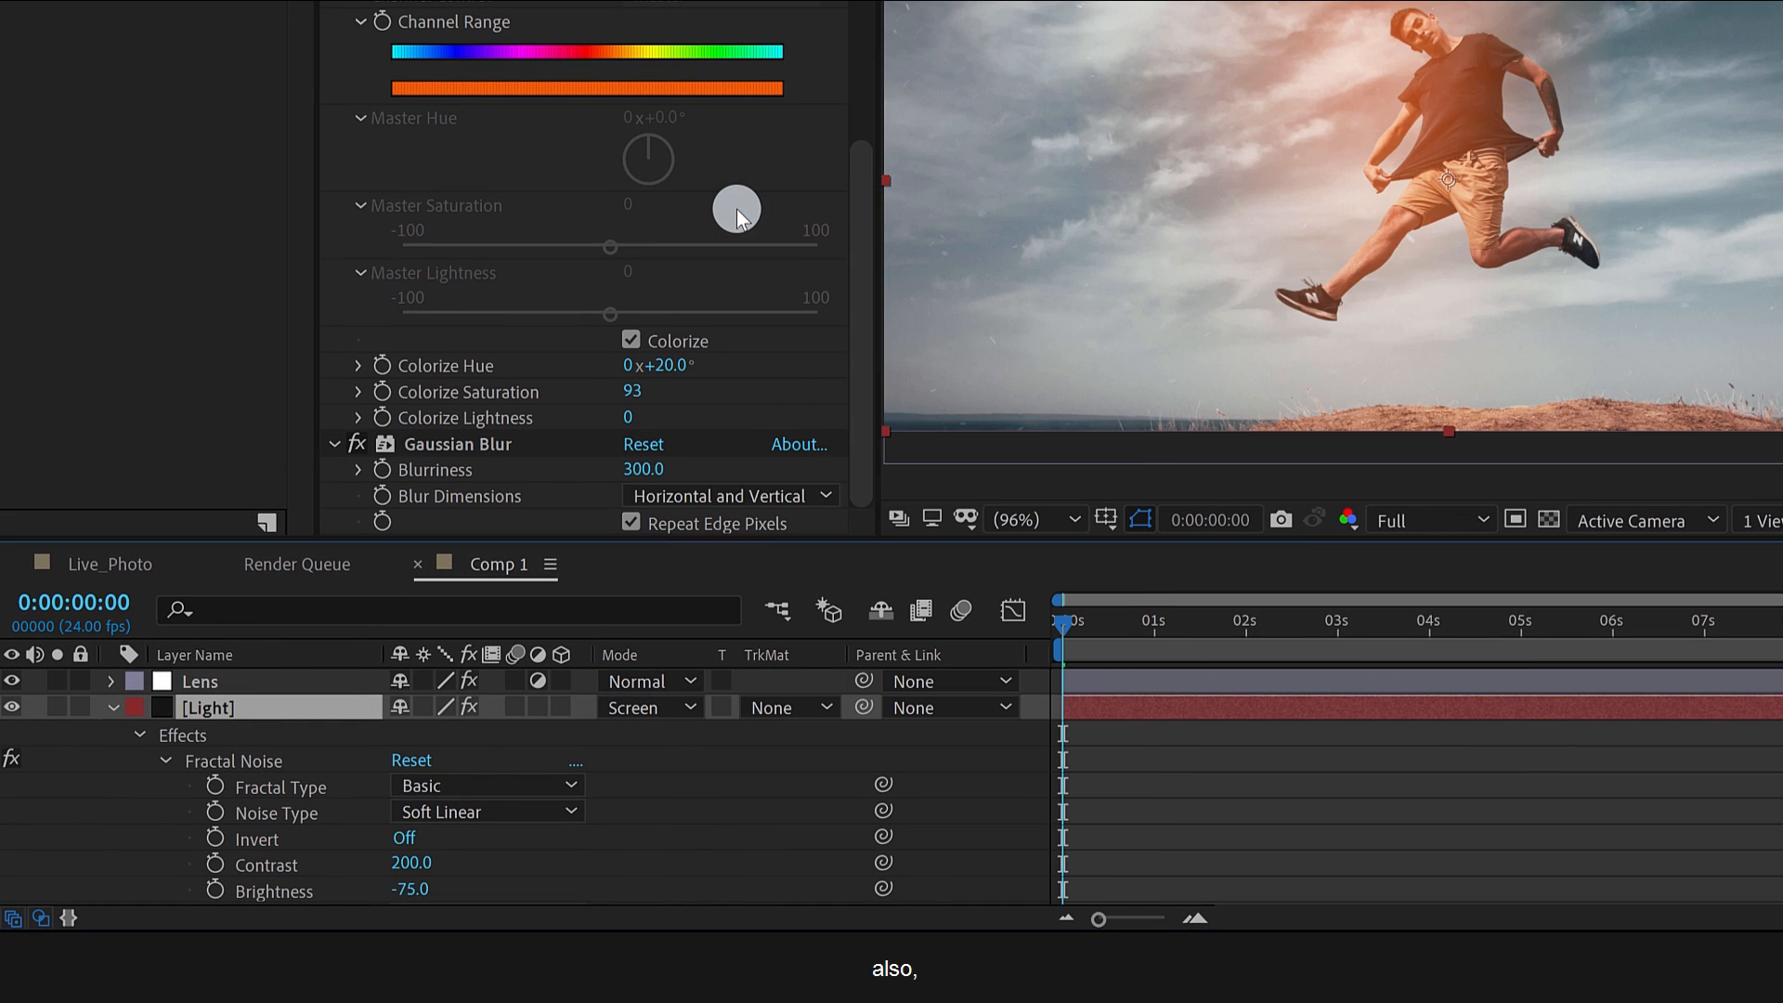